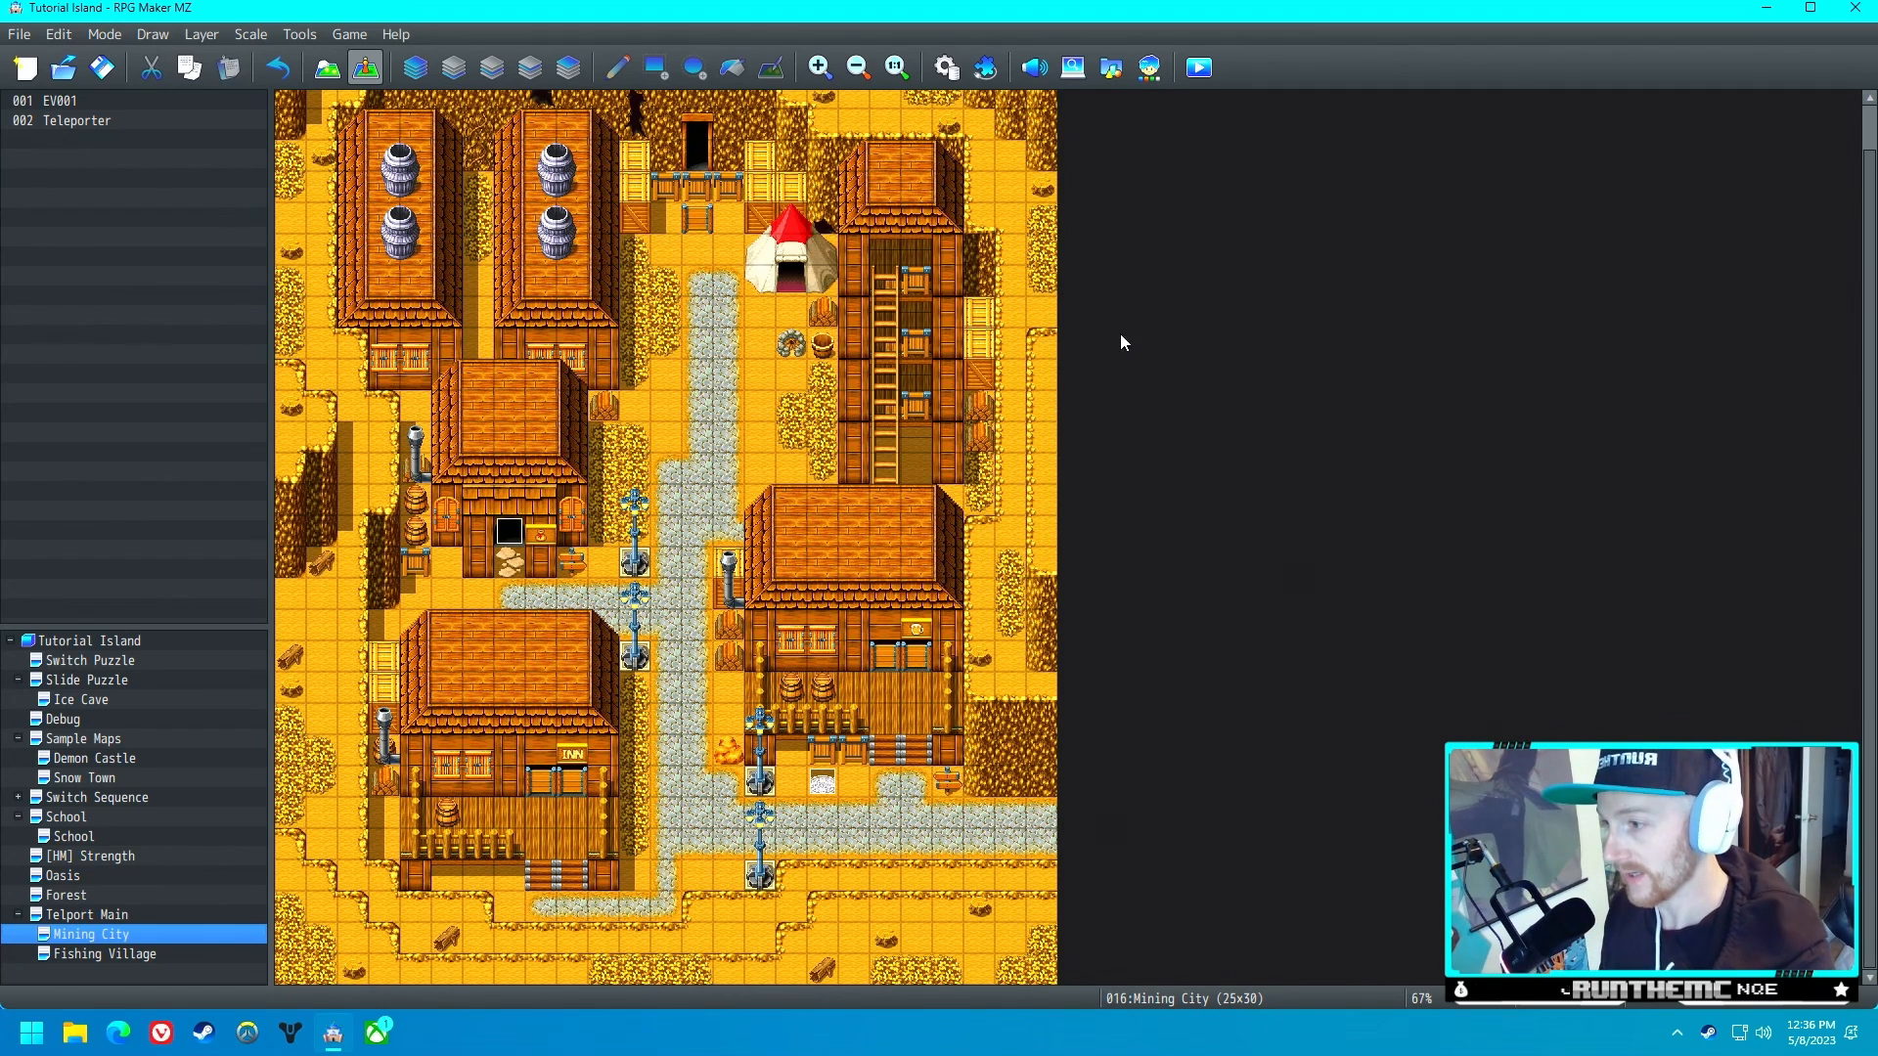
- Load the Cursed Cave sample map into the Tutorial Island project
{"action": "right_click", "coordinate": [88, 640]}
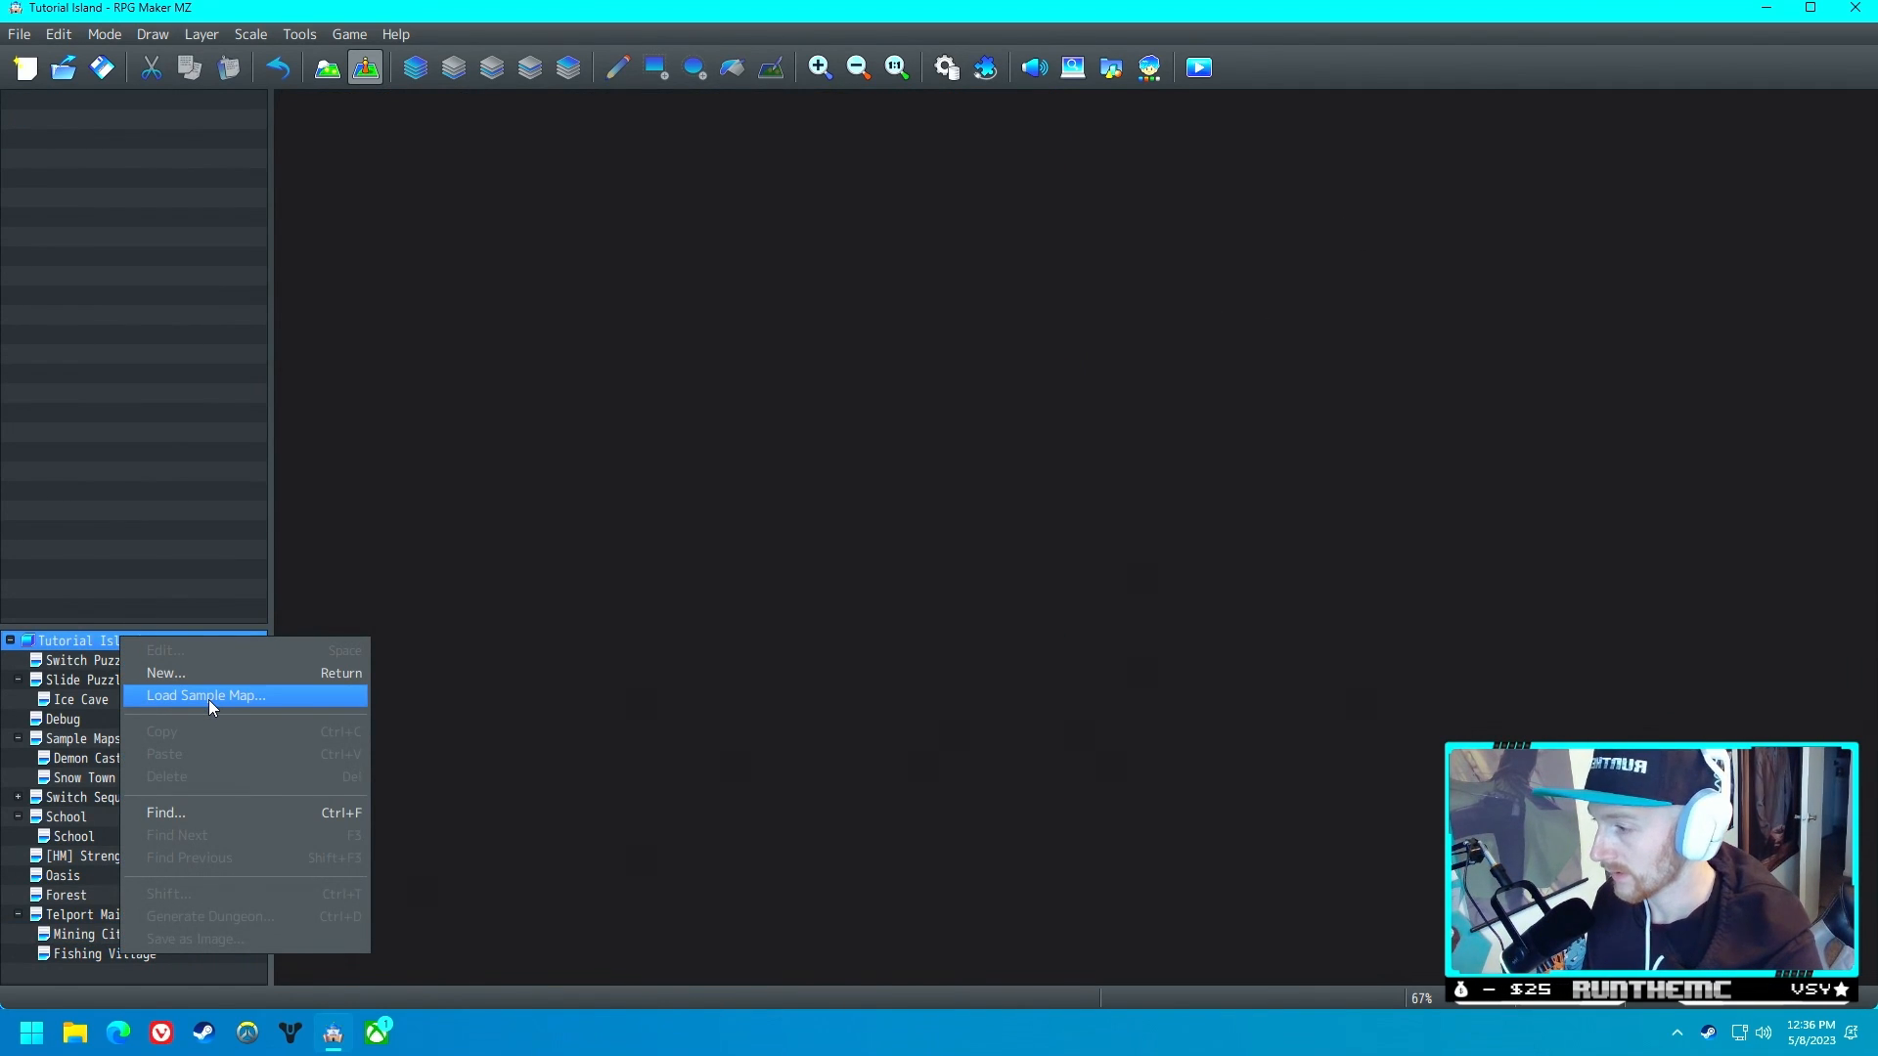
{"action": "left_click", "coordinate": [206, 696]}
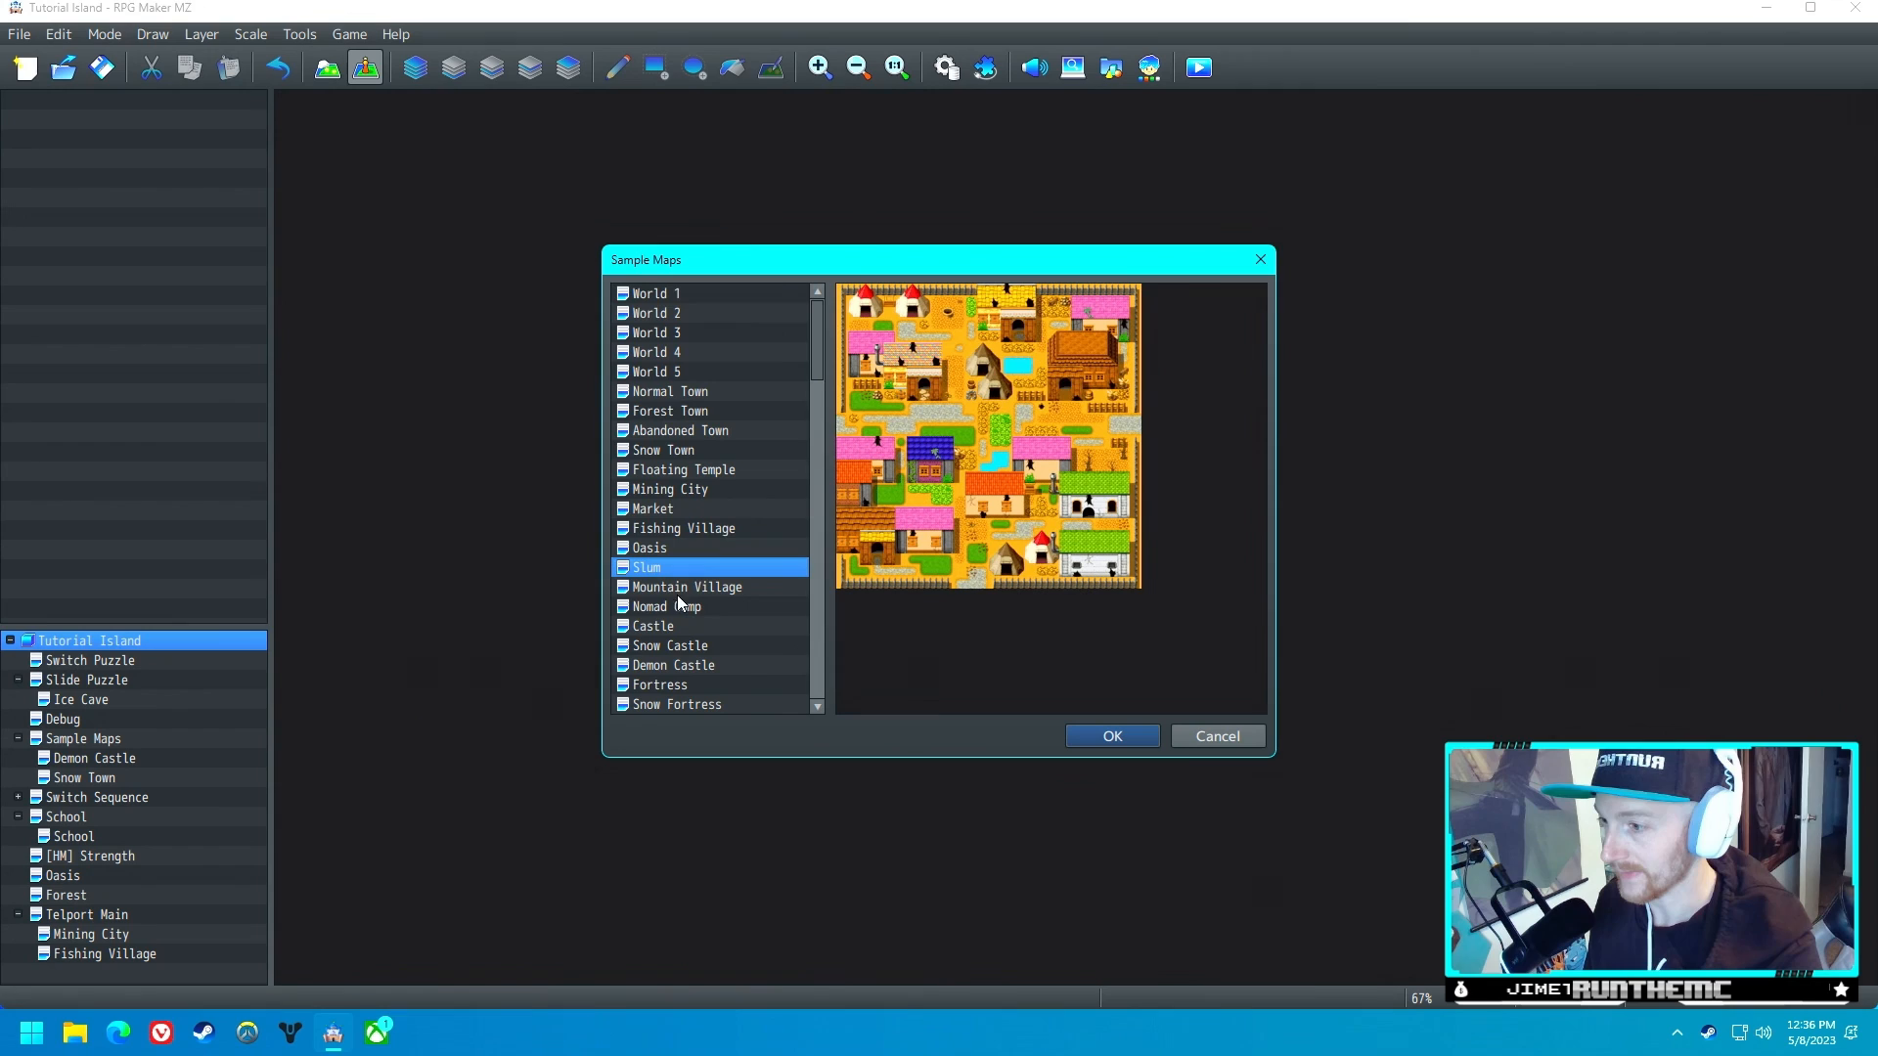
{"action": "scroll", "scroll_direction": "down", "scroll_amount": 3}
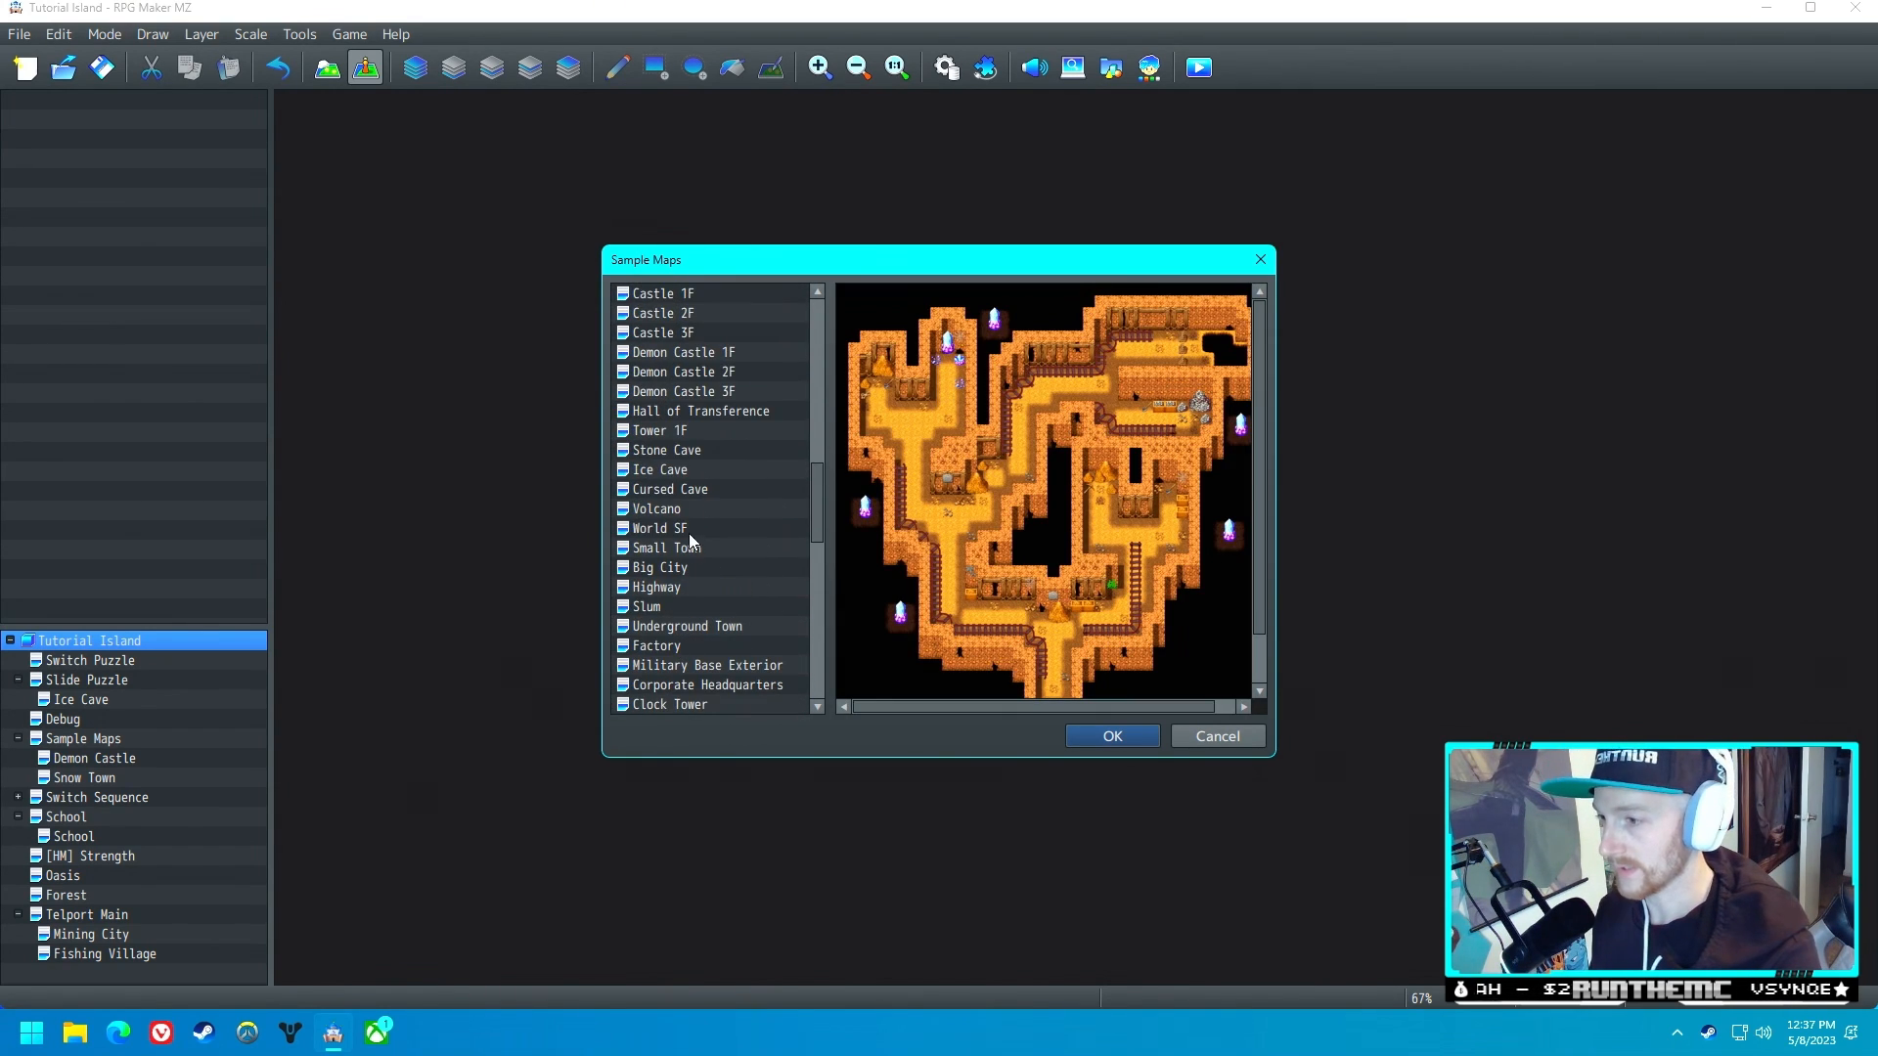
{"action": "left_click", "coordinate": [1111, 735]}
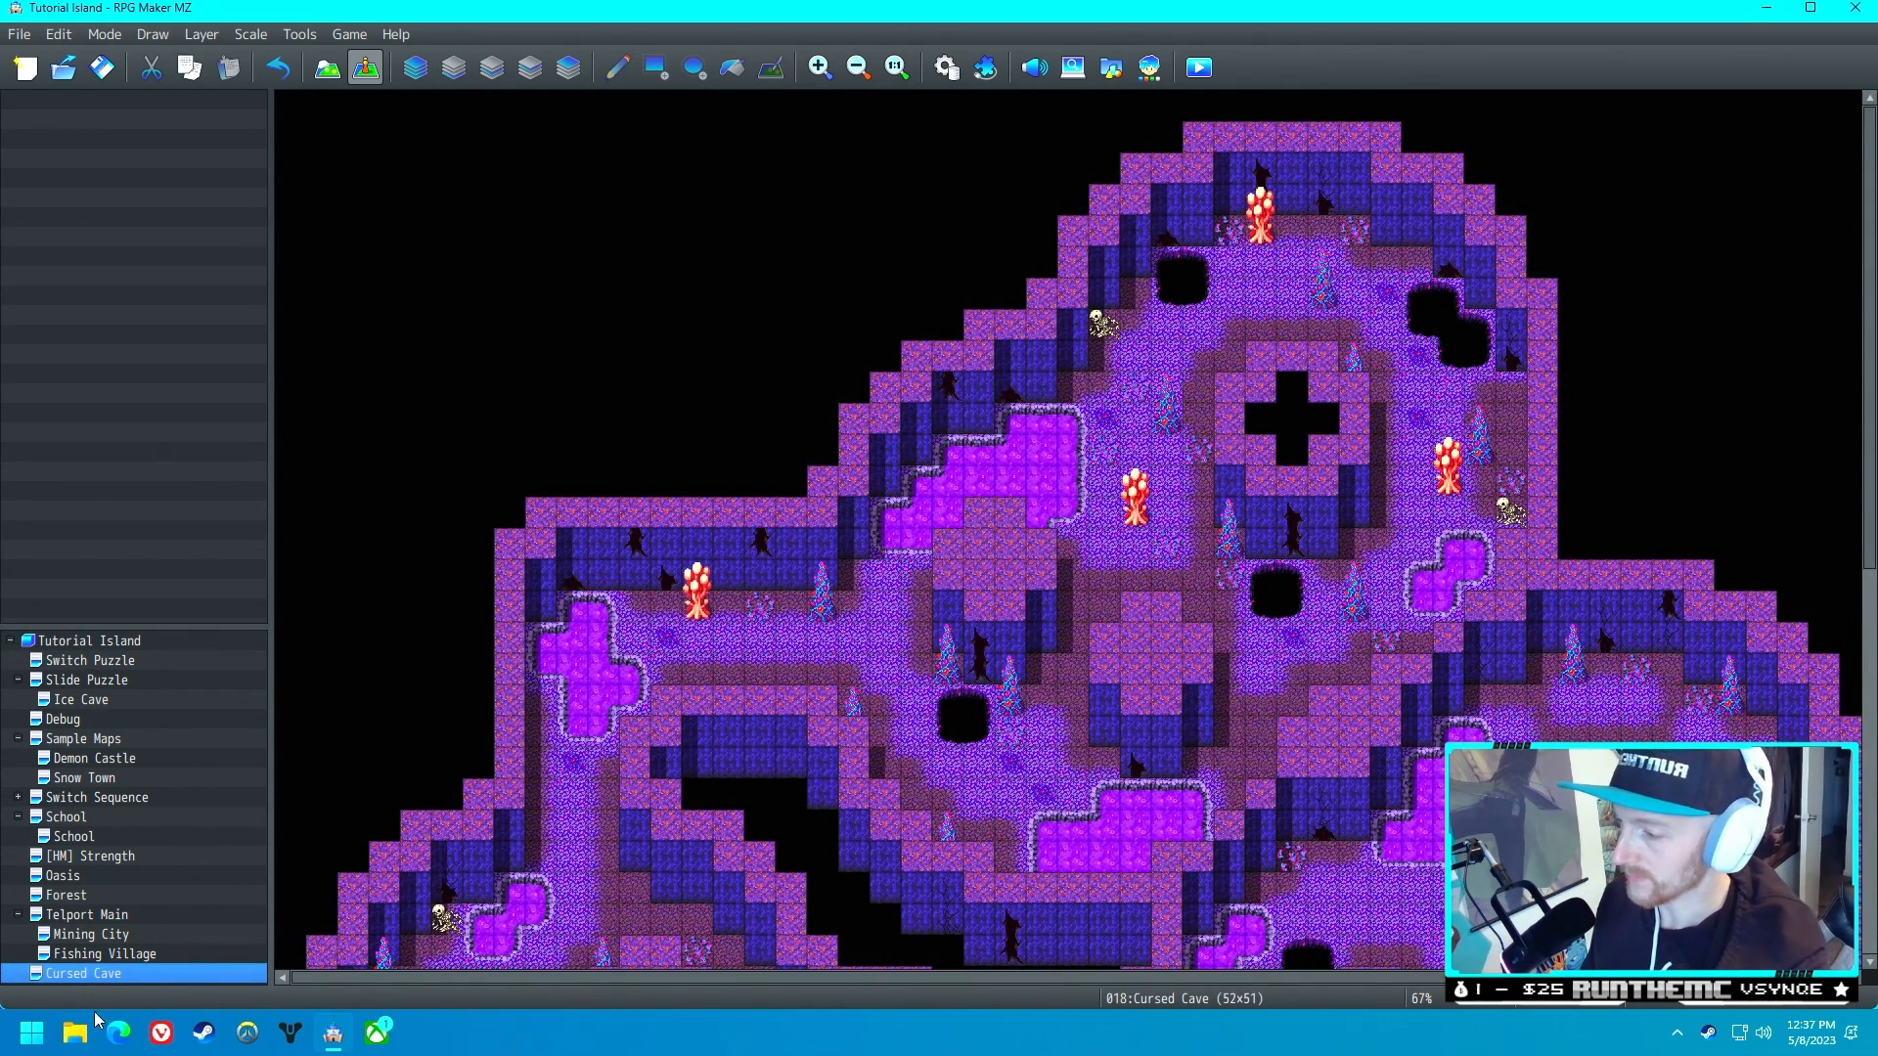
- Open the Windows Start menu to find paint.net
{"action": "left_click", "coordinate": [35, 1028]}
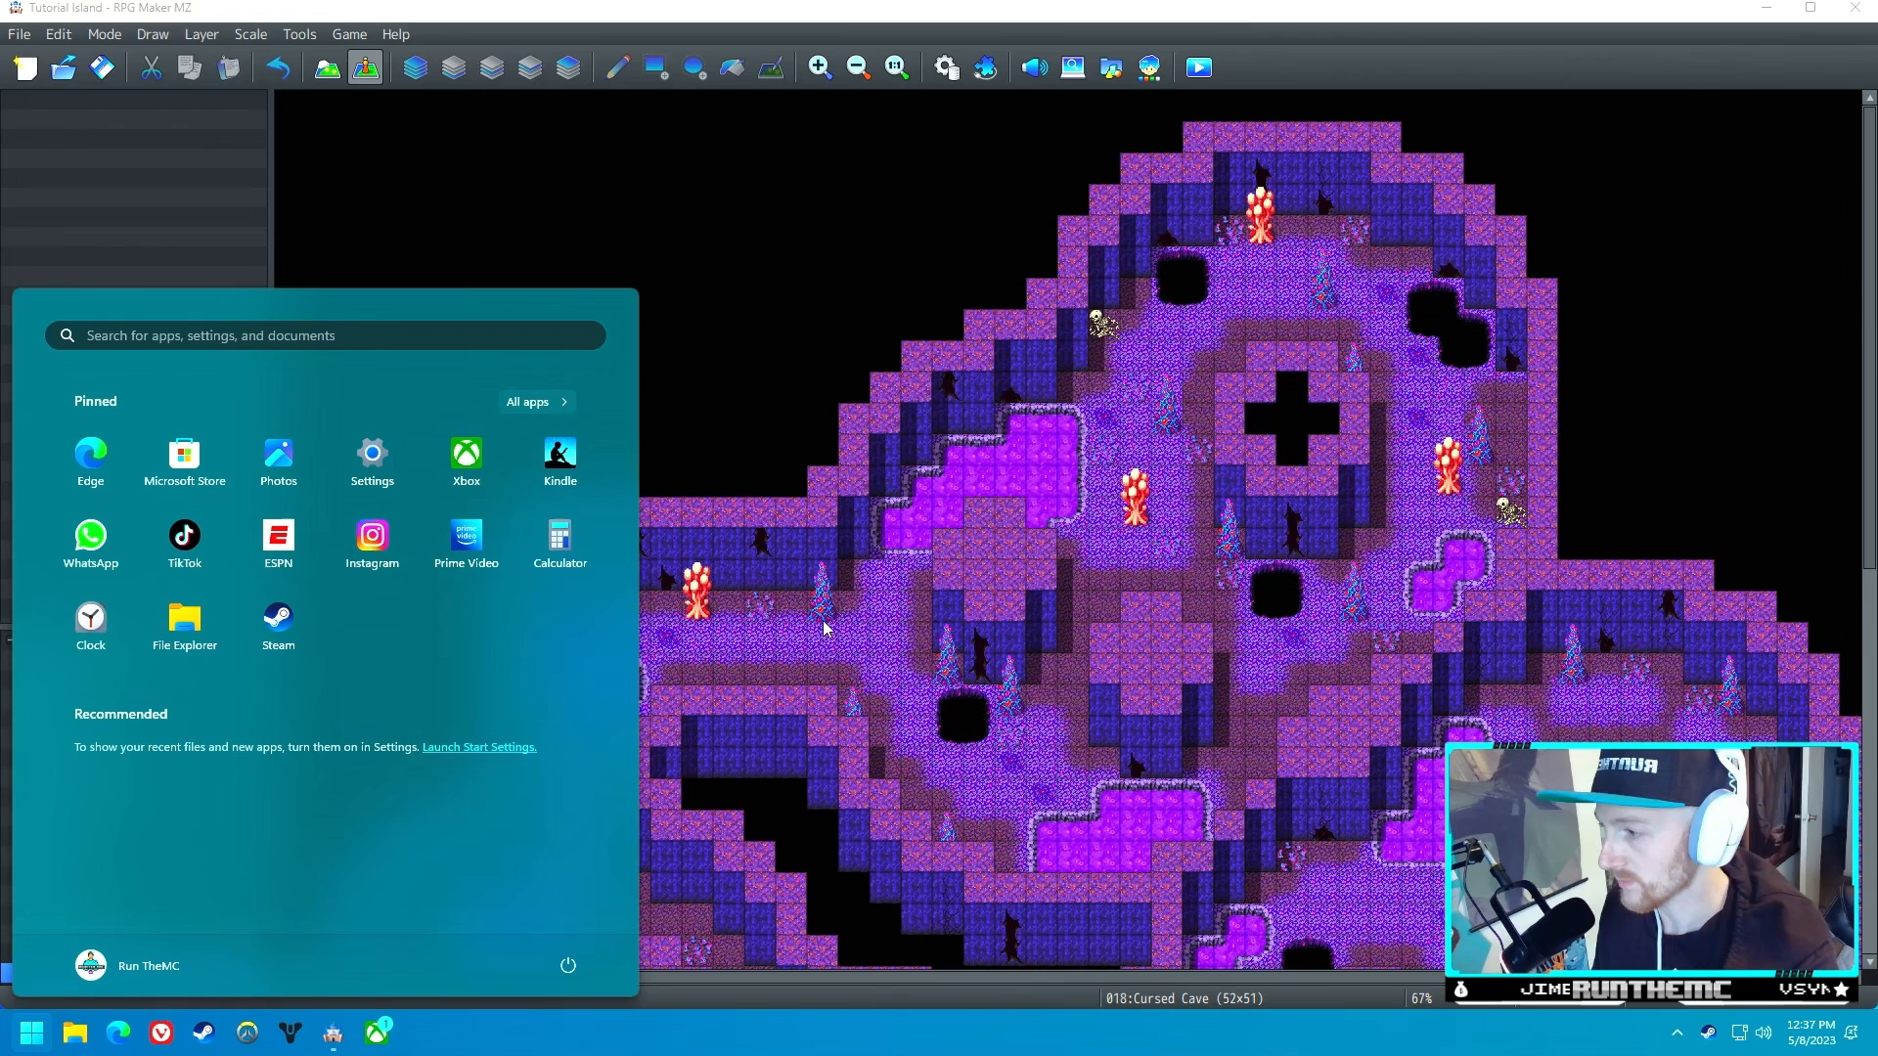
{"action": "mouse_move", "coordinate": [628, 757]}
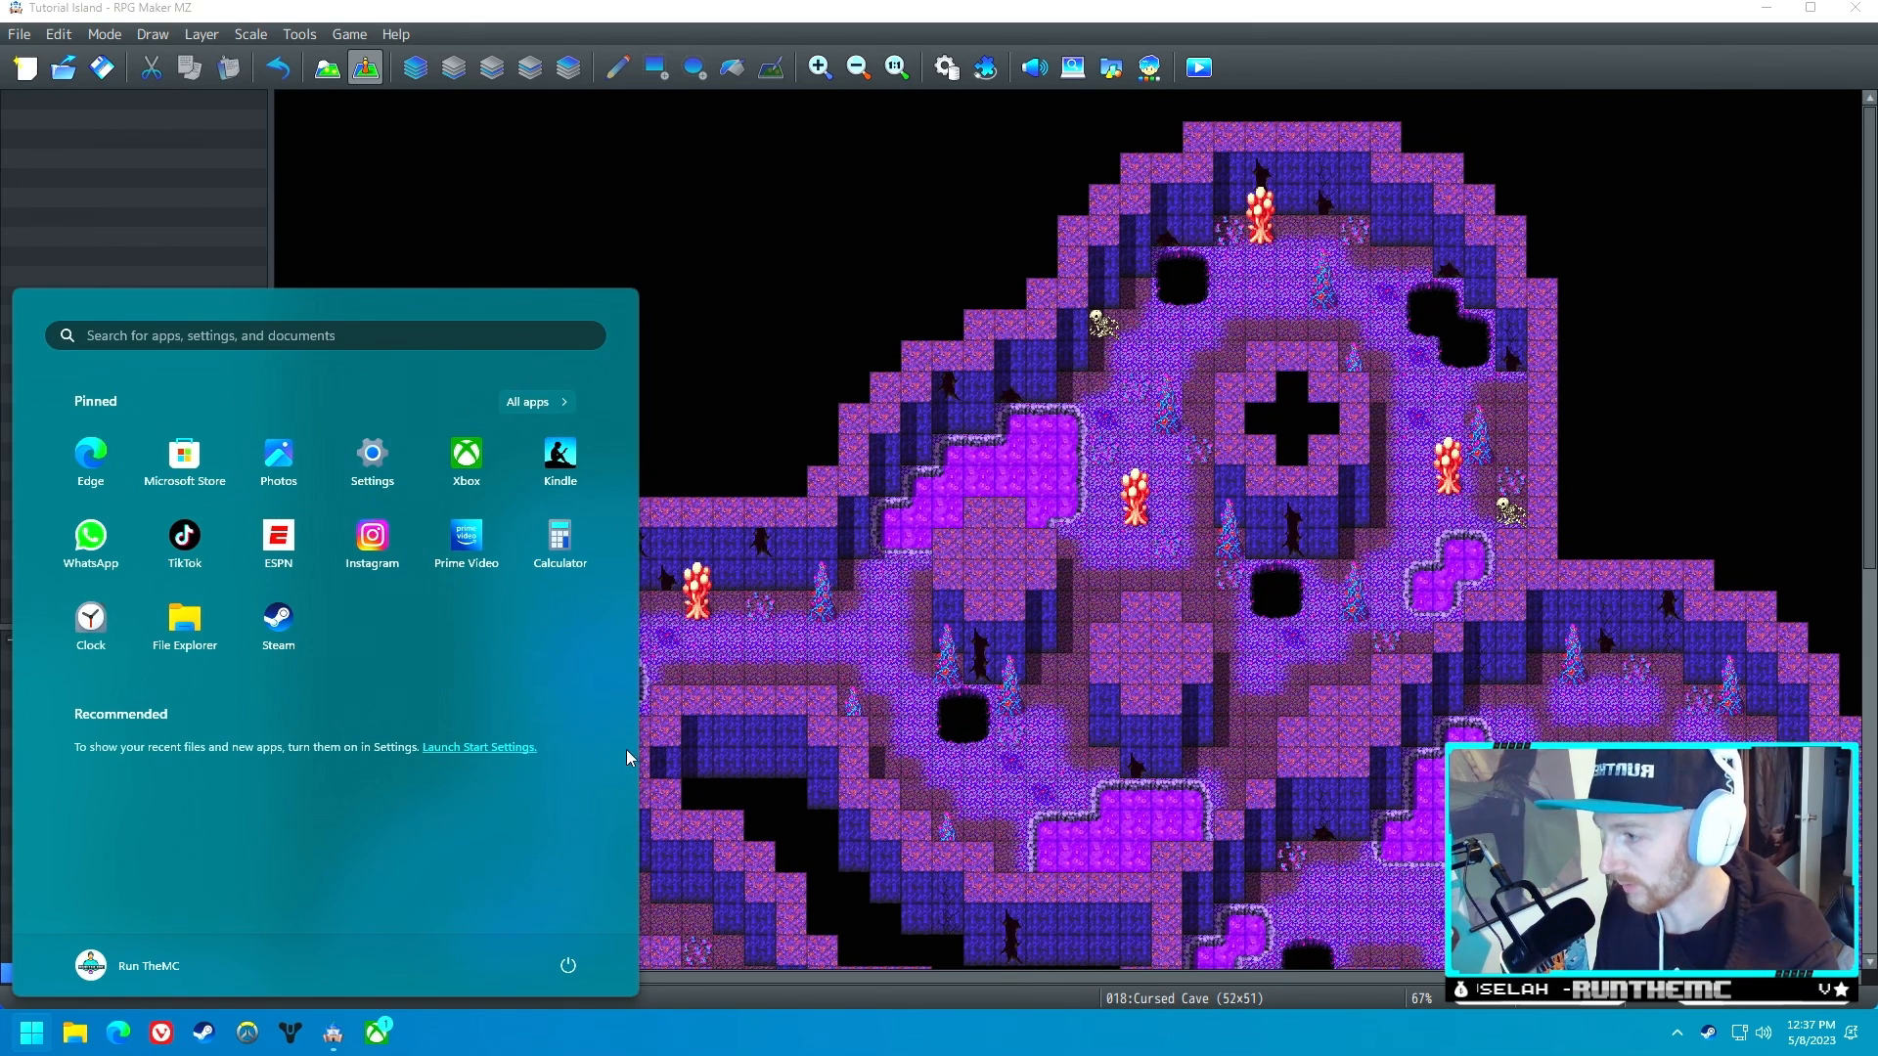
{"action": "mouse_move", "coordinate": [1778, 53]}
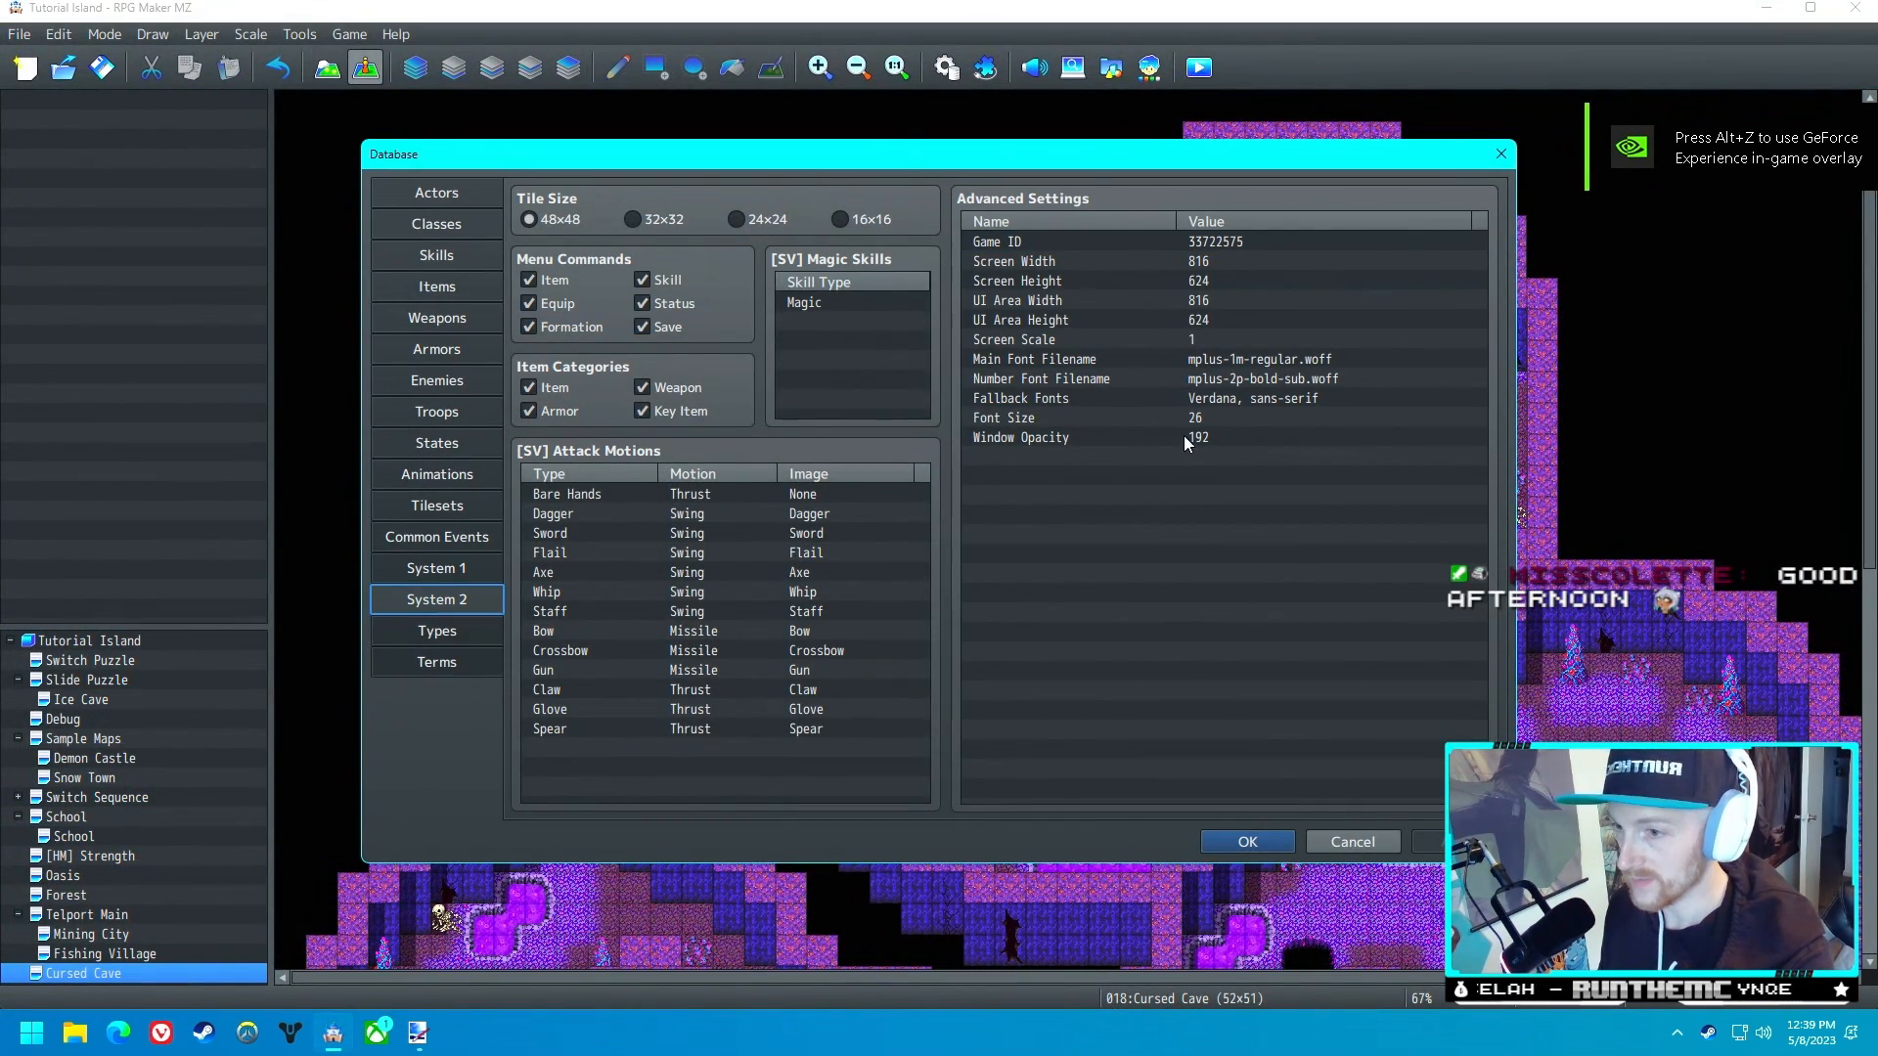
{"action": "left_click", "coordinate": [1068, 261]}
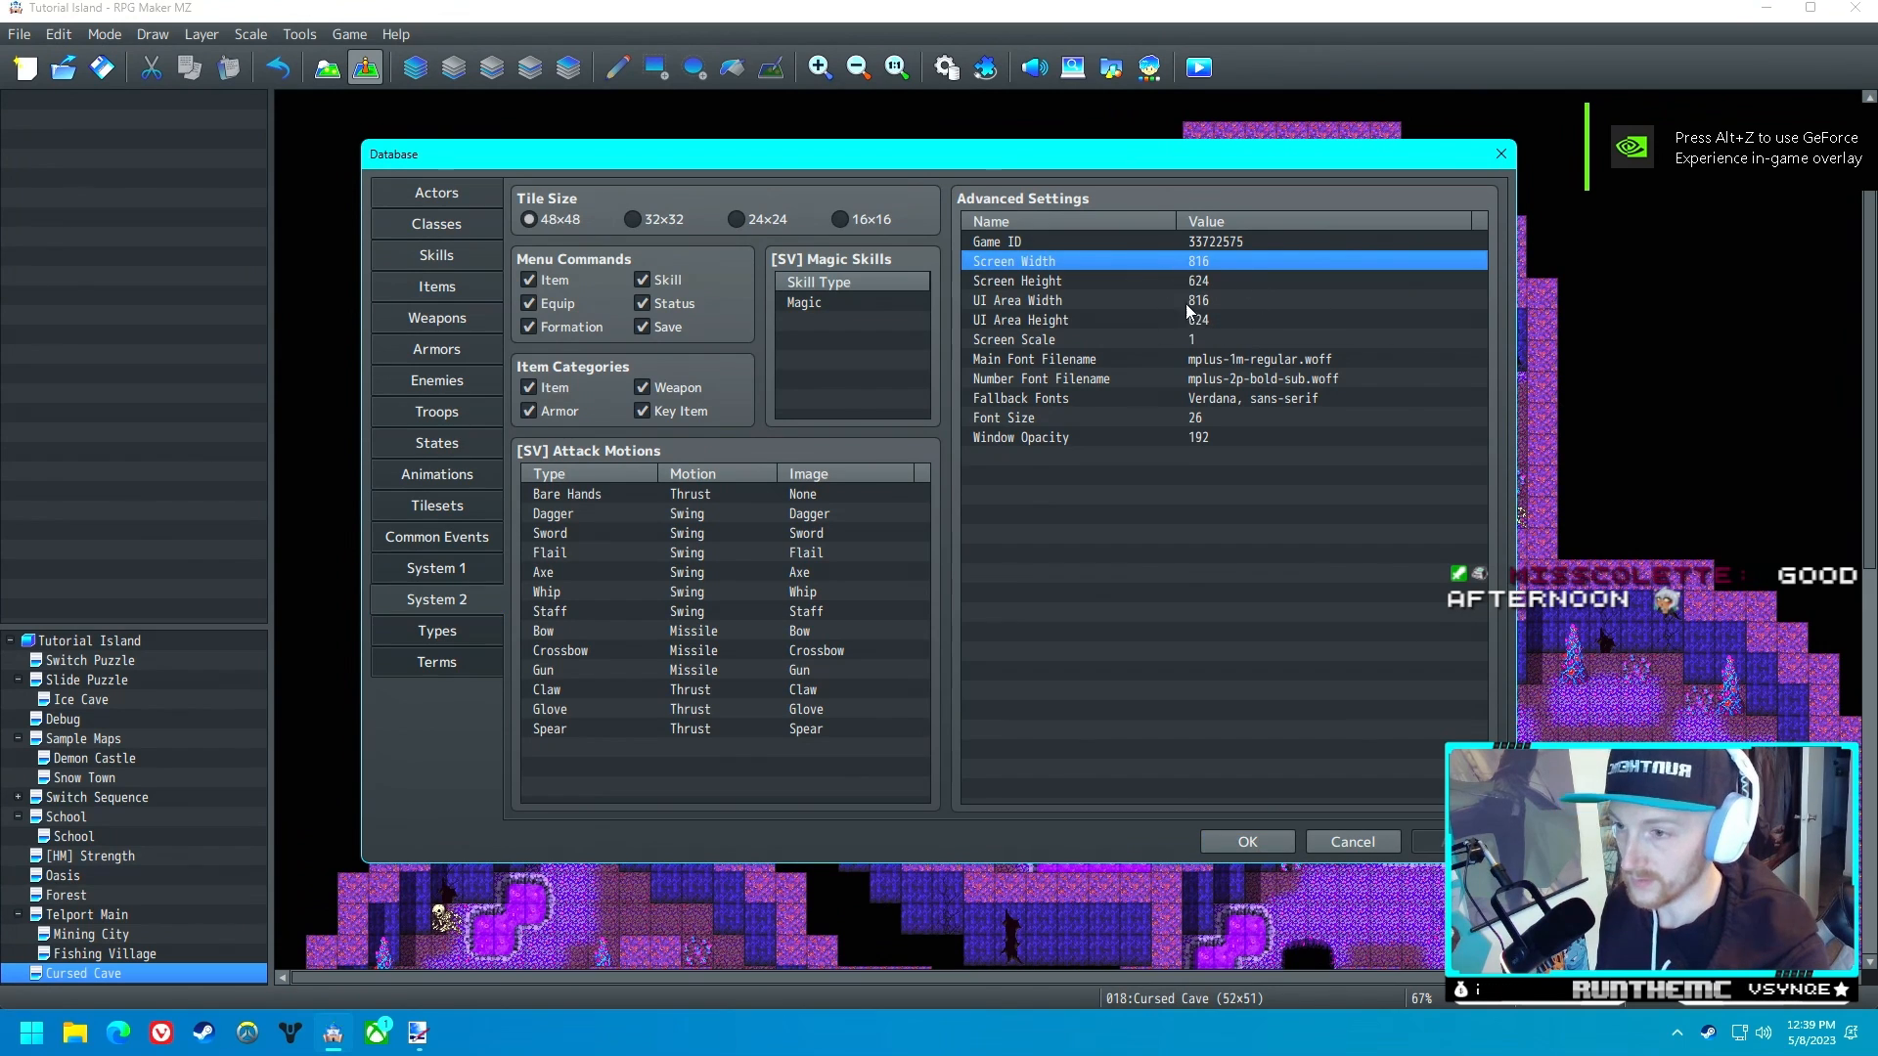
{"action": "left_click", "coordinate": [1018, 280]}
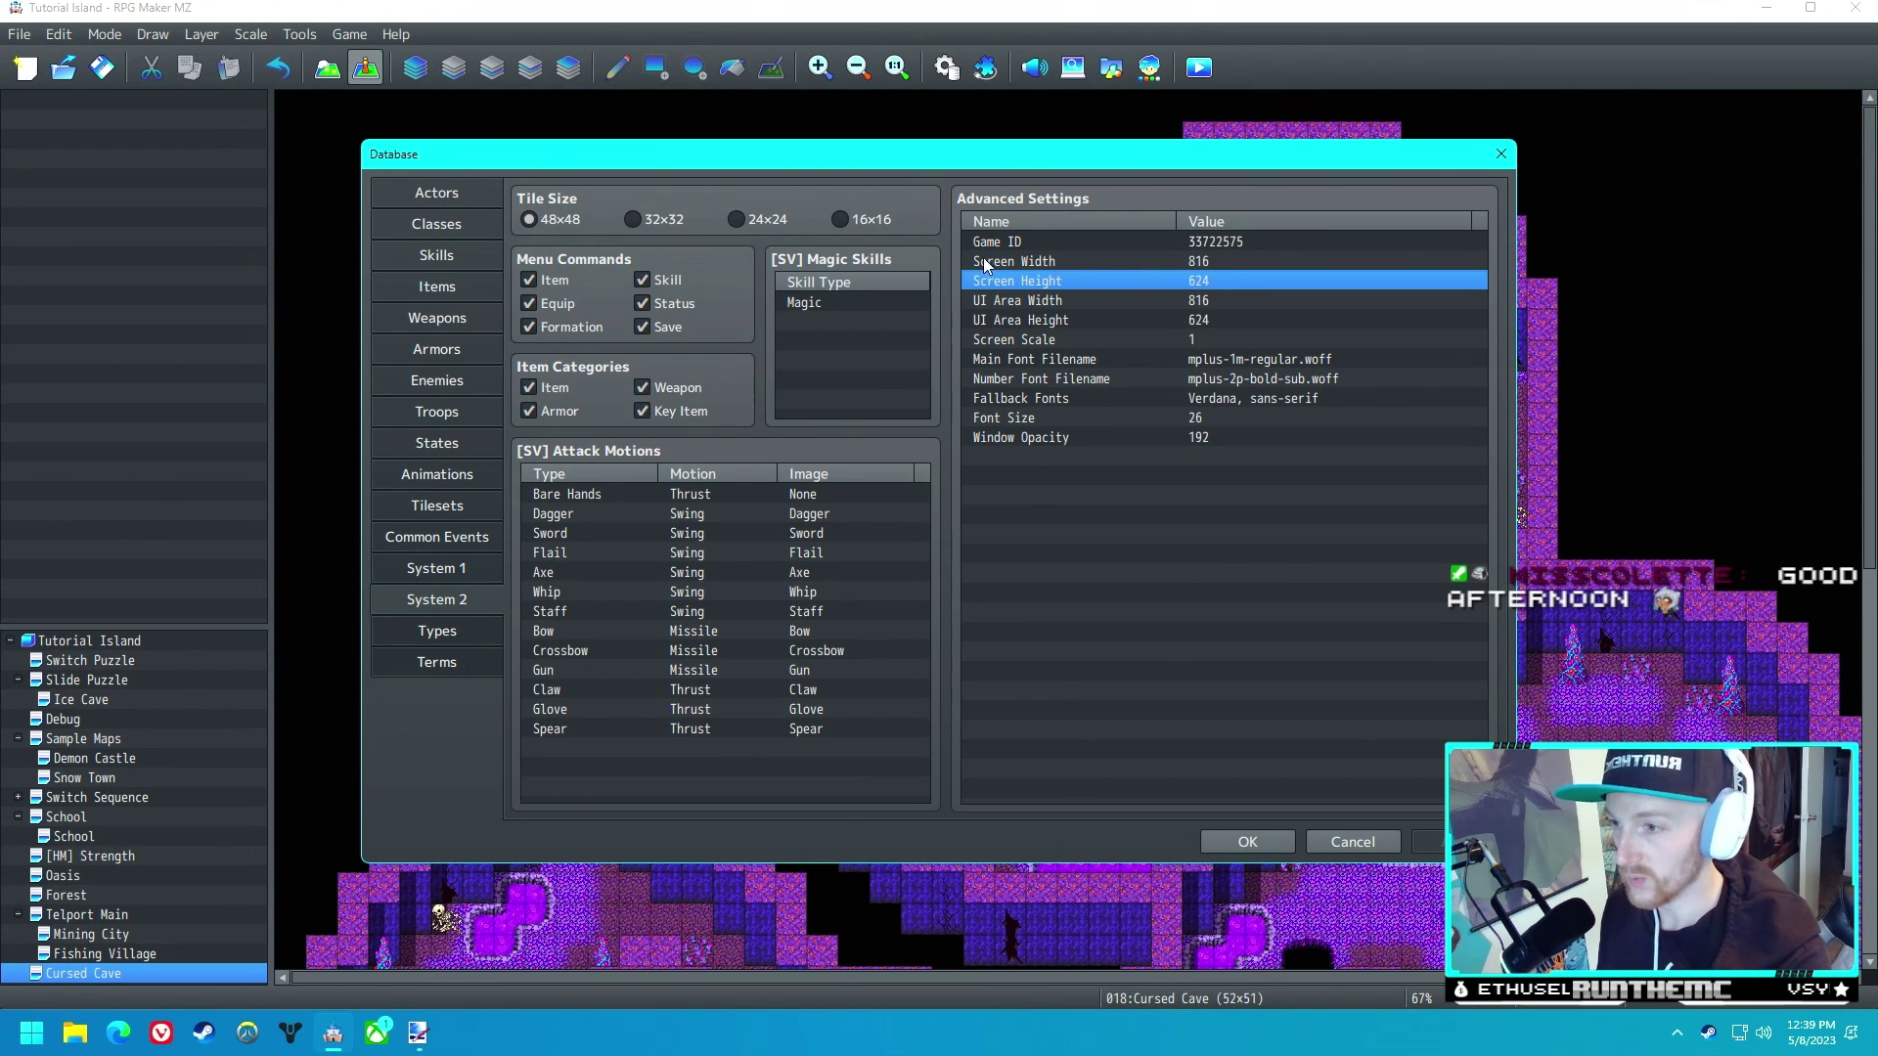
{"action": "left_click", "coordinate": [1013, 261]}
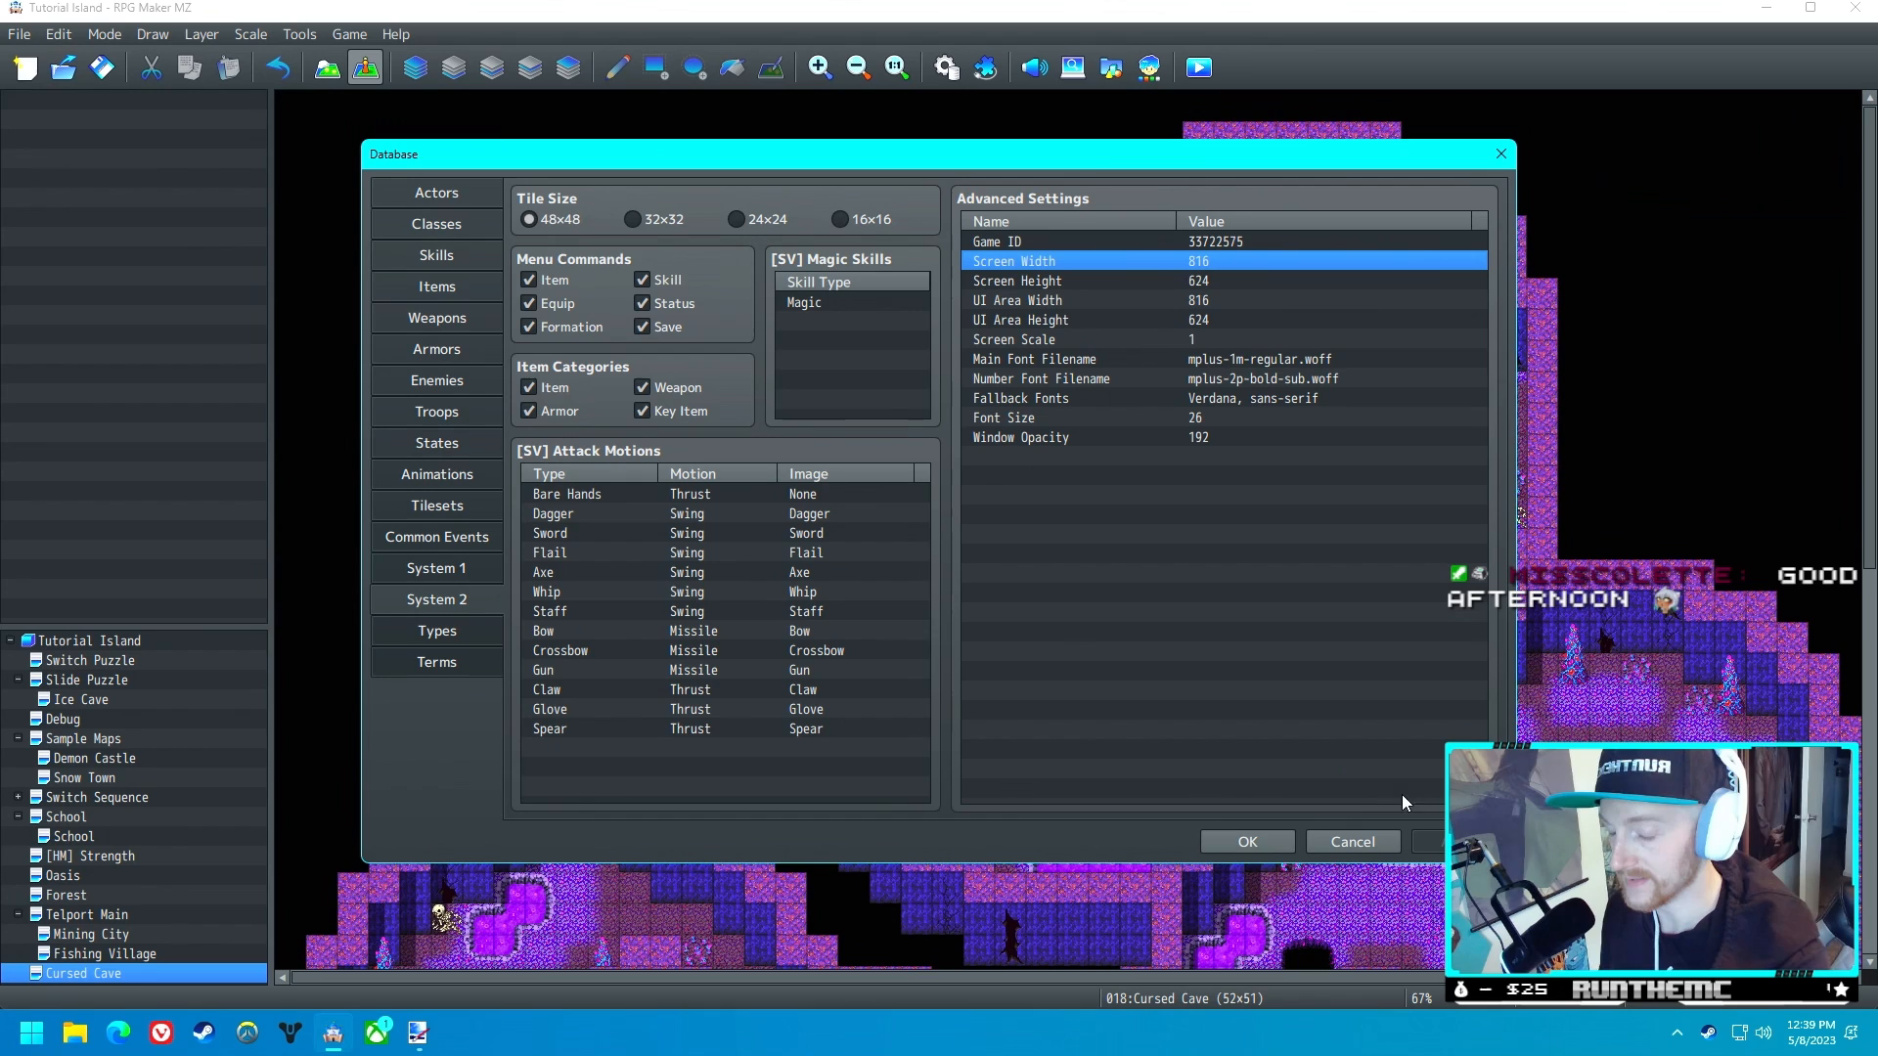
{"action": "mouse_move", "coordinate": [1247, 850]}
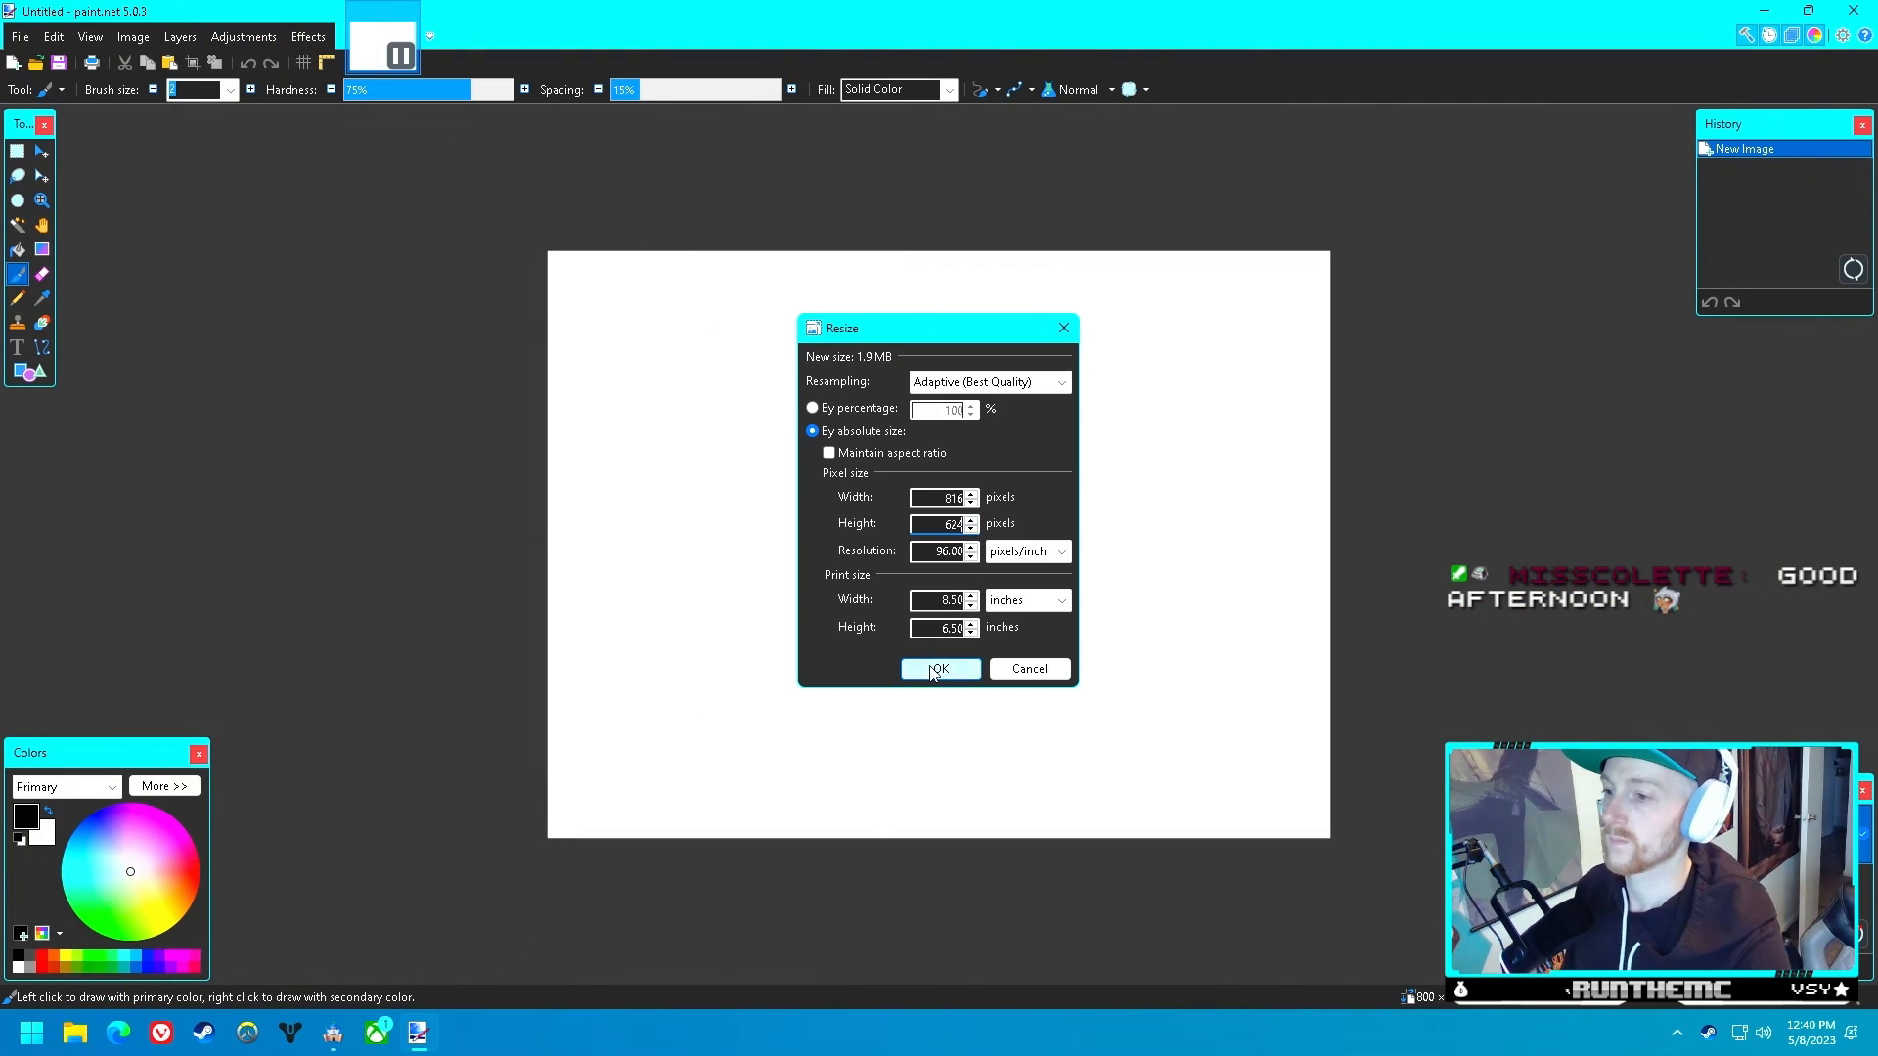
- Fill an 816×624 canvas with black at alpha 213, cut a central ellipse, save as PNG
{"action": "left_click", "coordinate": [940, 669]}
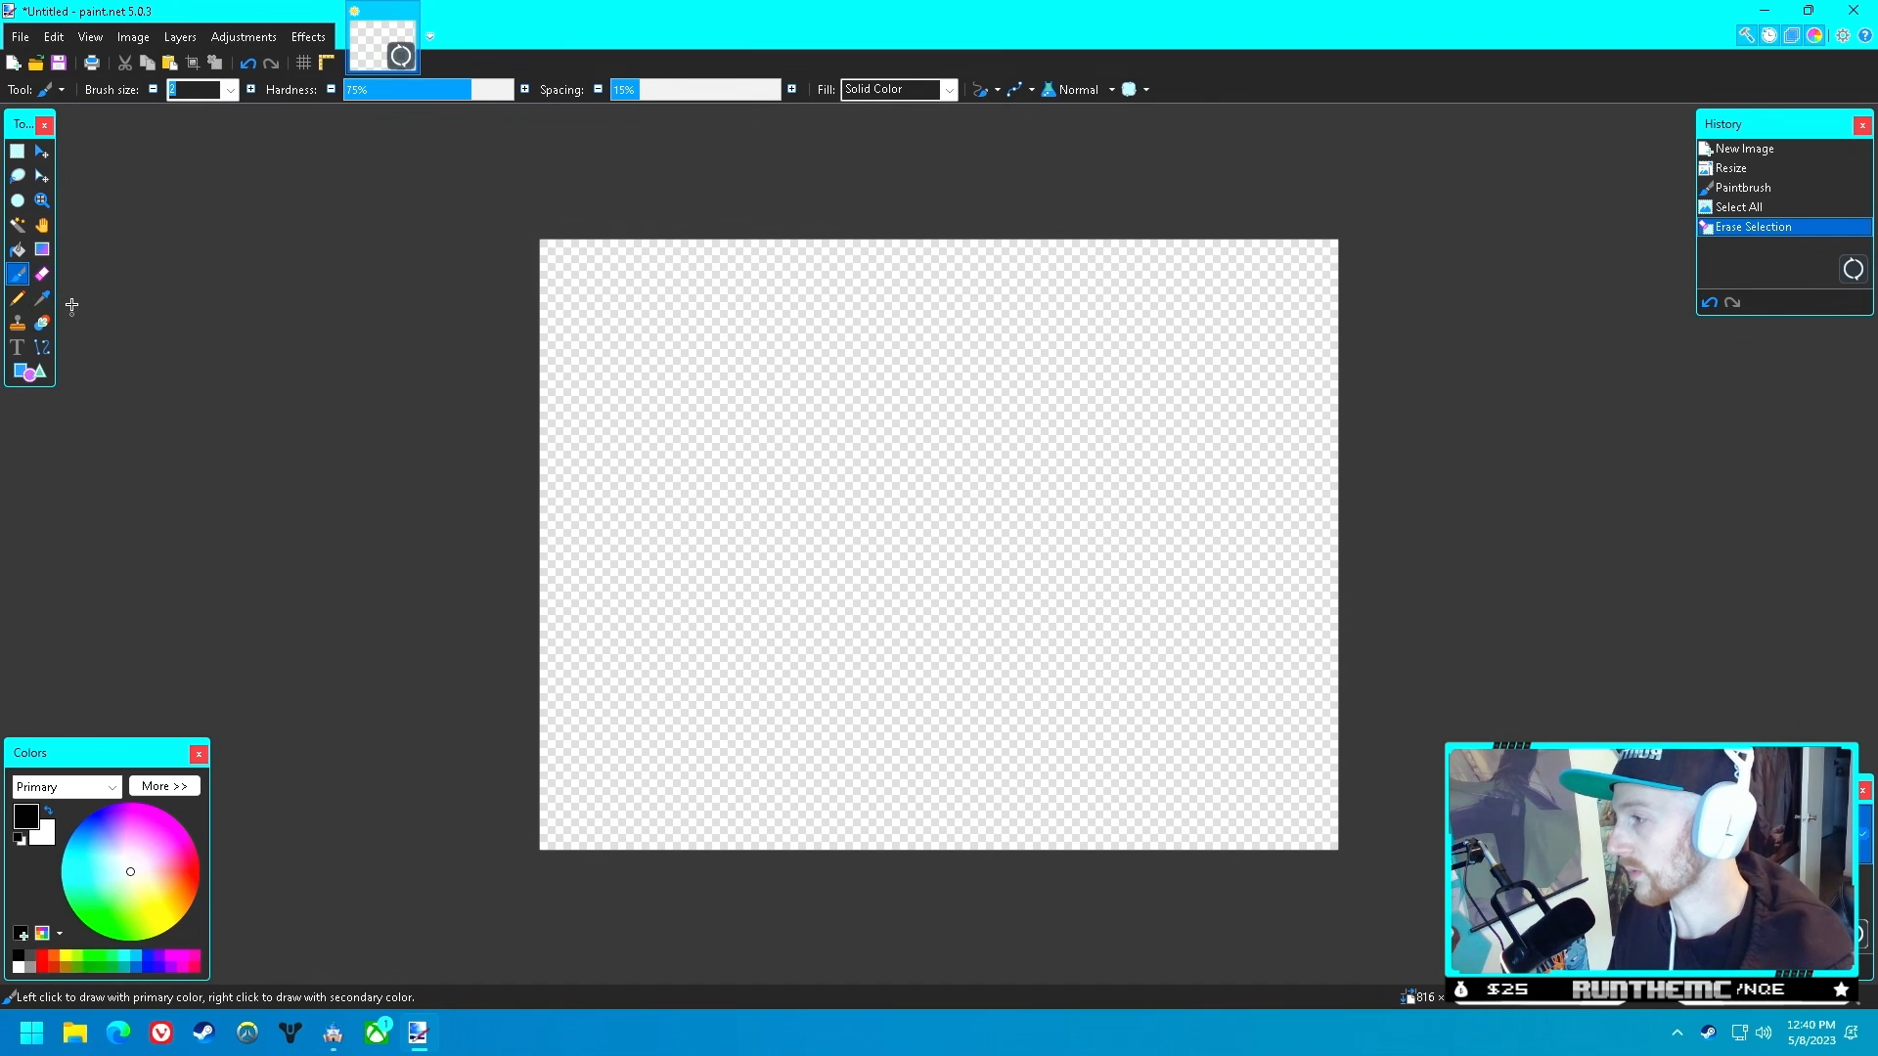
{"action": "mouse_move", "coordinate": [16, 250]}
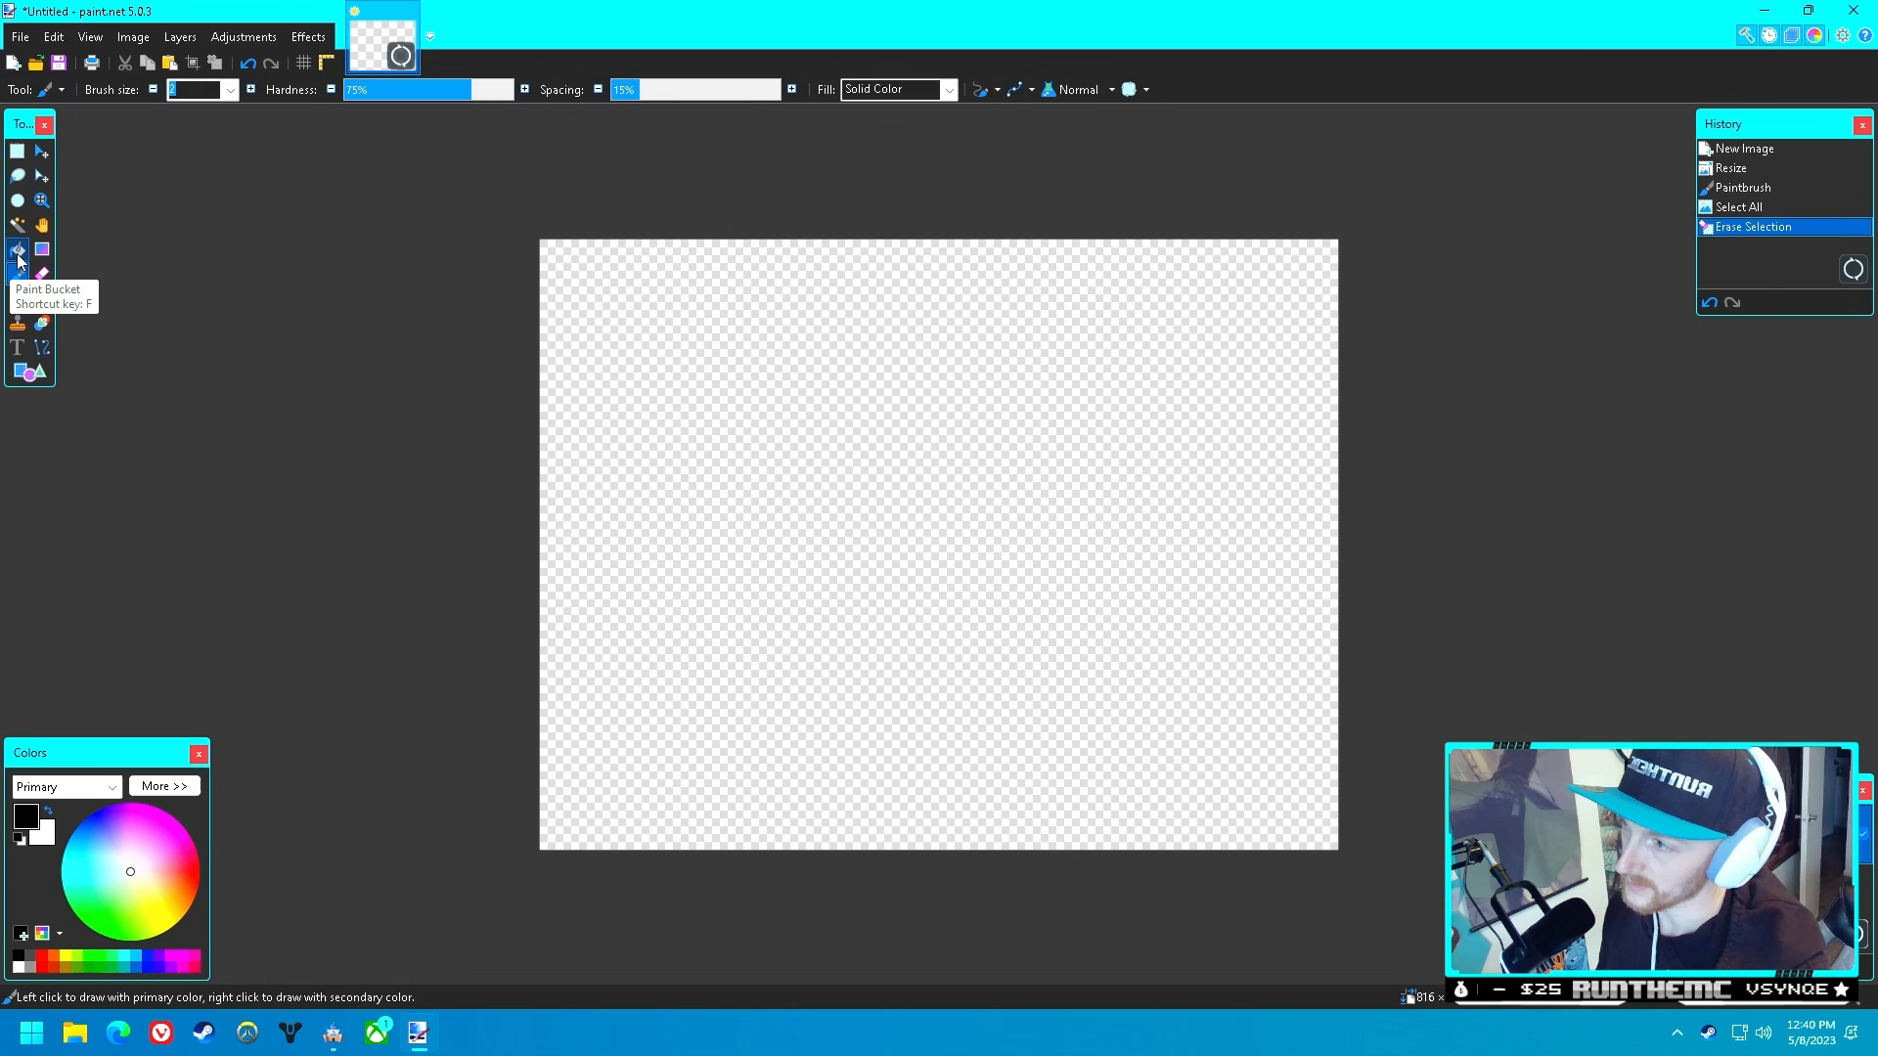
{"action": "left_click", "coordinate": [18, 251]}
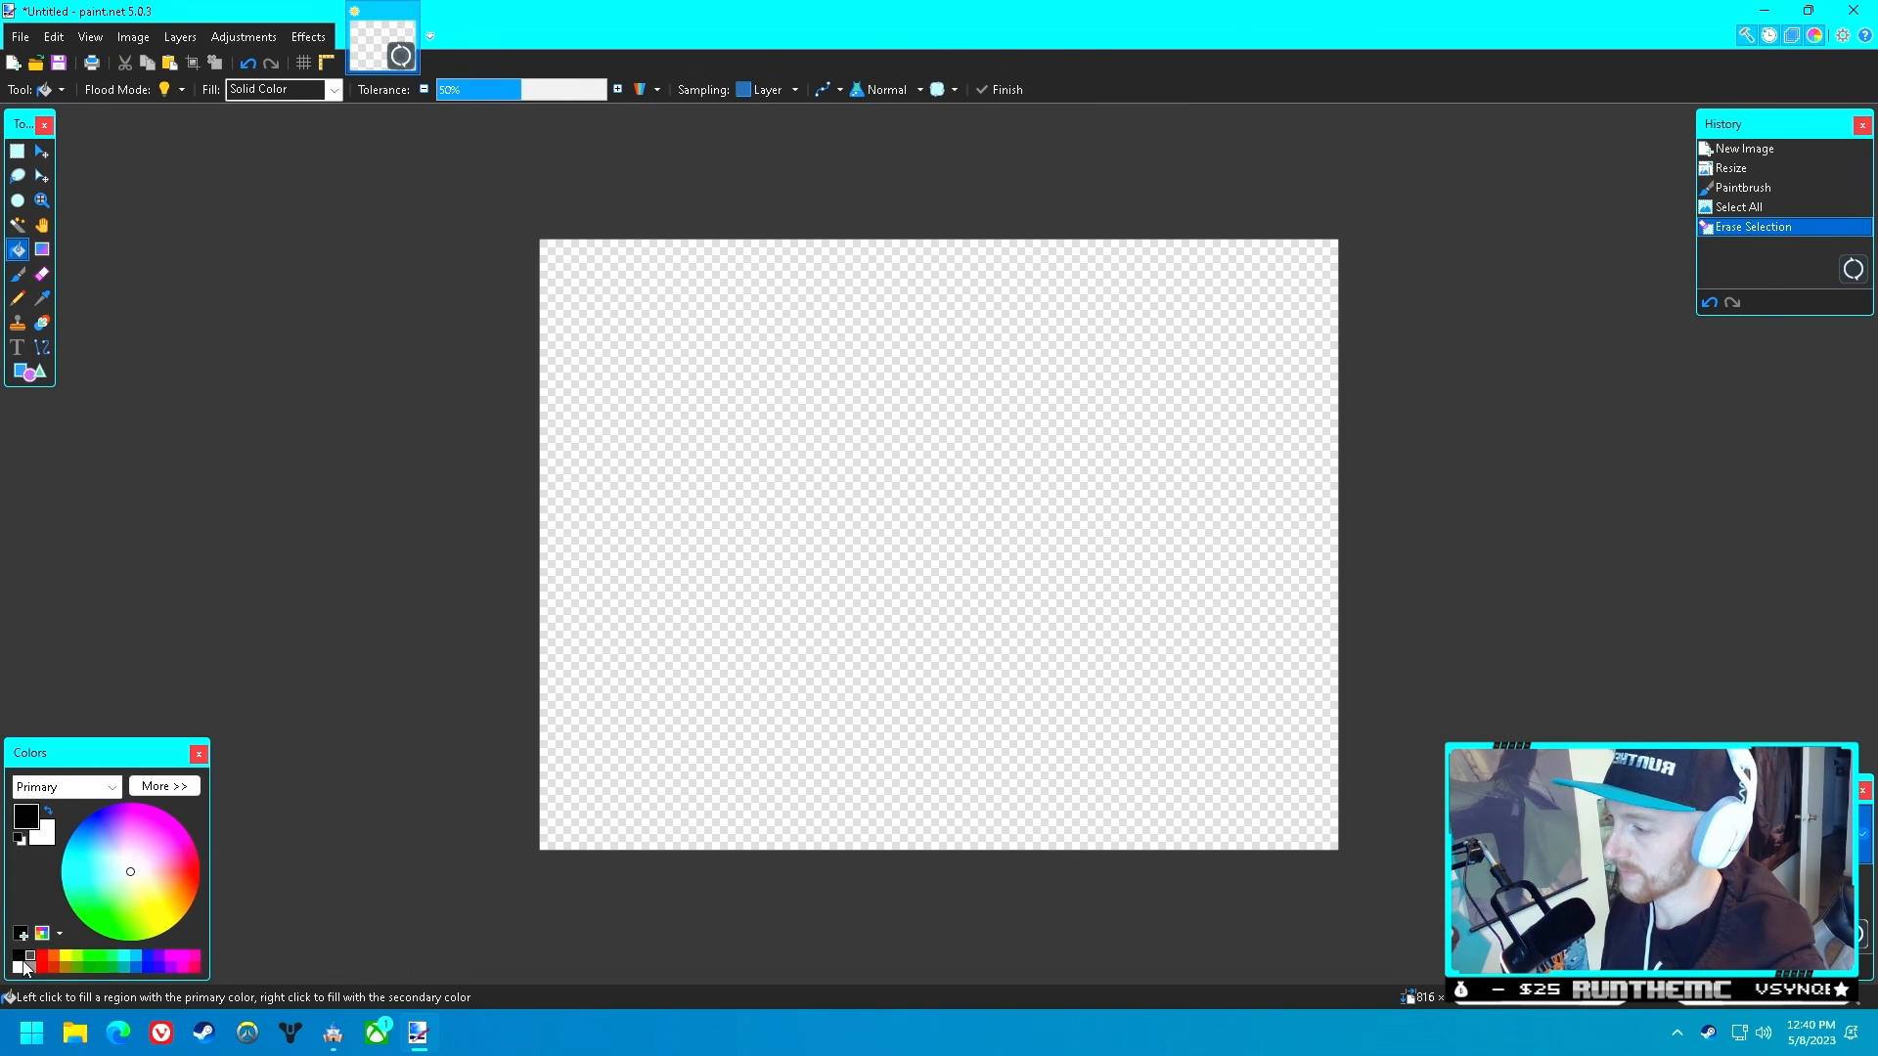
{"action": "left_click", "coordinate": [164, 785]}
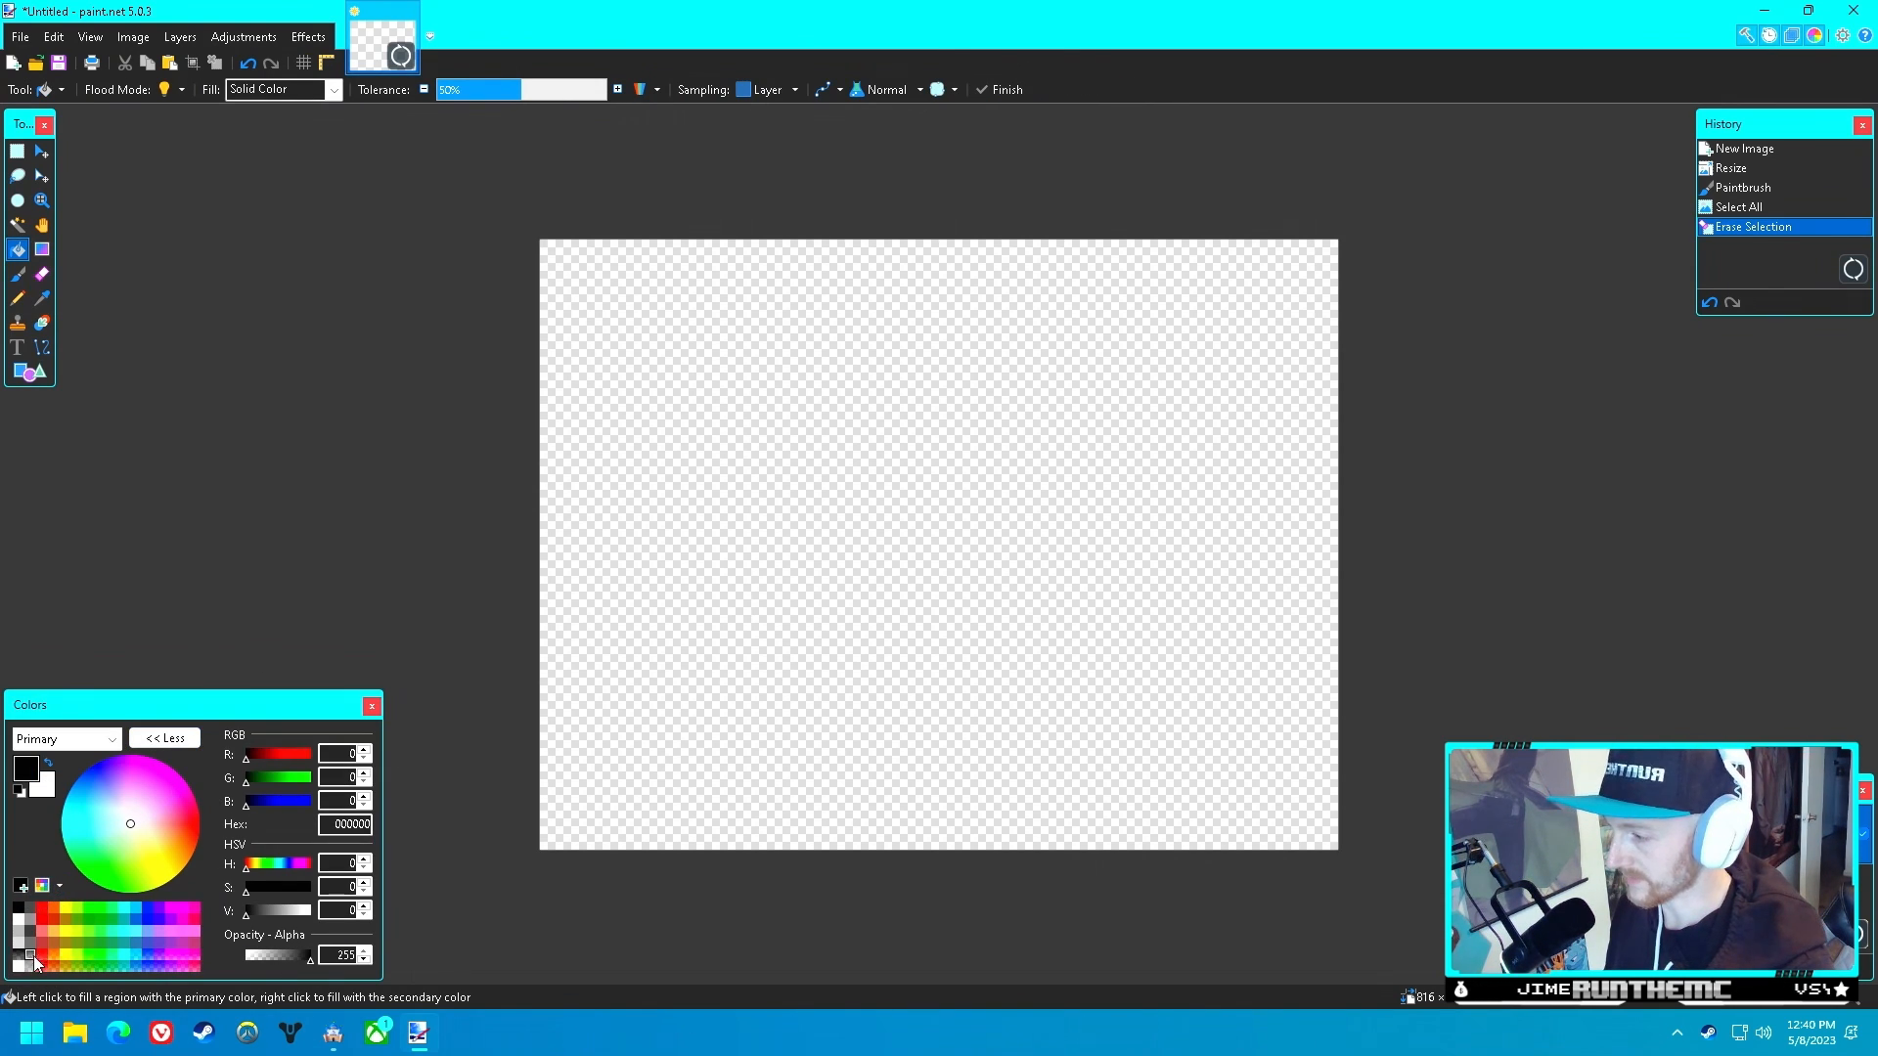
{"action": "left_click", "coordinate": [660, 369]}
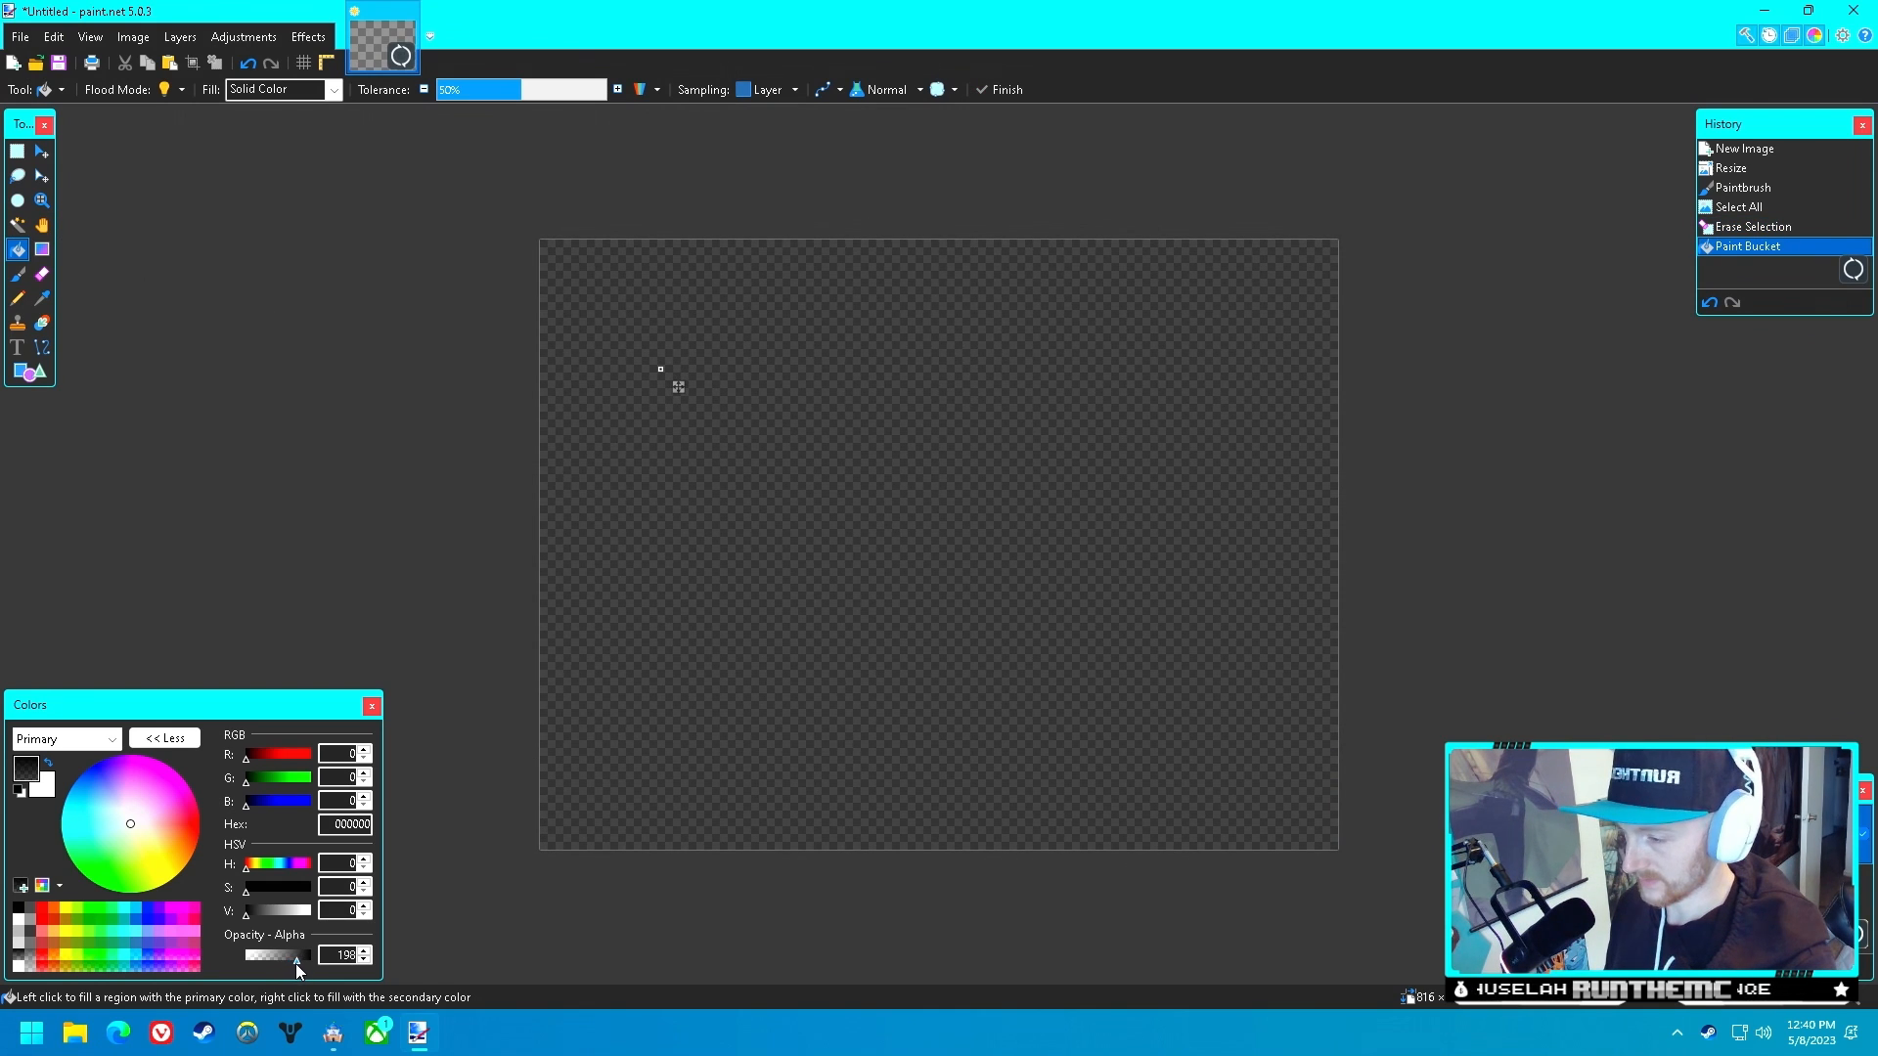
{"action": "left_click_drag", "start_coordinate": [270, 954], "coordinate": [299, 955]}
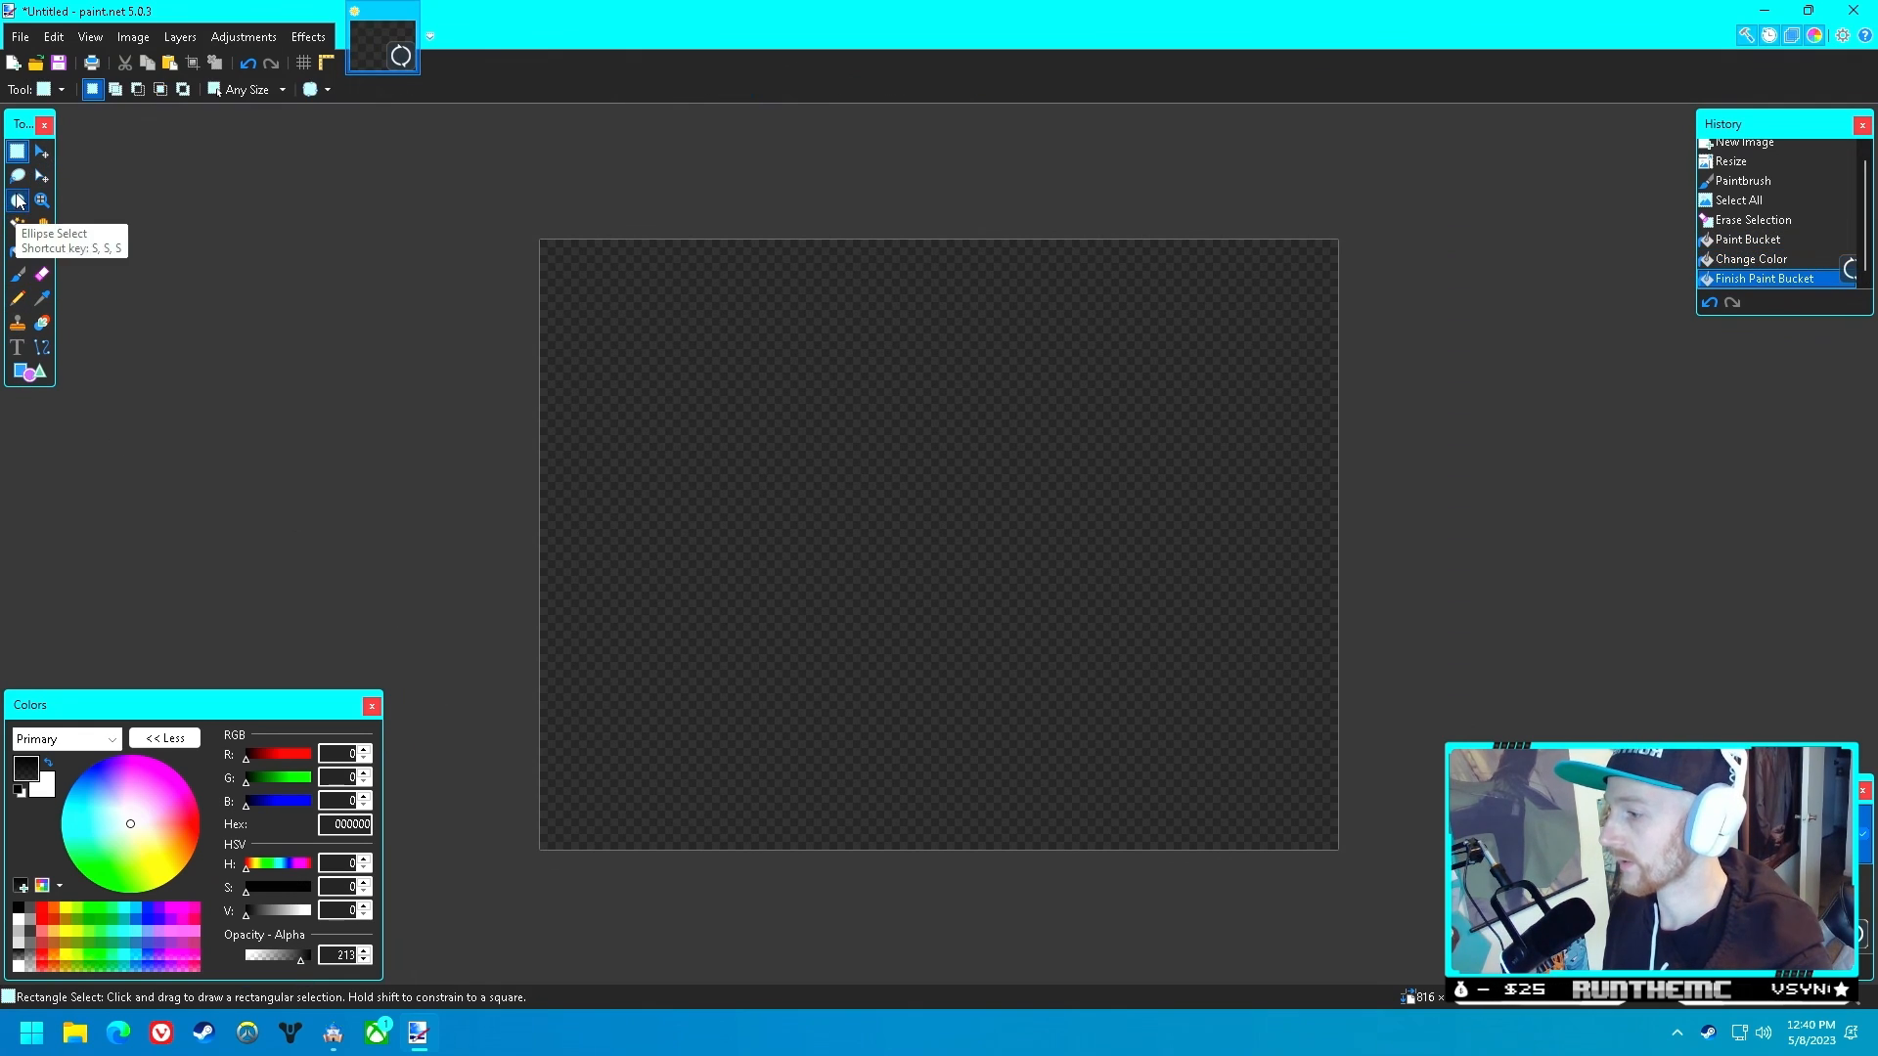
{"action": "left_click", "coordinate": [16, 201]}
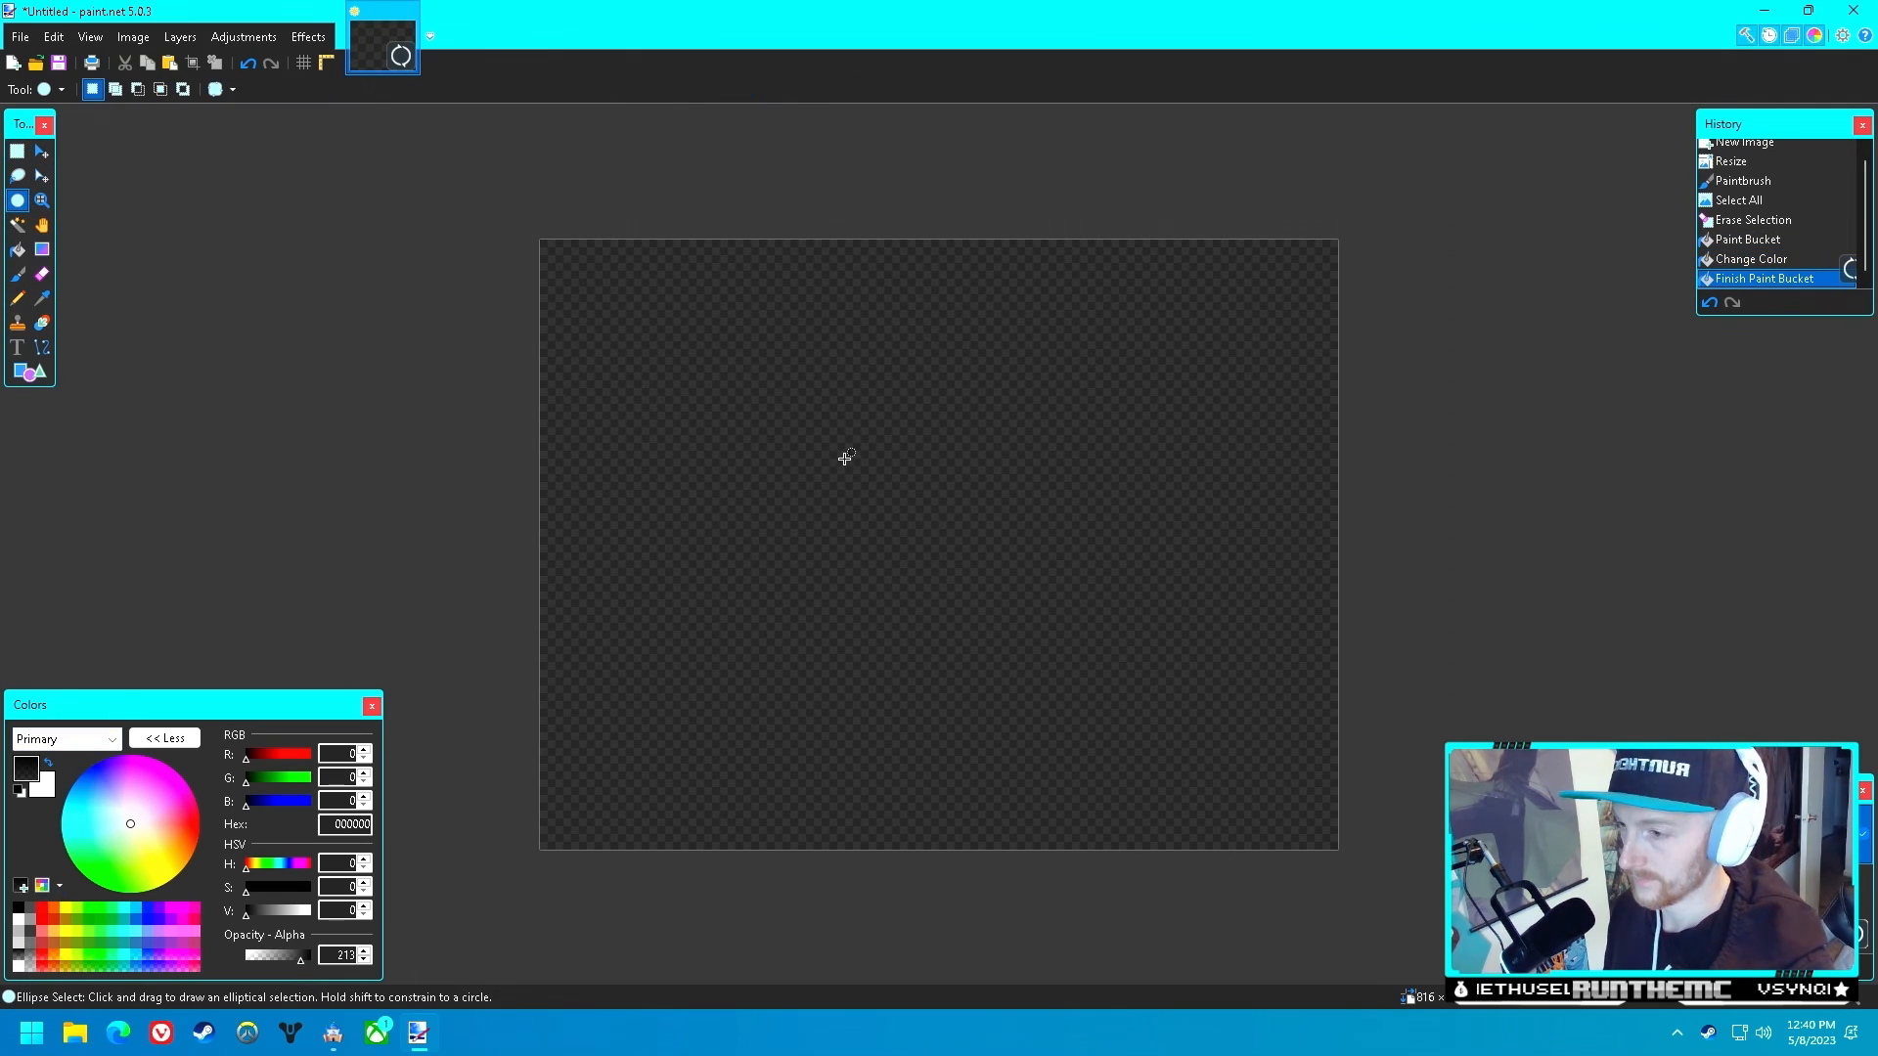
{"action": "mouse_move", "coordinate": [852, 471]}
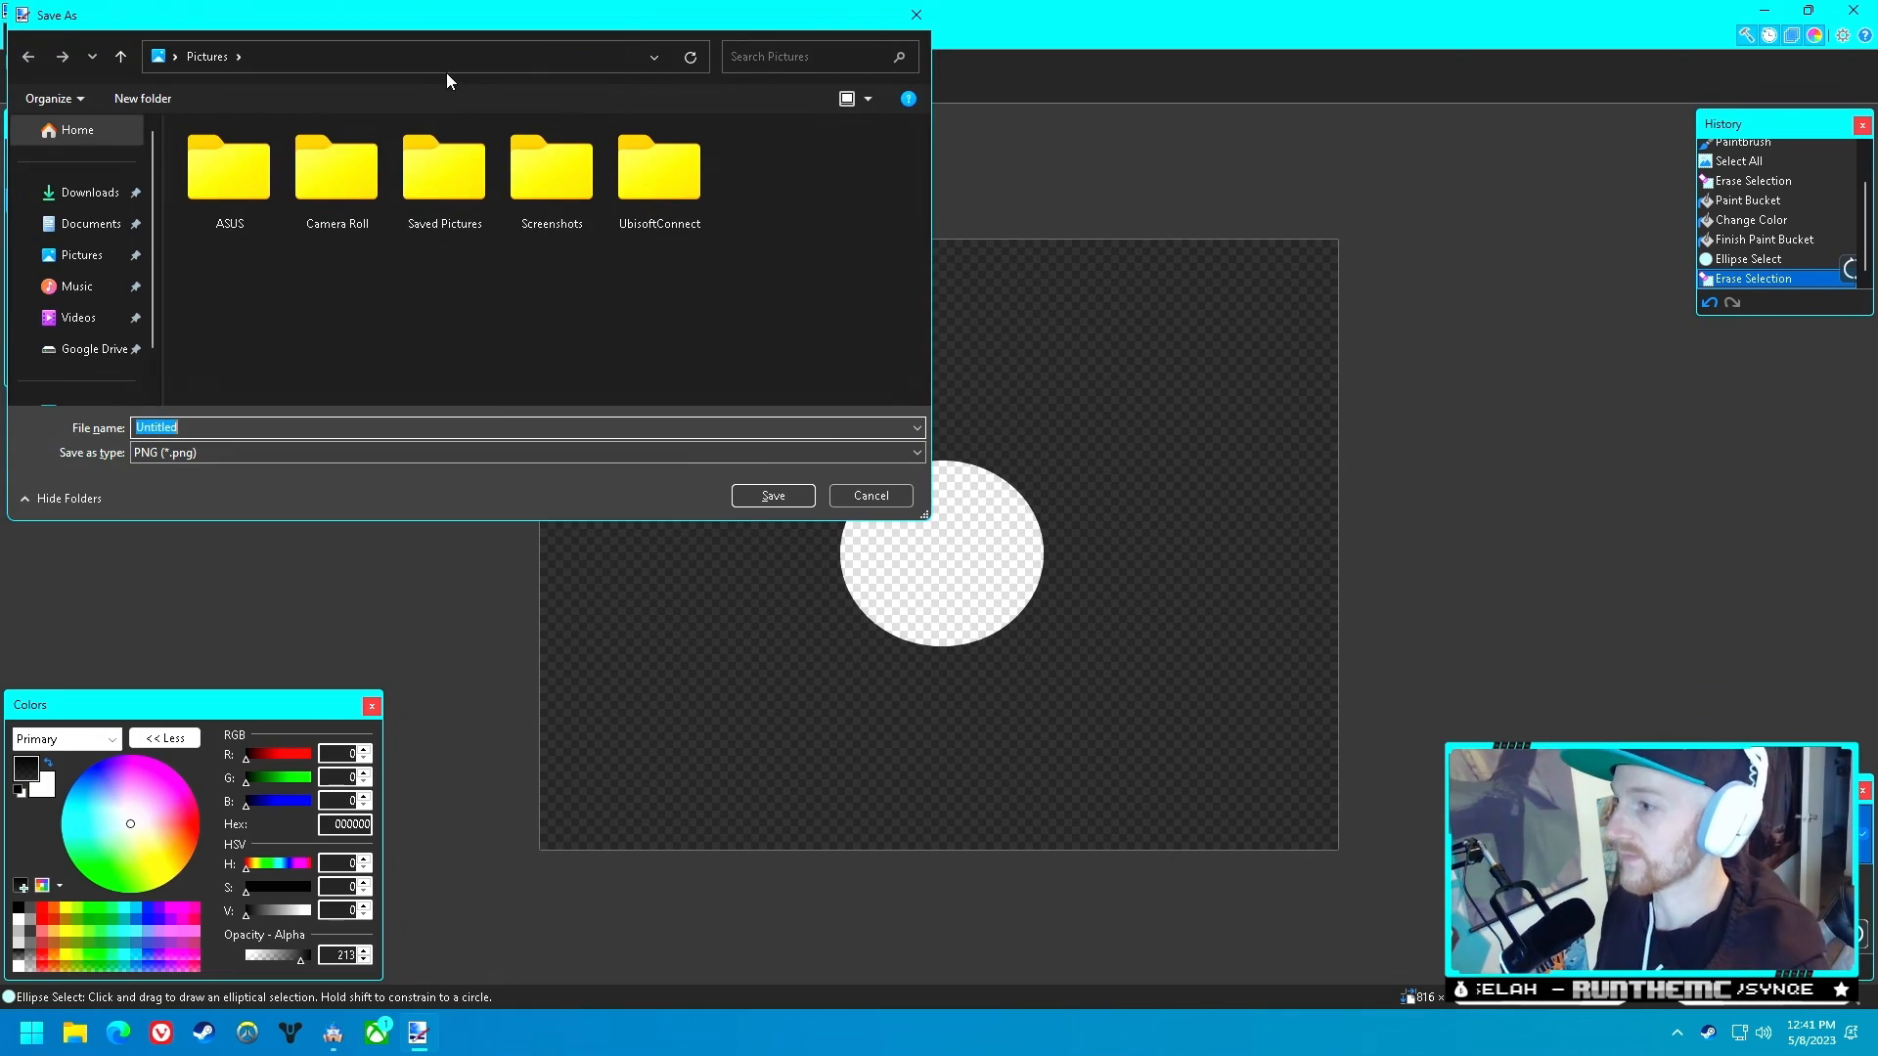
{"action": "left_click", "coordinate": [870, 494]}
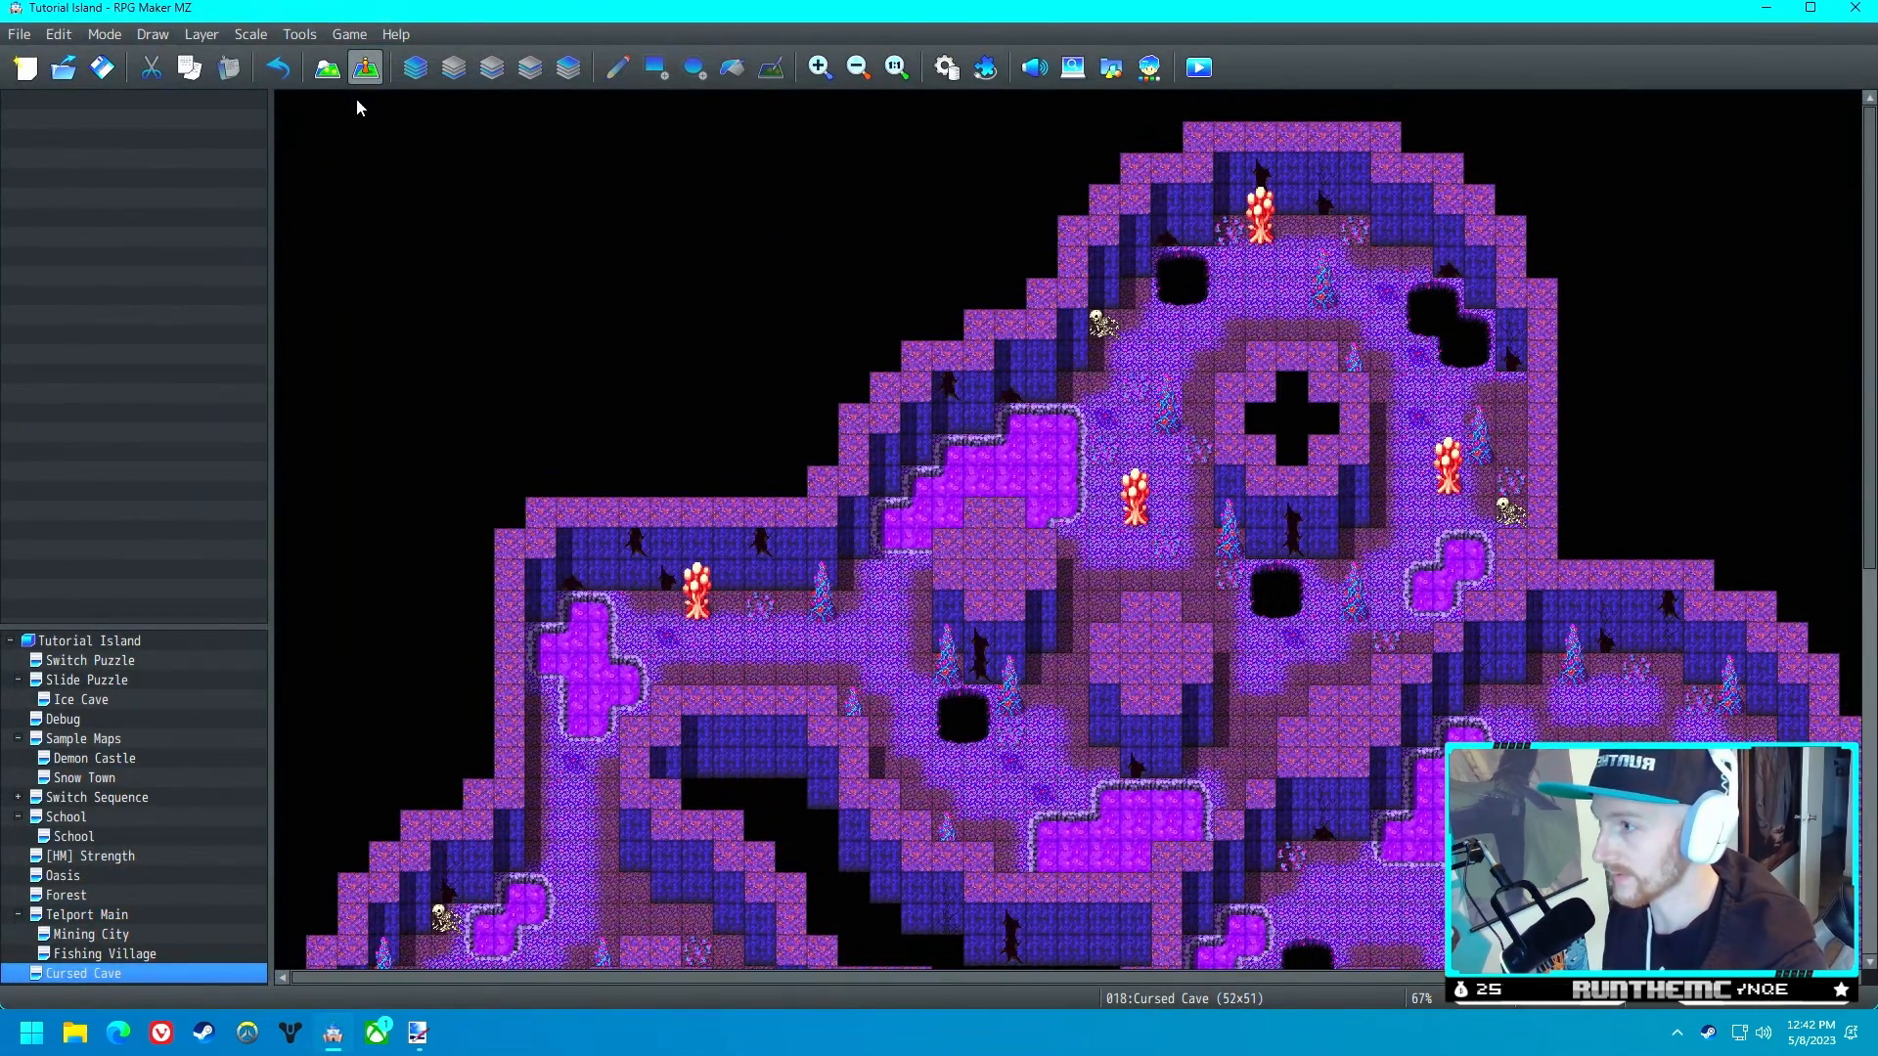
{"action": "mouse_move", "coordinate": [1199, 566]}
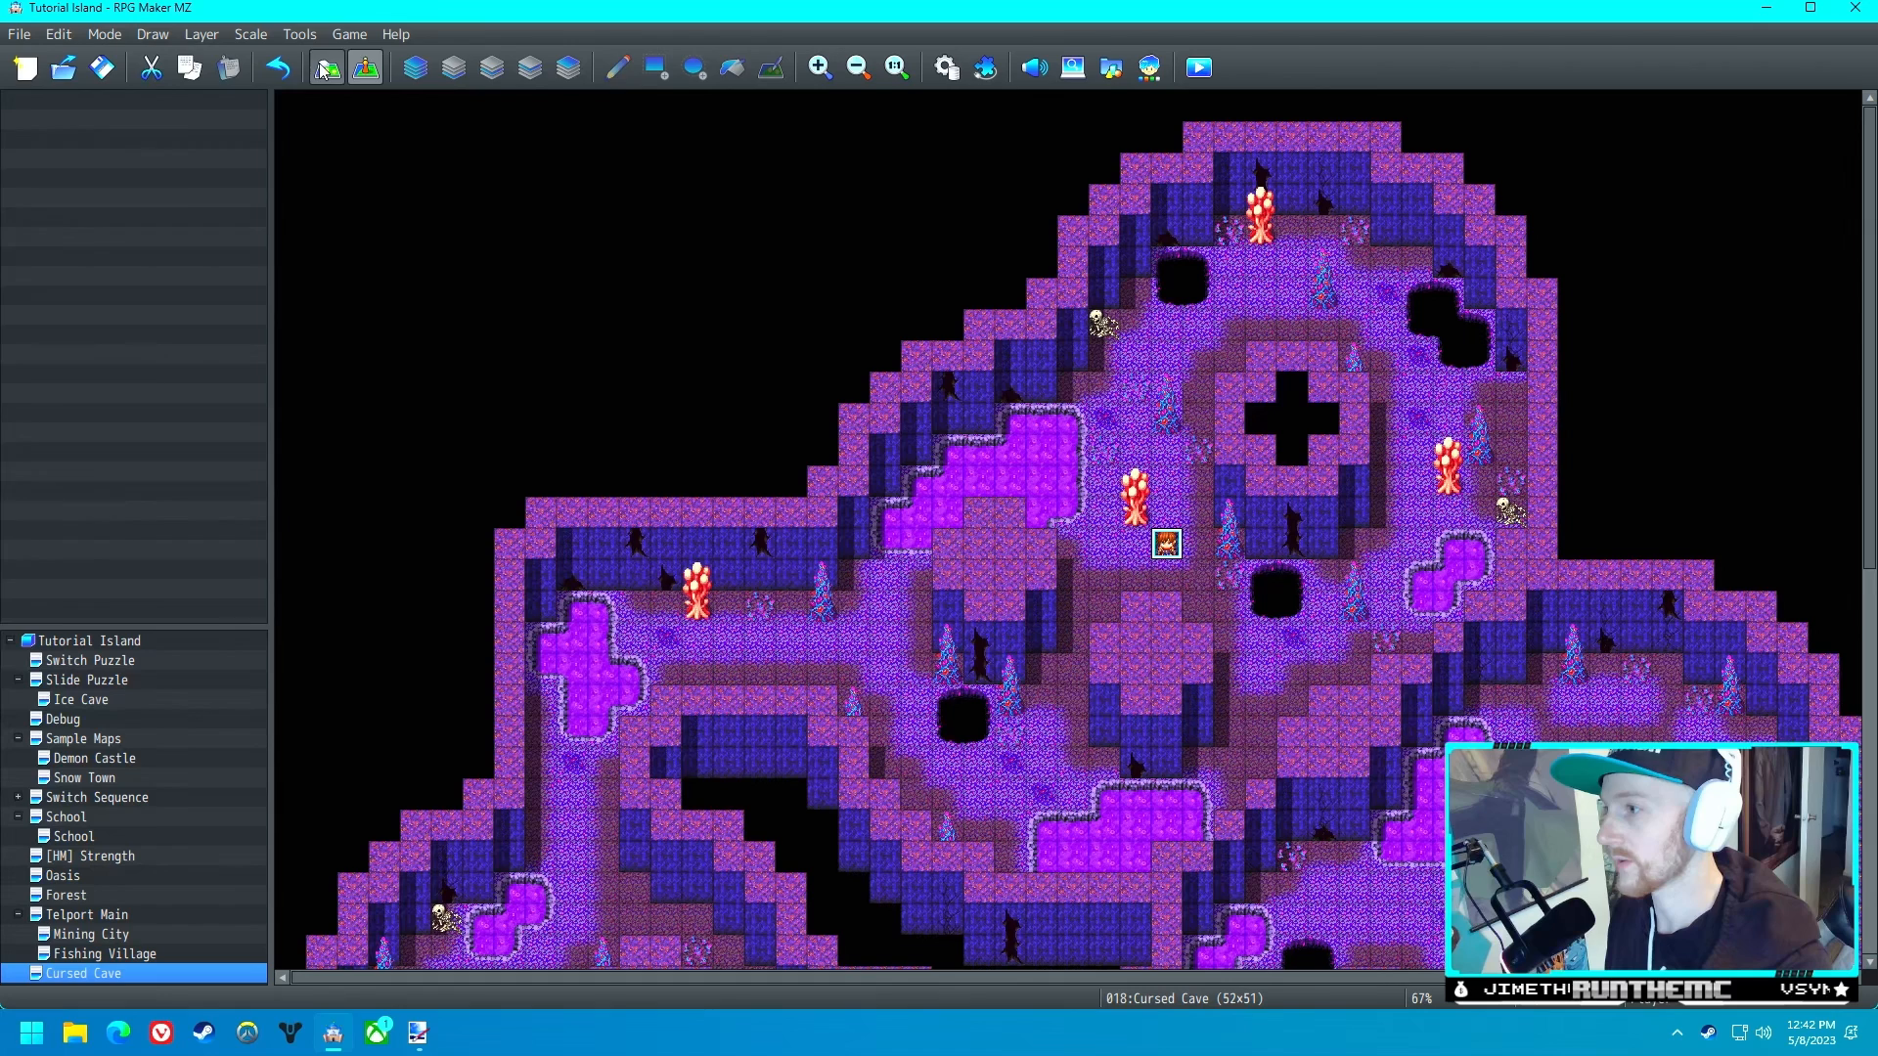
- Create event EV001 on a Cursed Cave floor tile and confirm it
{"action": "double_click", "coordinate": [1166, 549]}
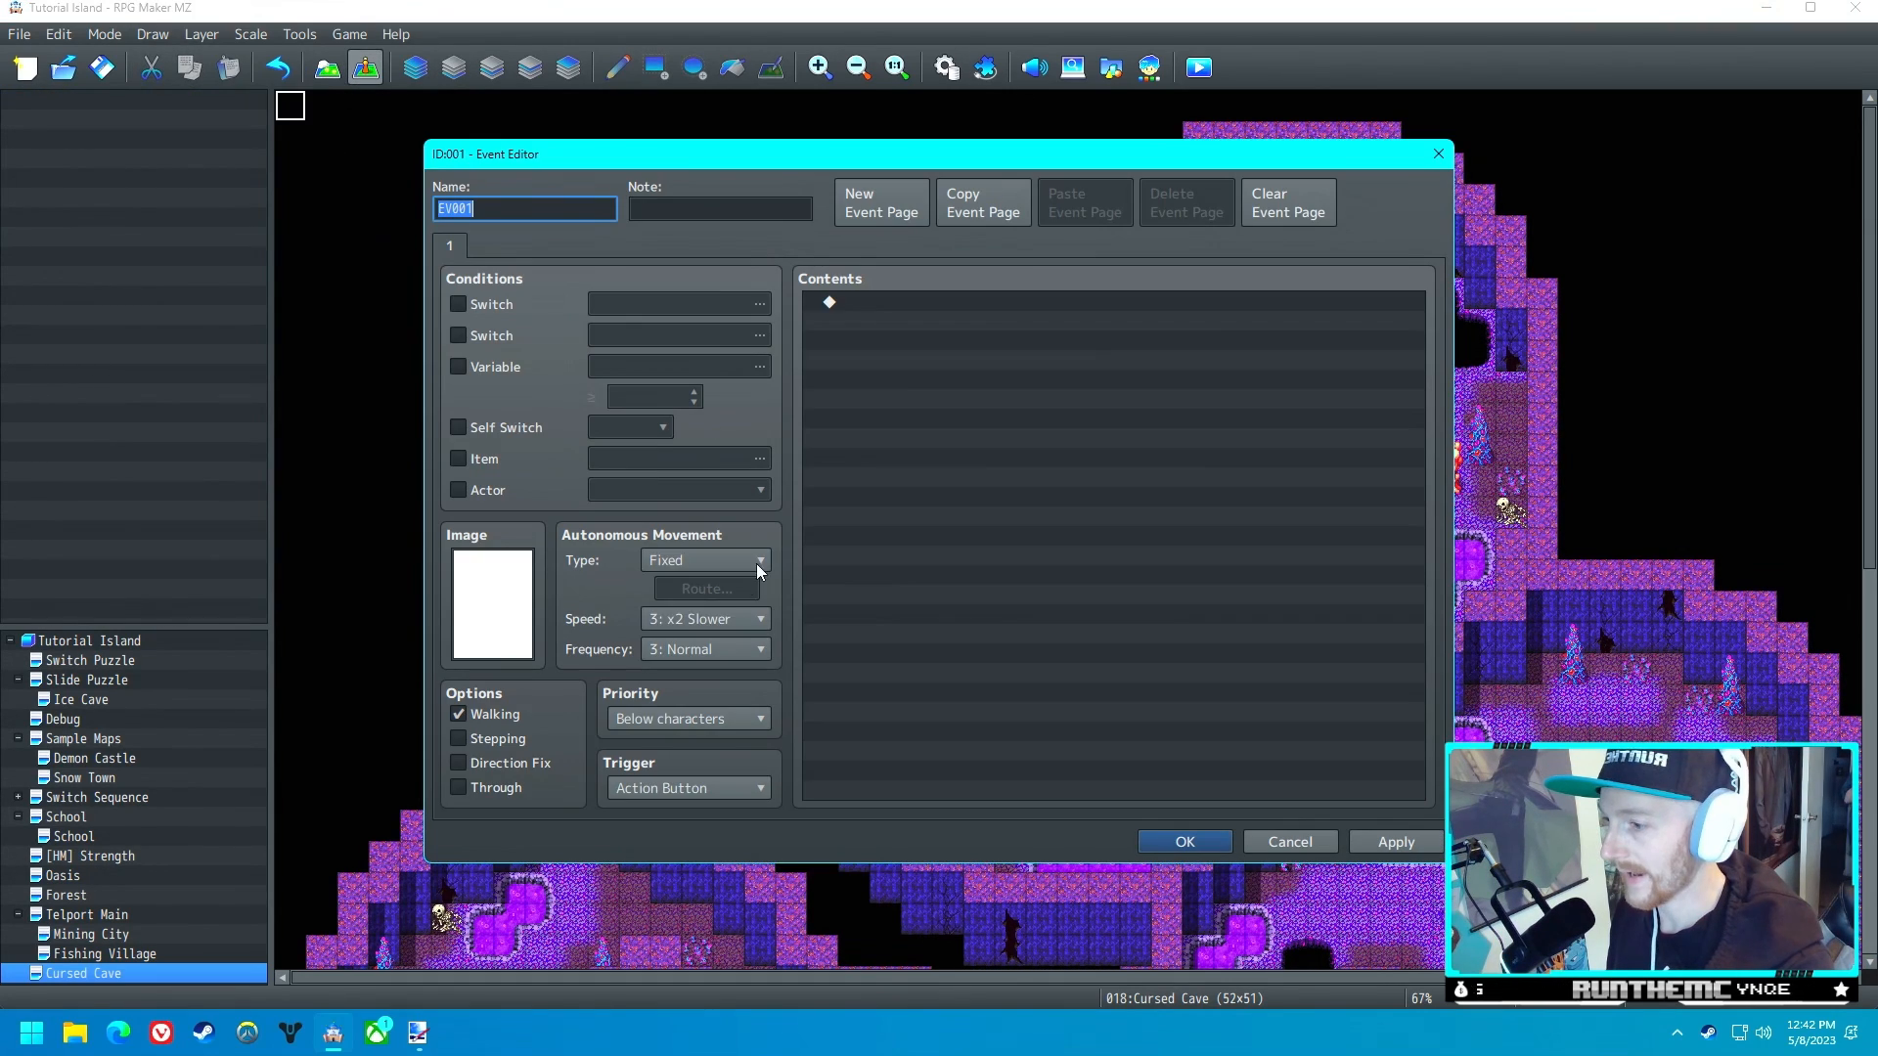
{"action": "left_click", "coordinate": [689, 788]}
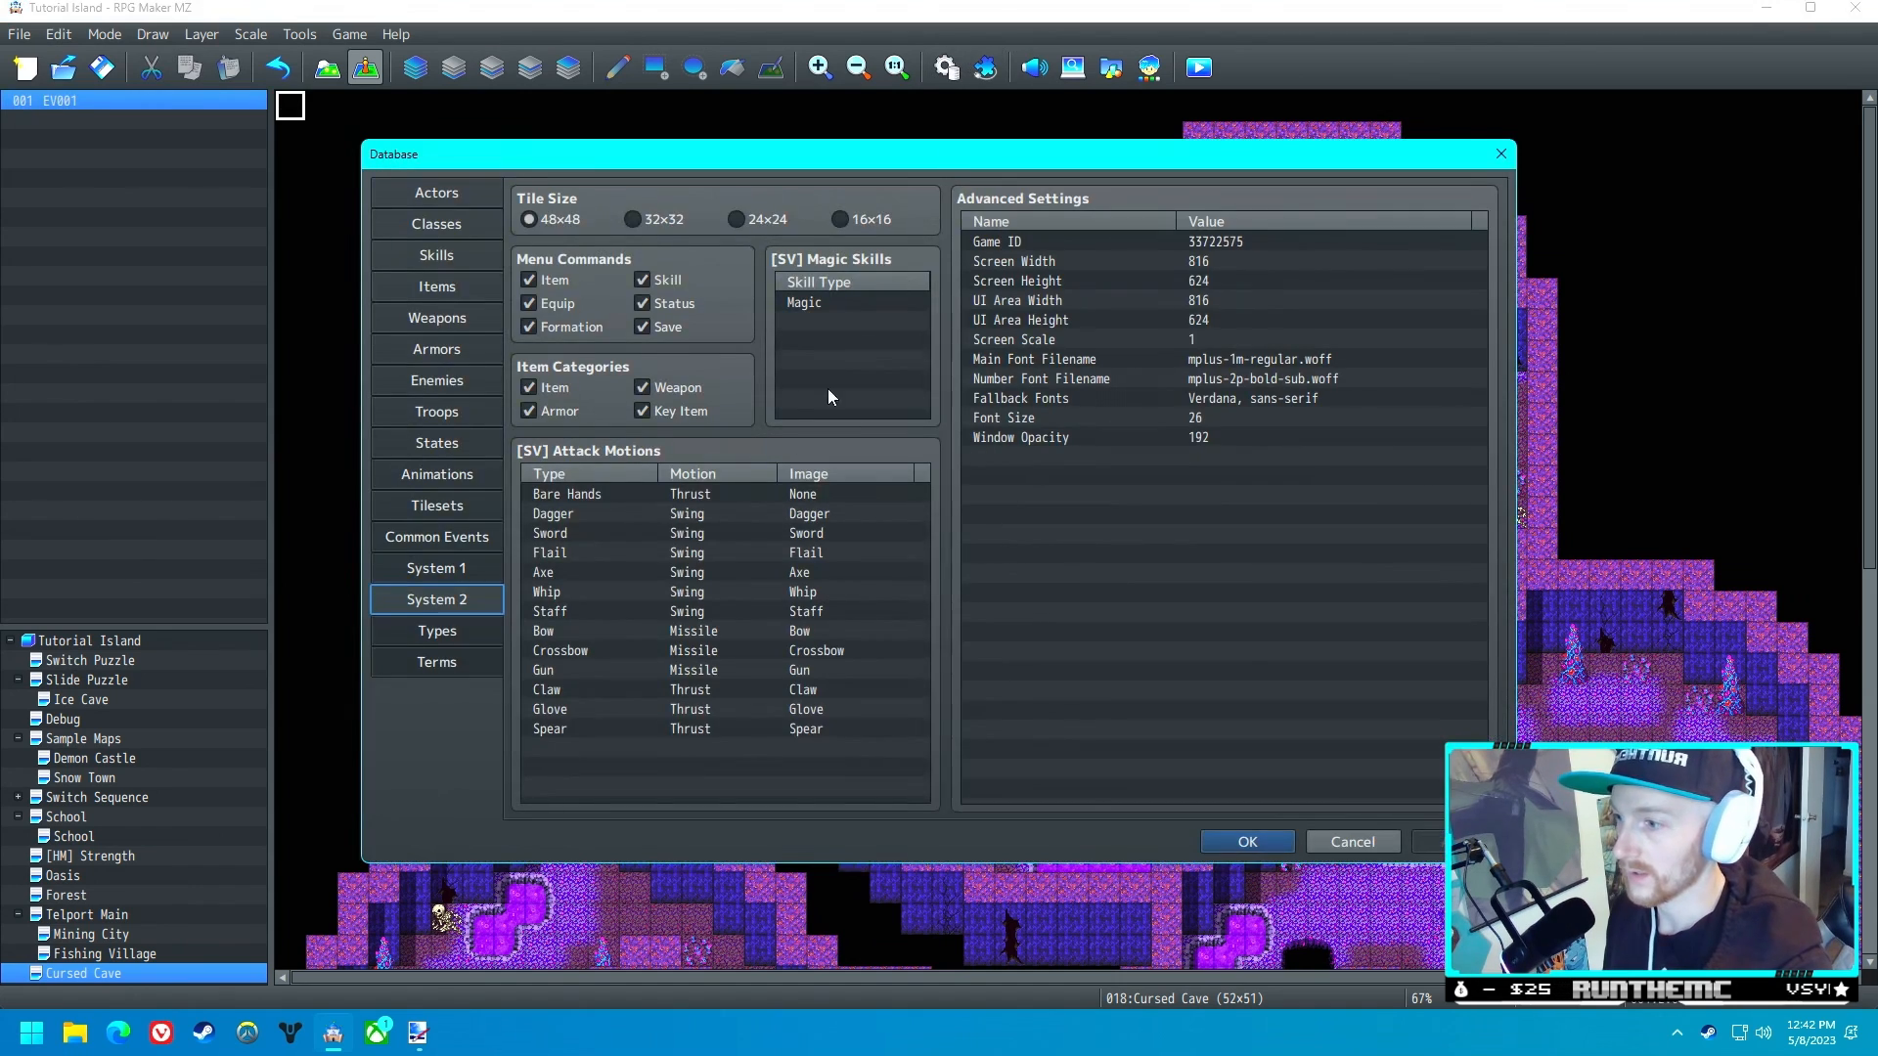
- Name common event 0009 'DarkCave' and add Show Picture of the DarkCave image at full opacity
{"action": "left_click", "coordinate": [436, 537]}
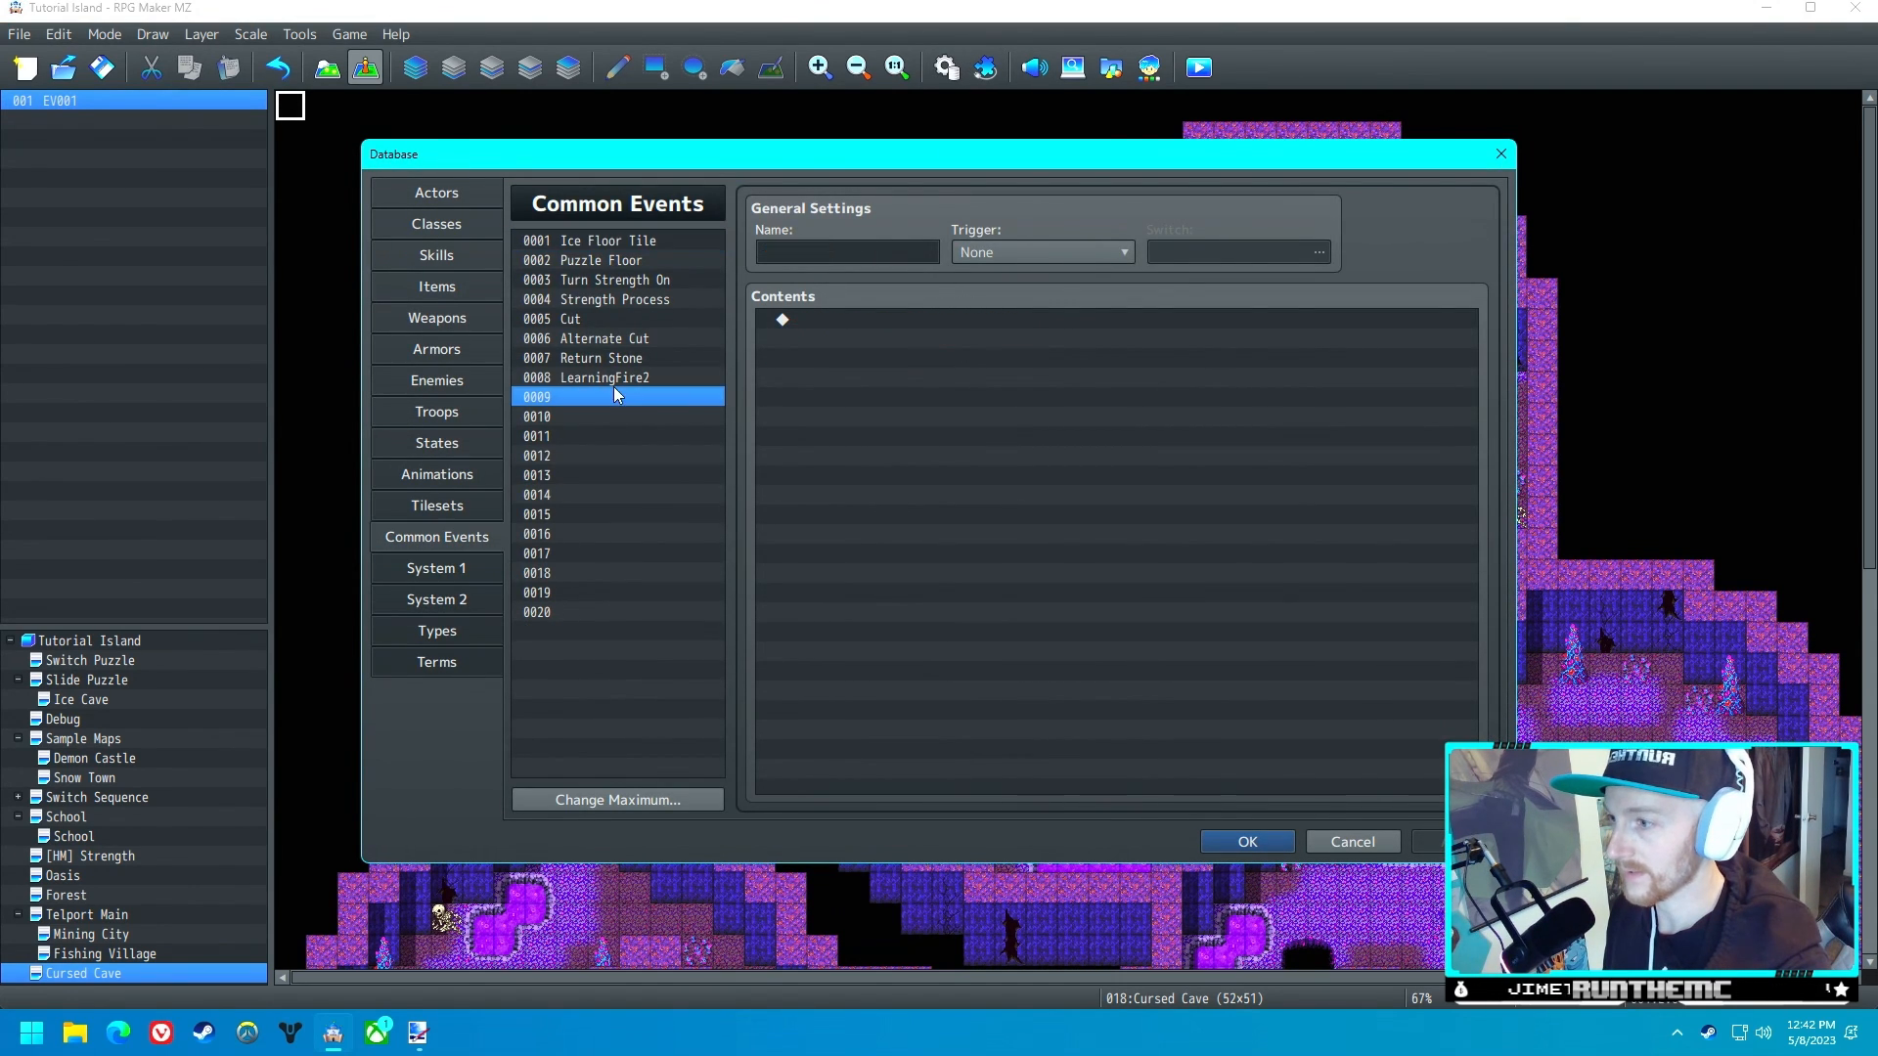
{"action": "type", "text": "DarkCave"}
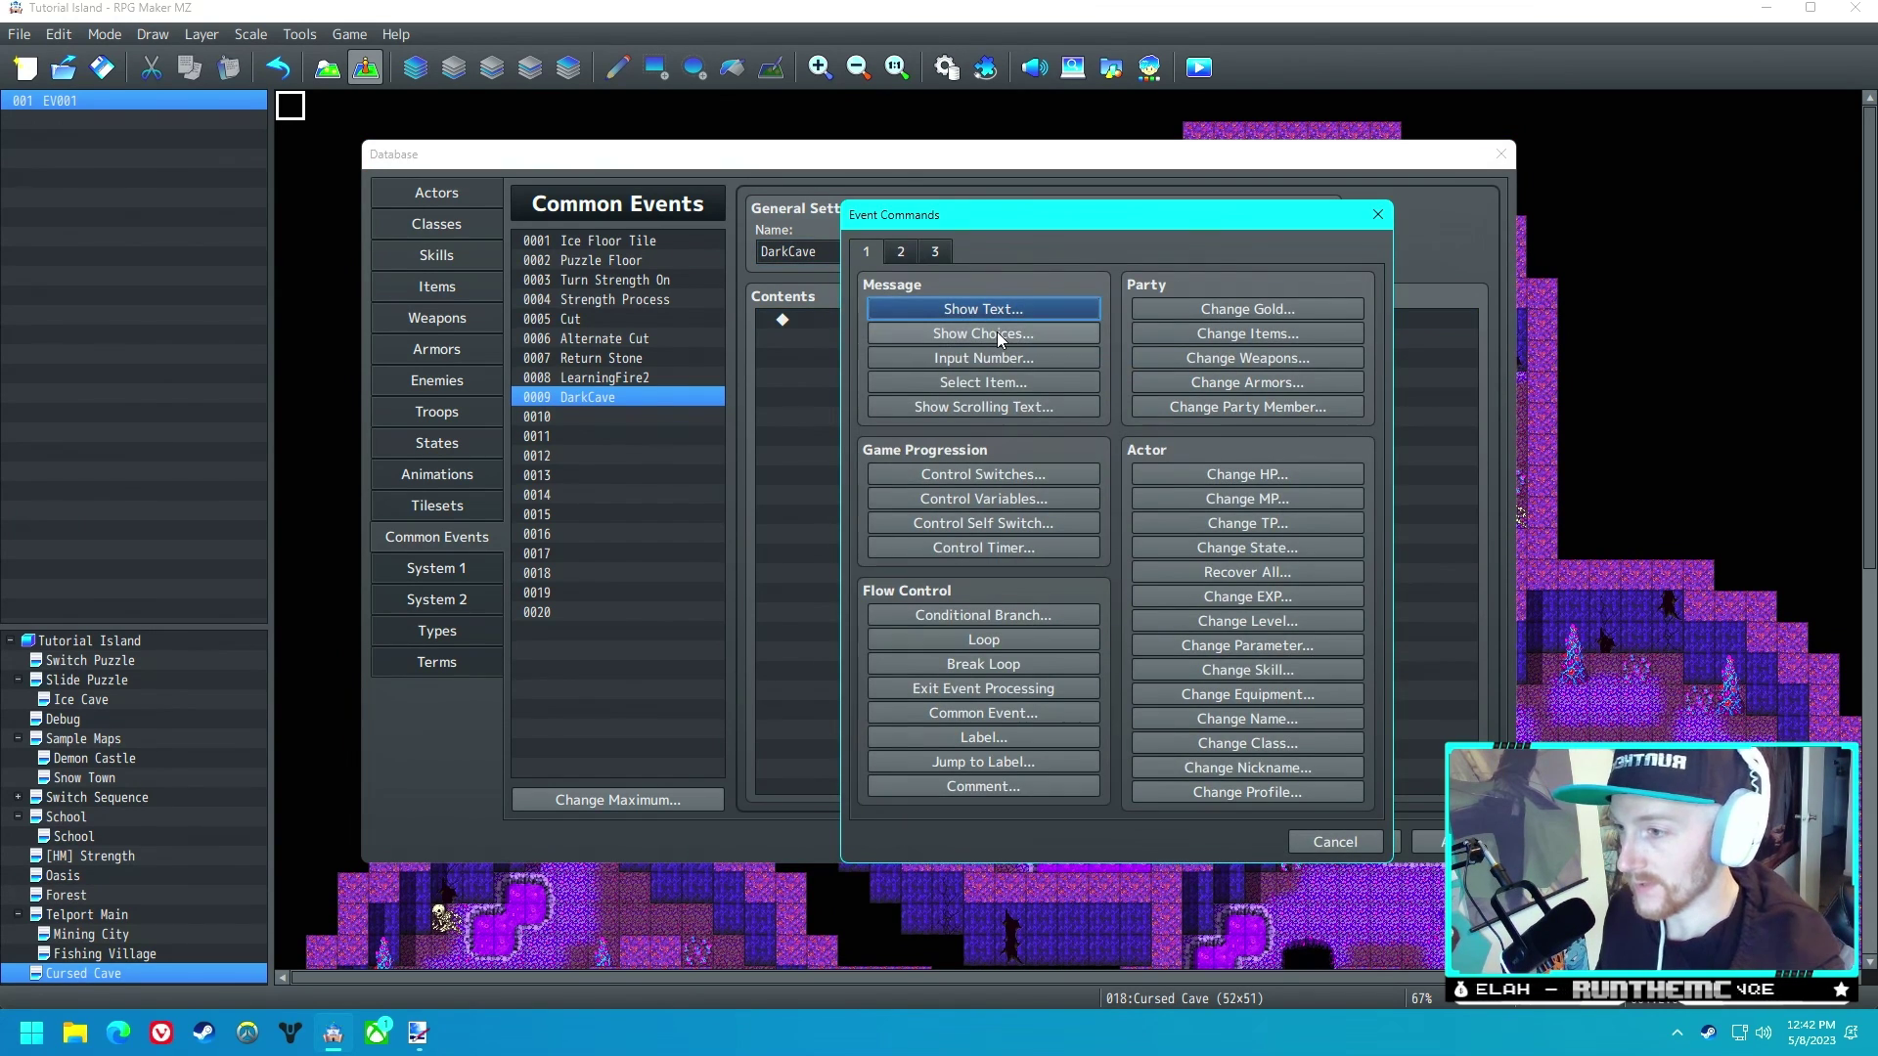
{"action": "left_click", "coordinate": [900, 251]}
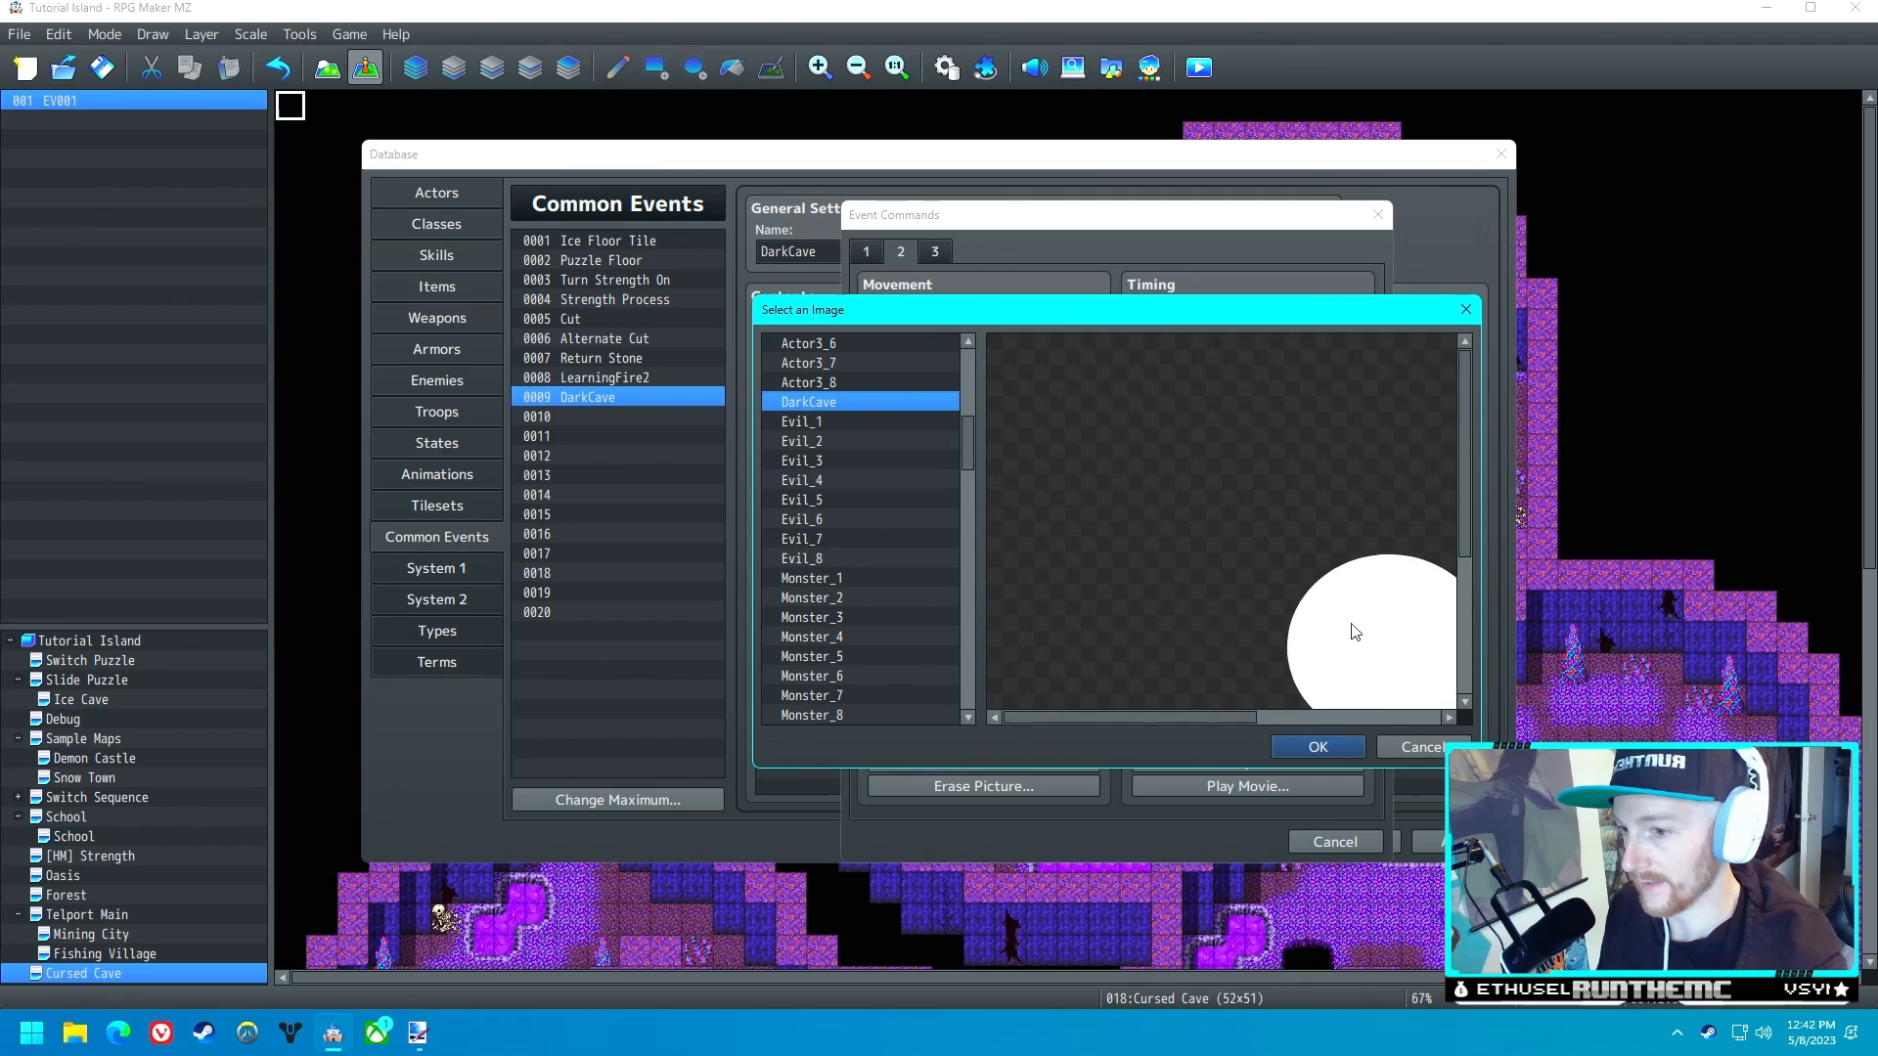
{"action": "left_click", "coordinate": [1317, 747]}
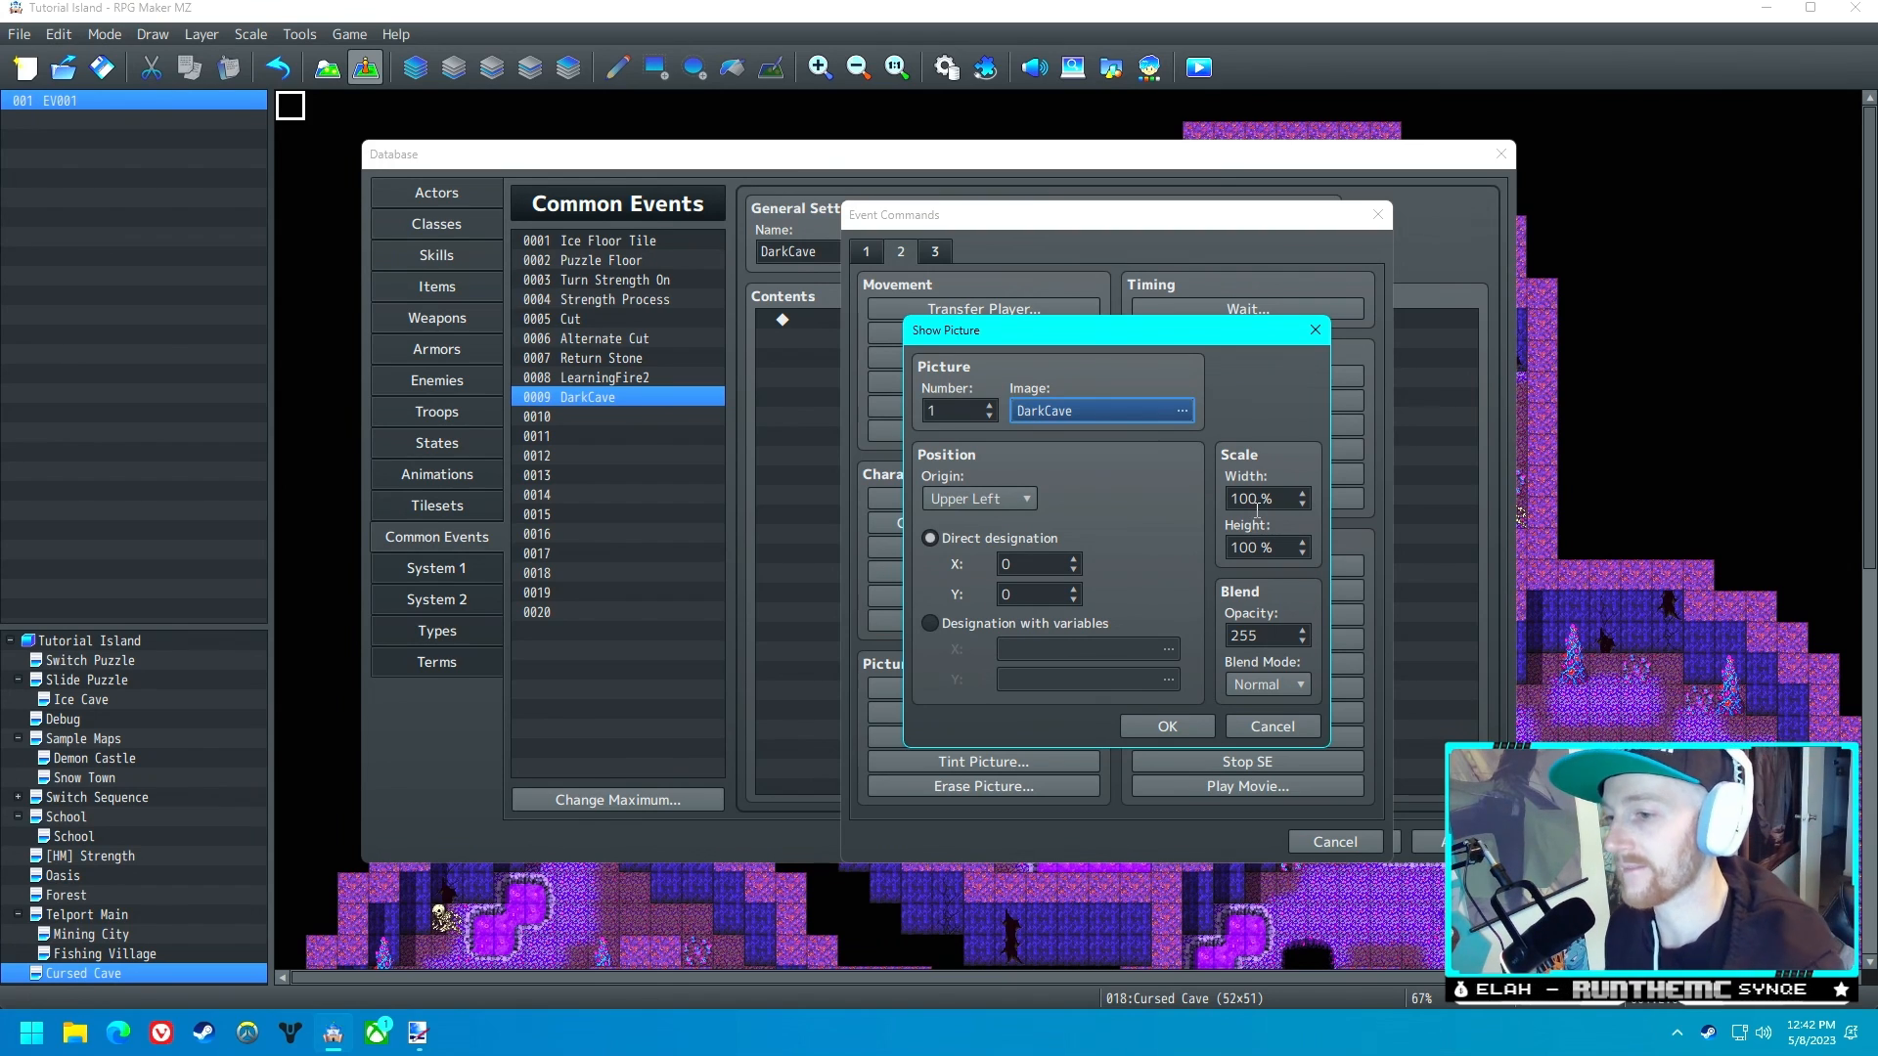
{"action": "left_click", "coordinate": [1262, 499]}
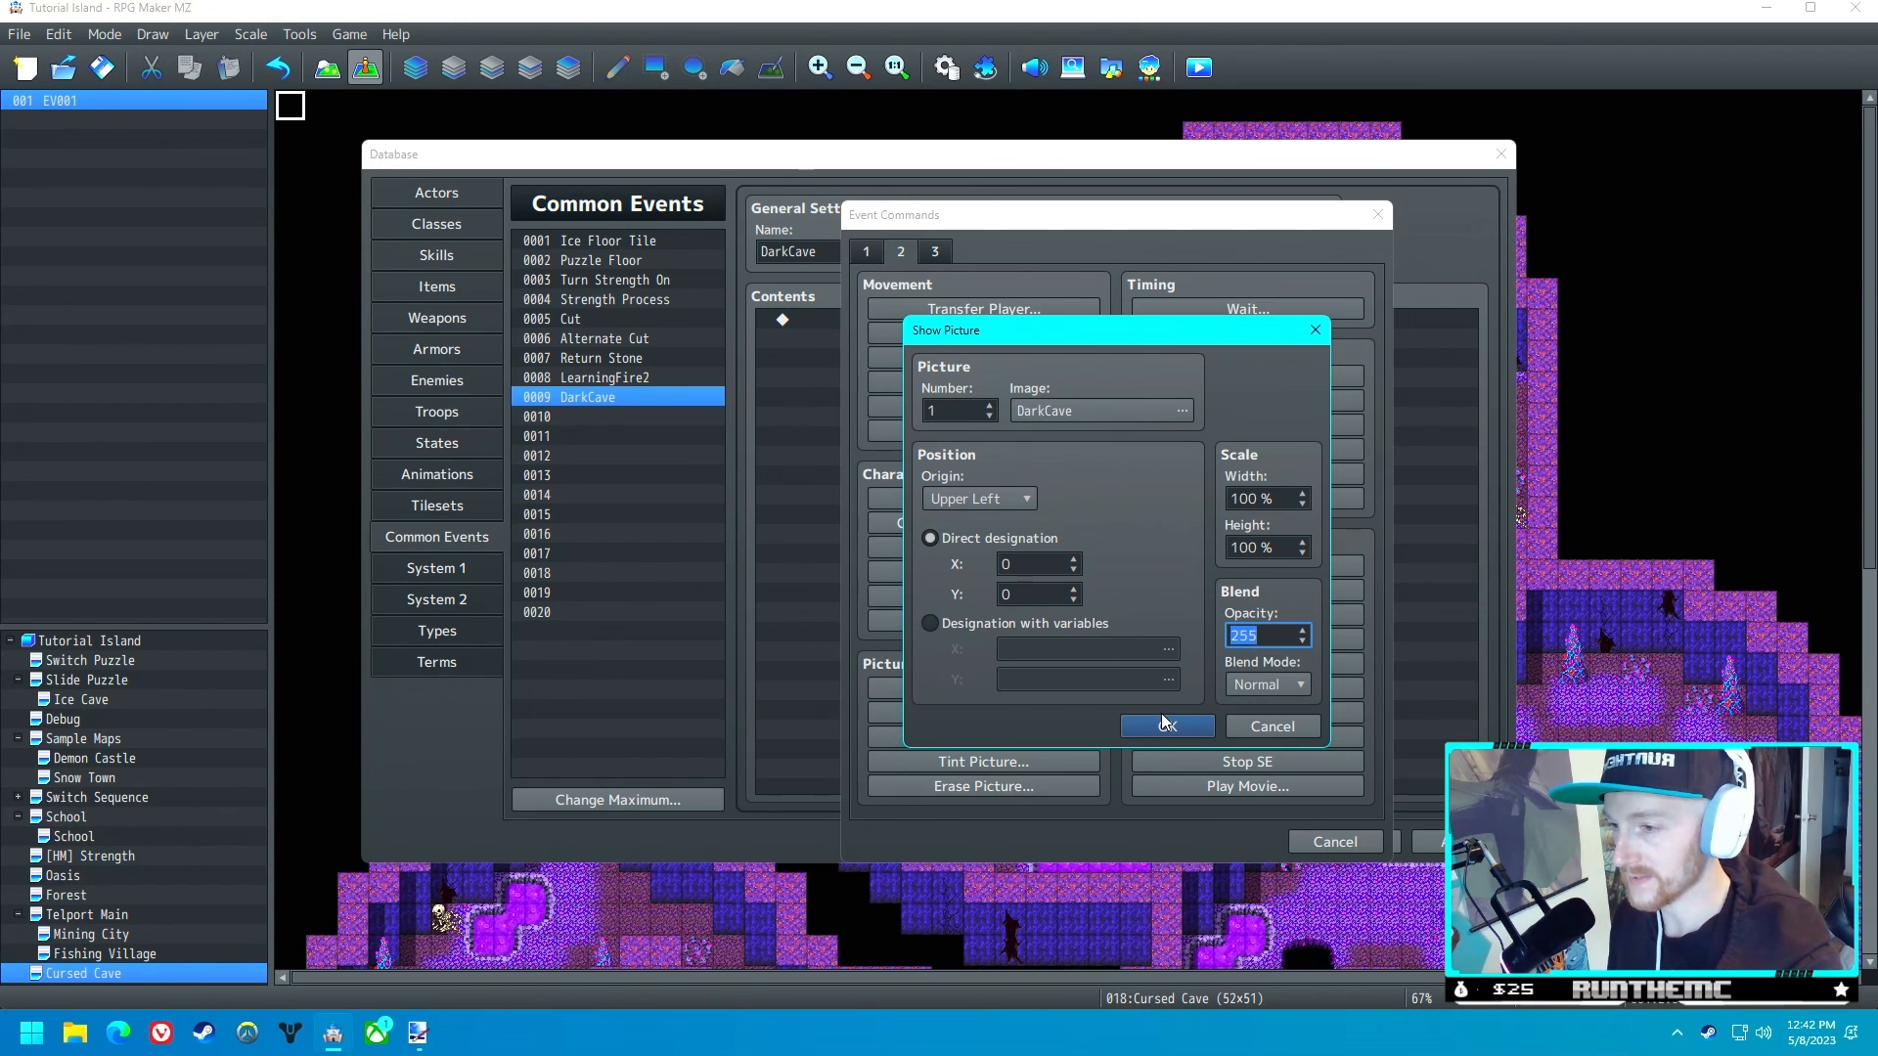
{"action": "left_click", "coordinate": [1167, 725]}
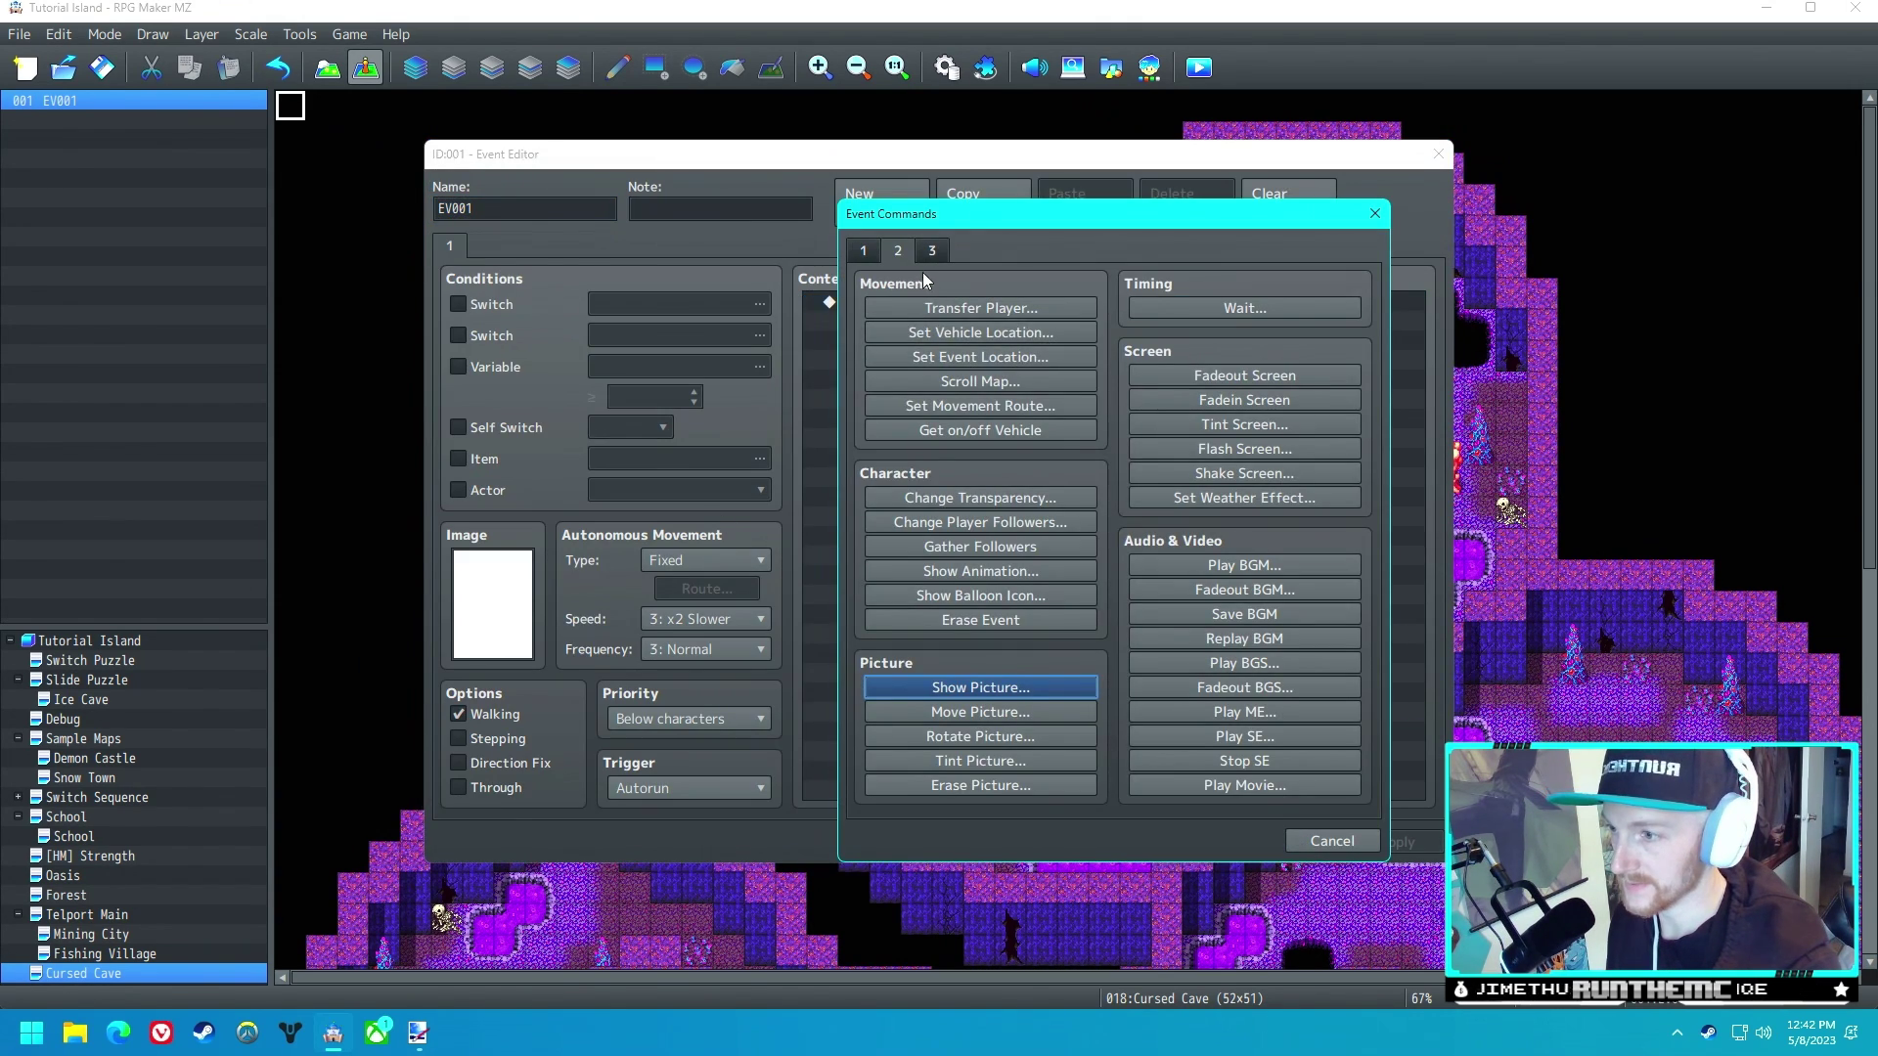
- Add a Common Event command to EV001 that runs DarkCave
{"action": "left_click", "coordinate": [863, 250]}
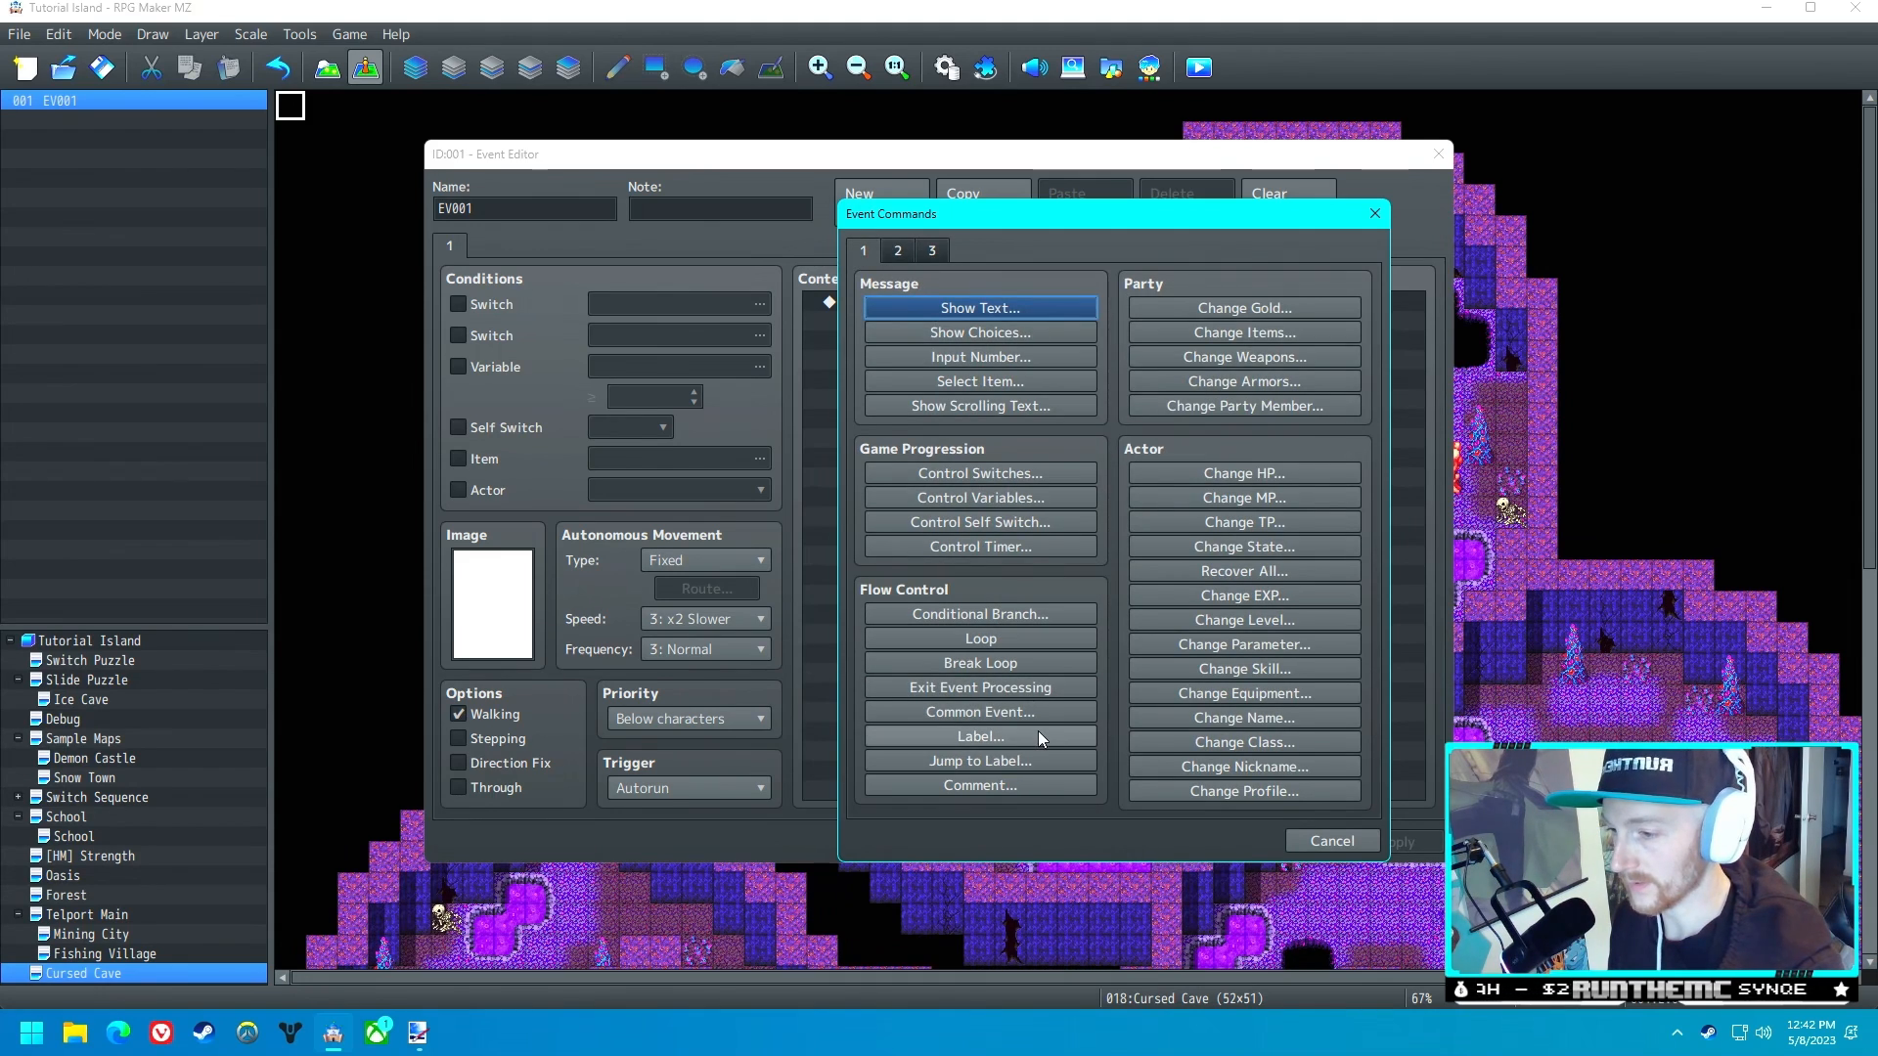
{"action": "left_click", "coordinate": [980, 711]}
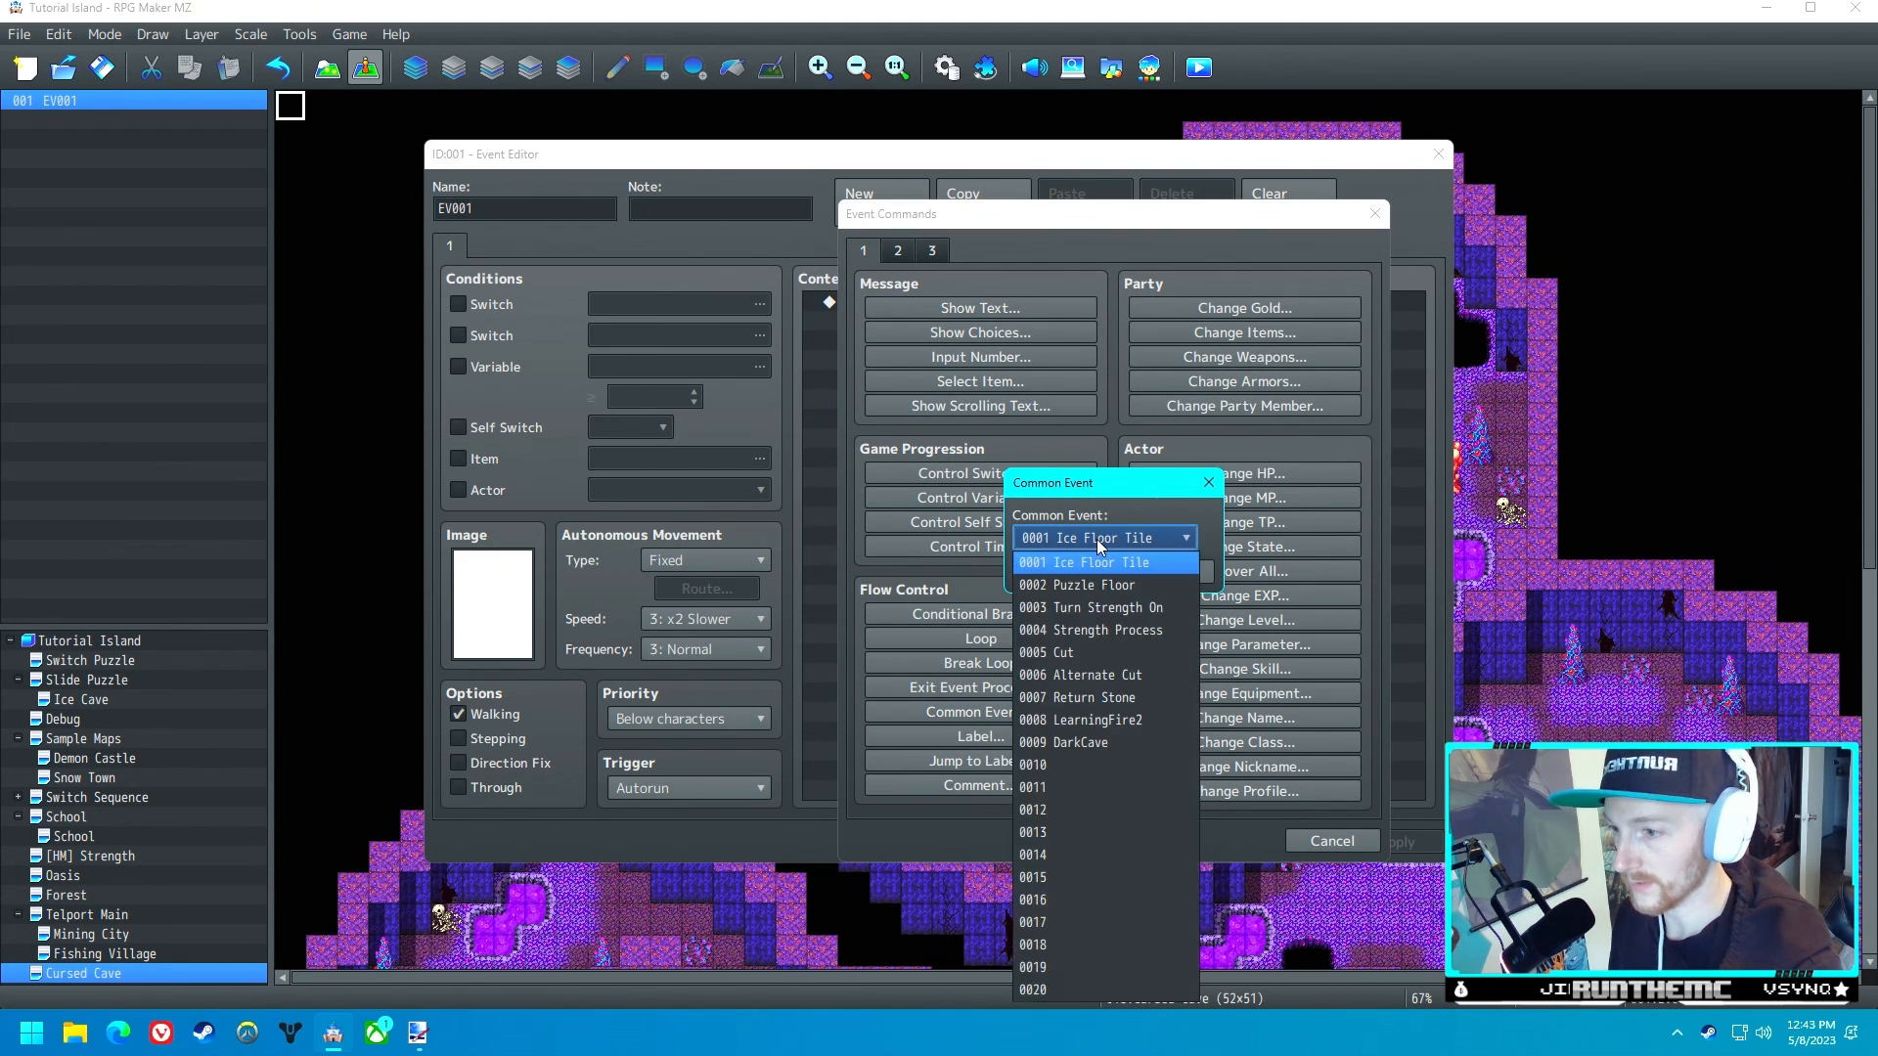
{"action": "left_click", "coordinate": [1089, 742]}
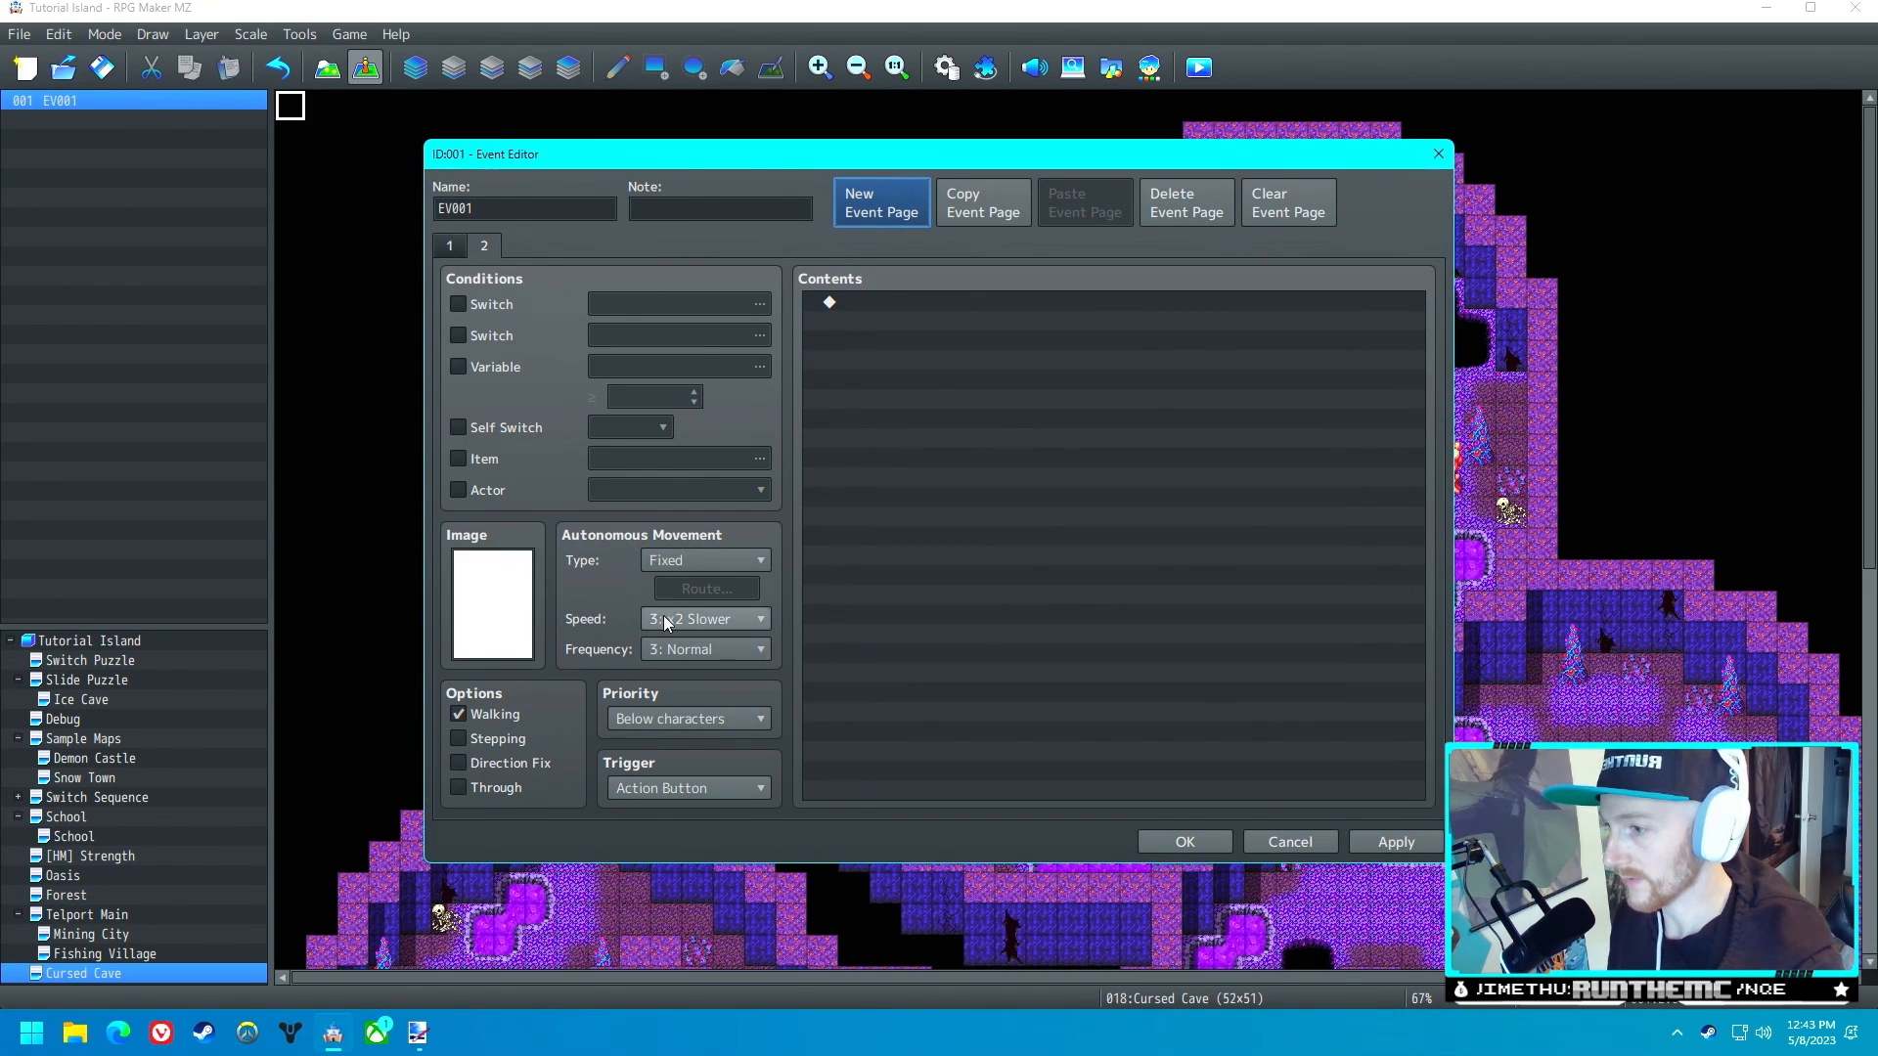
{"action": "left_click", "coordinate": [688, 789]}
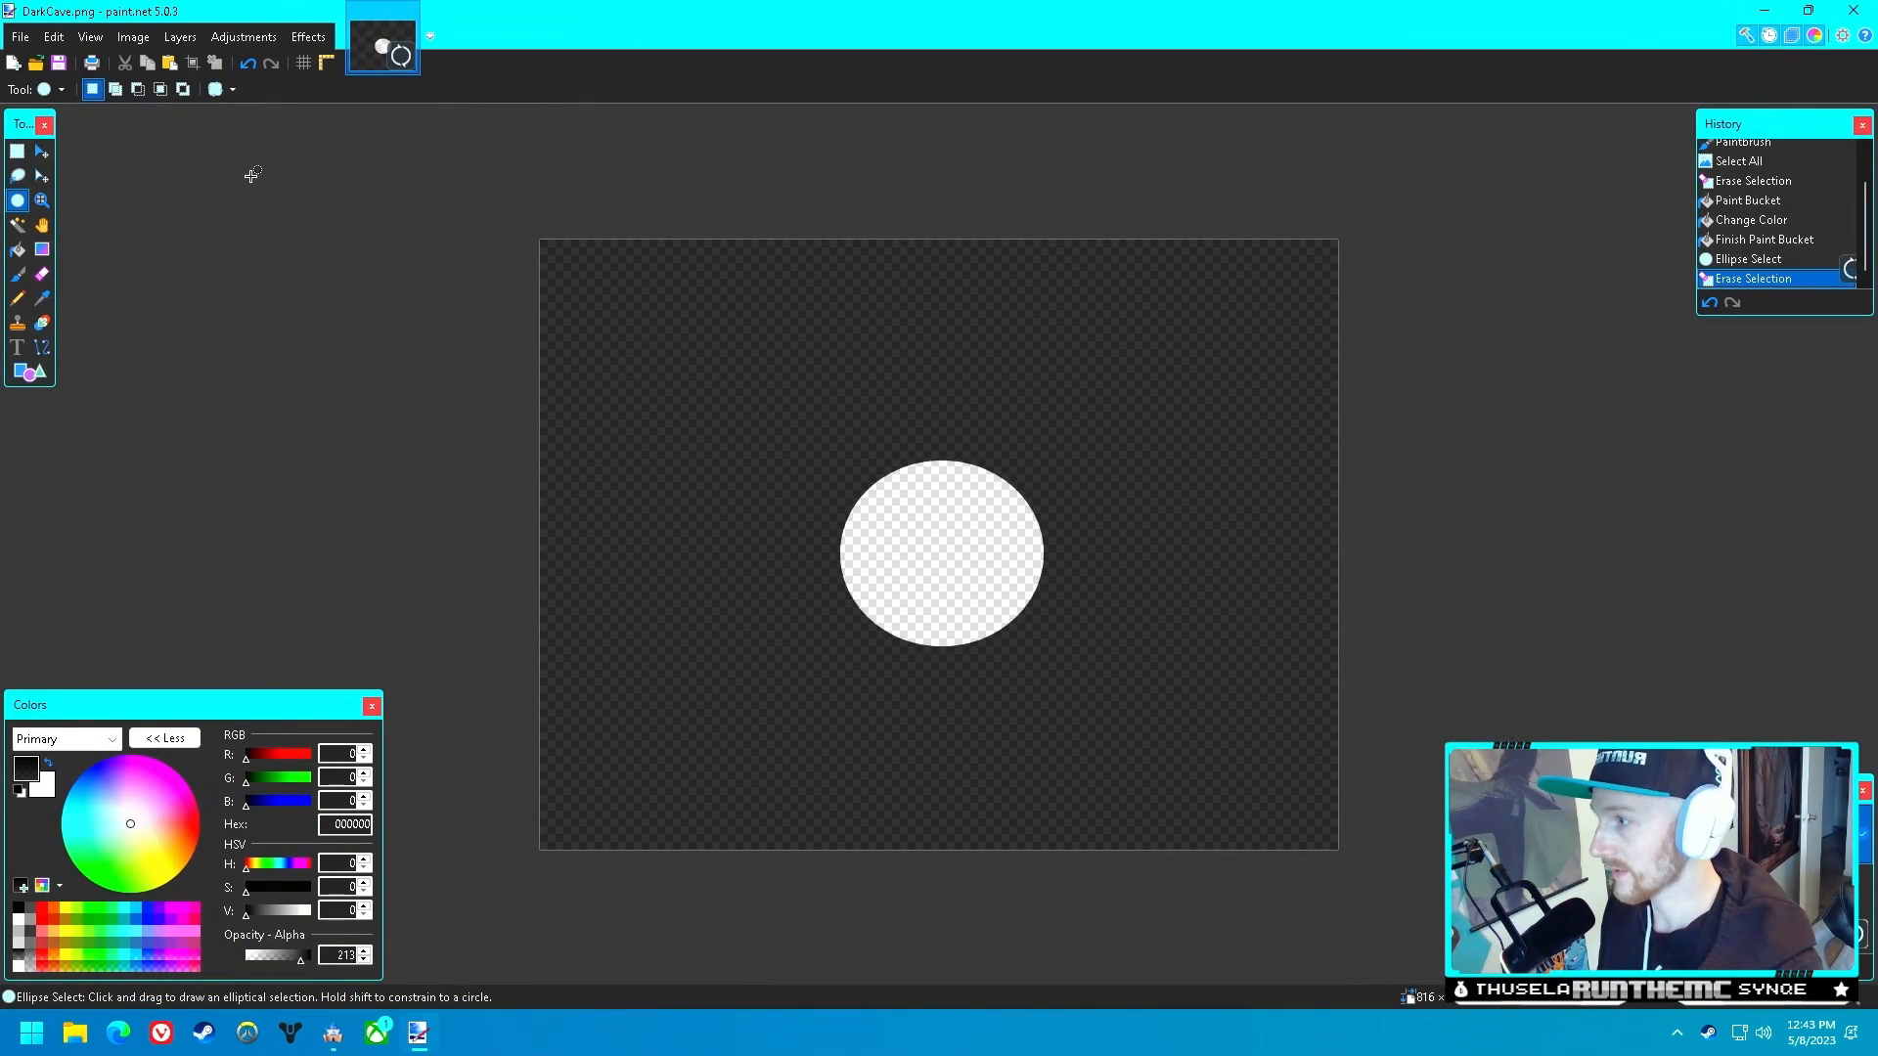
- Pick a paint.net selection tool to start cutting the hole in DarkCave.png
{"action": "left_click", "coordinate": [18, 252]}
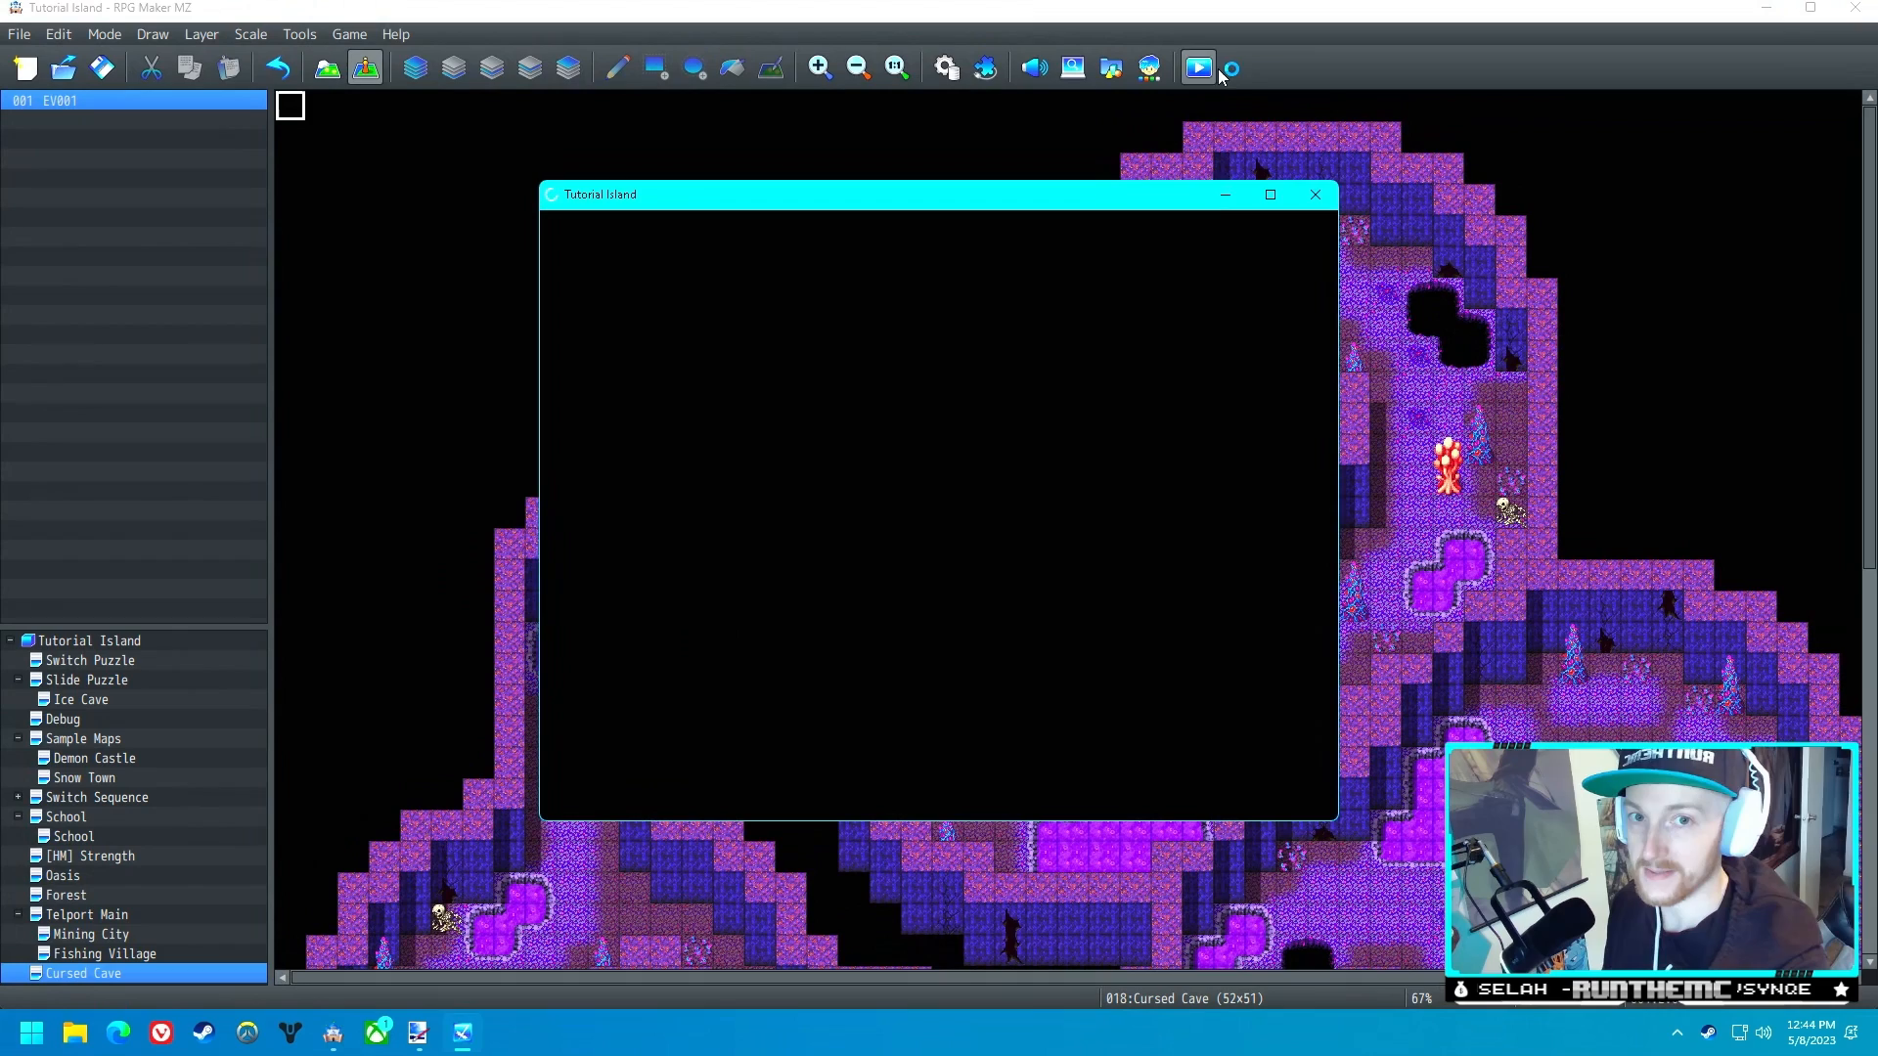
{"action": "left_click", "coordinate": [1197, 66]}
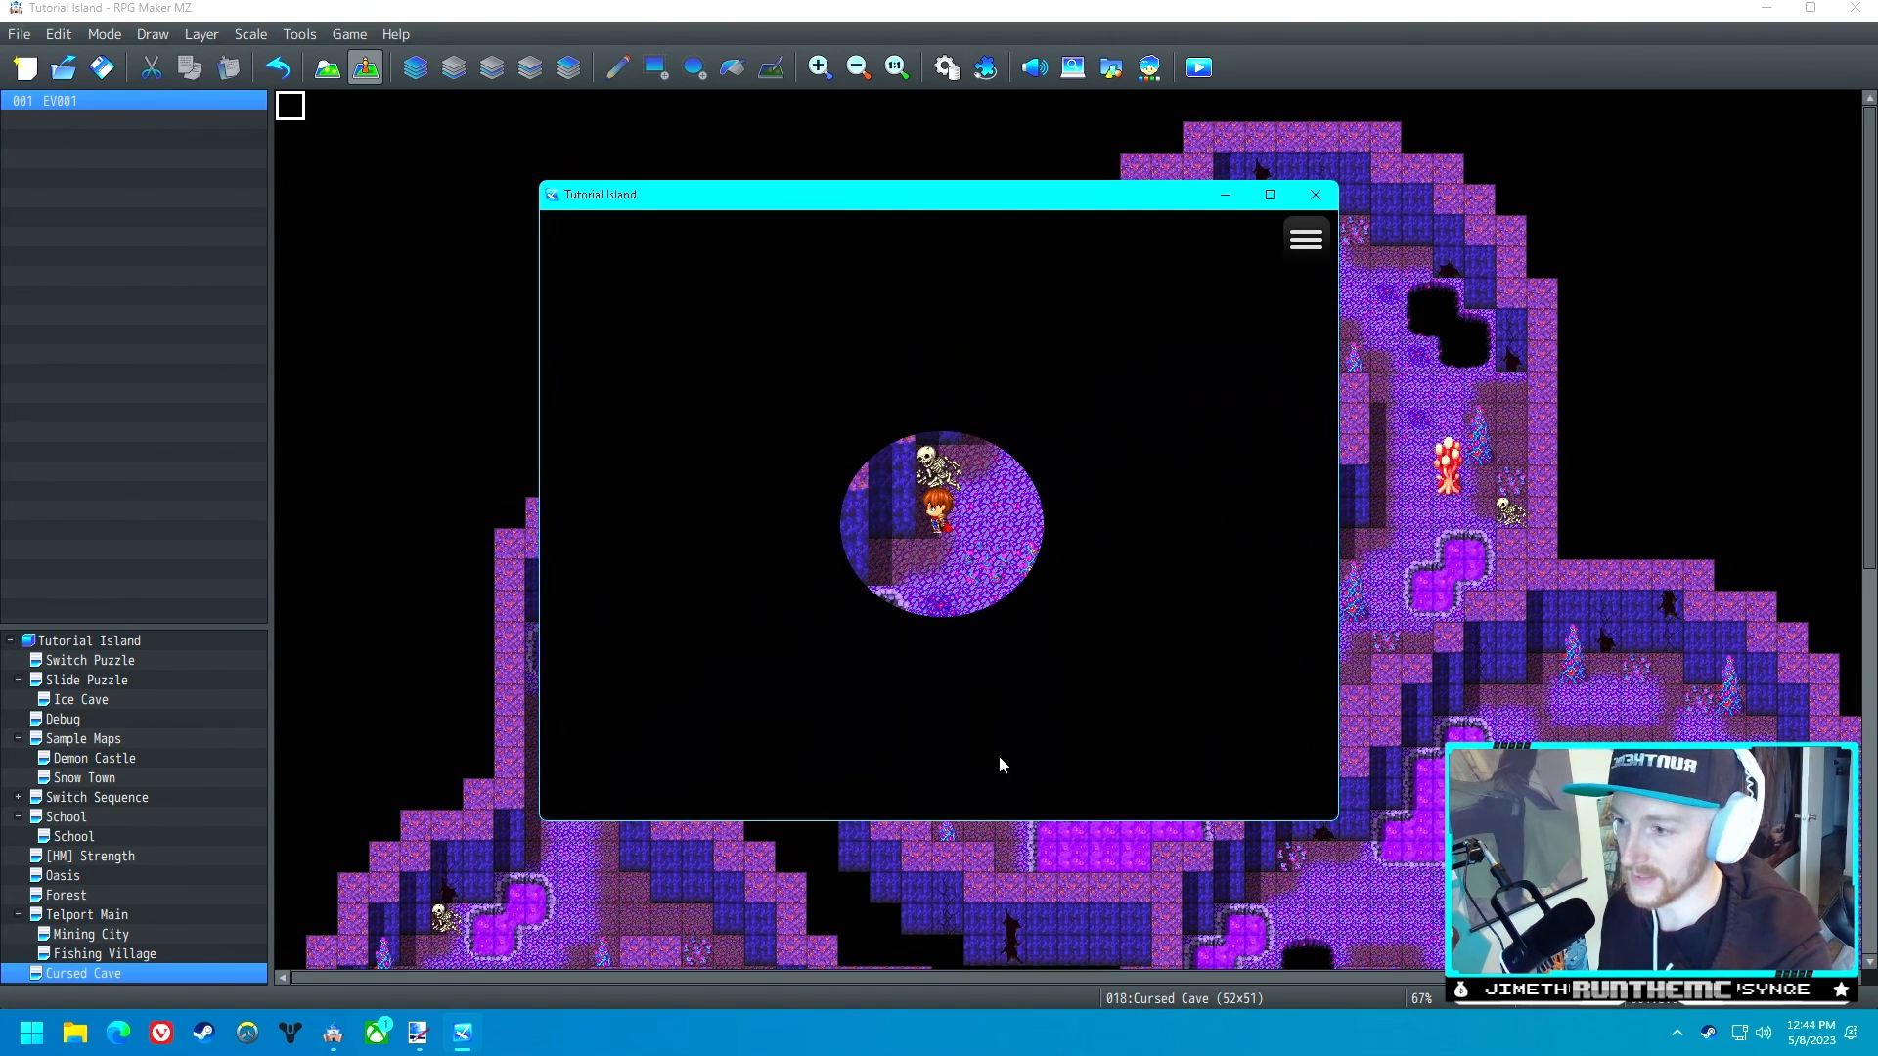
{"action": "mouse_move", "coordinate": [795, 442]}
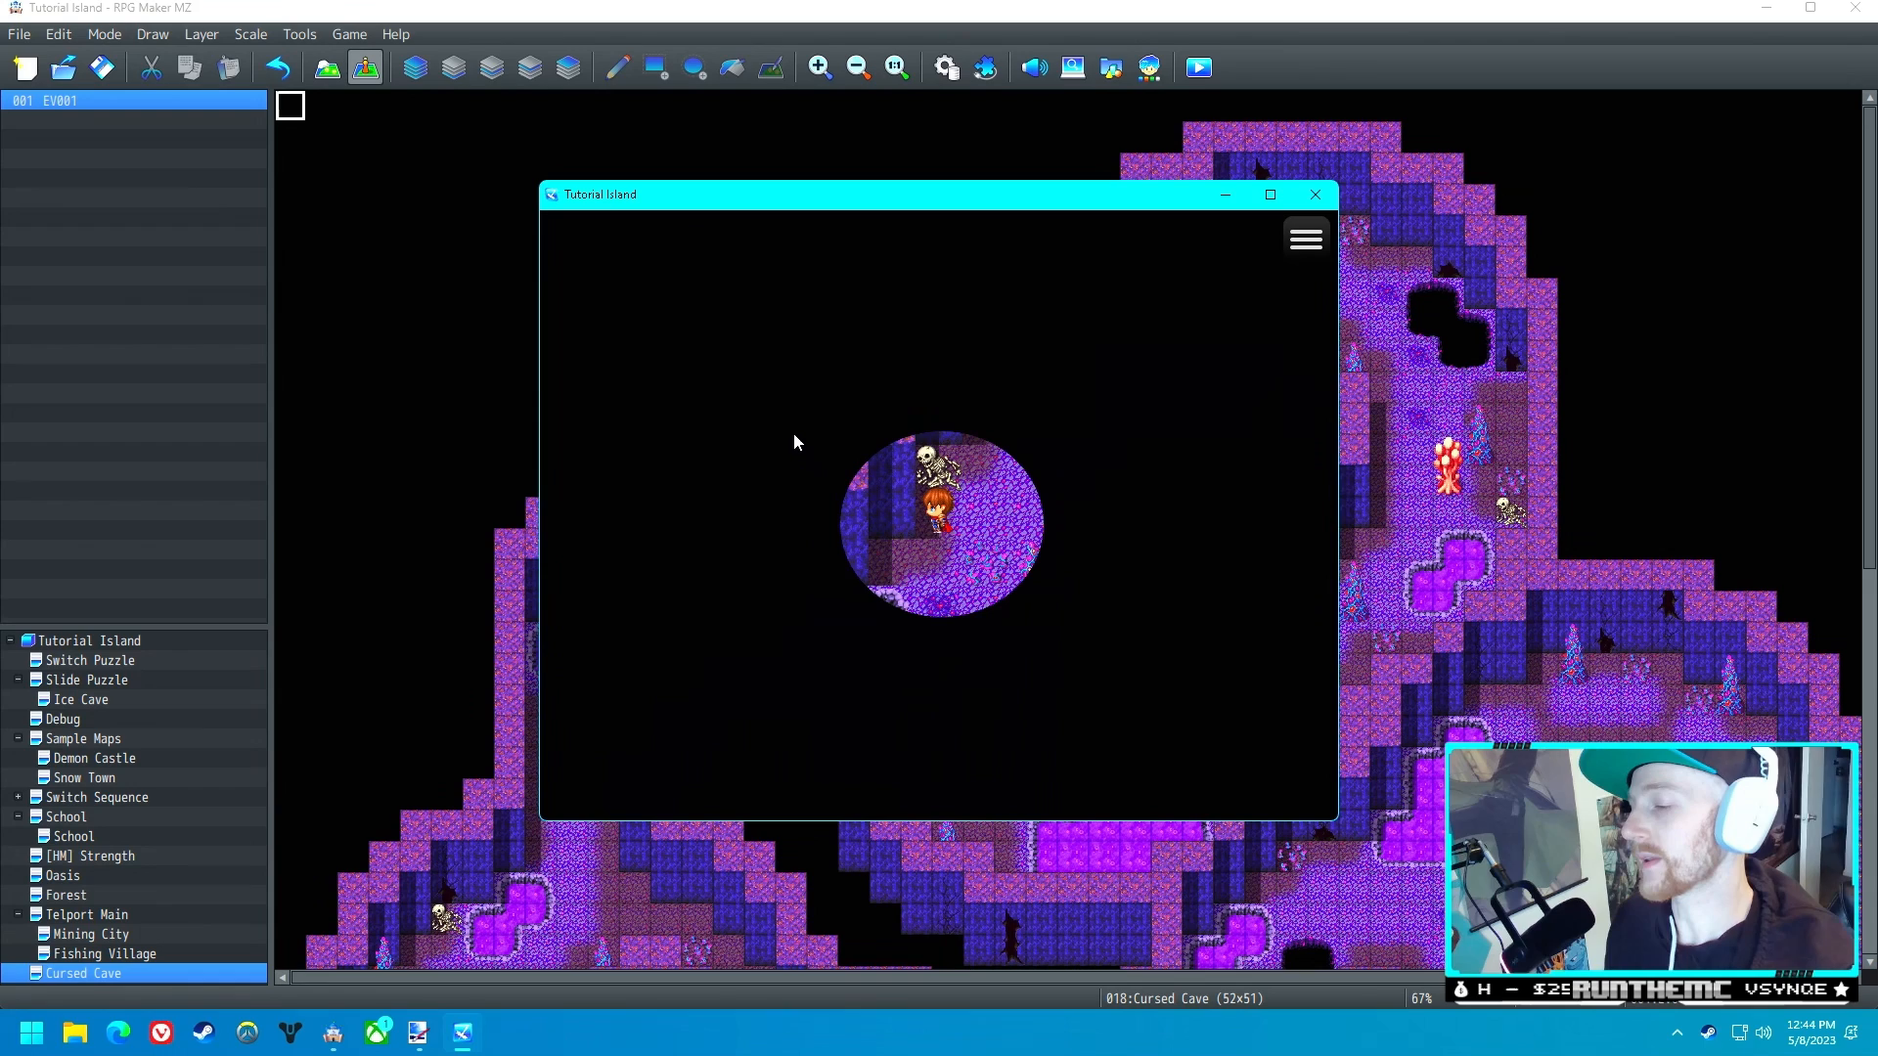
{"action": "mouse_move", "coordinate": [878, 431]}
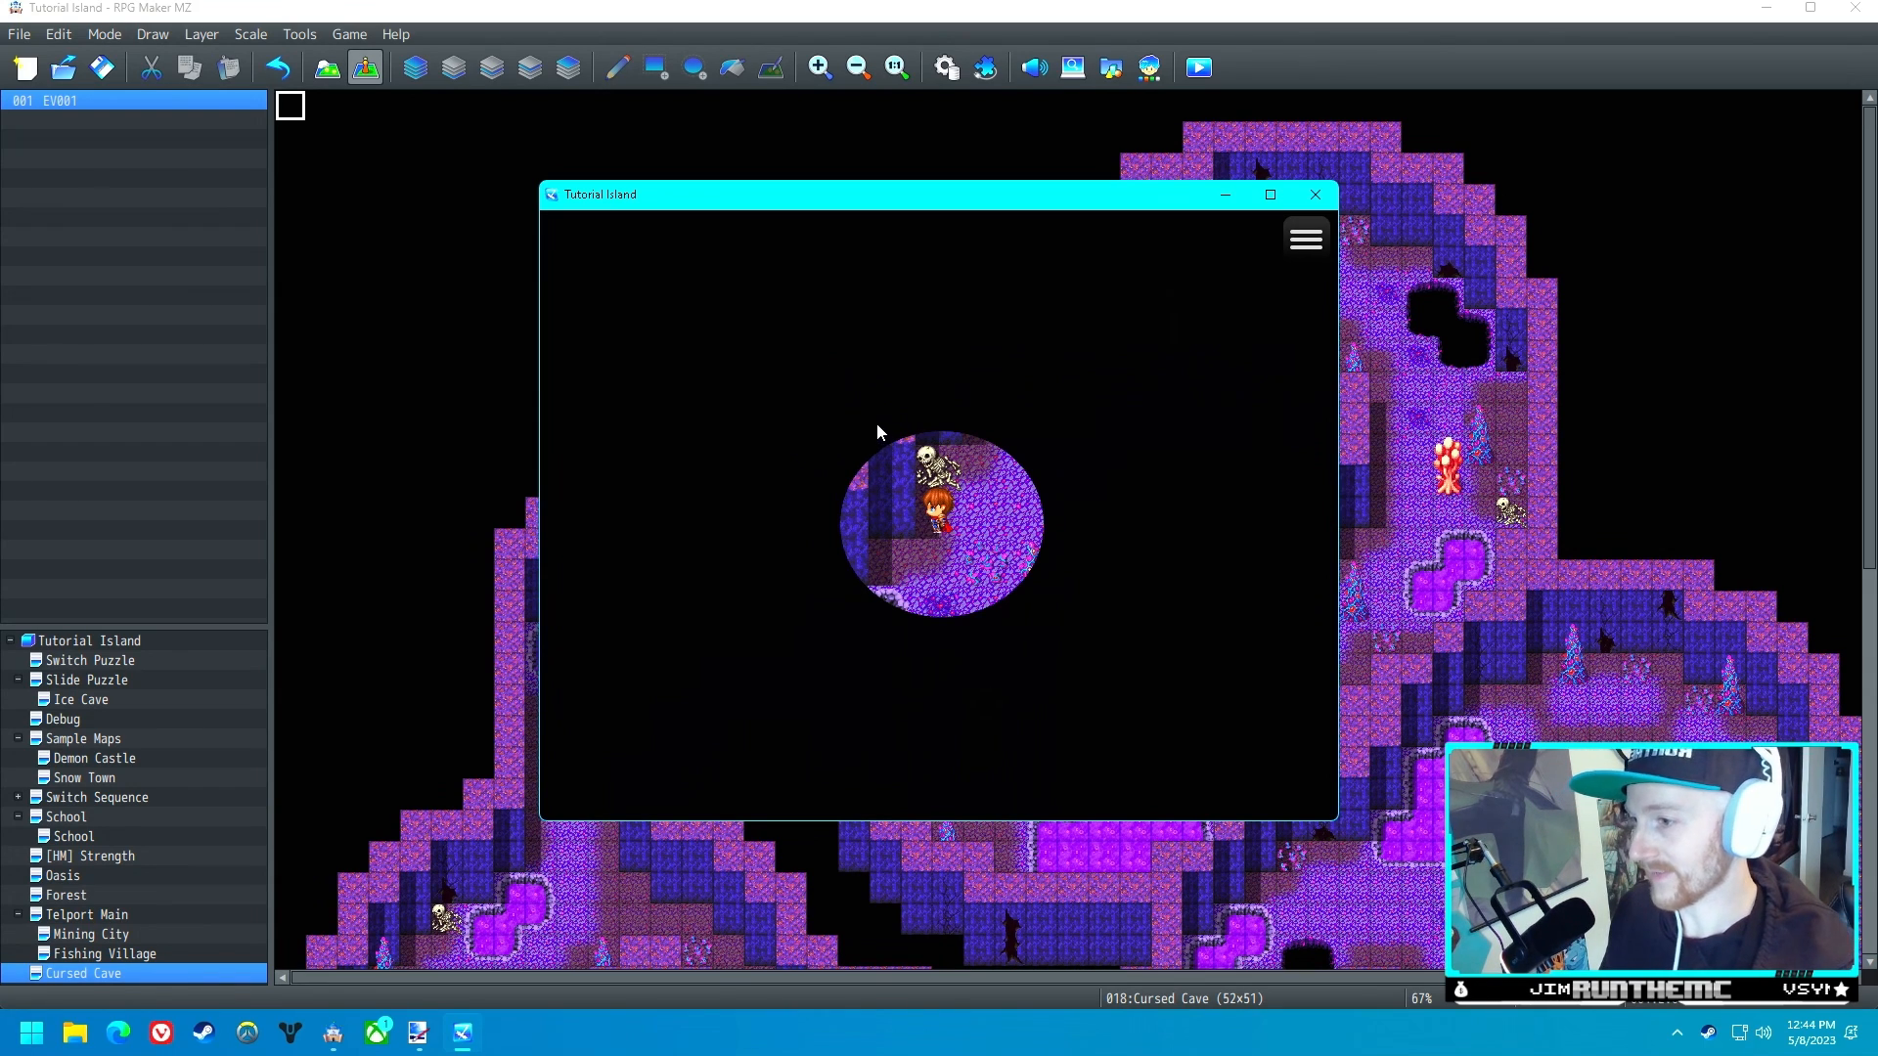
{"action": "mouse_move", "coordinate": [787, 427]}
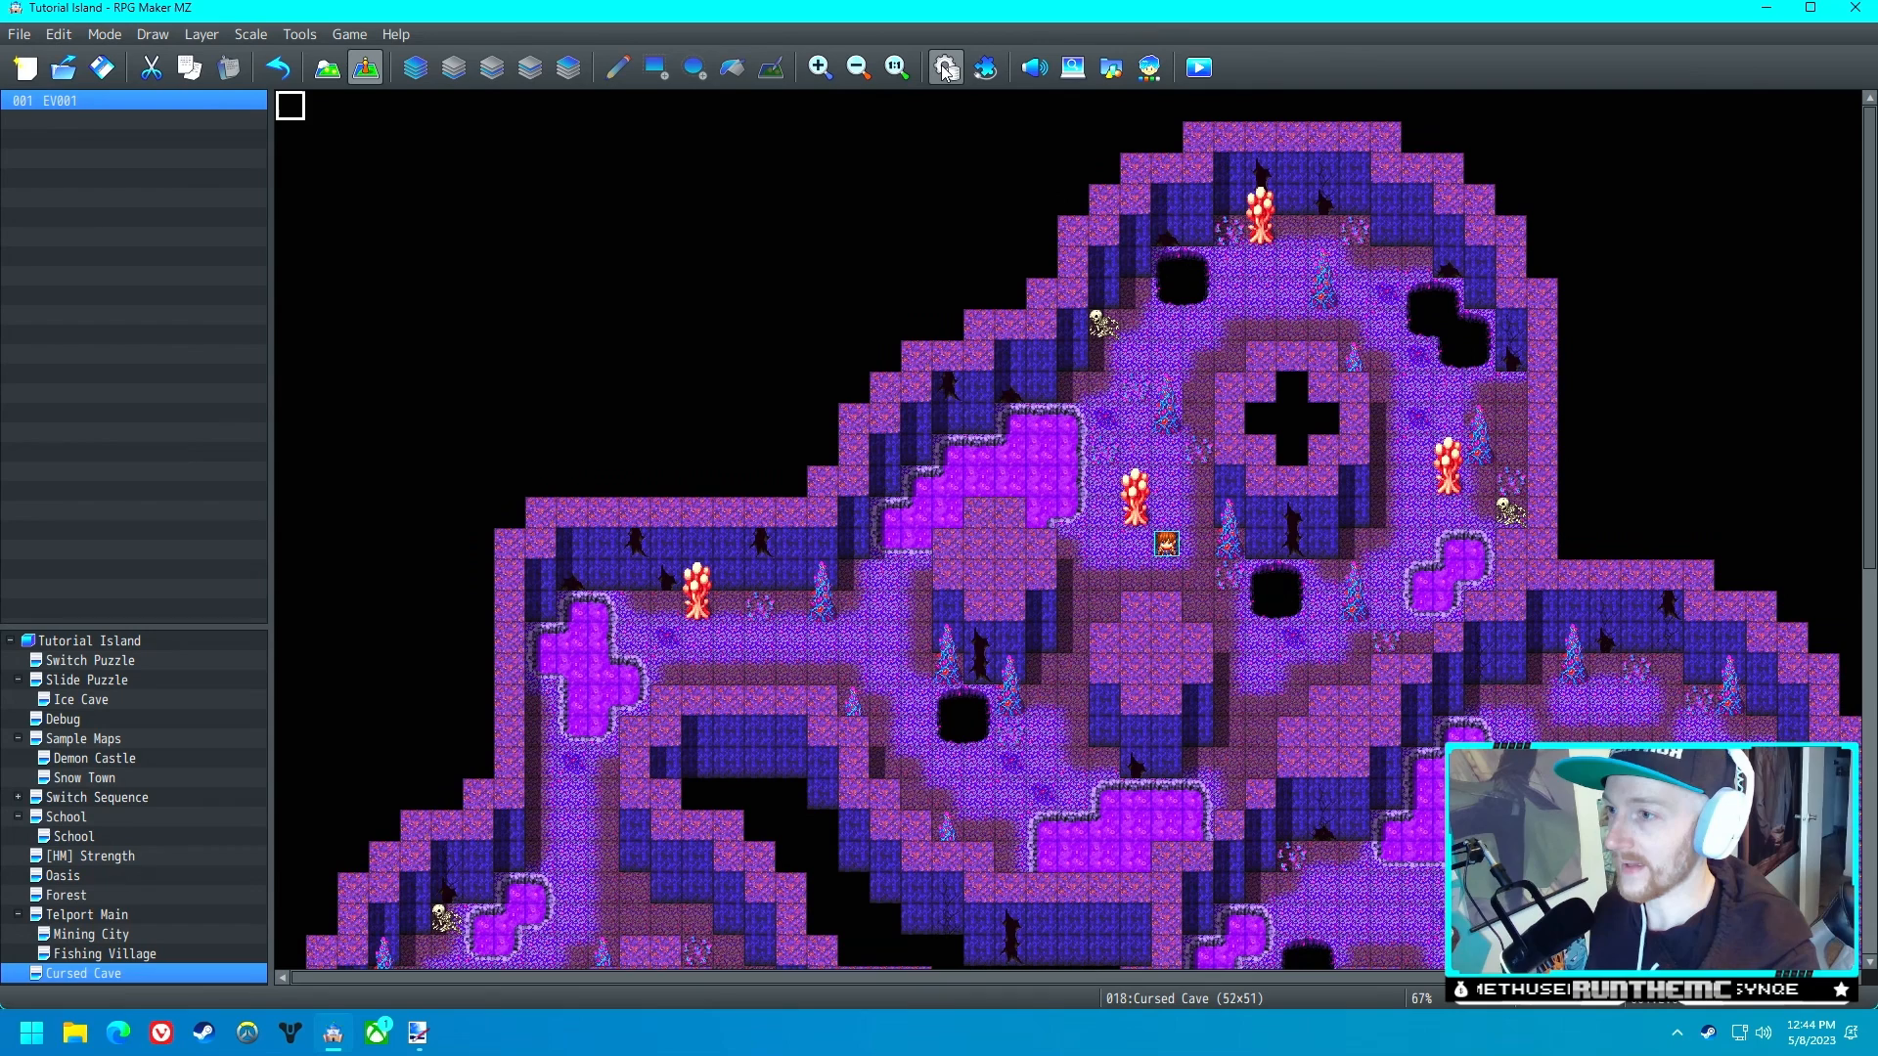
- Name common event 0010 'Flash', browse command tab 2, and open the Animations list
{"action": "left_click", "coordinate": [945, 67]}
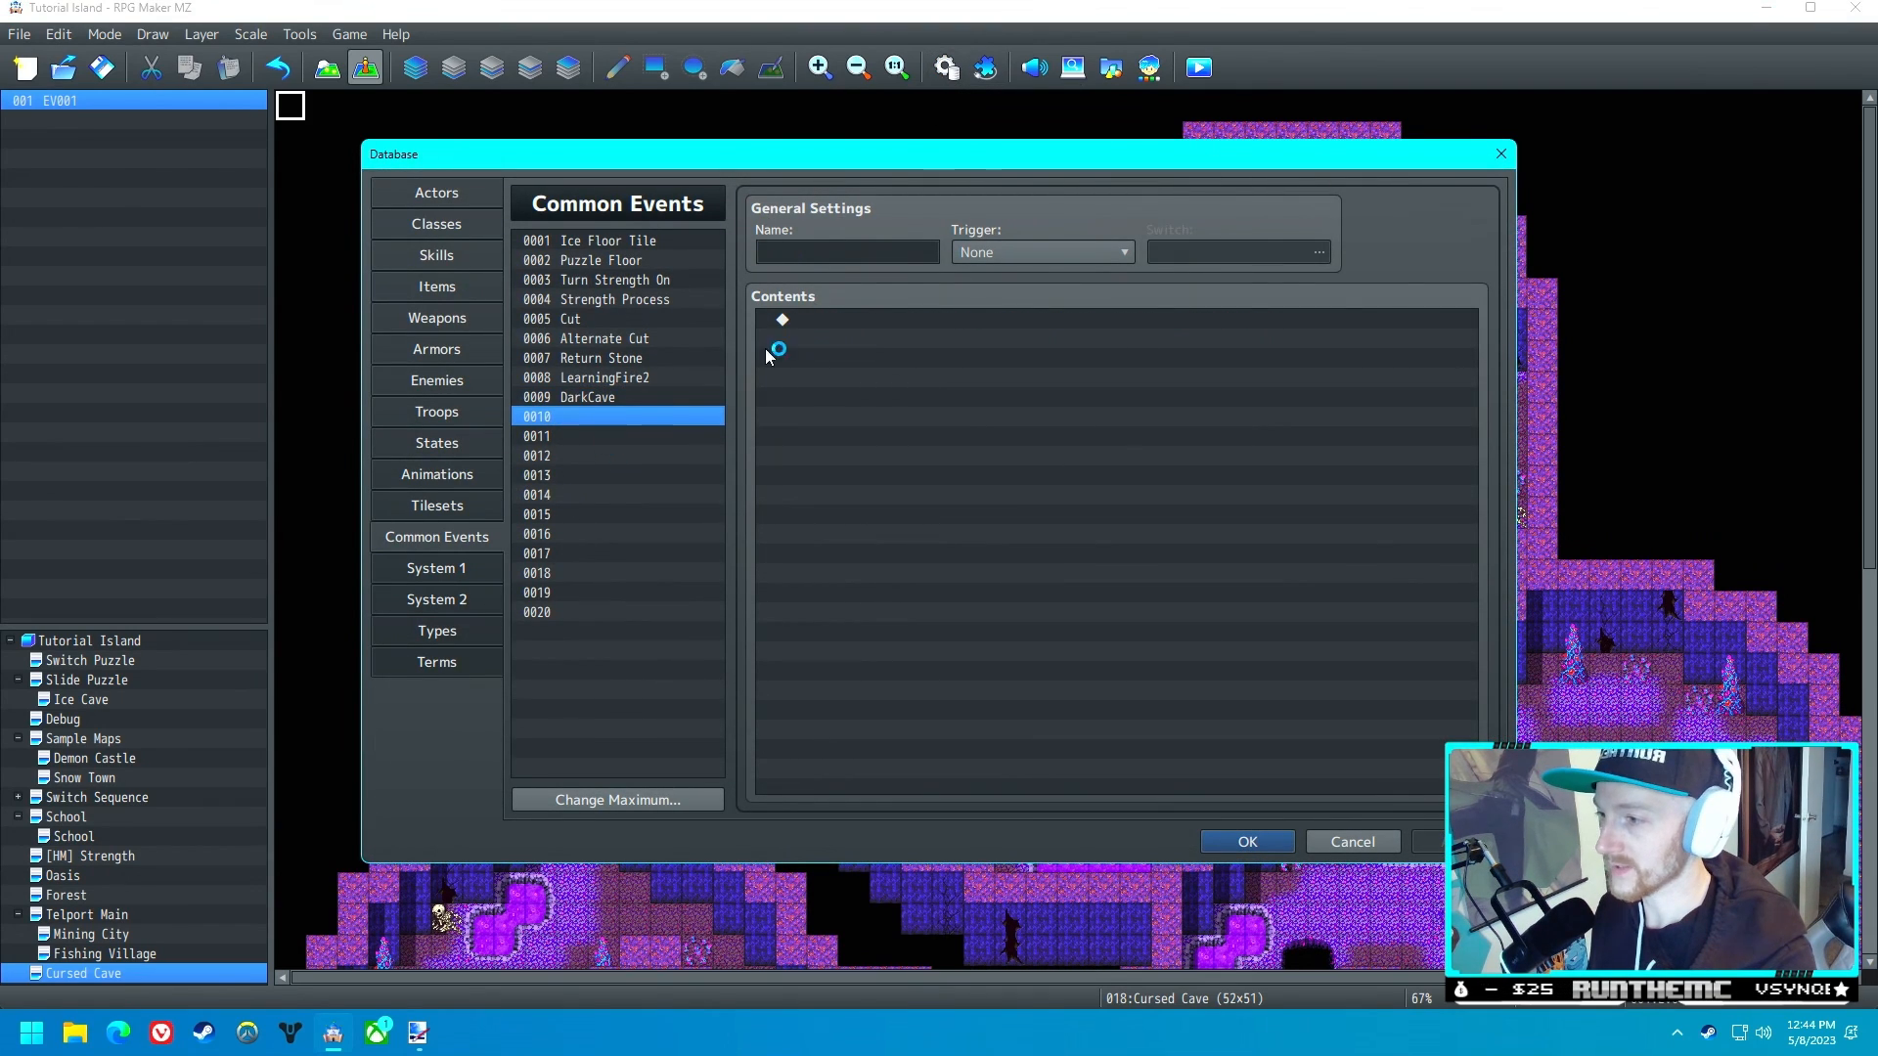
{"action": "type", "text": "Fla"}
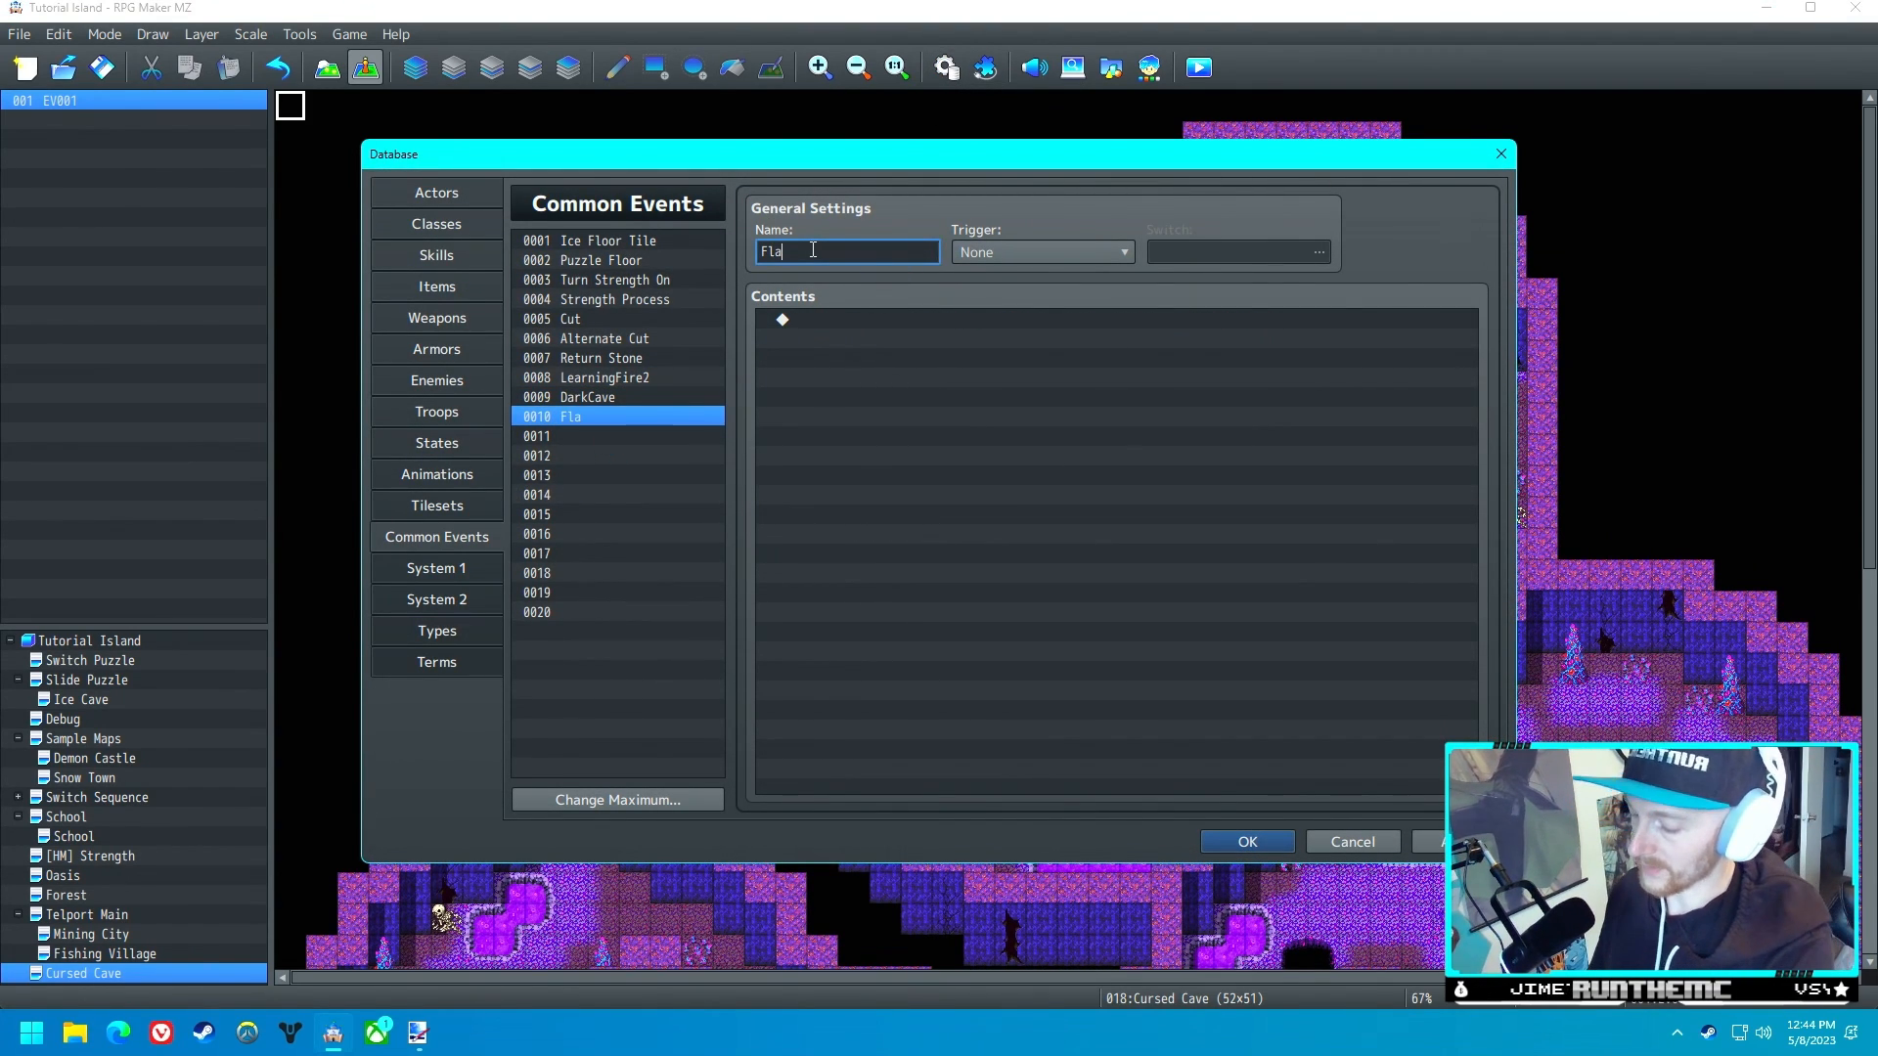
{"action": "type", "text": "sh"}
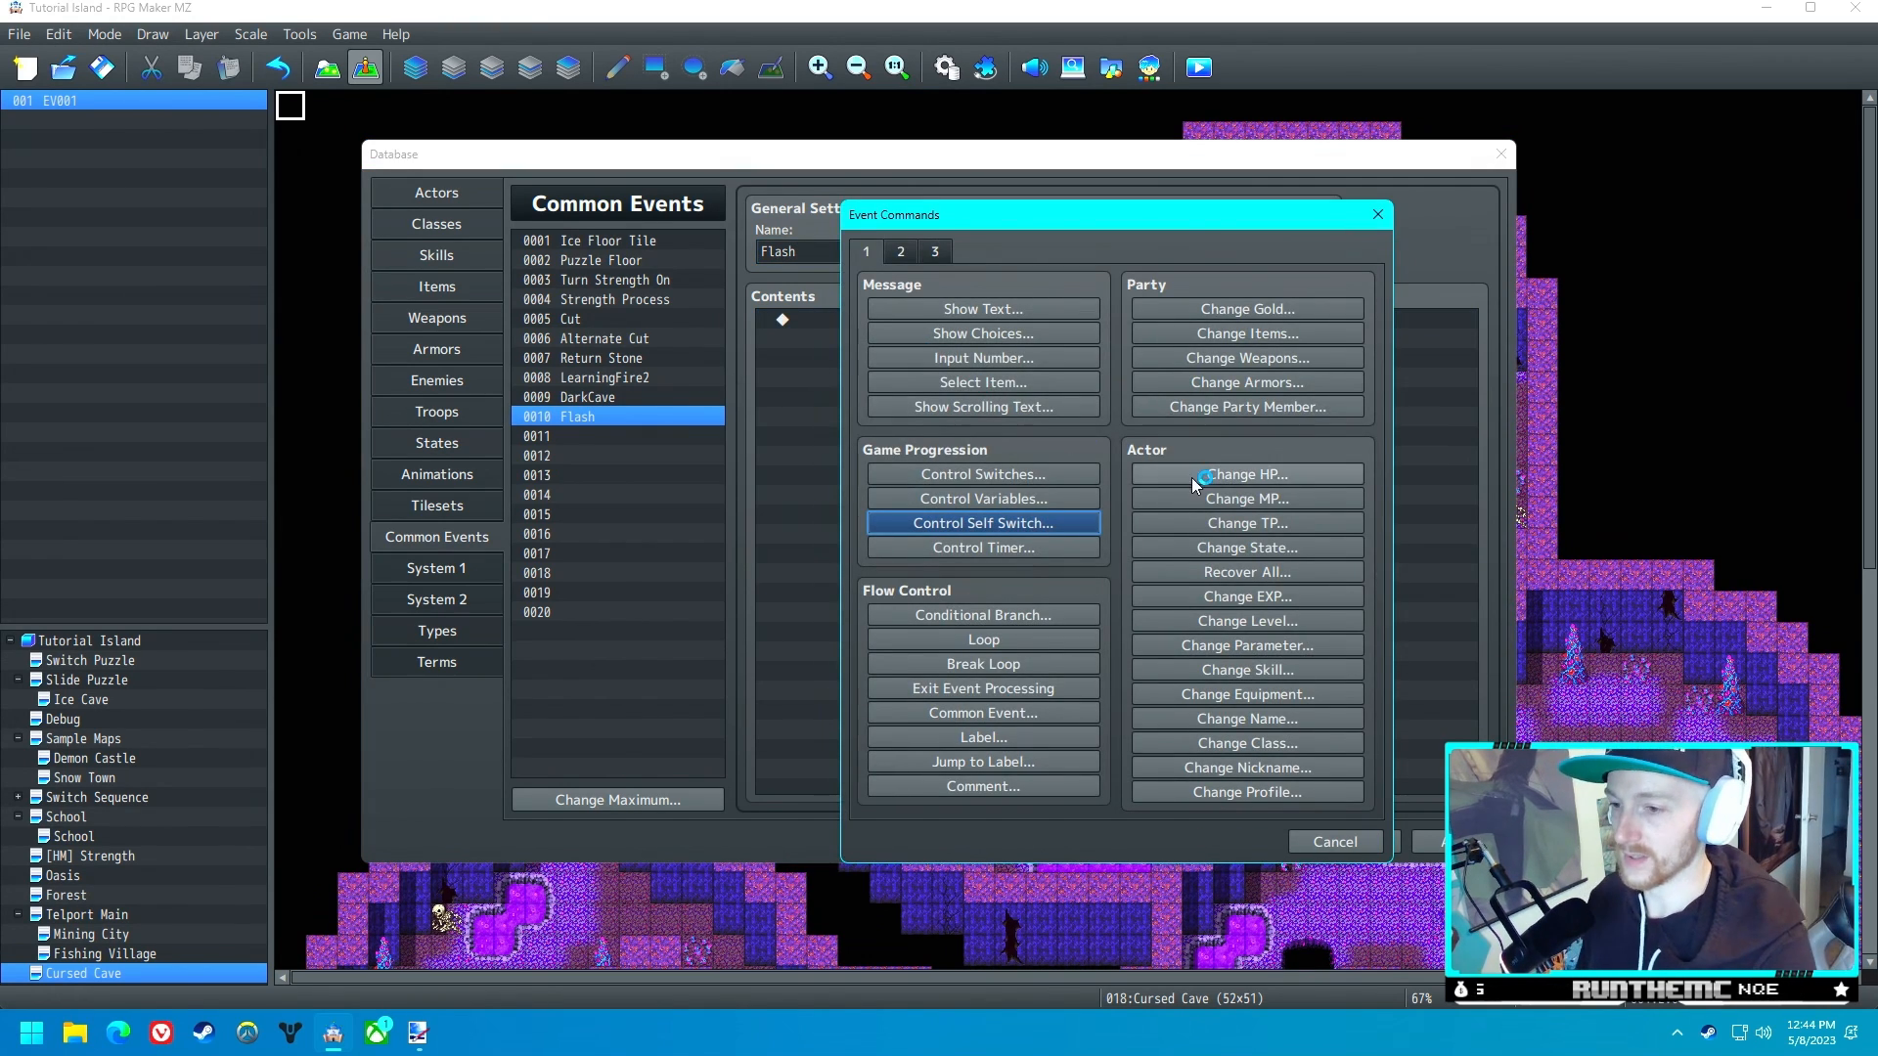
{"action": "left_click", "coordinate": [900, 251]}
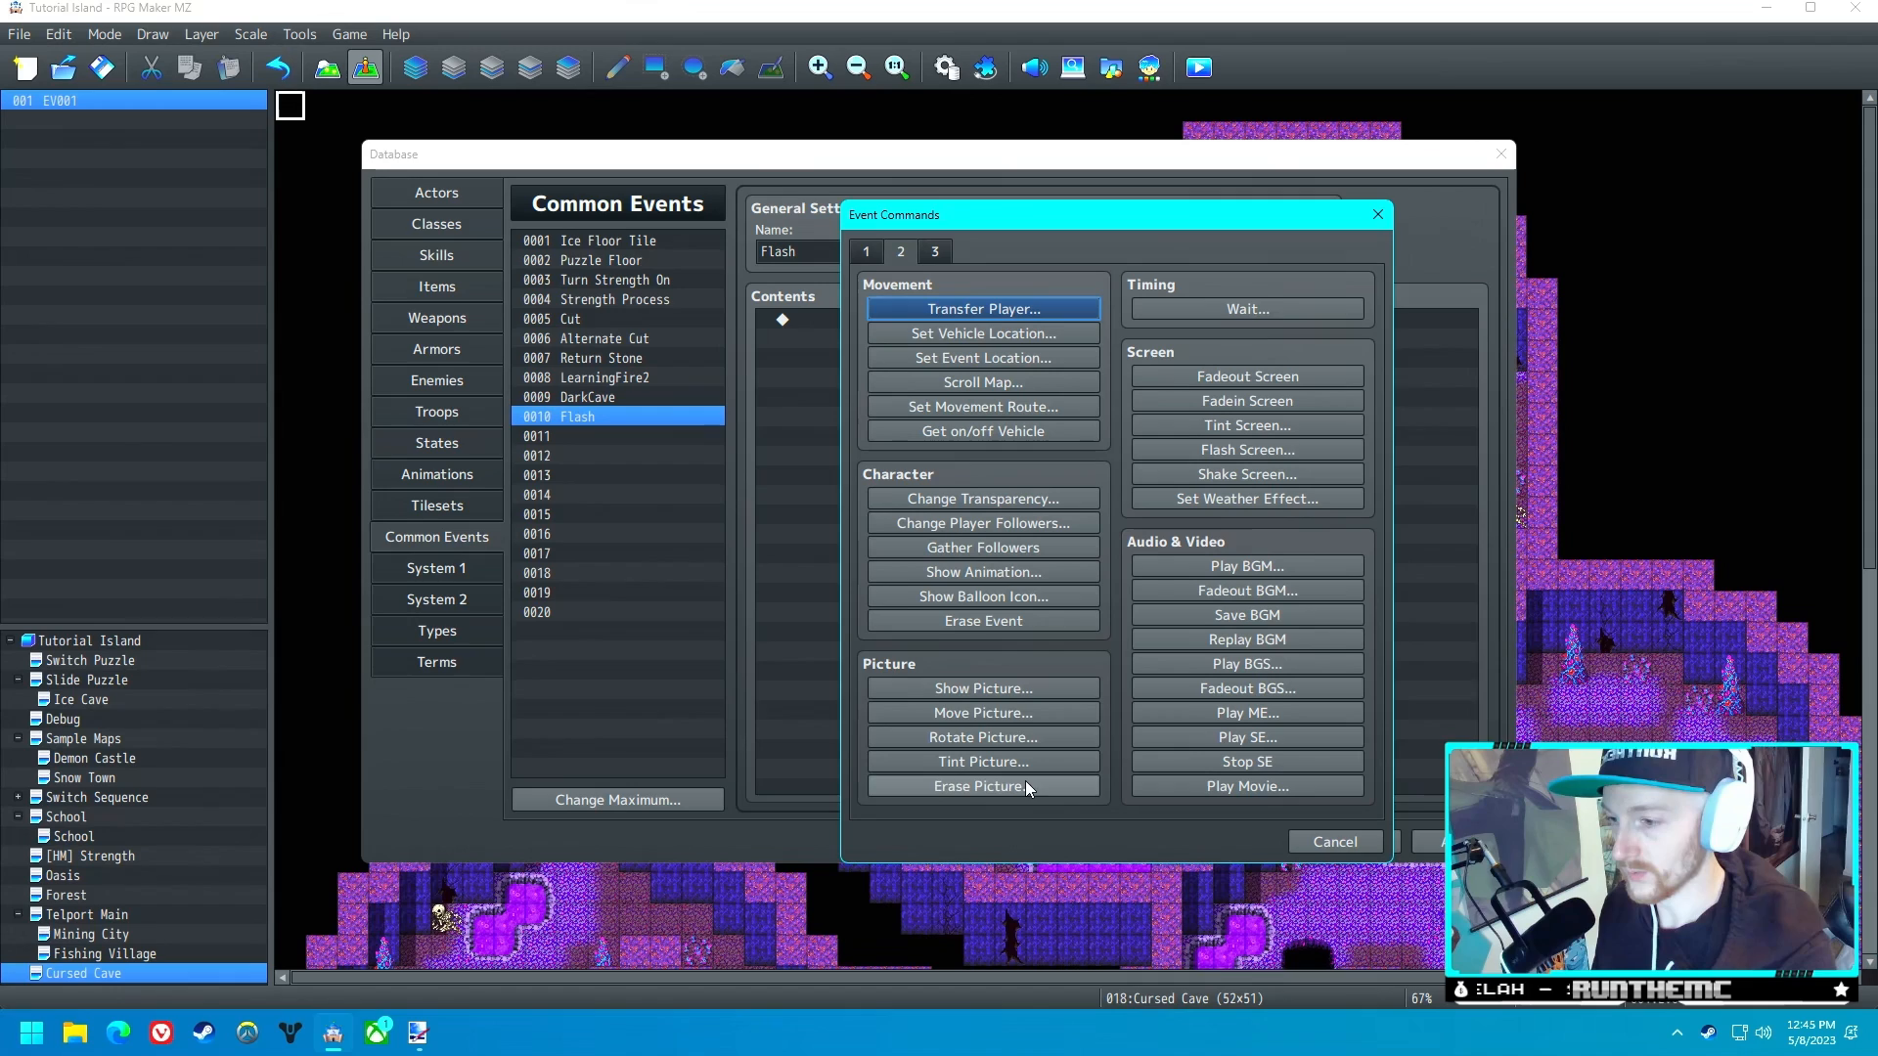
{"action": "mouse_move", "coordinate": [1105, 637]}
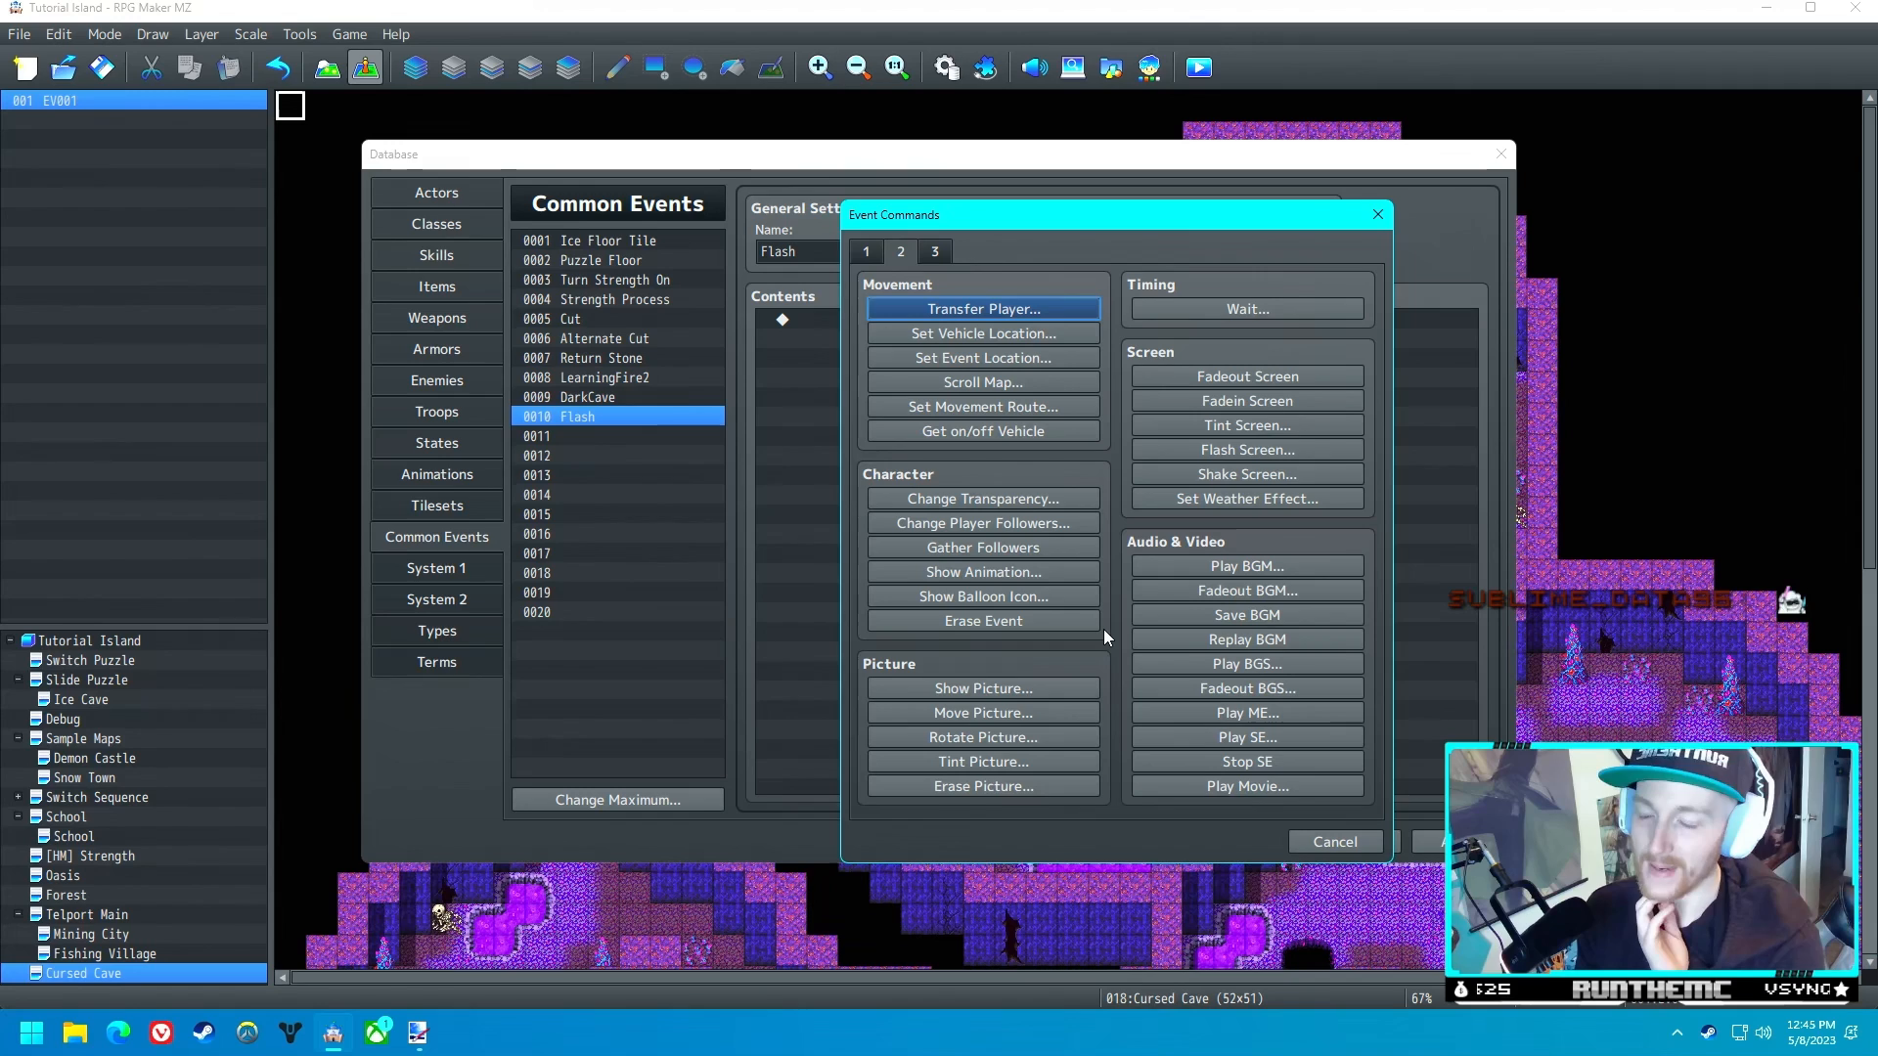
{"action": "mouse_move", "coordinate": [1028, 764]}
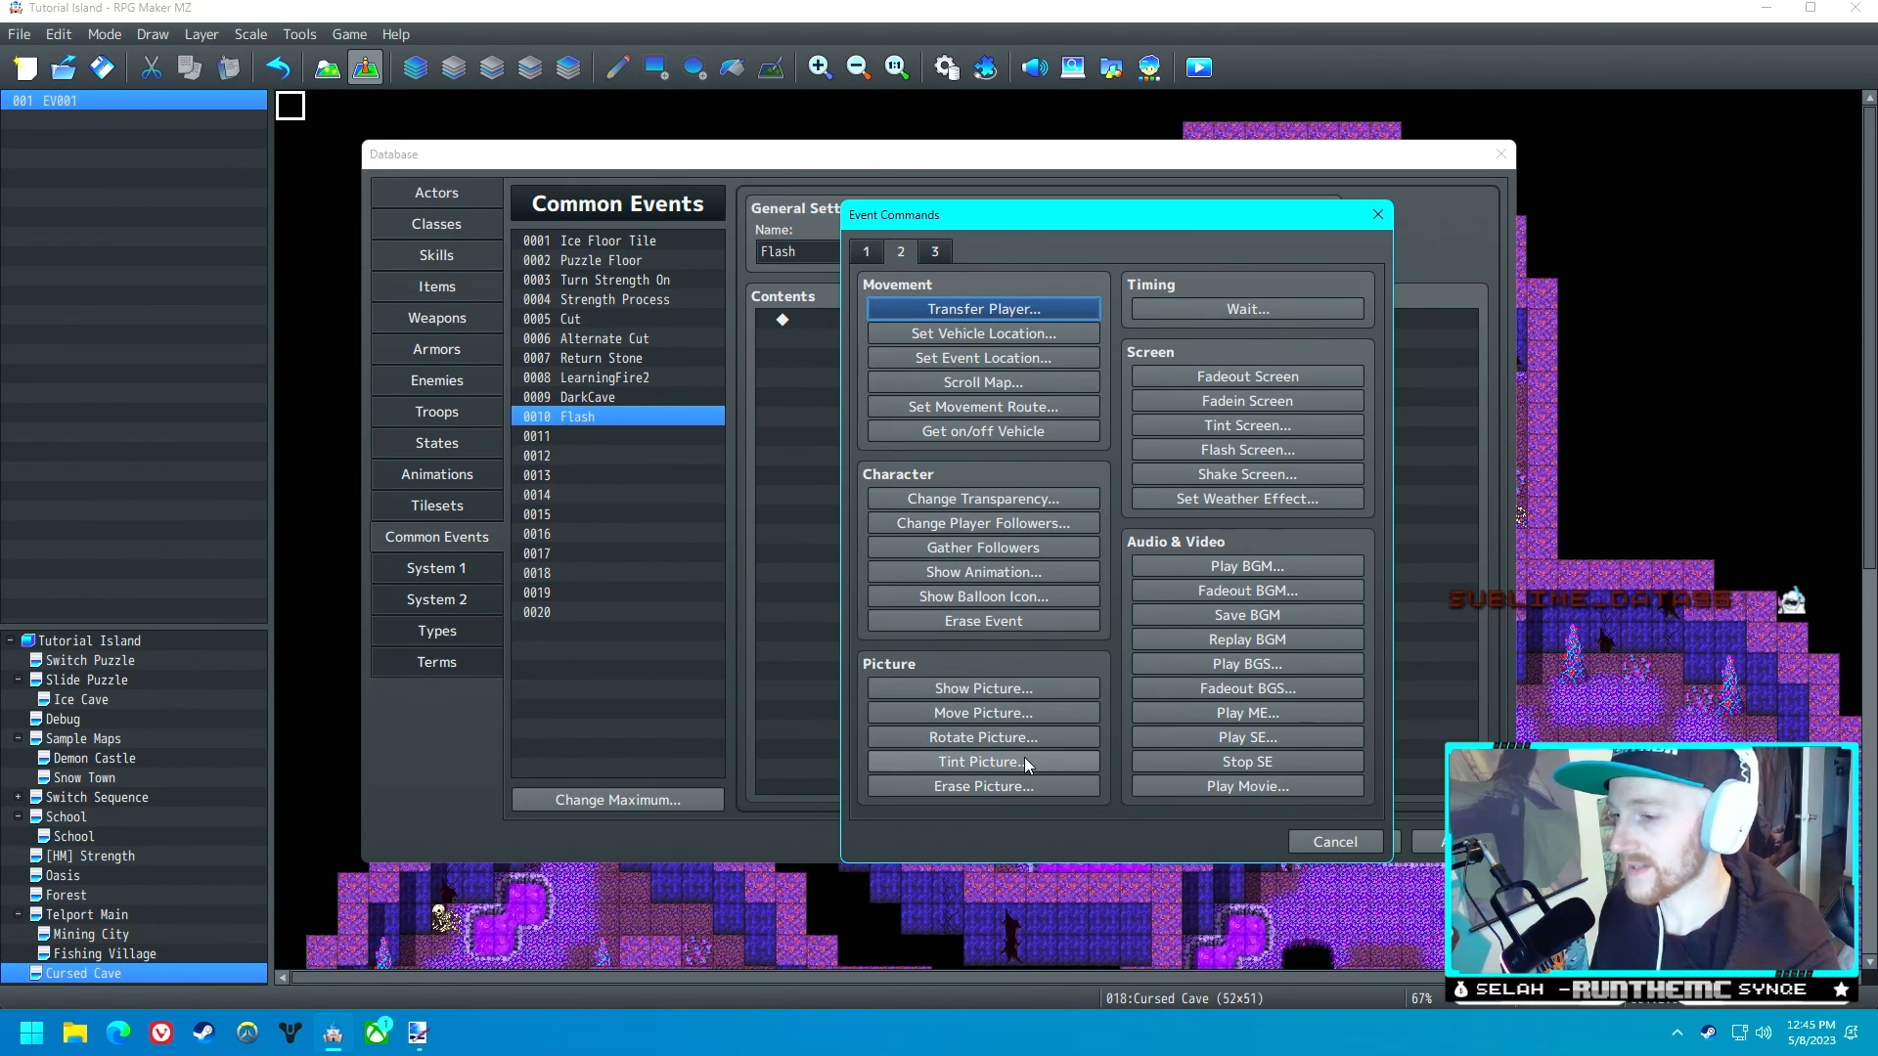
{"action": "left_click", "coordinate": [437, 474]}
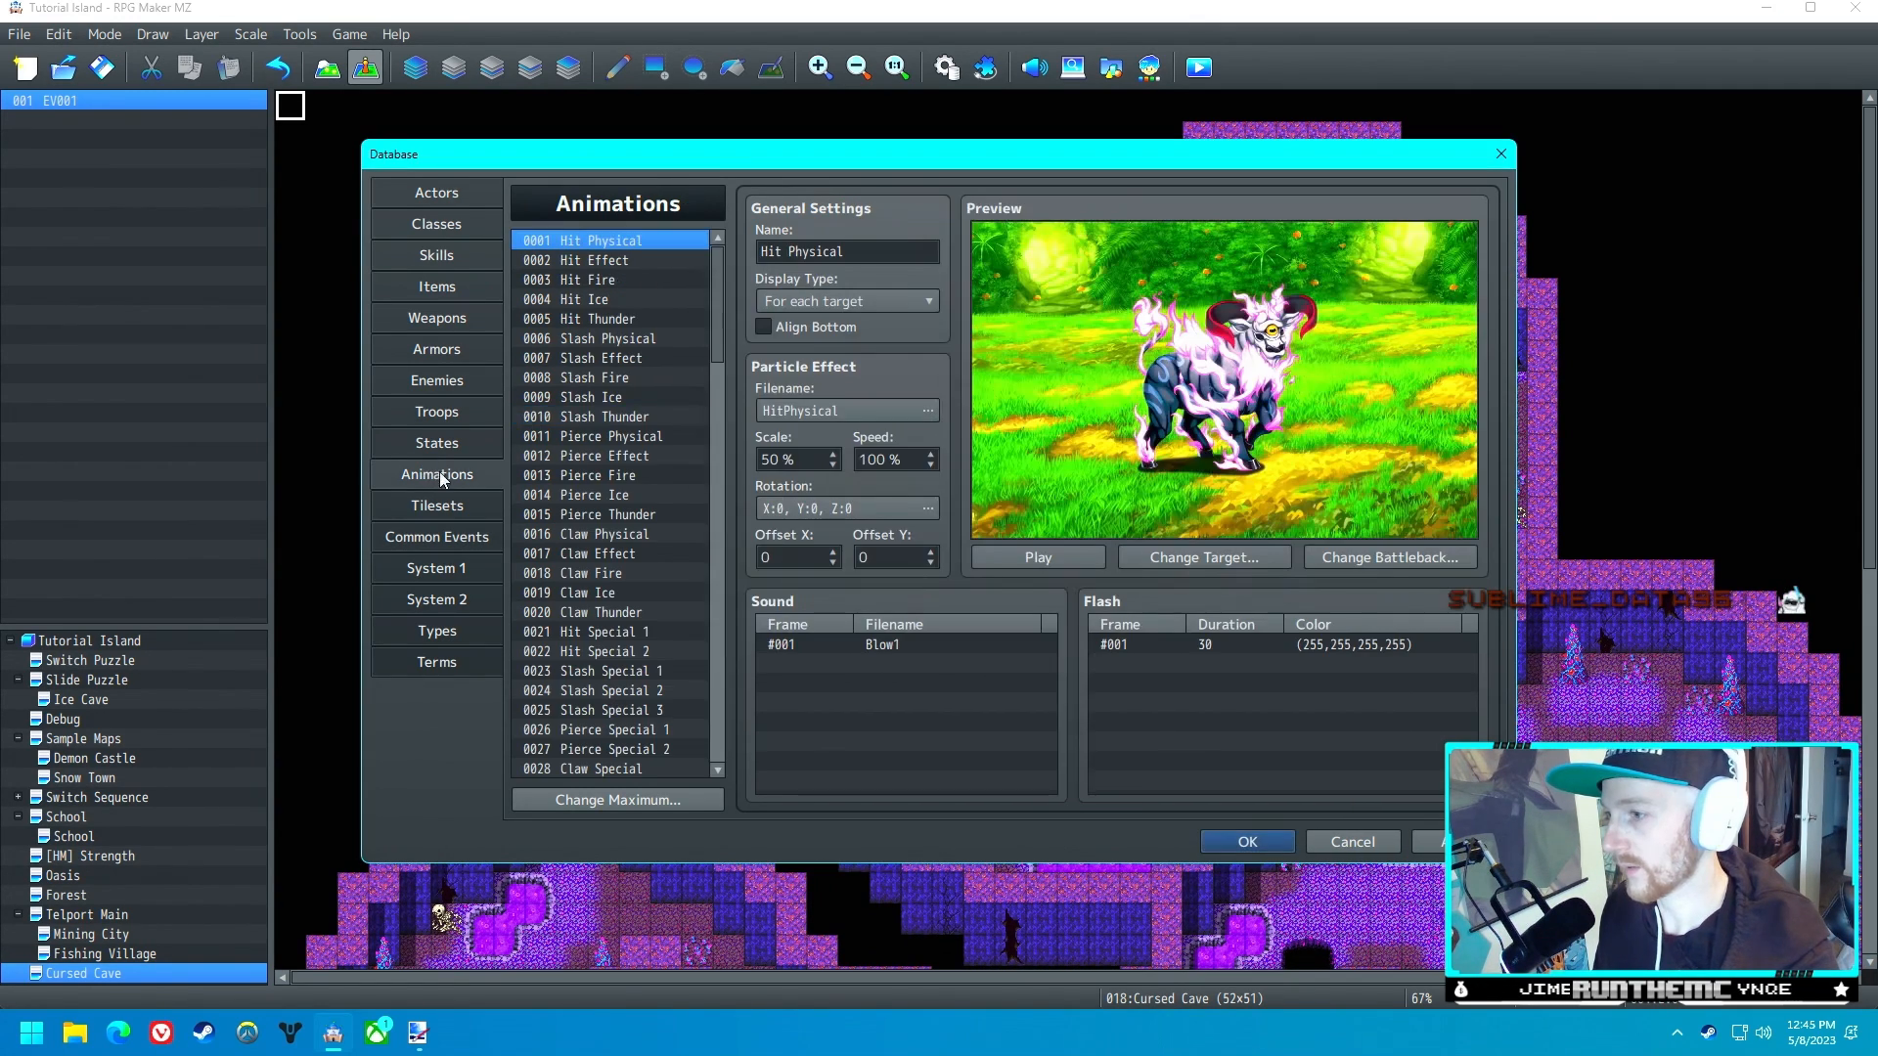
- Compare the SonicWave and Flash animations and preview Flash
{"action": "left_click", "coordinate": [588, 443]}
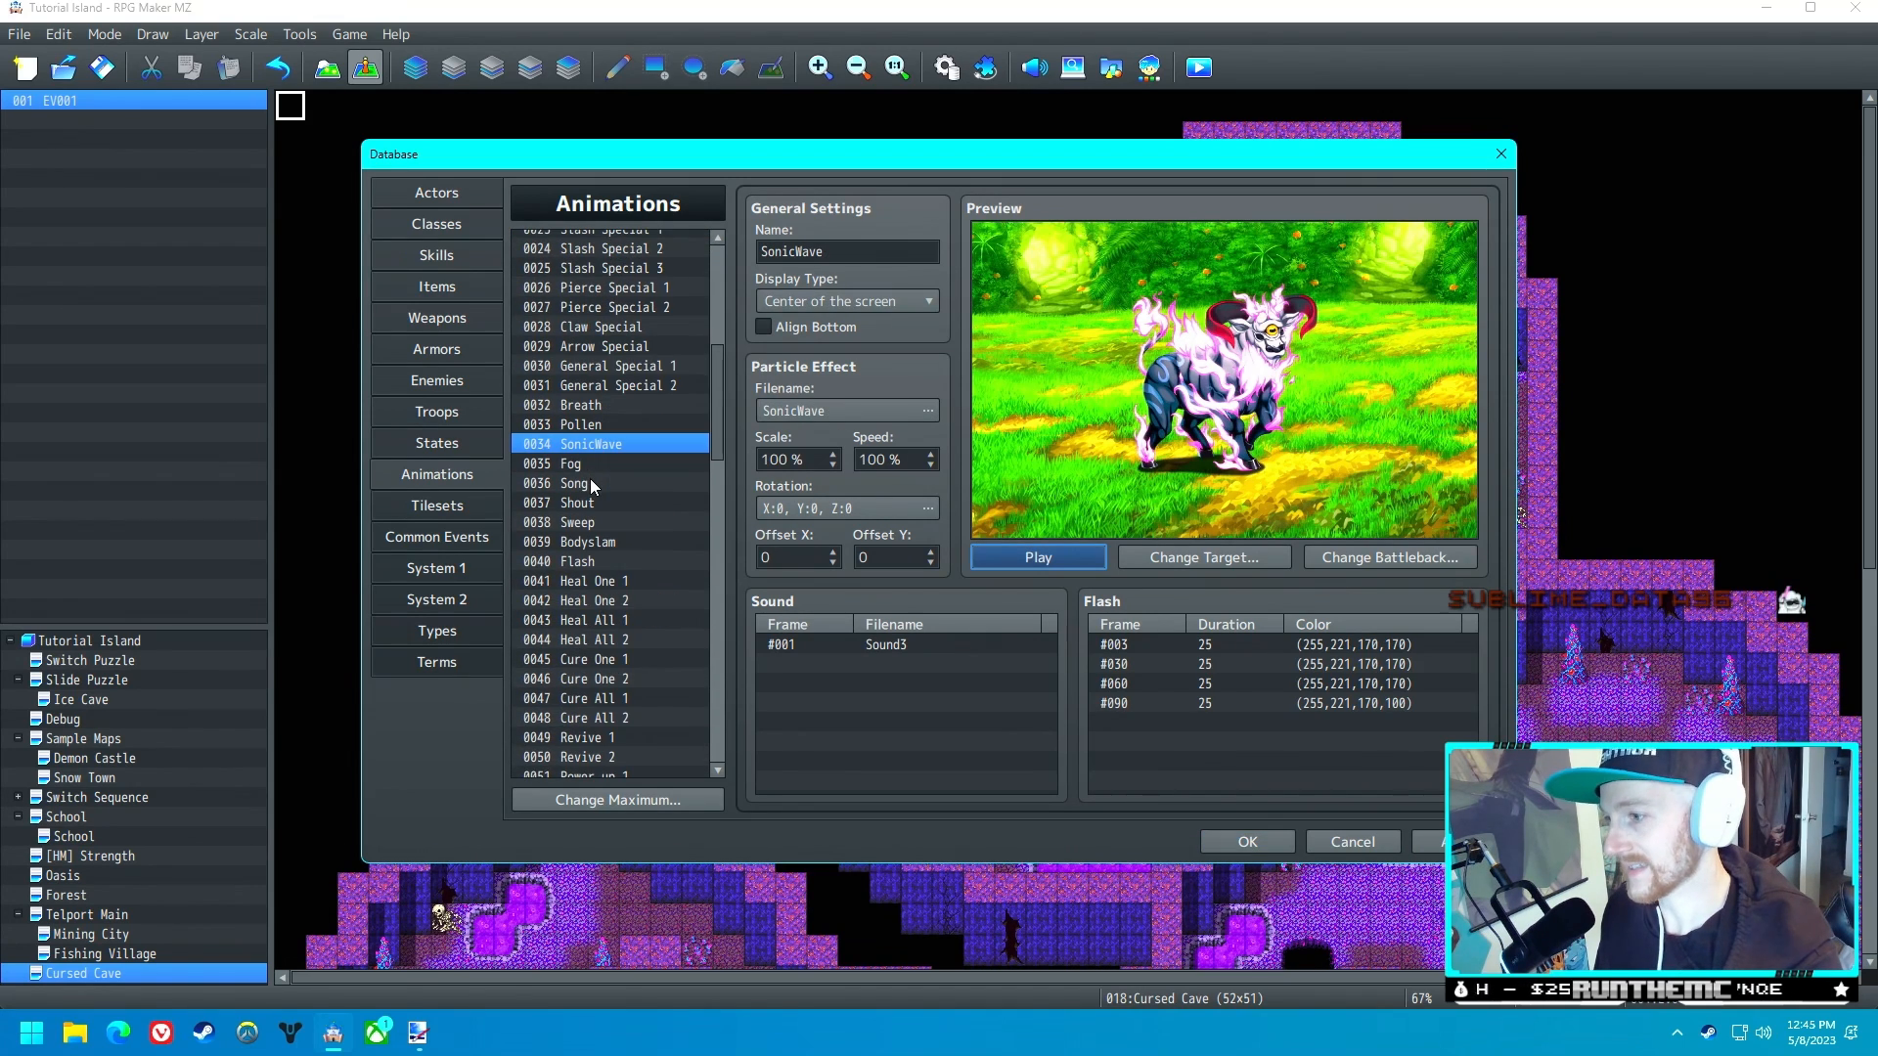
{"action": "left_click", "coordinate": [577, 561]}
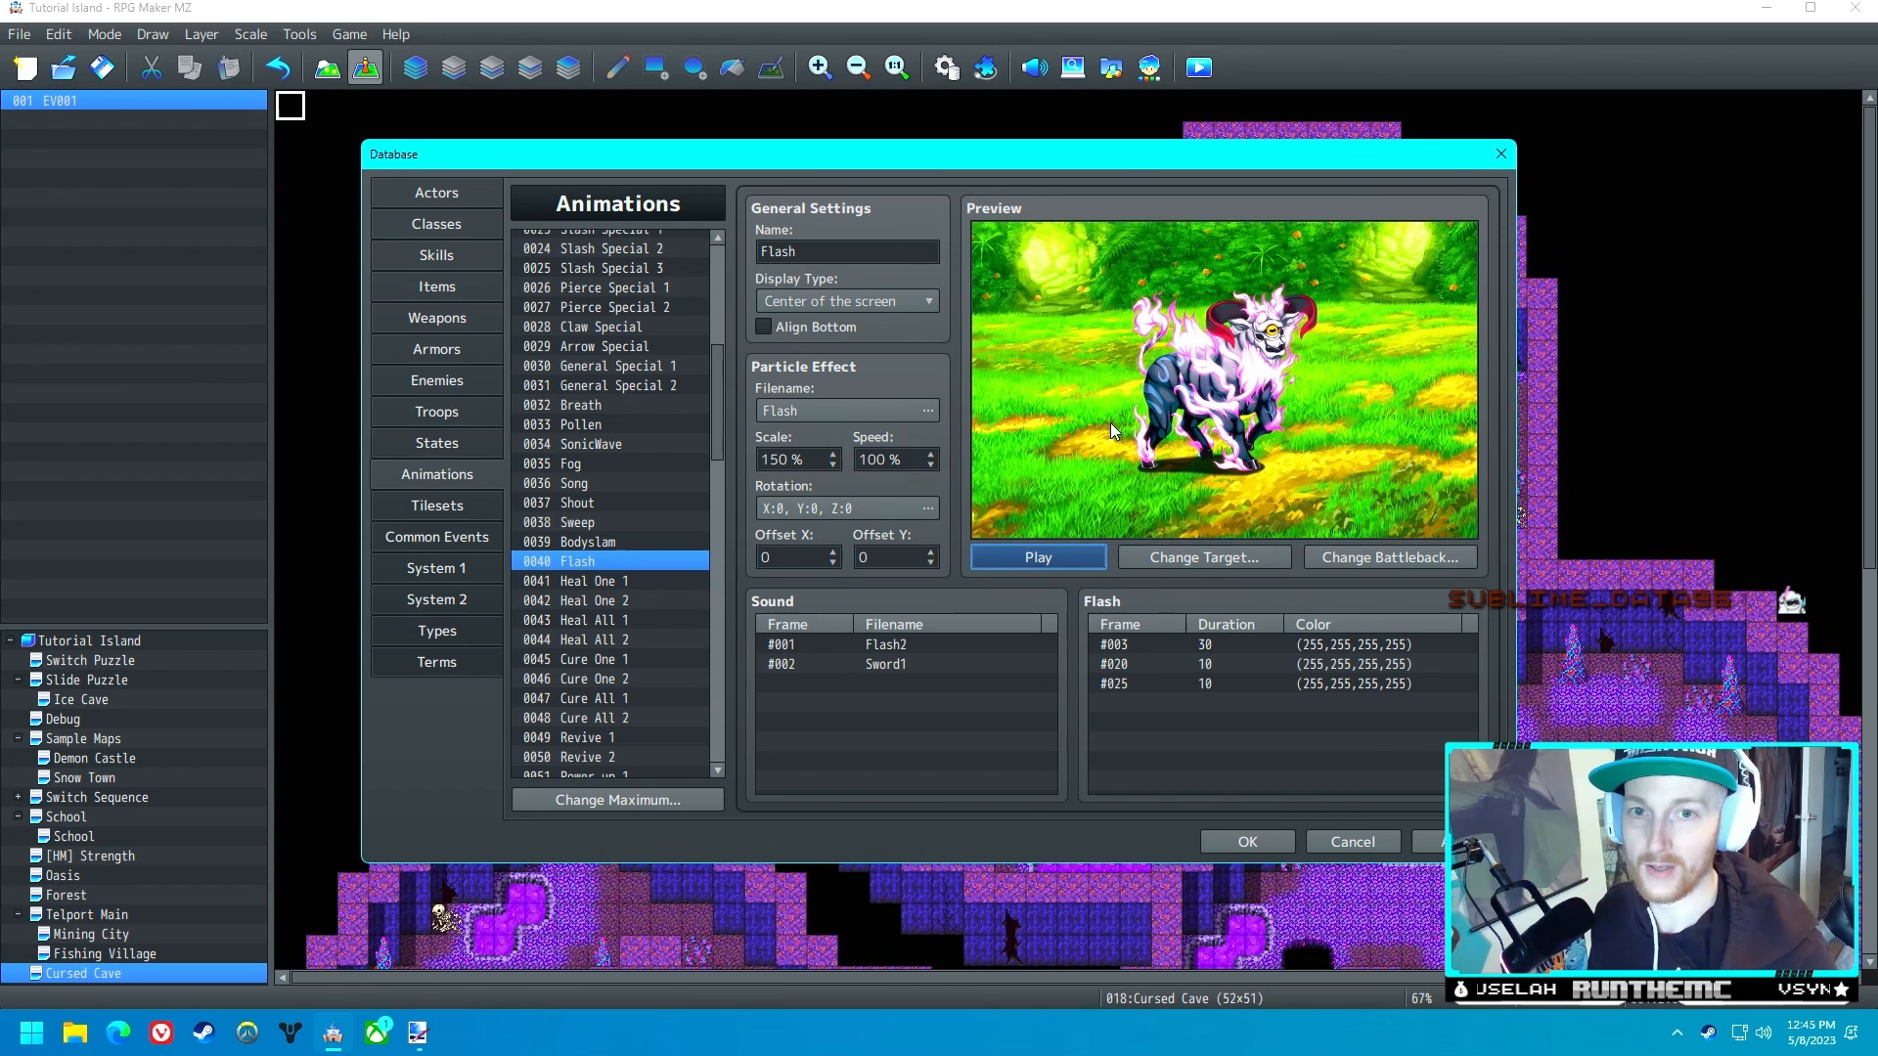
{"action": "mouse_move", "coordinate": [1112, 429]}
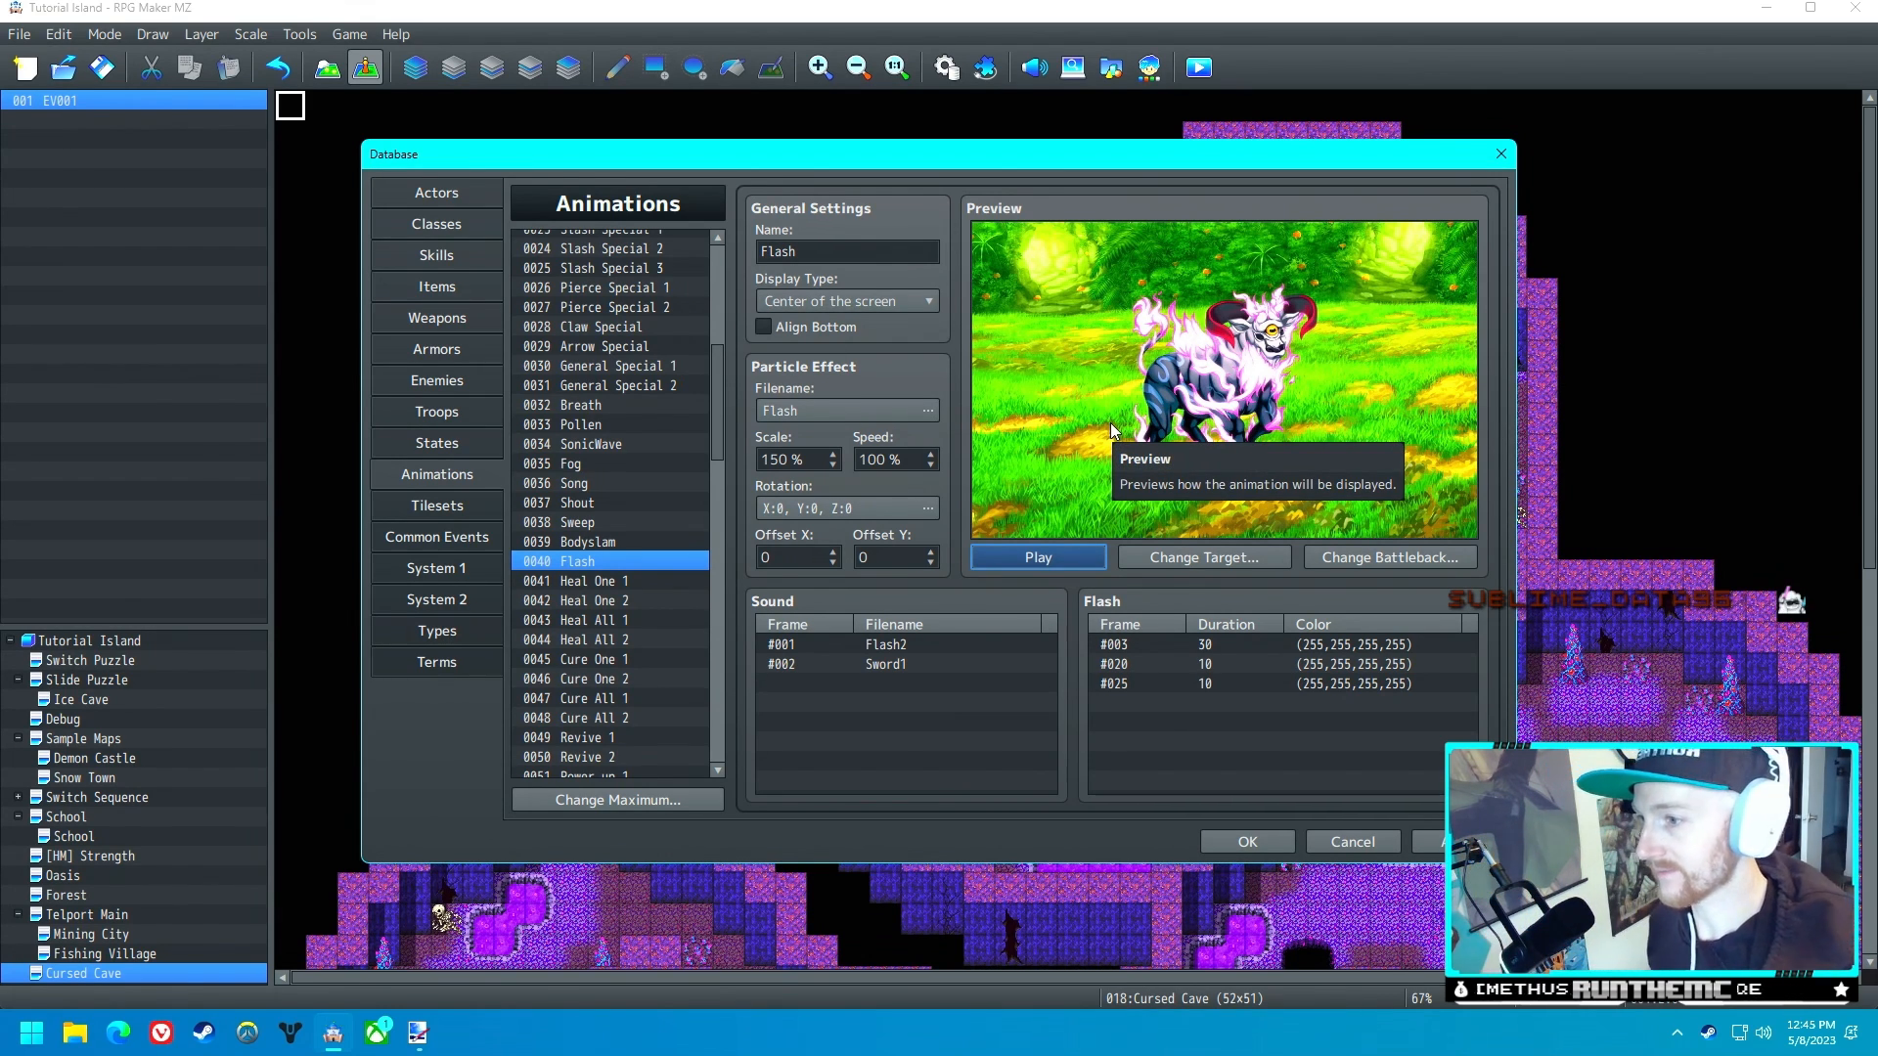
{"action": "left_click", "coordinate": [1037, 557]}
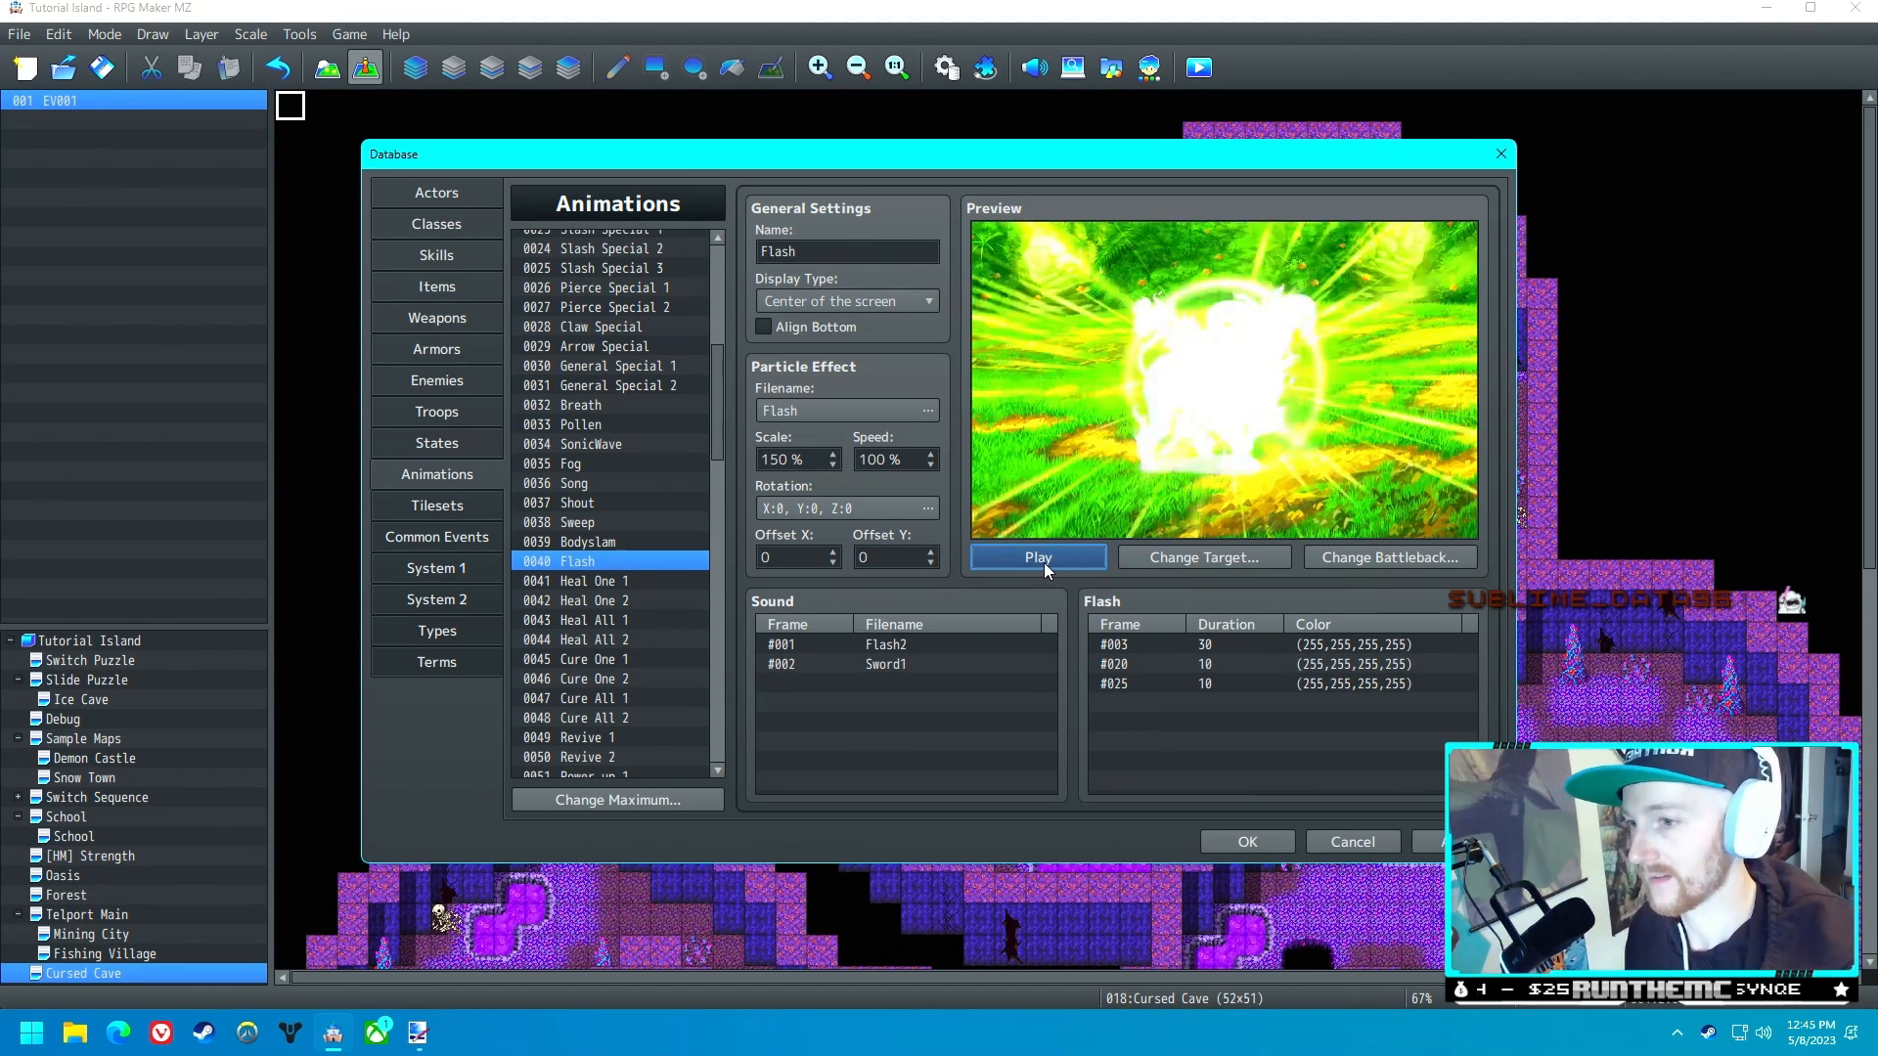
{"action": "left_click", "coordinate": [436, 537]}
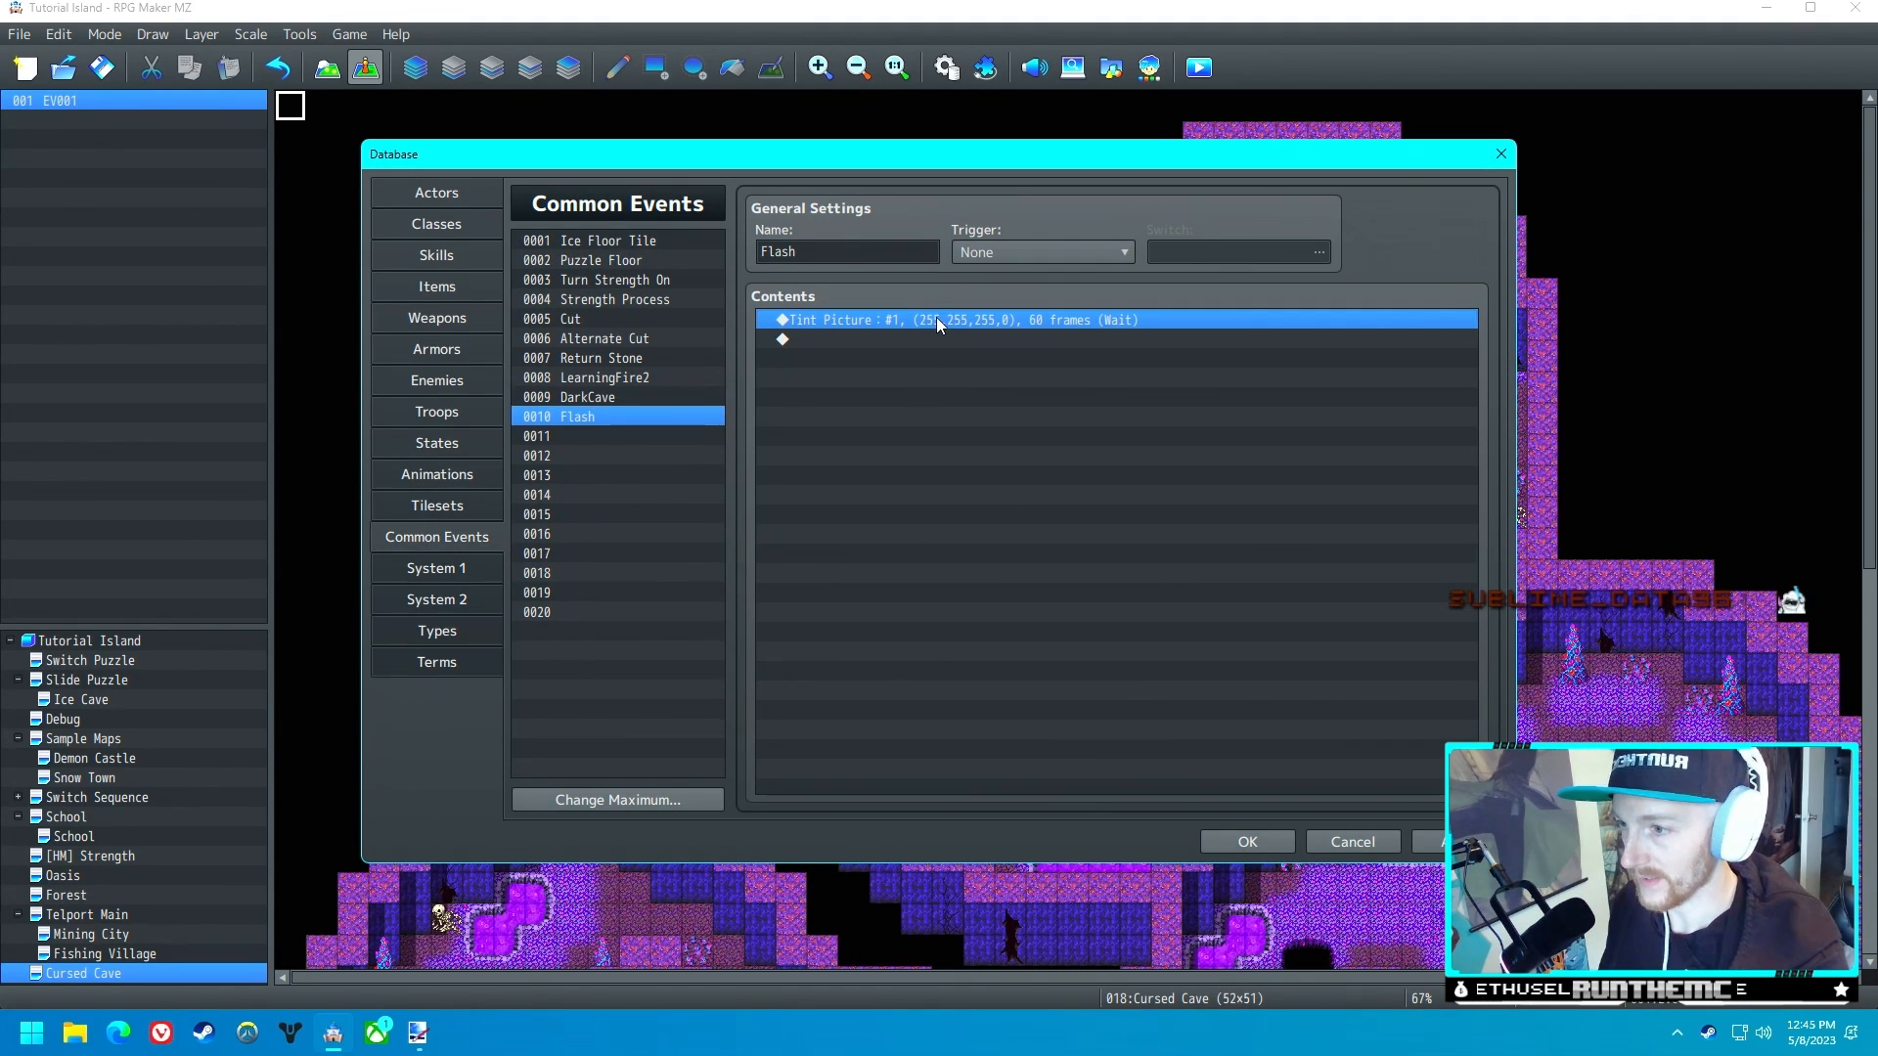
- Add a Show Animation command playing Flash on the player
{"action": "double_click", "coordinate": [941, 320]}
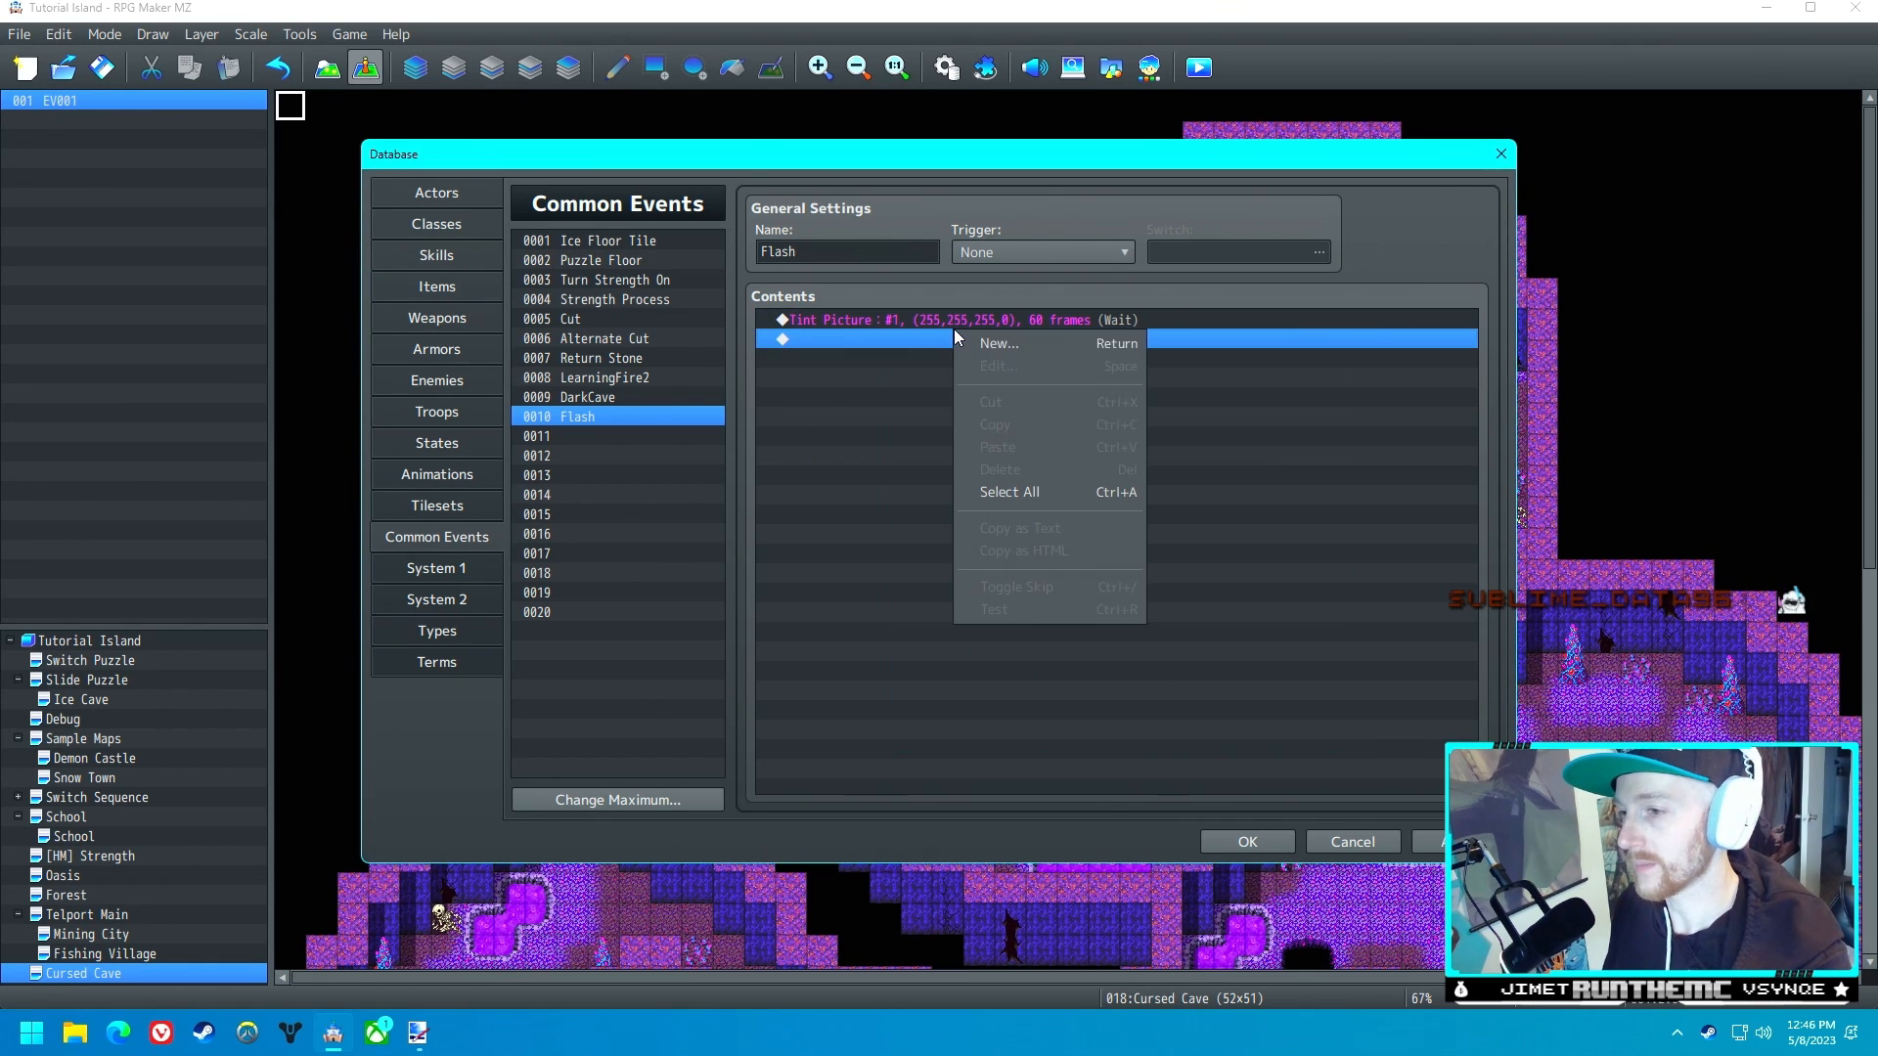
{"action": "left_click", "coordinate": [998, 343]}
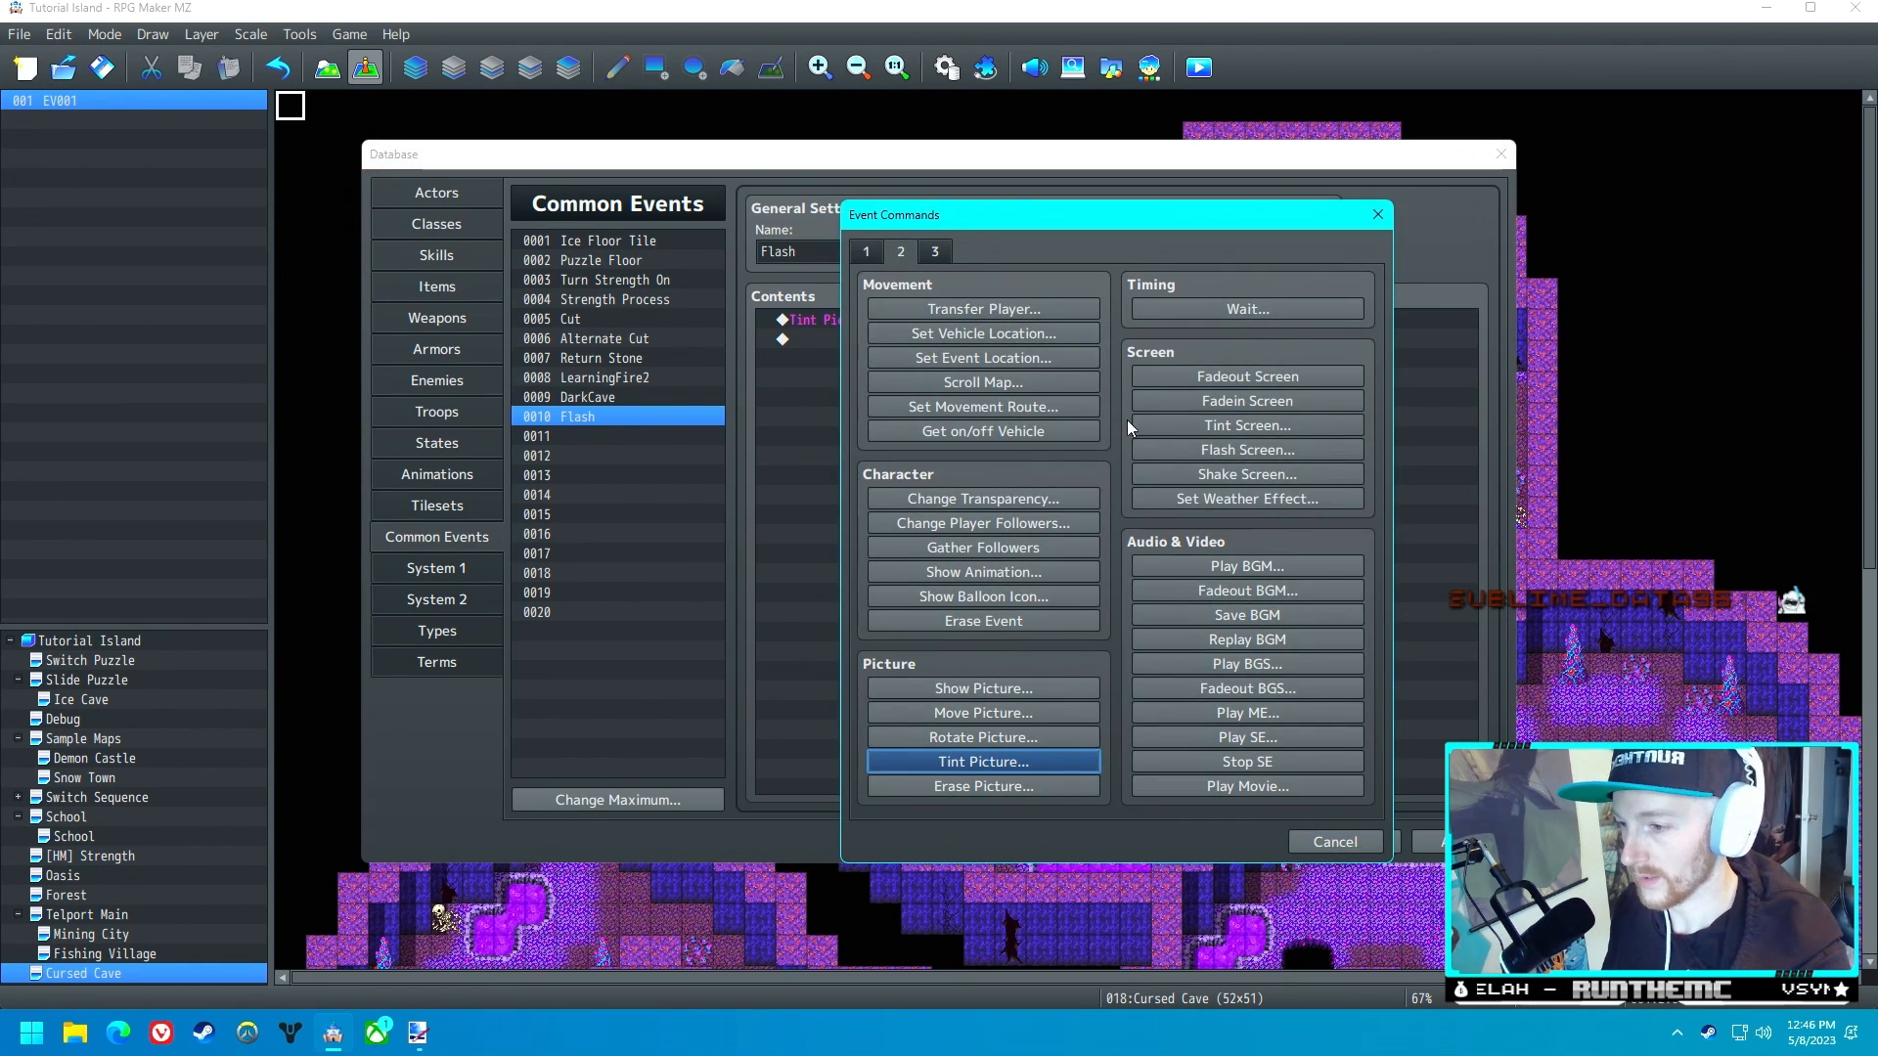
{"action": "mouse_move", "coordinate": [1233, 551]}
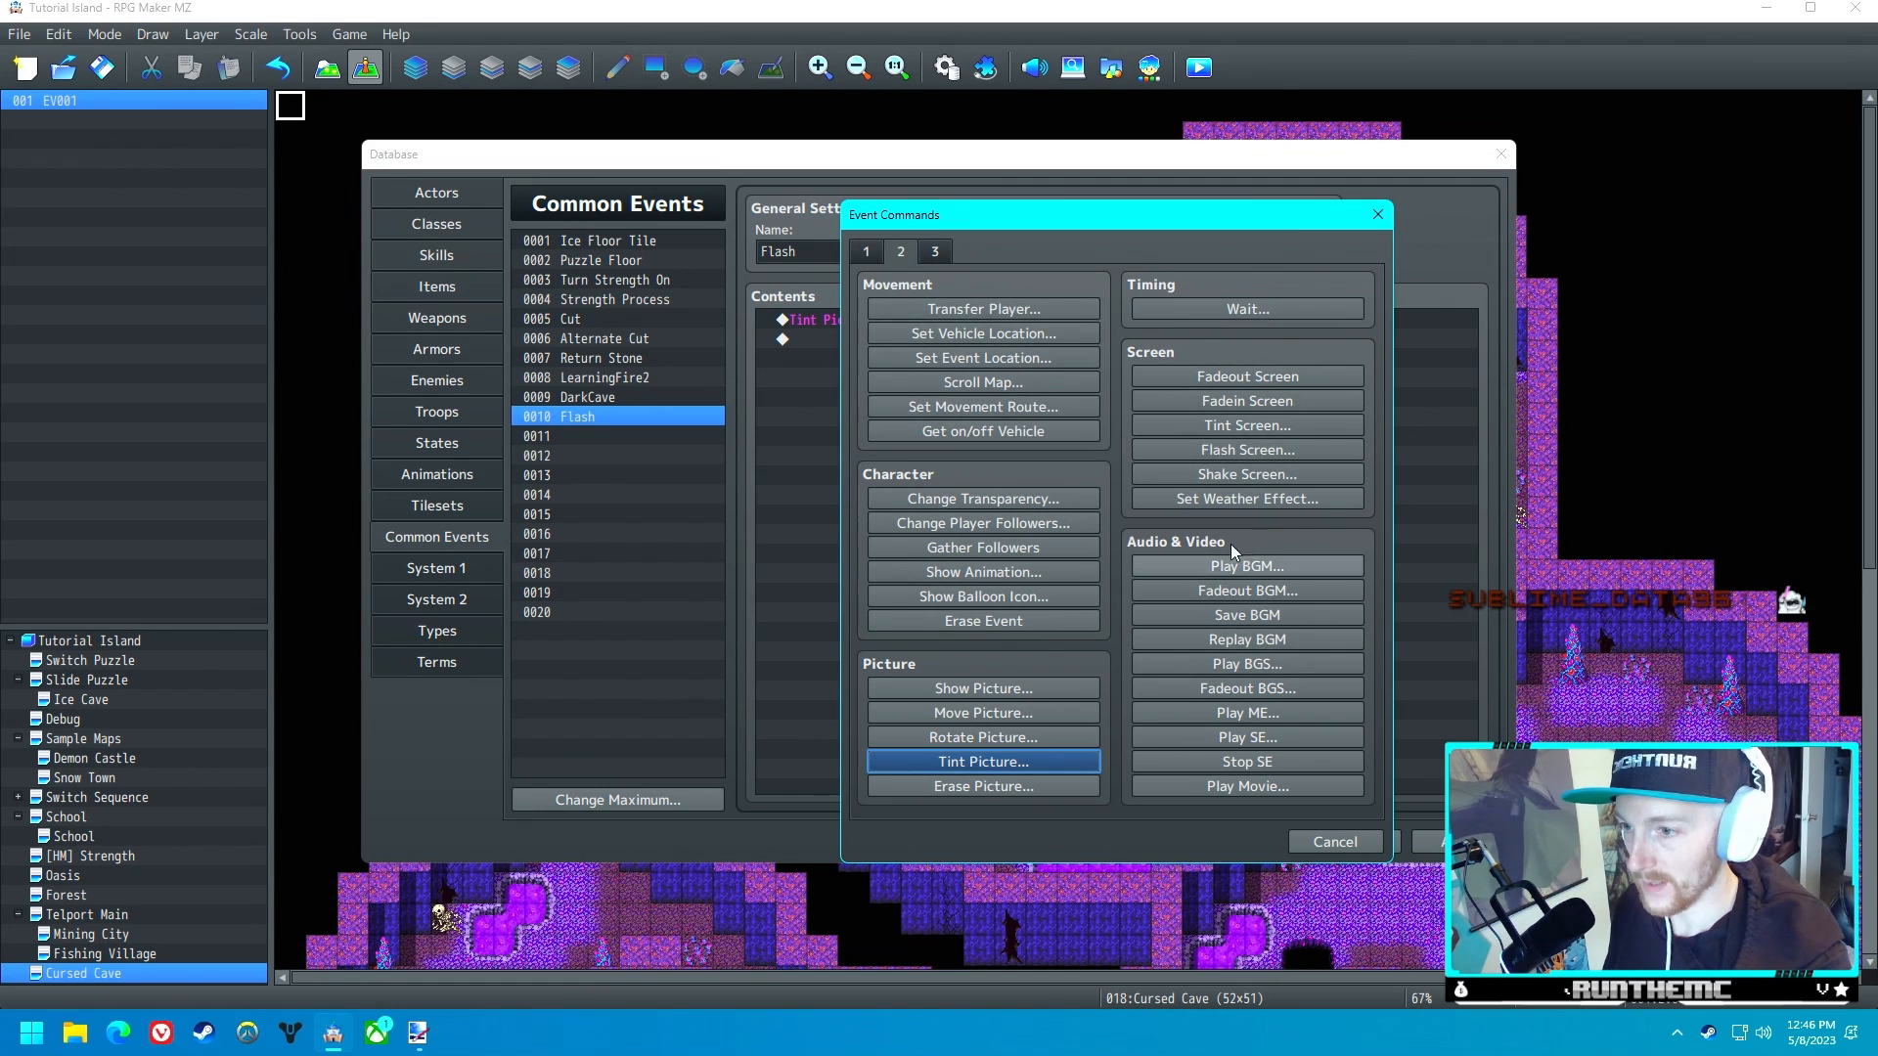
{"action": "left_click", "coordinate": [982, 572]}
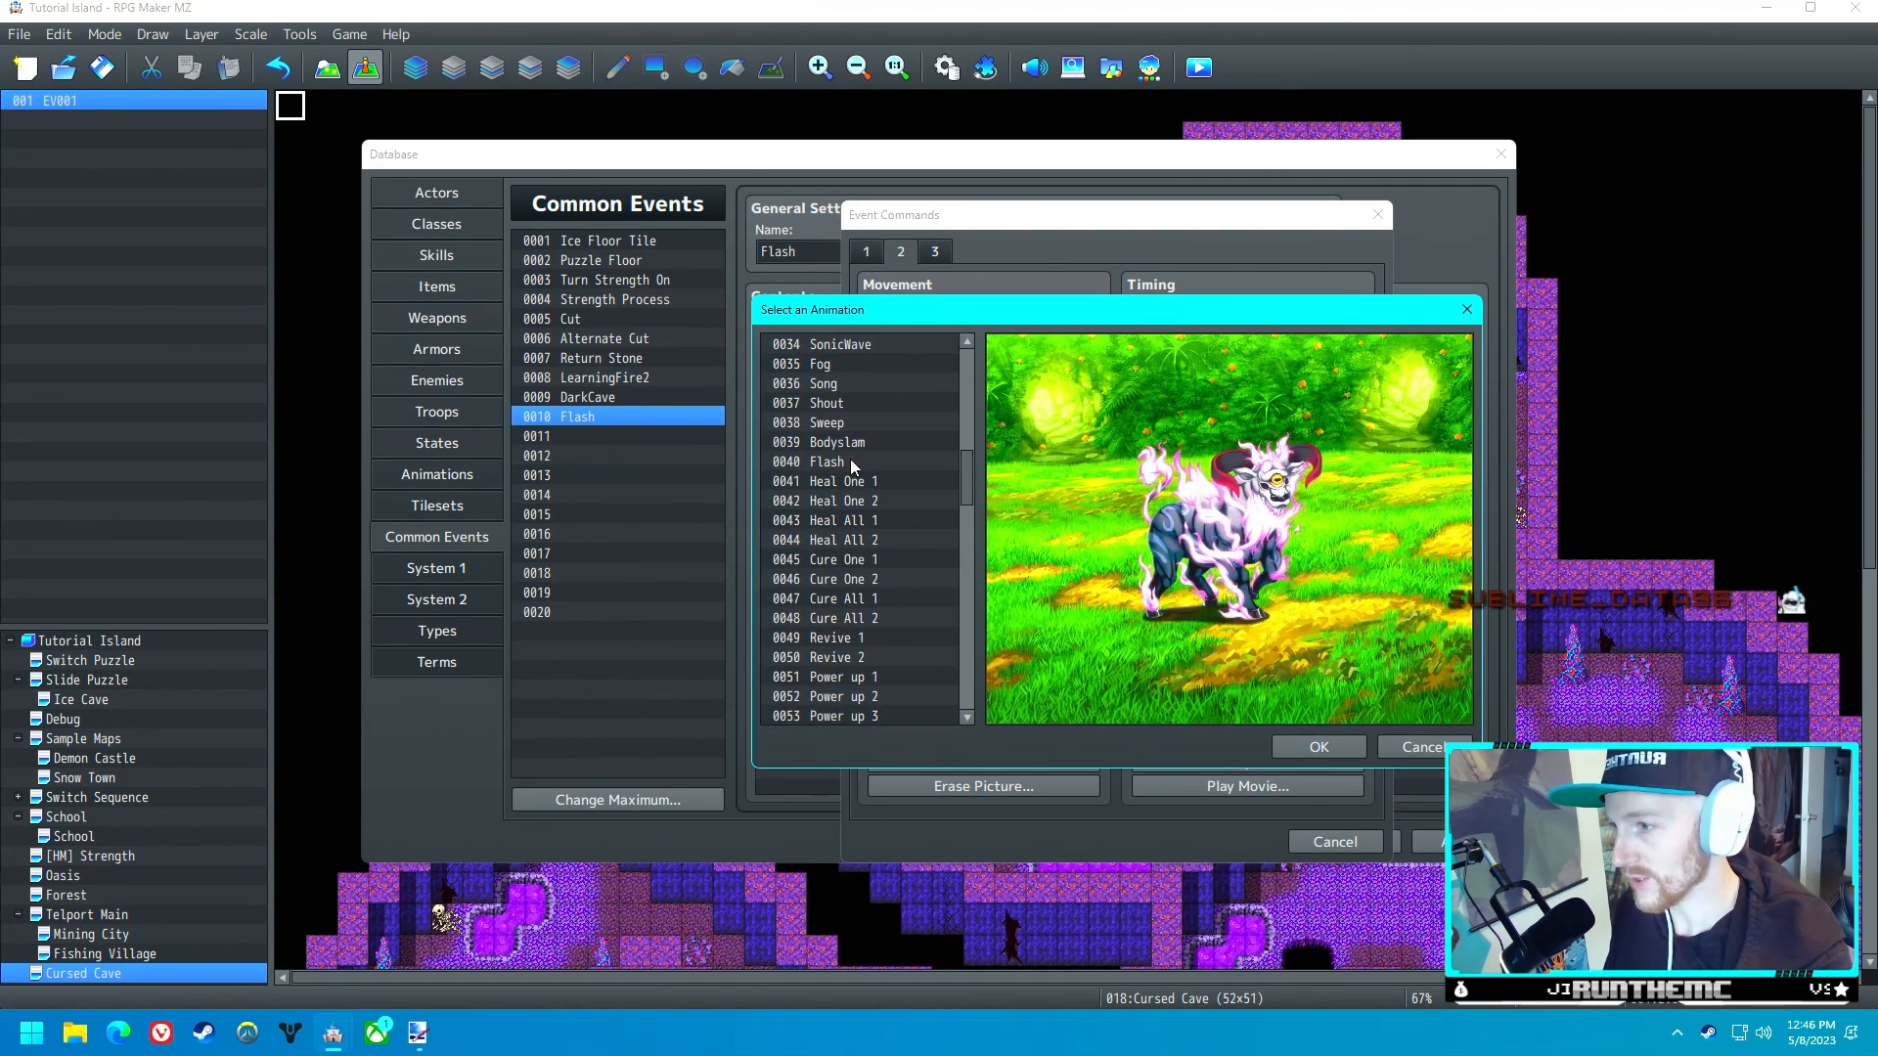
{"action": "left_click", "coordinate": [1317, 746]}
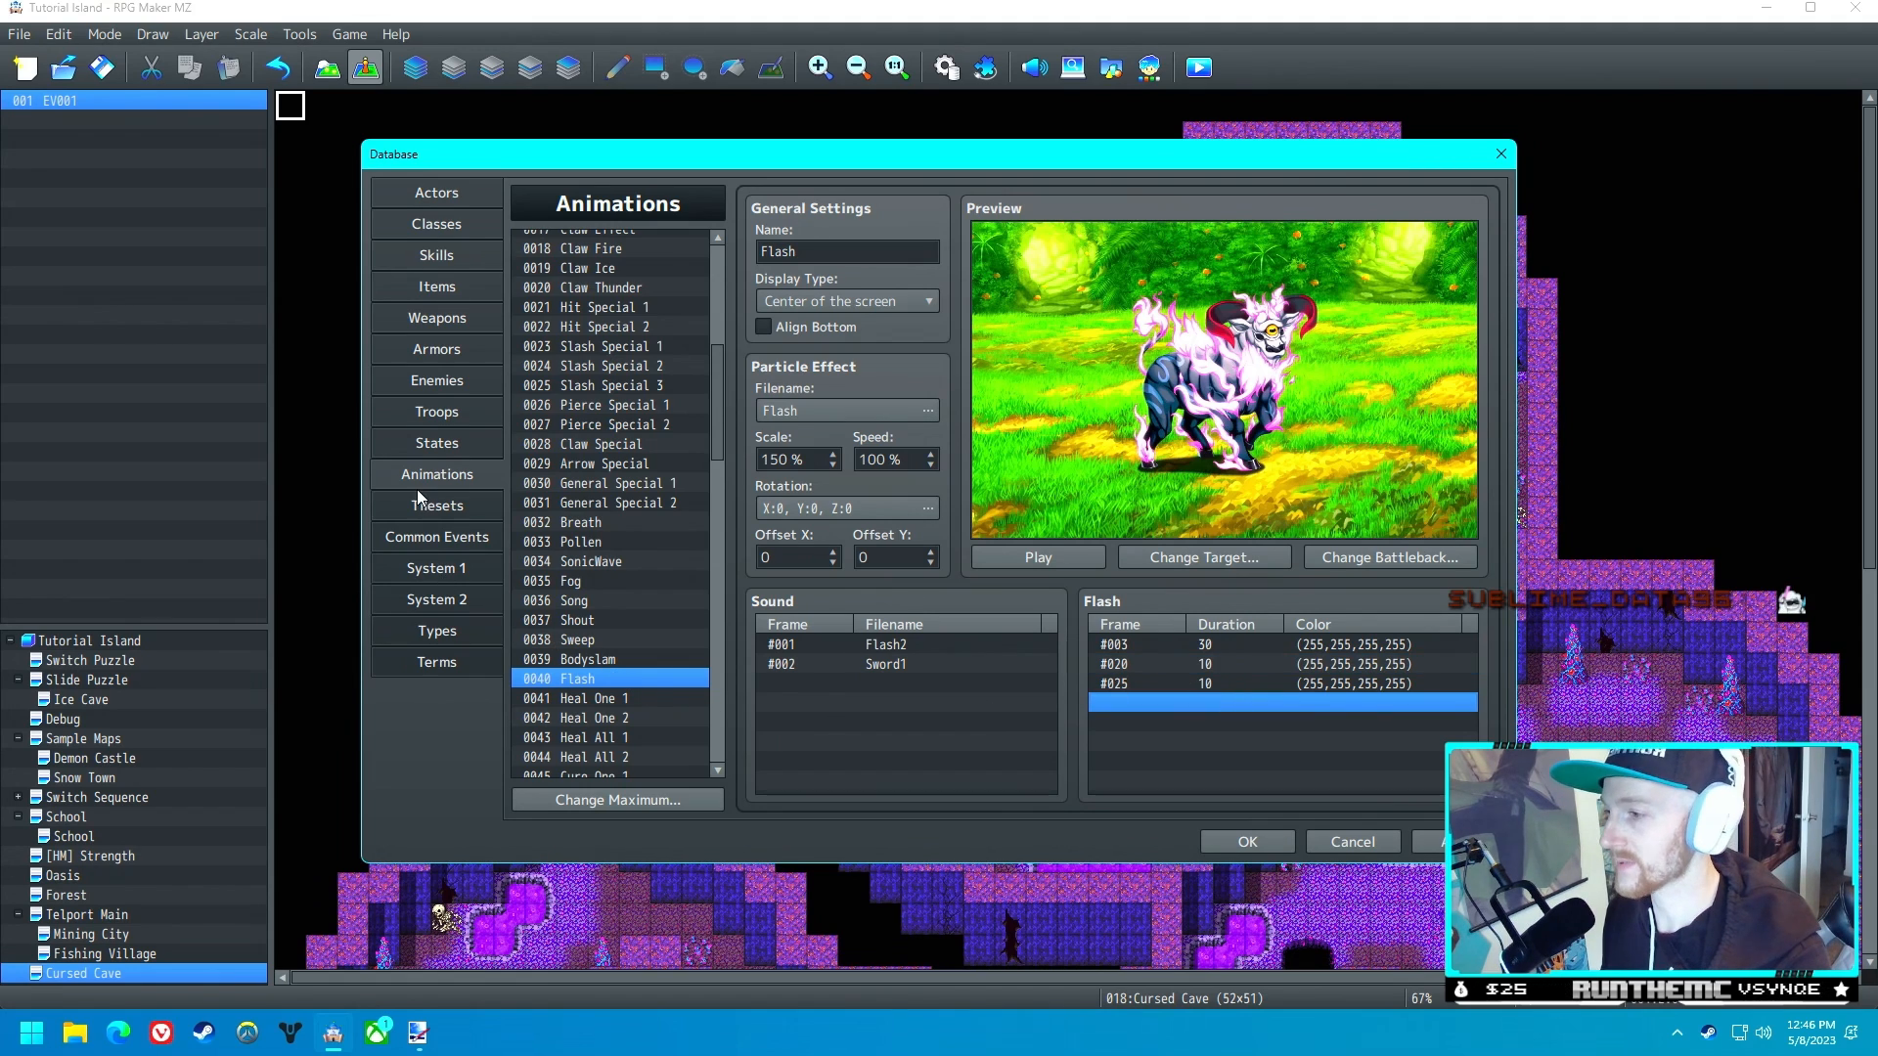
- Add an Erase Picture #1 command after the tint
{"action": "left_click", "coordinate": [437, 537]}
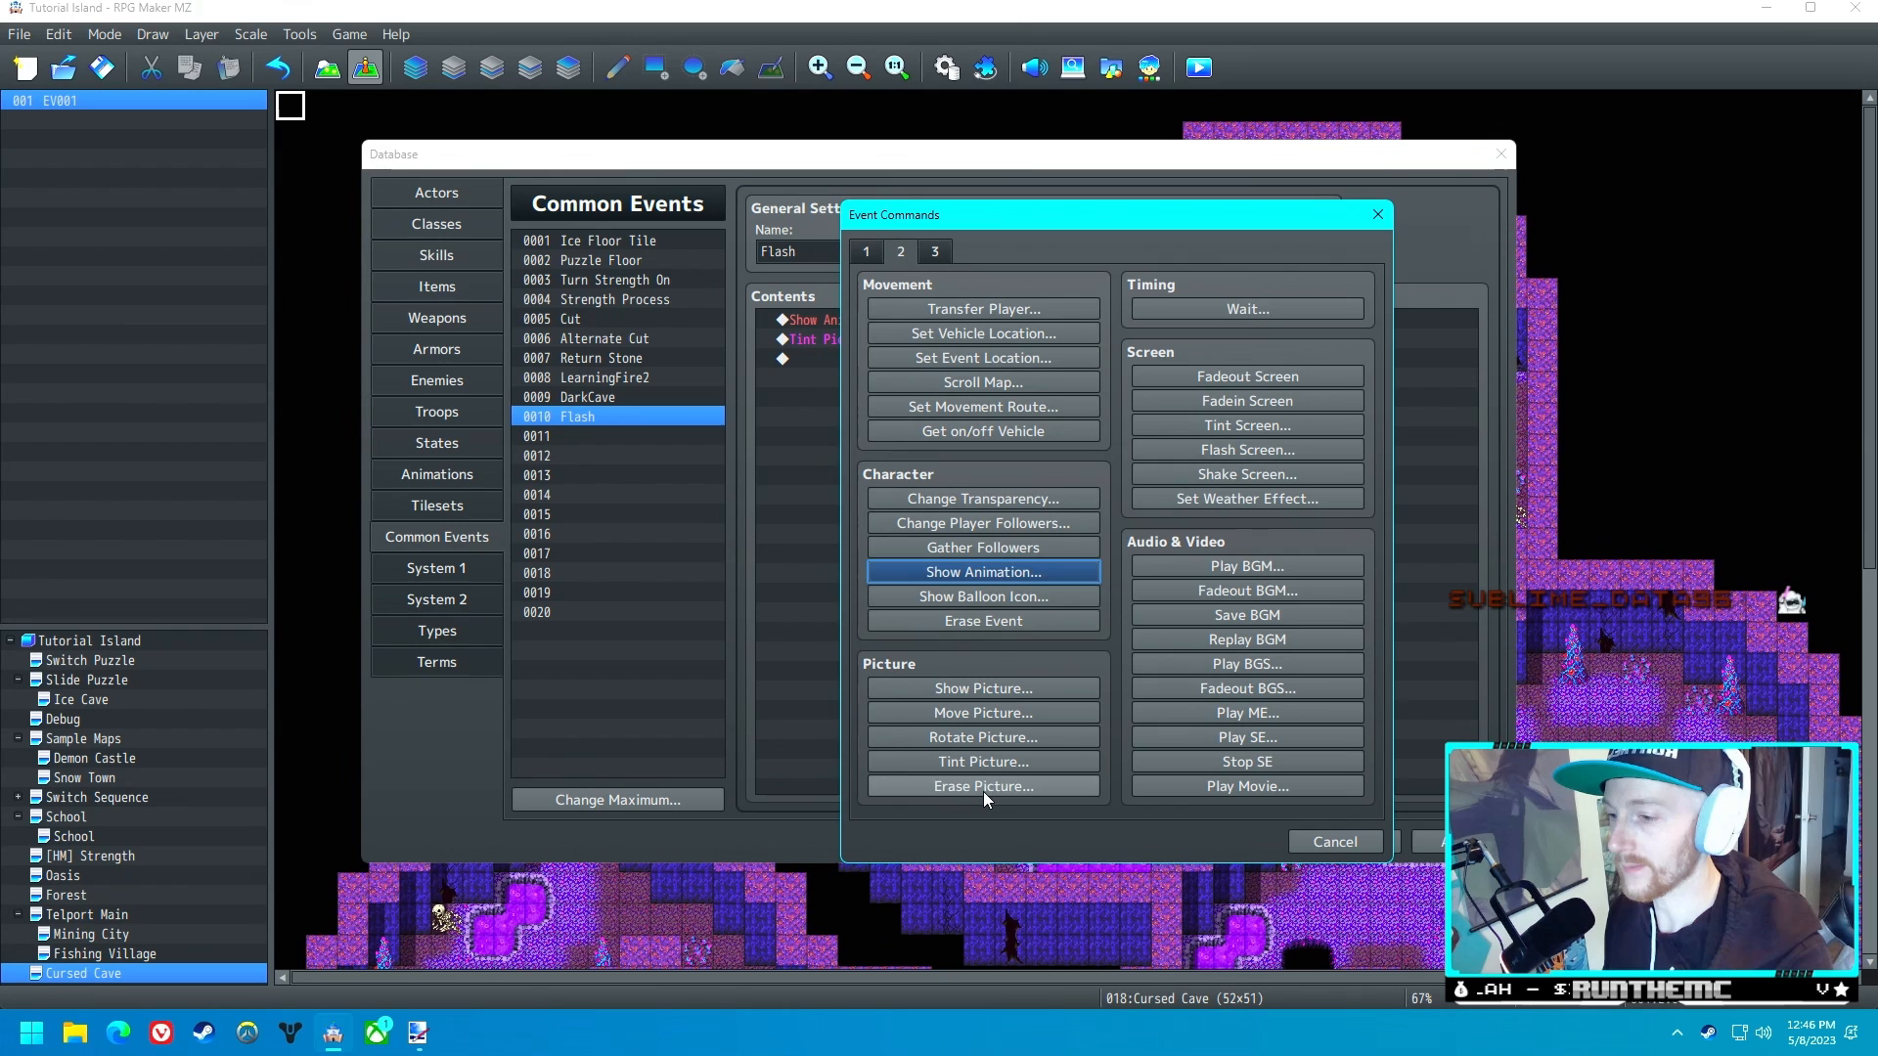
{"action": "left_click", "coordinate": [982, 786]}
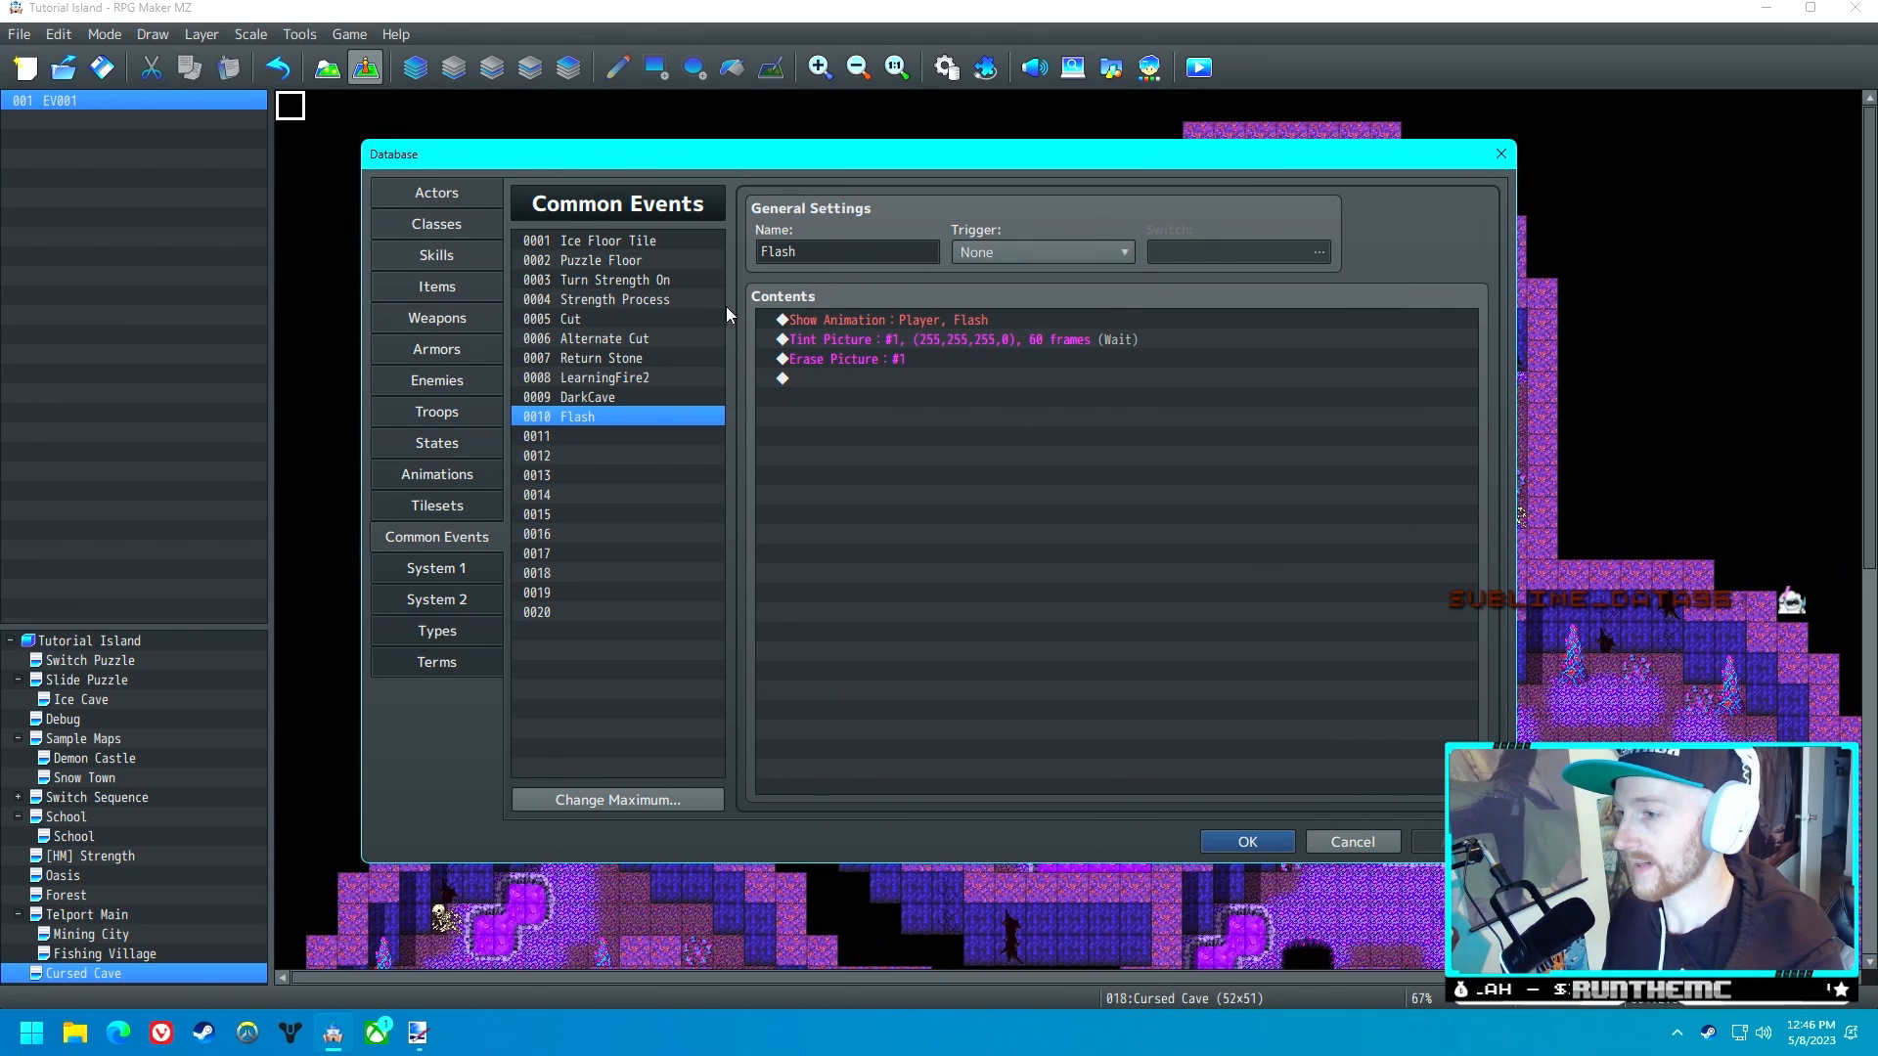
{"action": "left_click", "coordinate": [437, 255]}
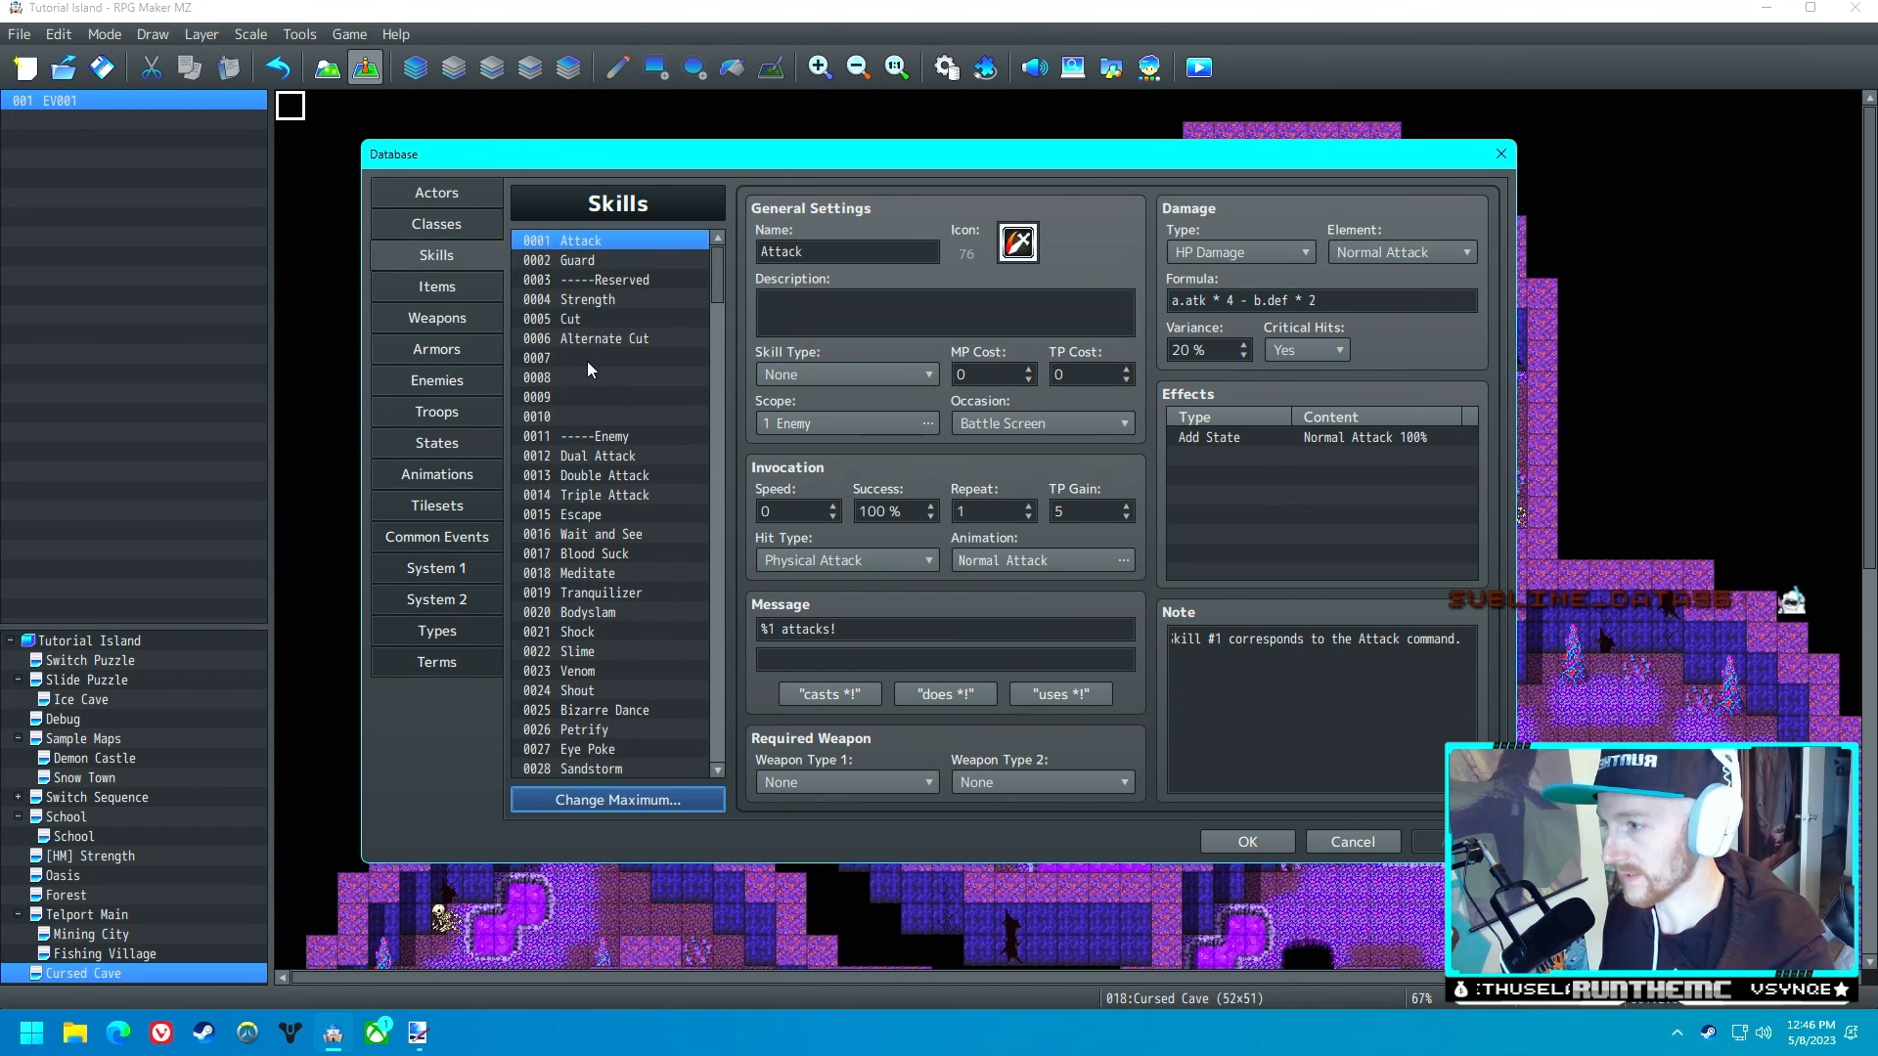
- Create skill 0007 Flash with an icon, no-target scope, Menu Screen occasion and Flash common event
{"action": "left_click", "coordinate": [598, 358]}
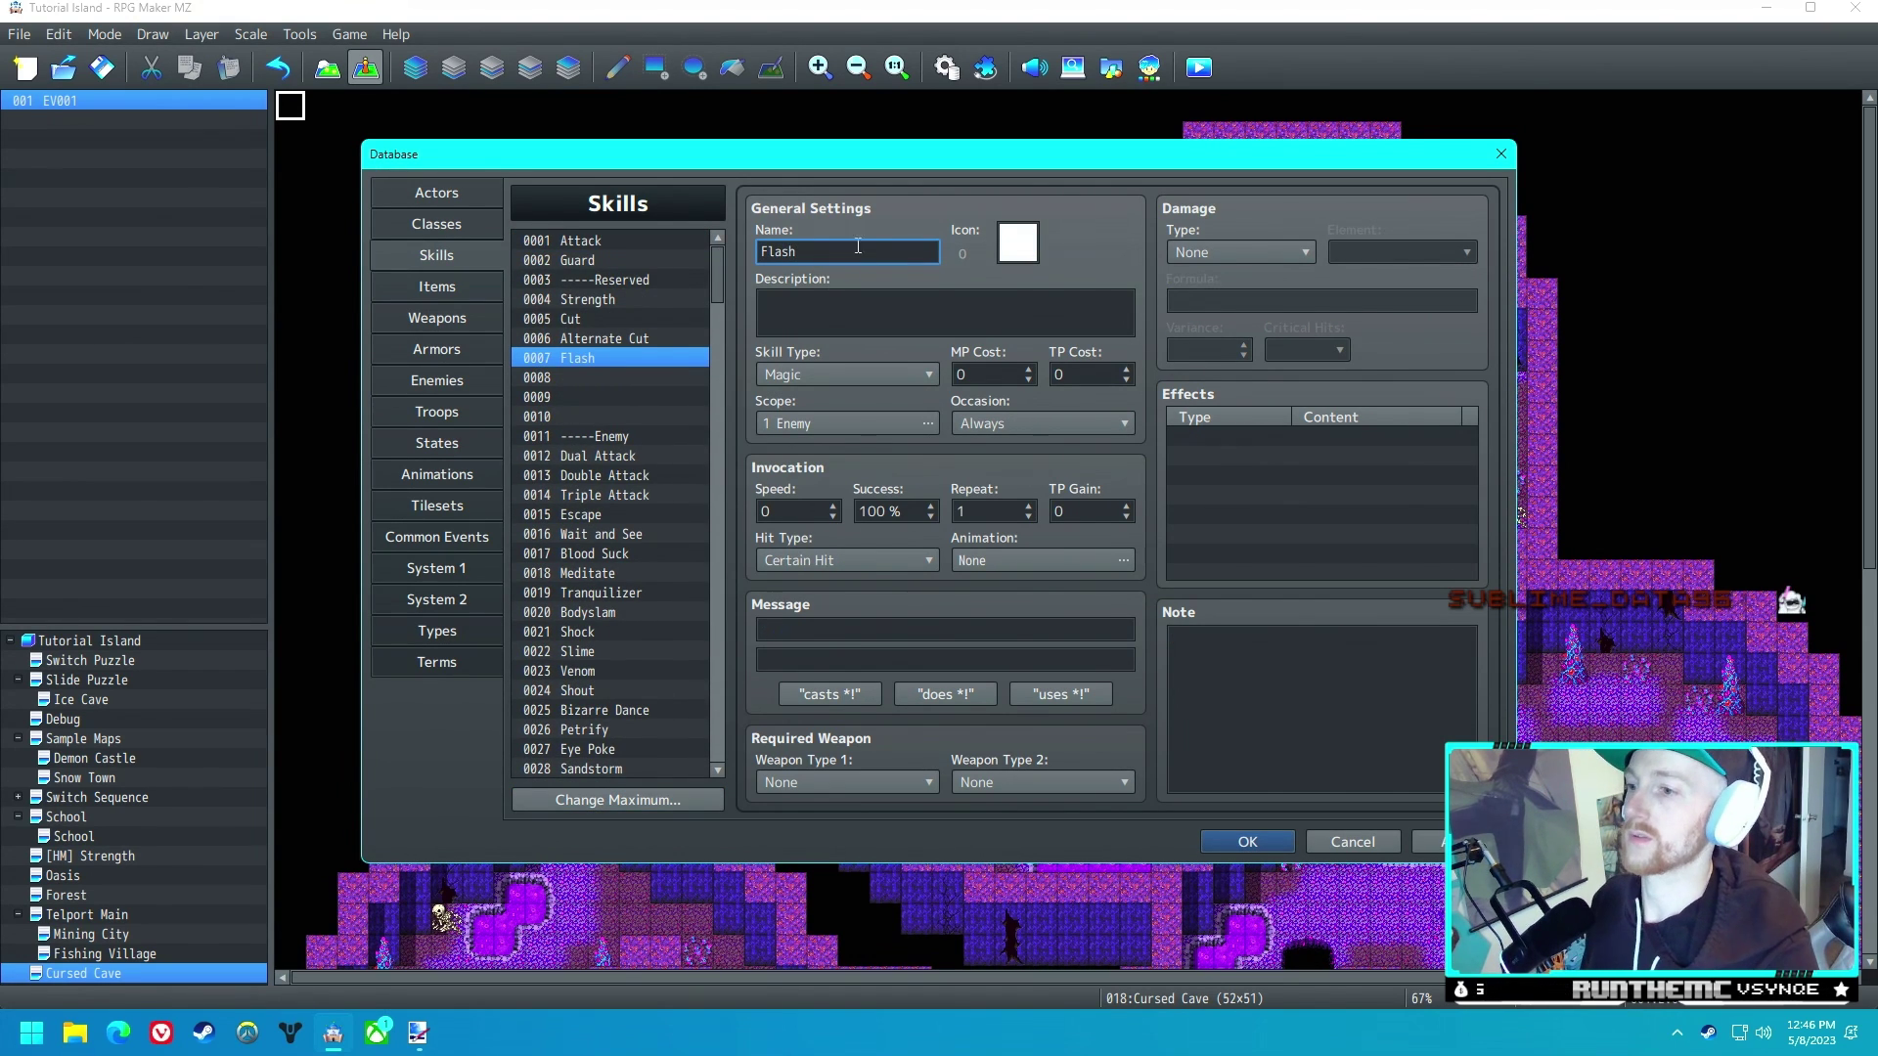
{"action": "left_click", "coordinate": [1016, 242]}
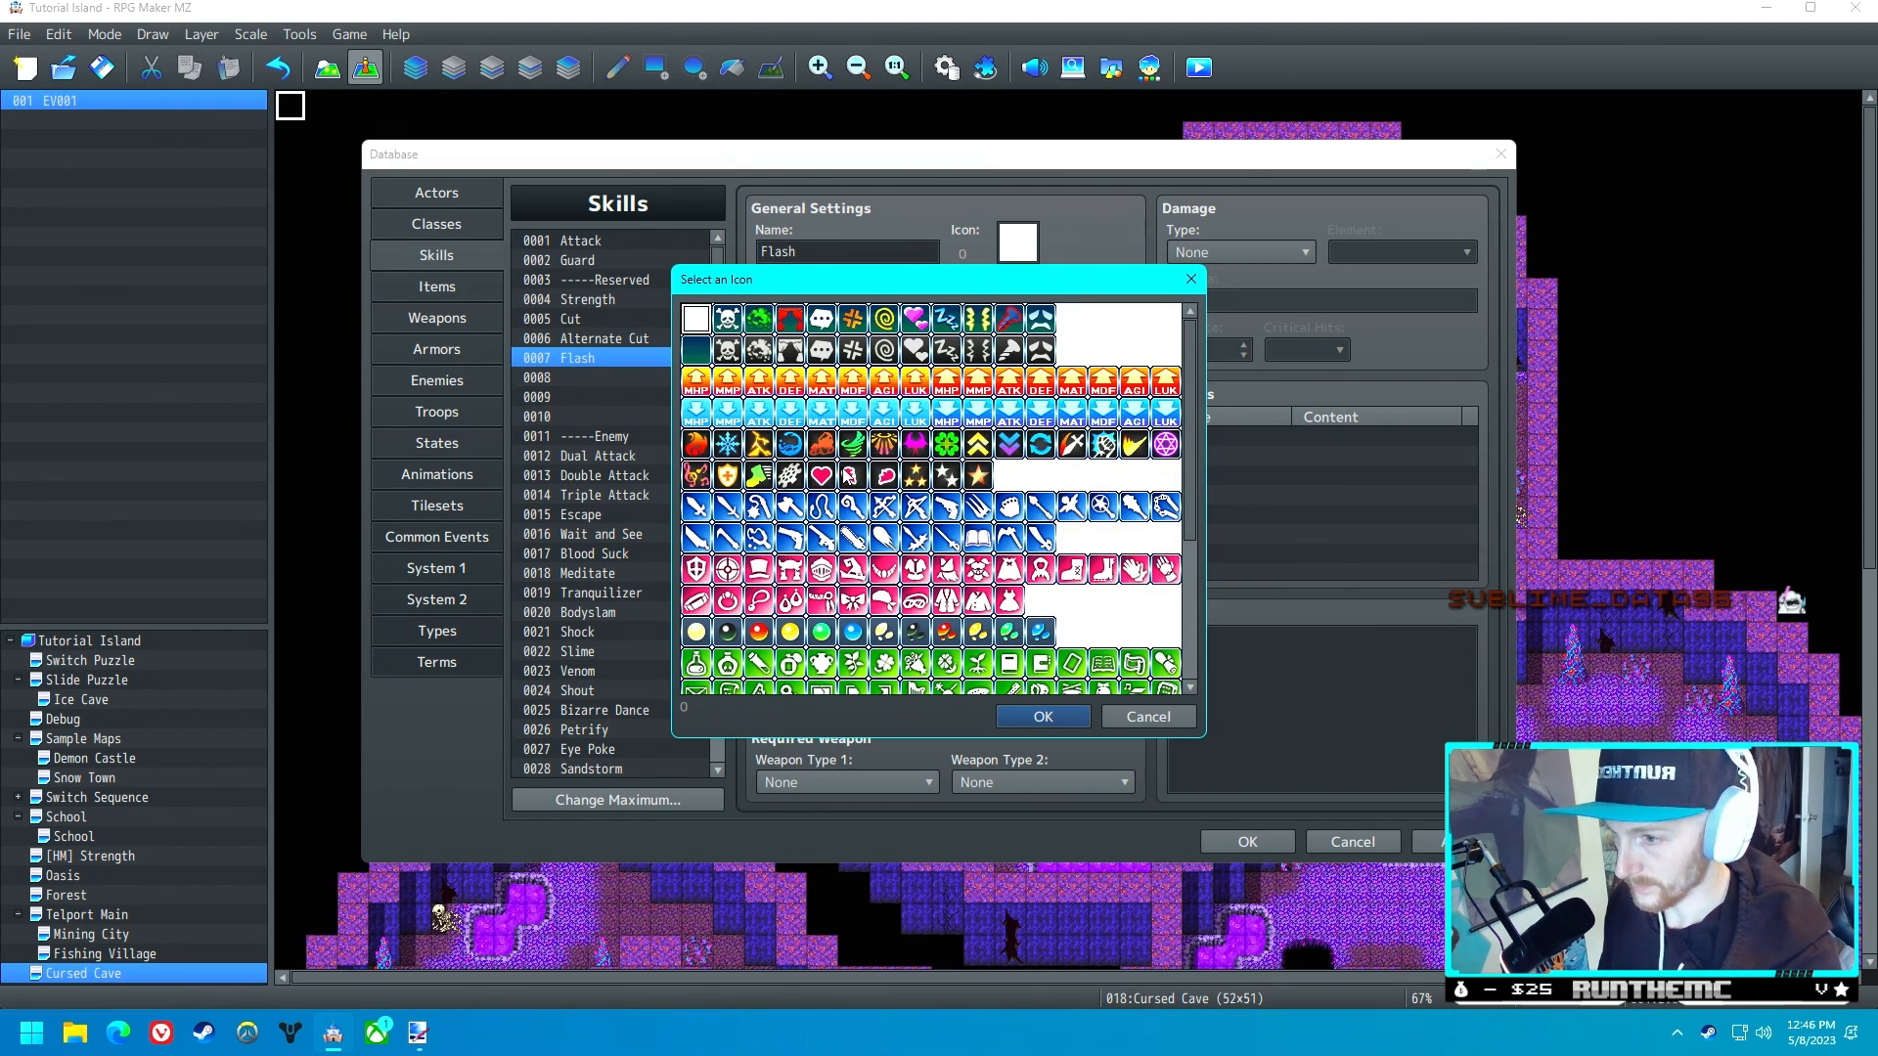
{"action": "left_click", "coordinate": [1043, 717]}
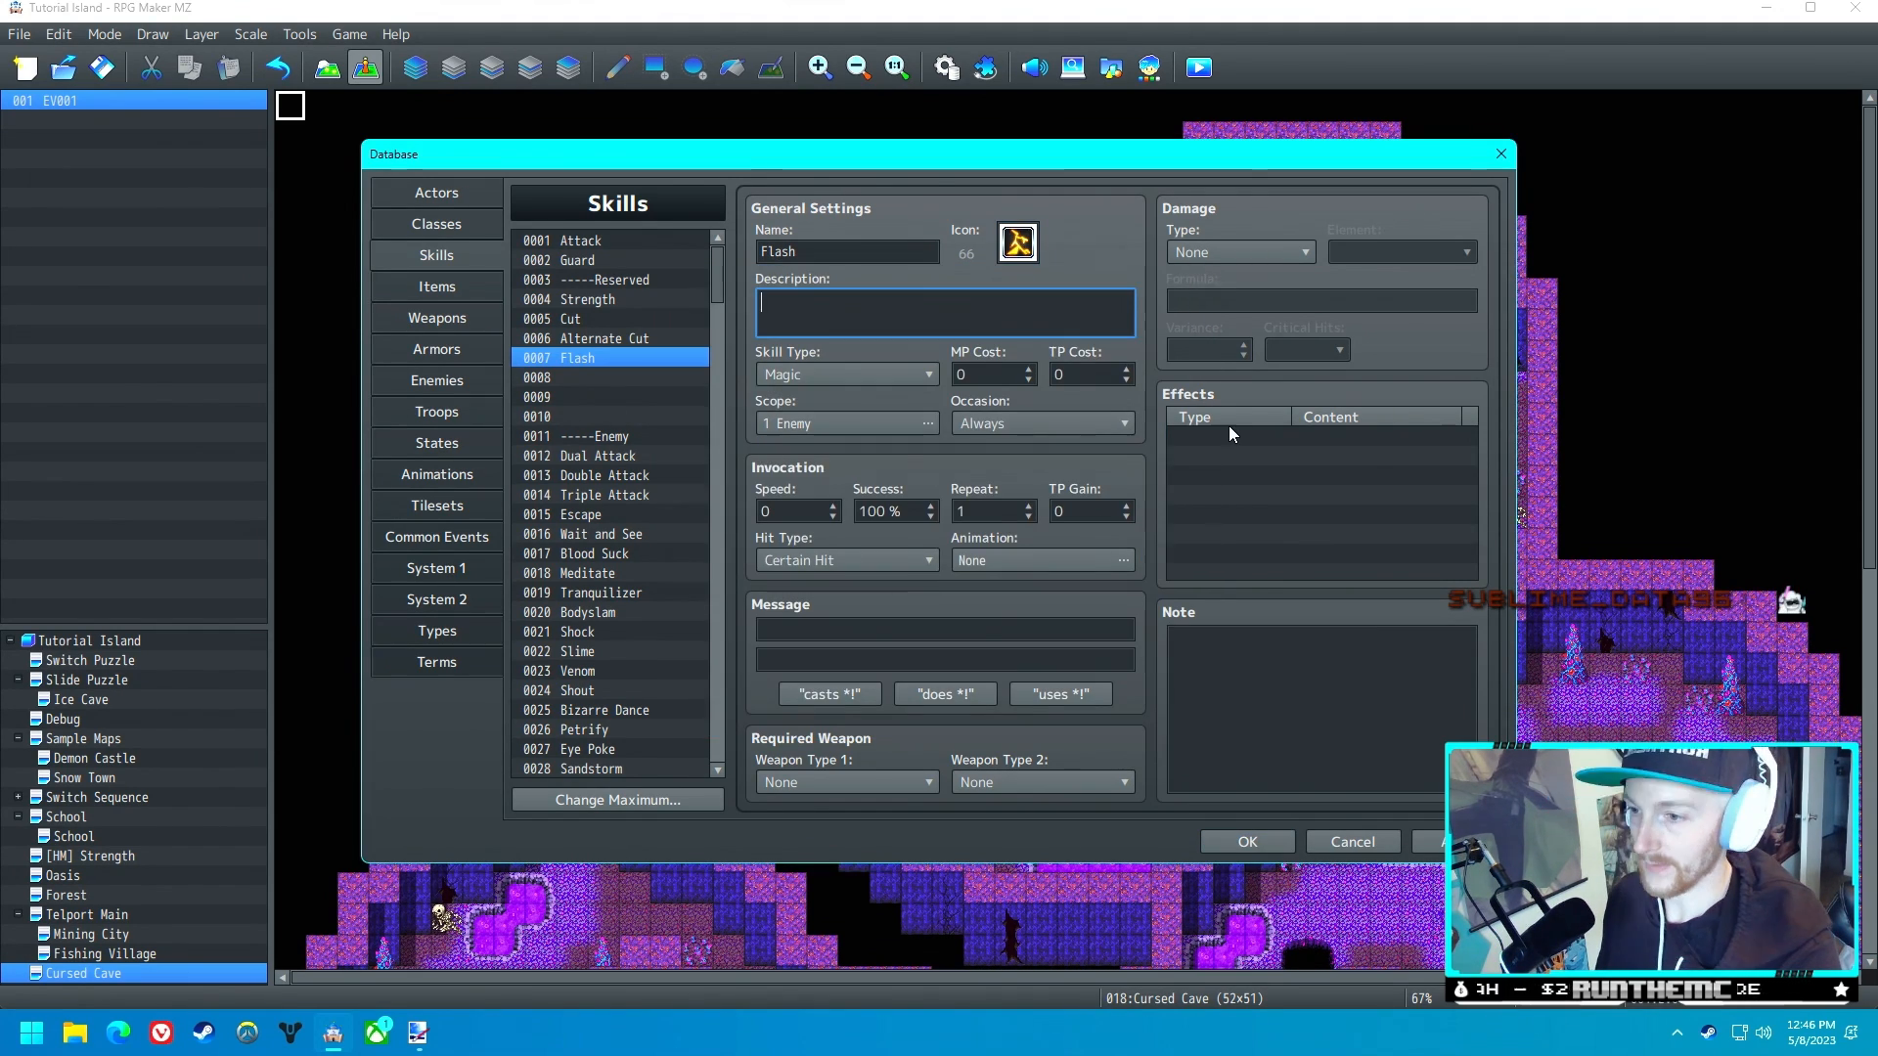
{"action": "mouse_move", "coordinate": [1201, 299]}
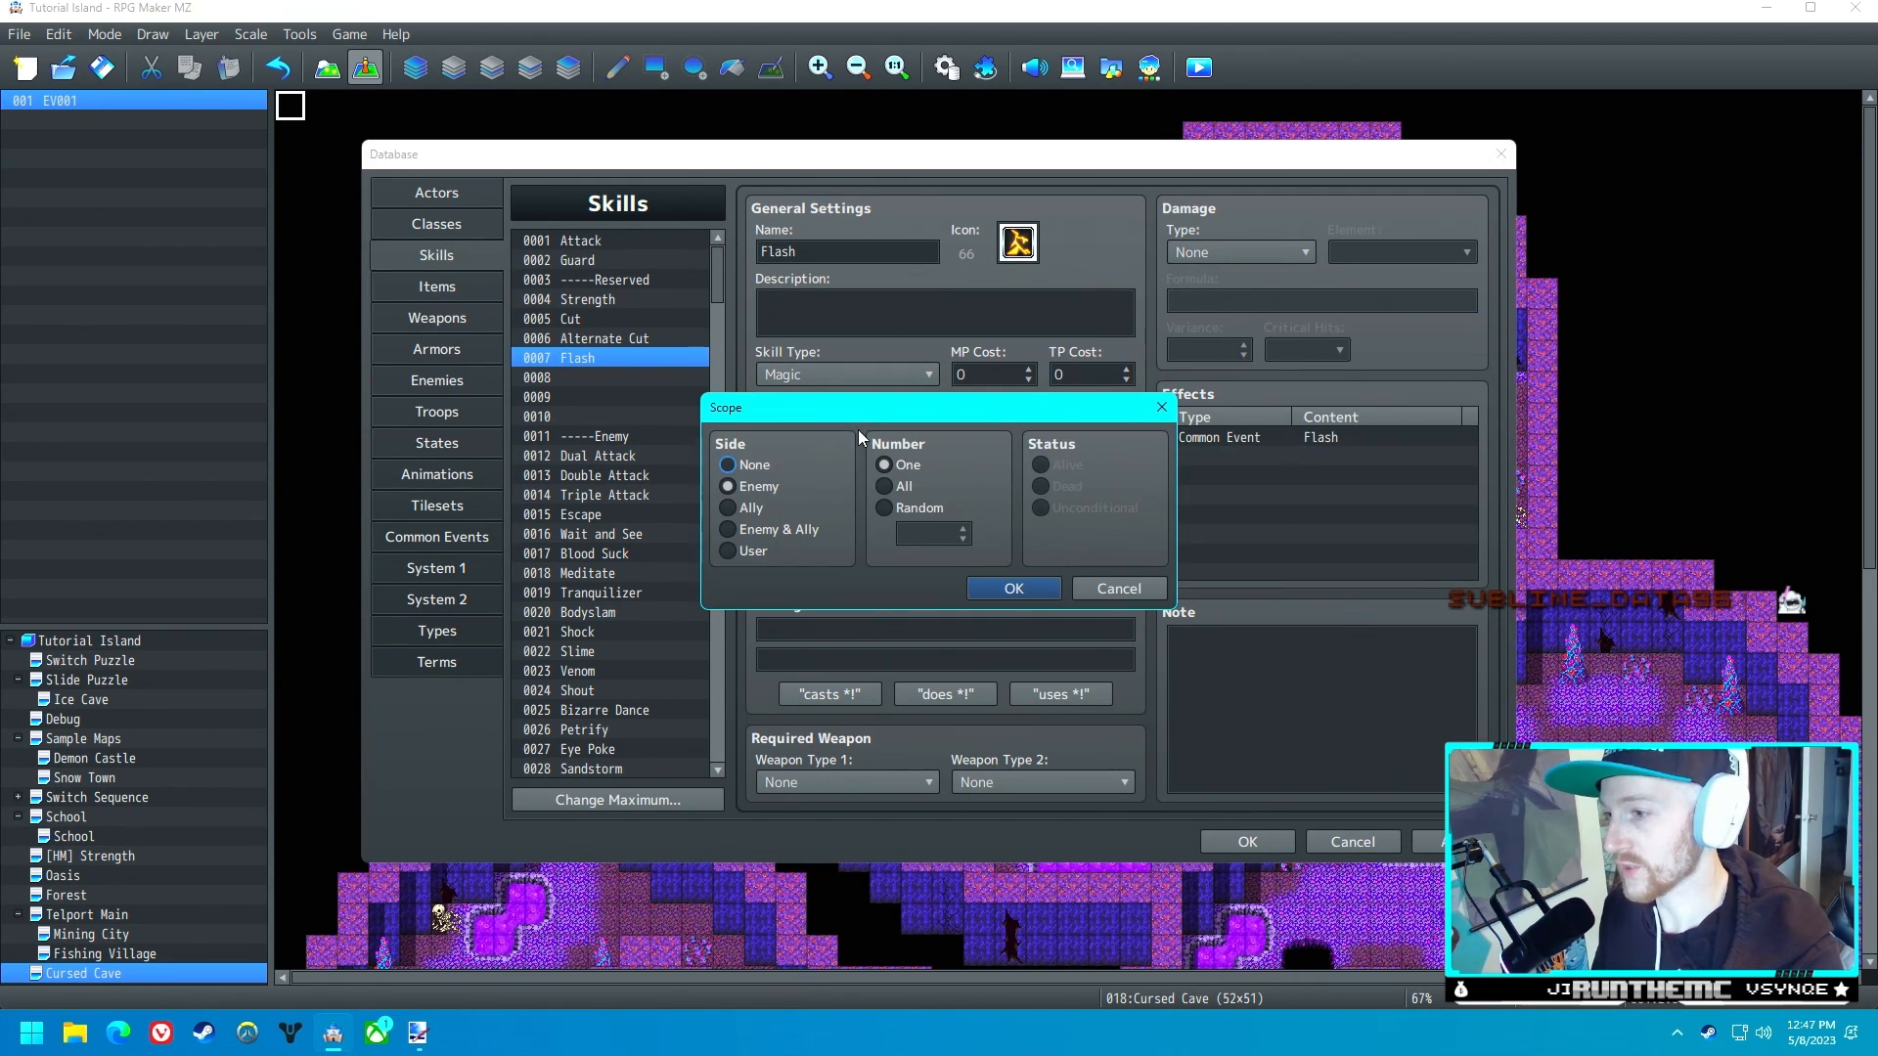
{"action": "left_click", "coordinate": [1014, 588]}
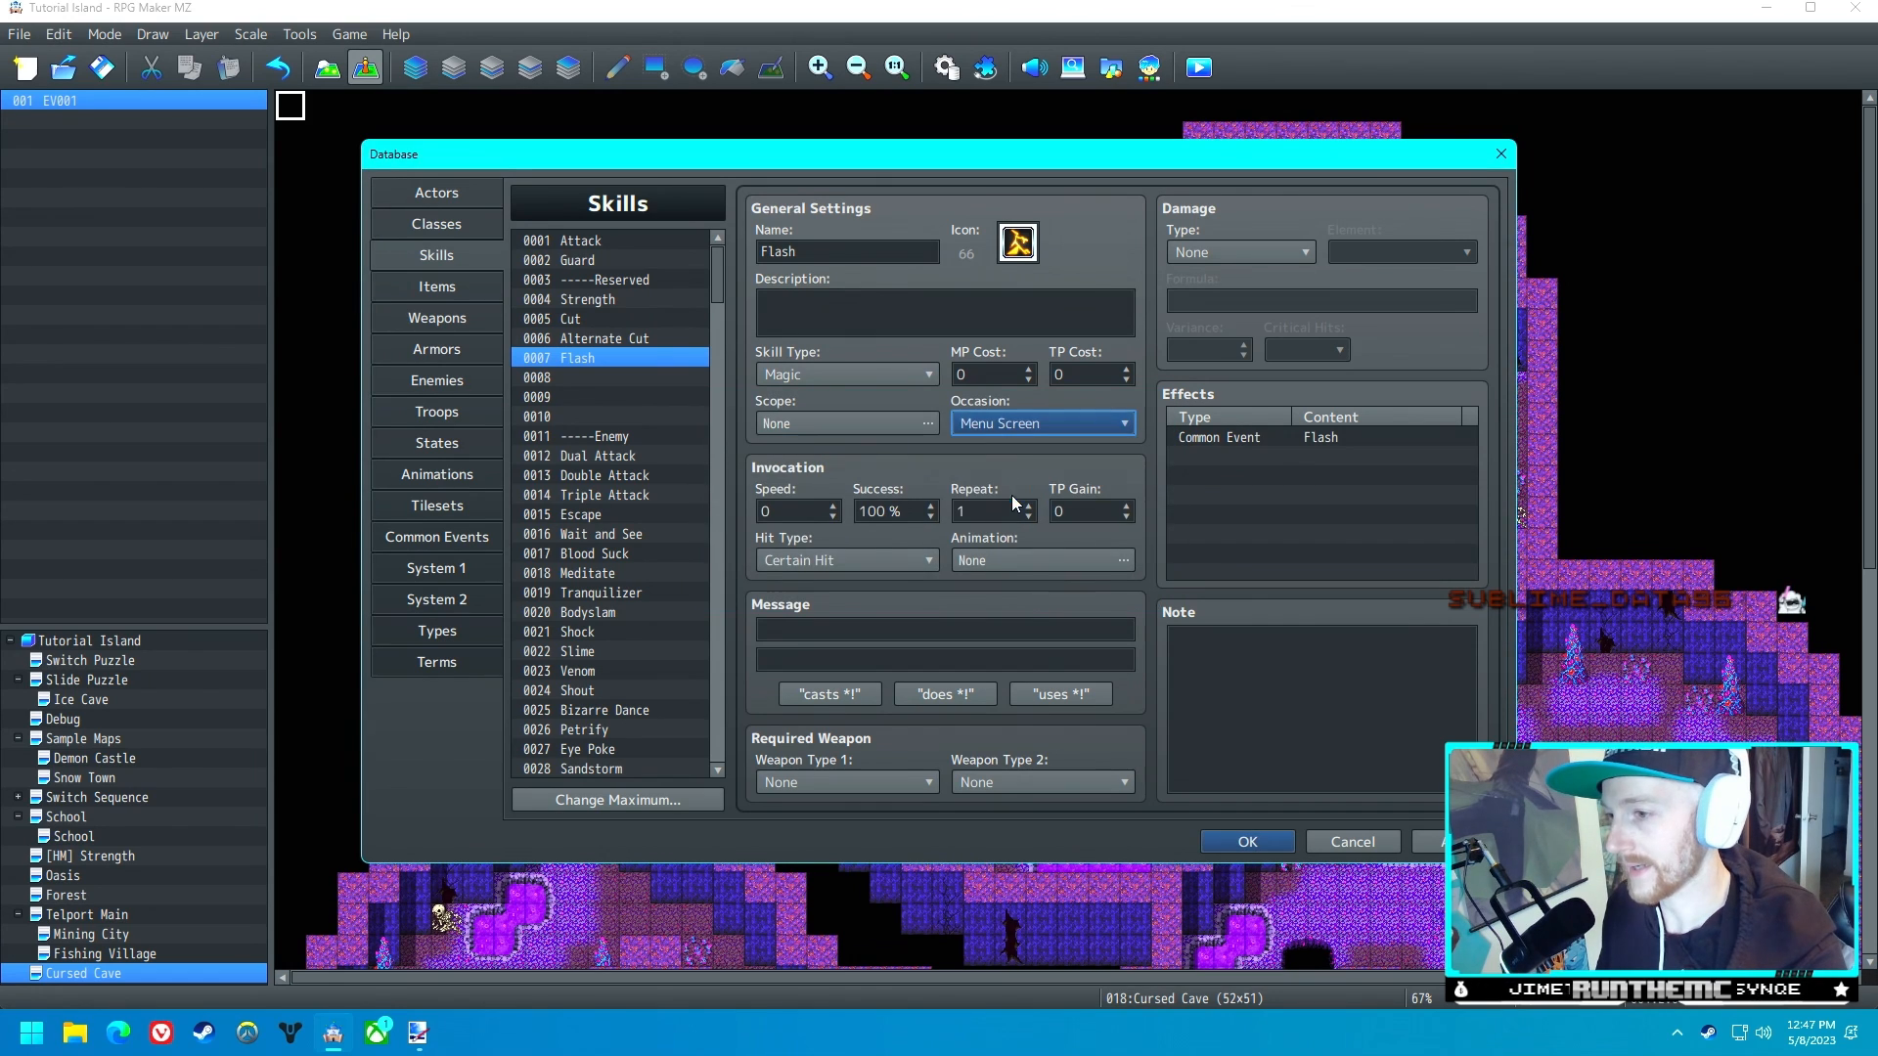
{"action": "mouse_move", "coordinate": [985, 418]}
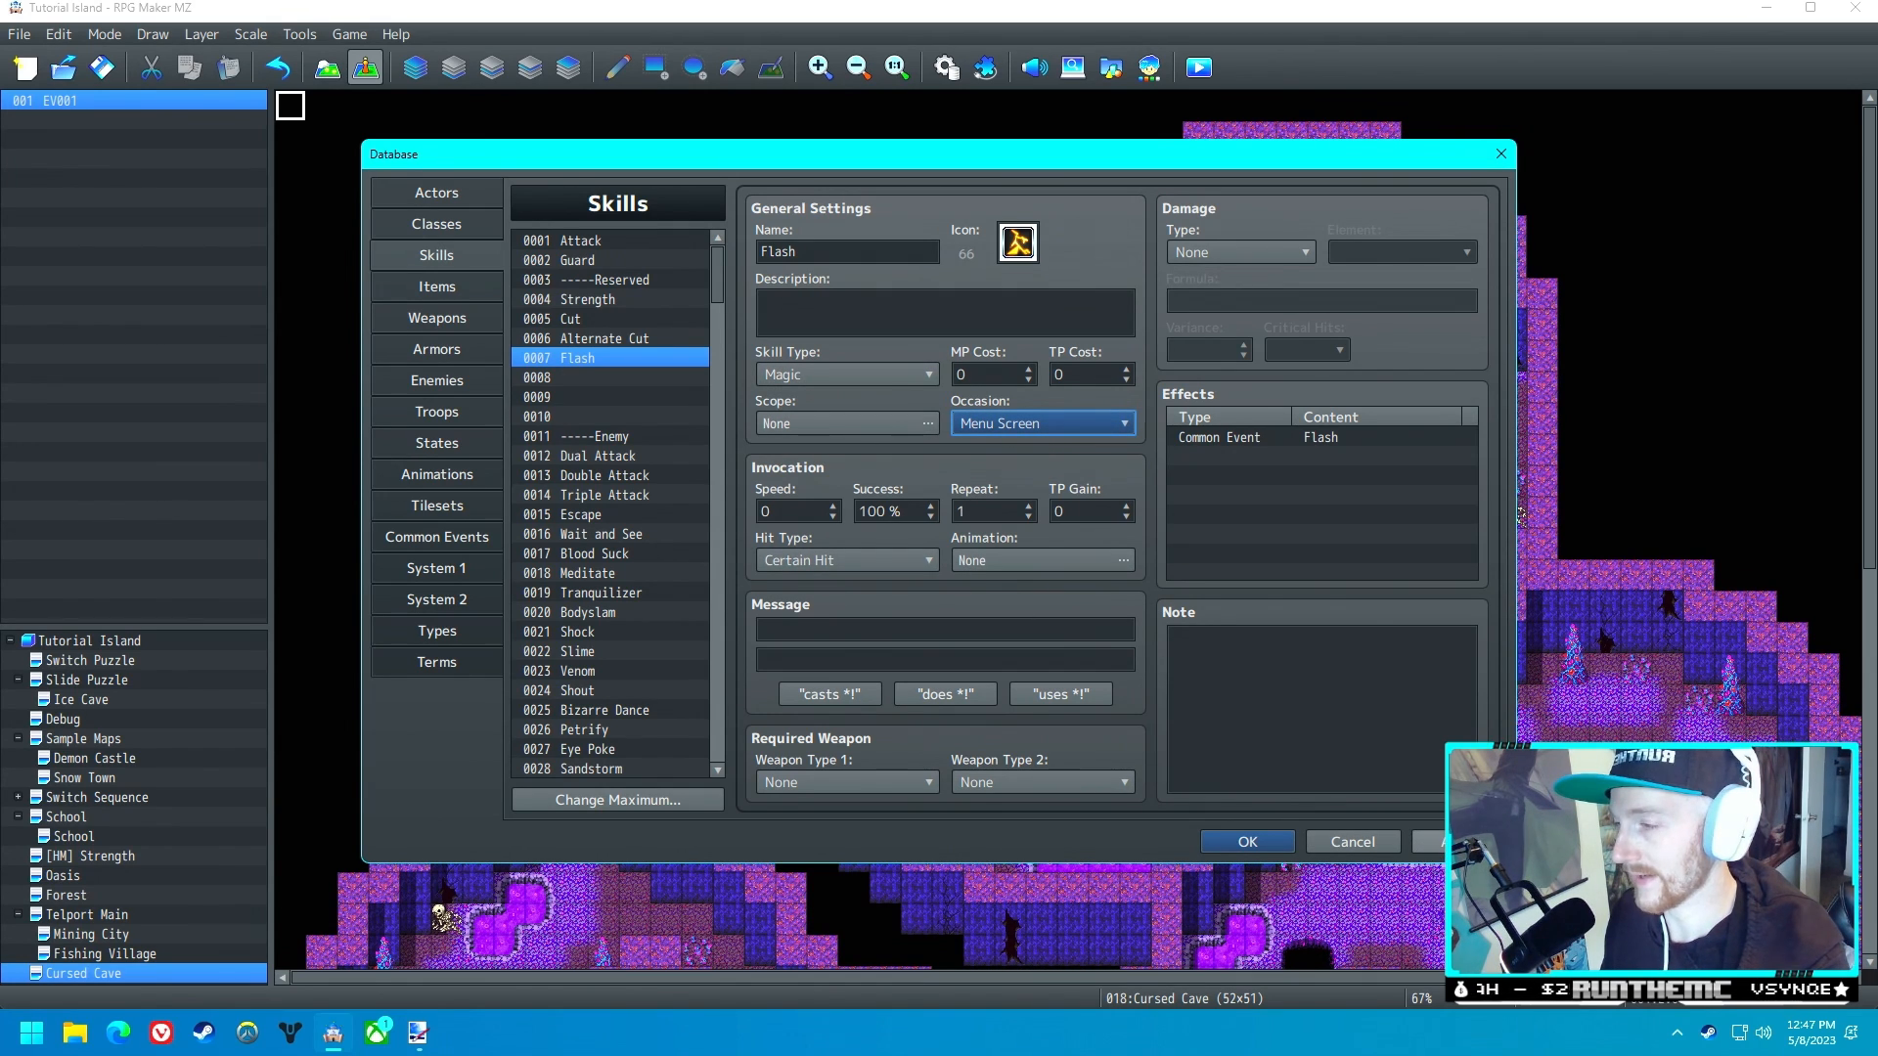
{"action": "left_click", "coordinate": [436, 192]}
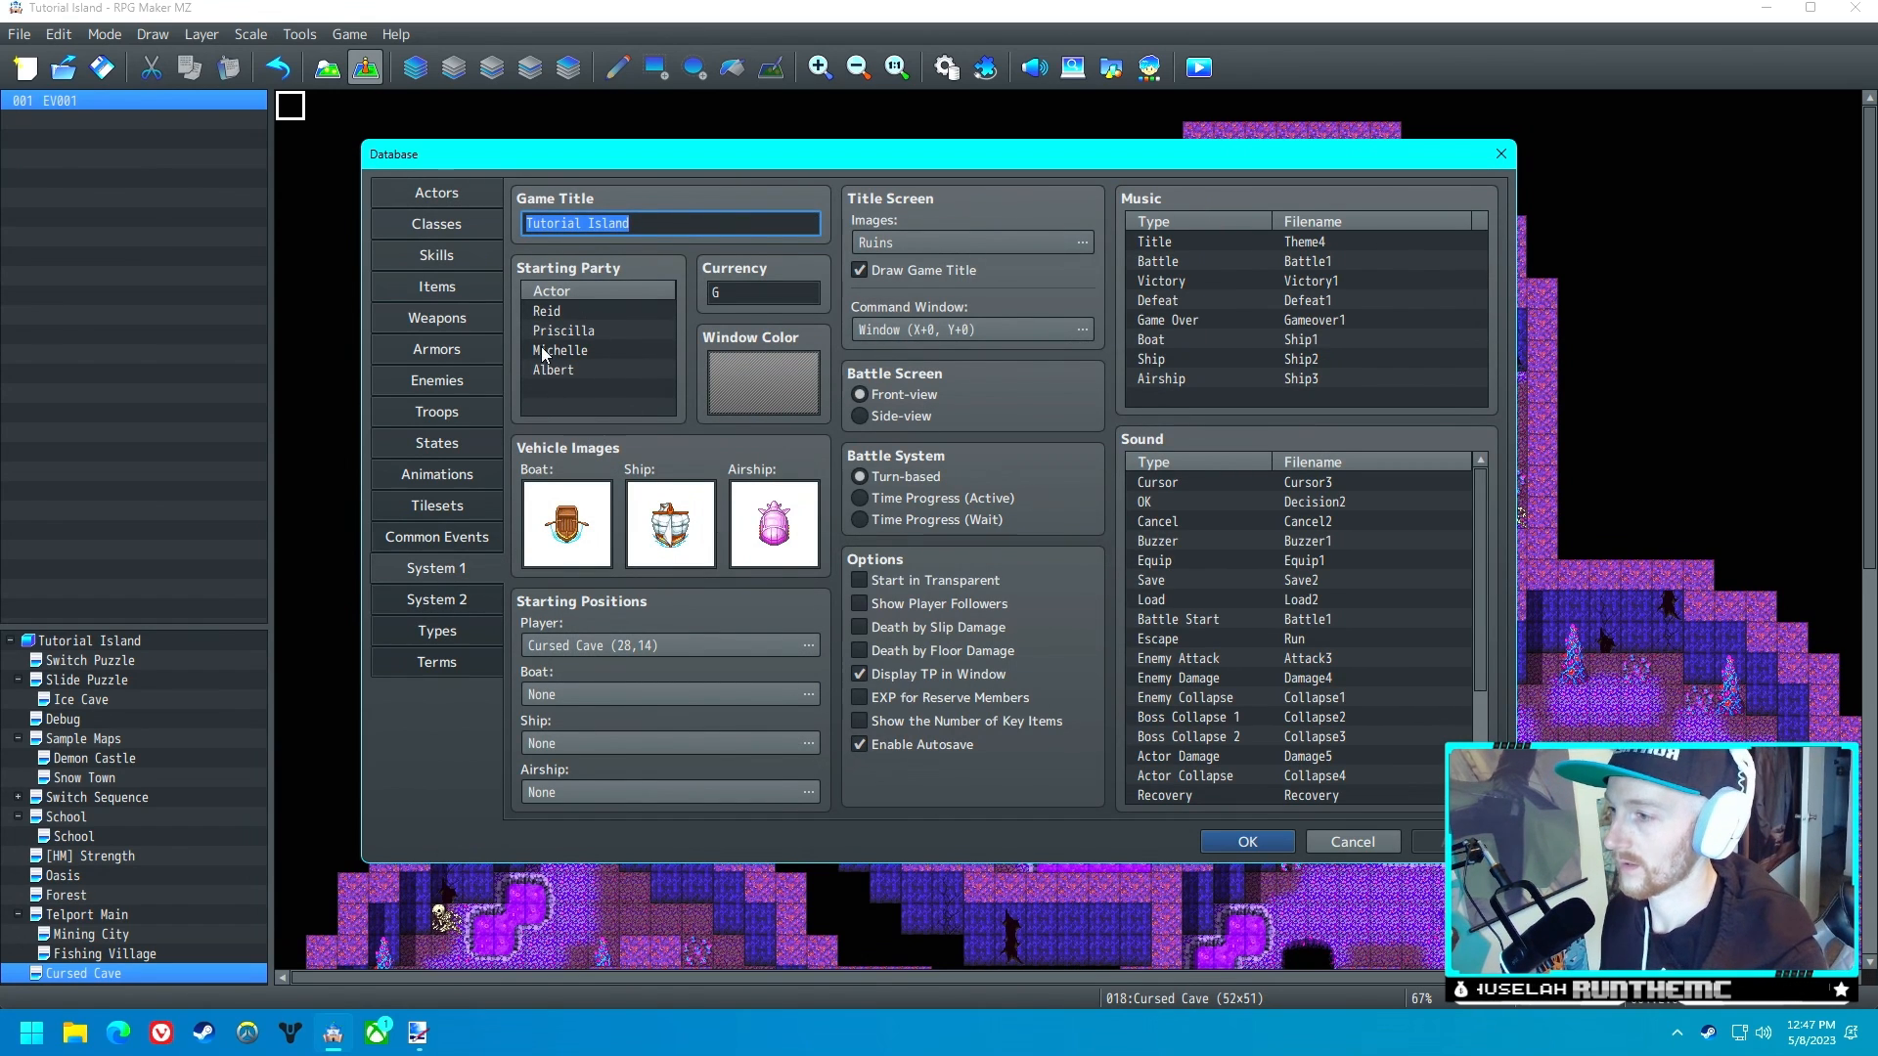
- Confirm Albert is in the starting party, then review his actor entry and the Flash skill
{"action": "left_click", "coordinate": [552, 370]}
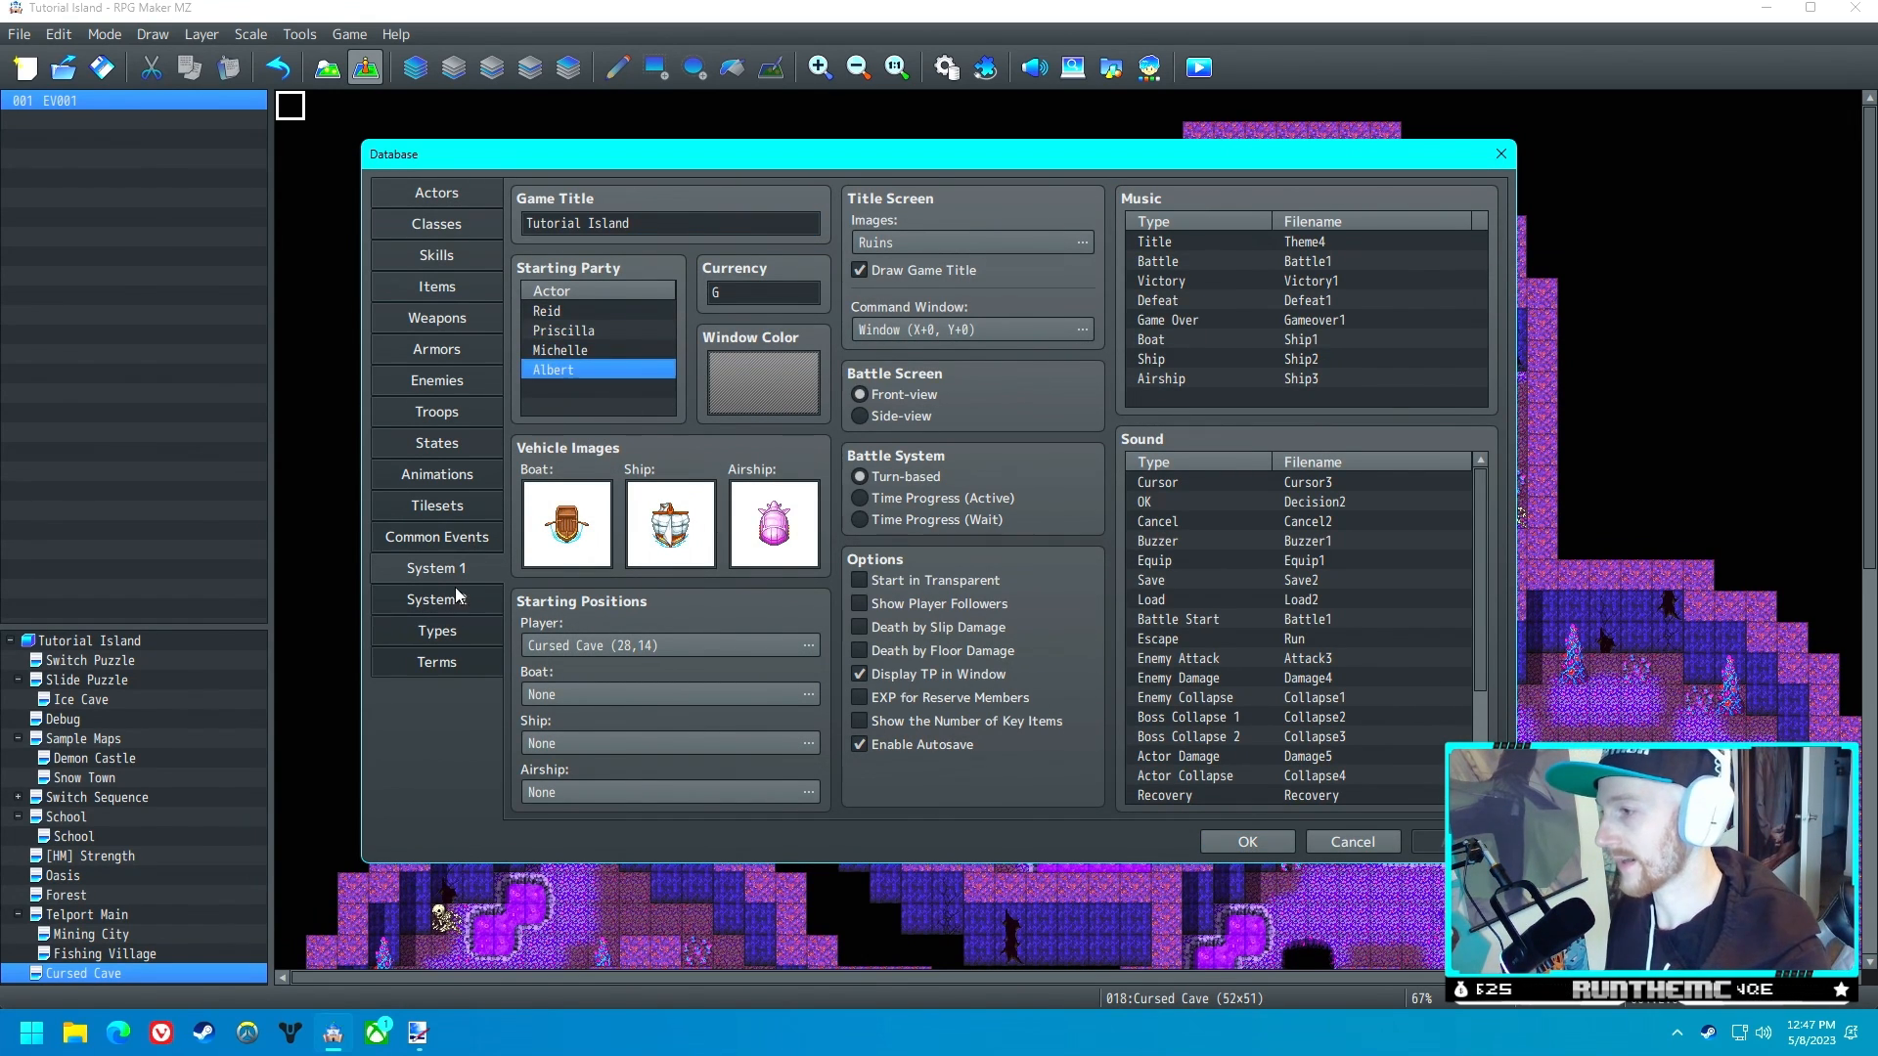
{"action": "left_click", "coordinate": [436, 191]}
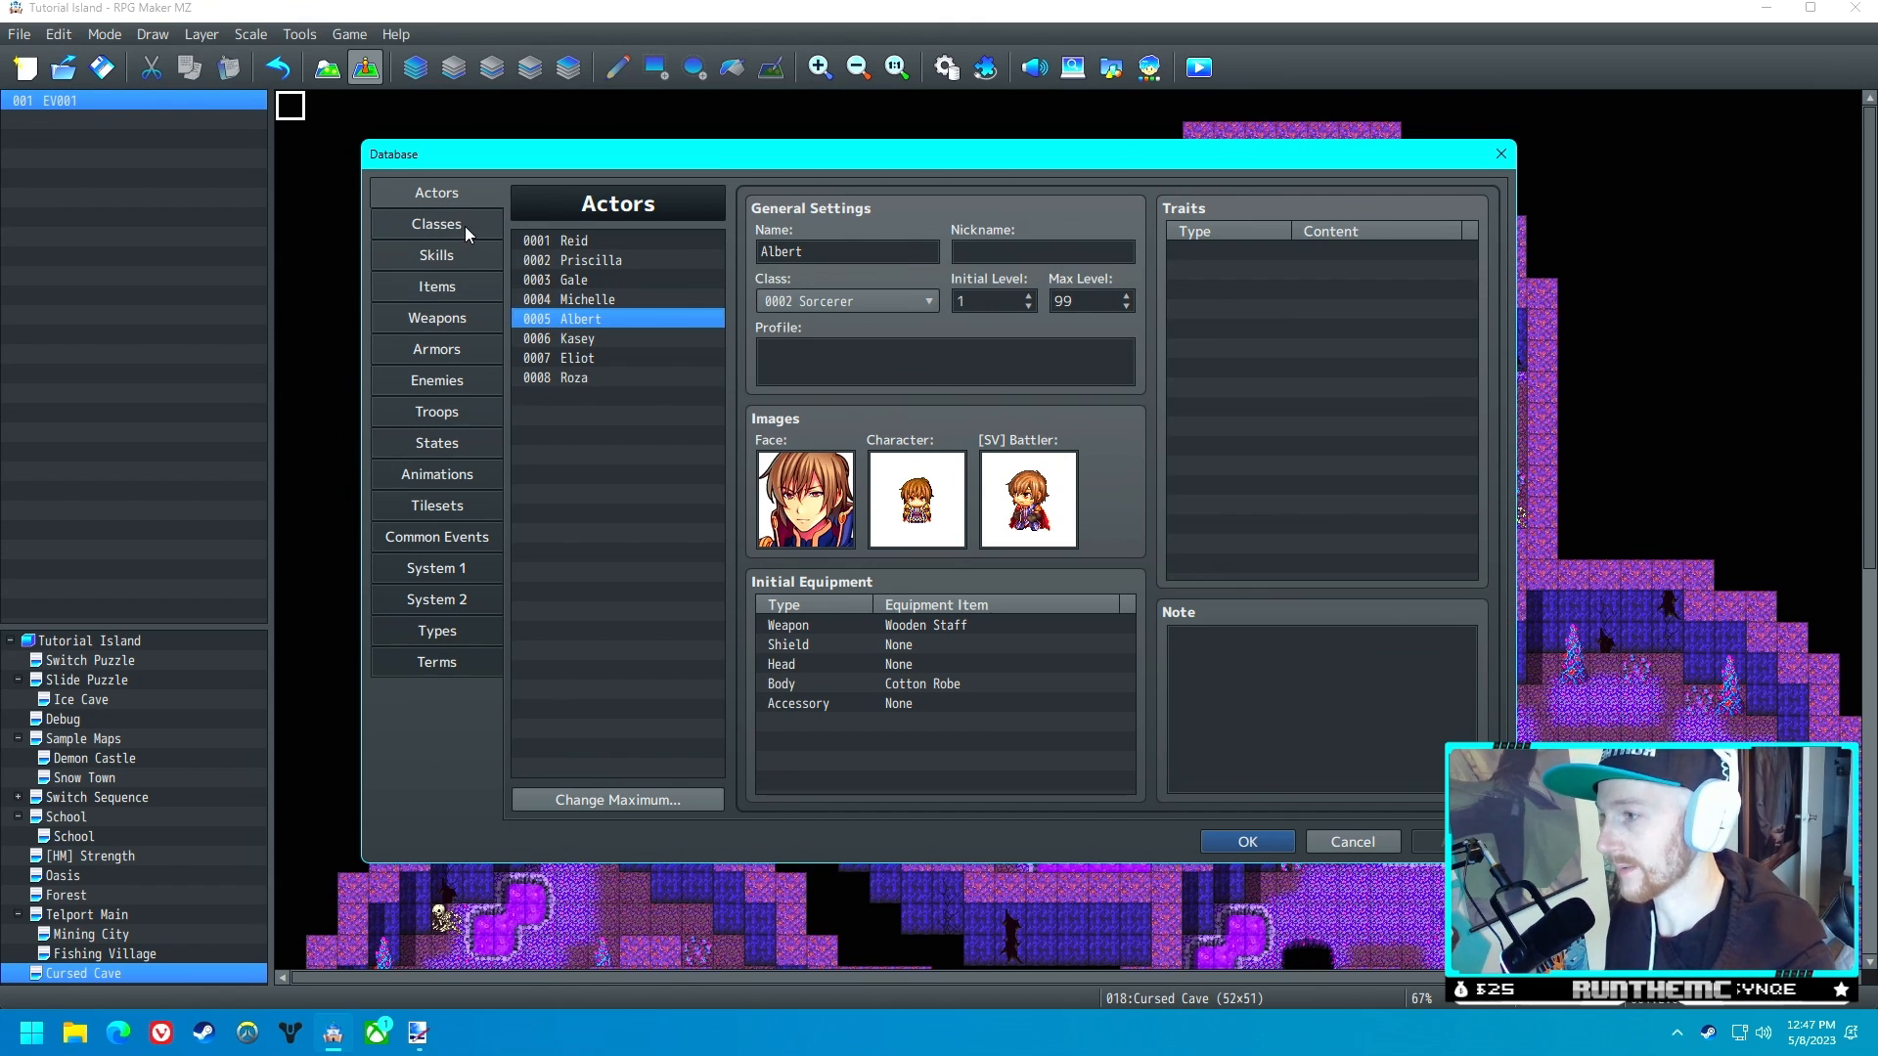
{"action": "left_click", "coordinate": [436, 255]}
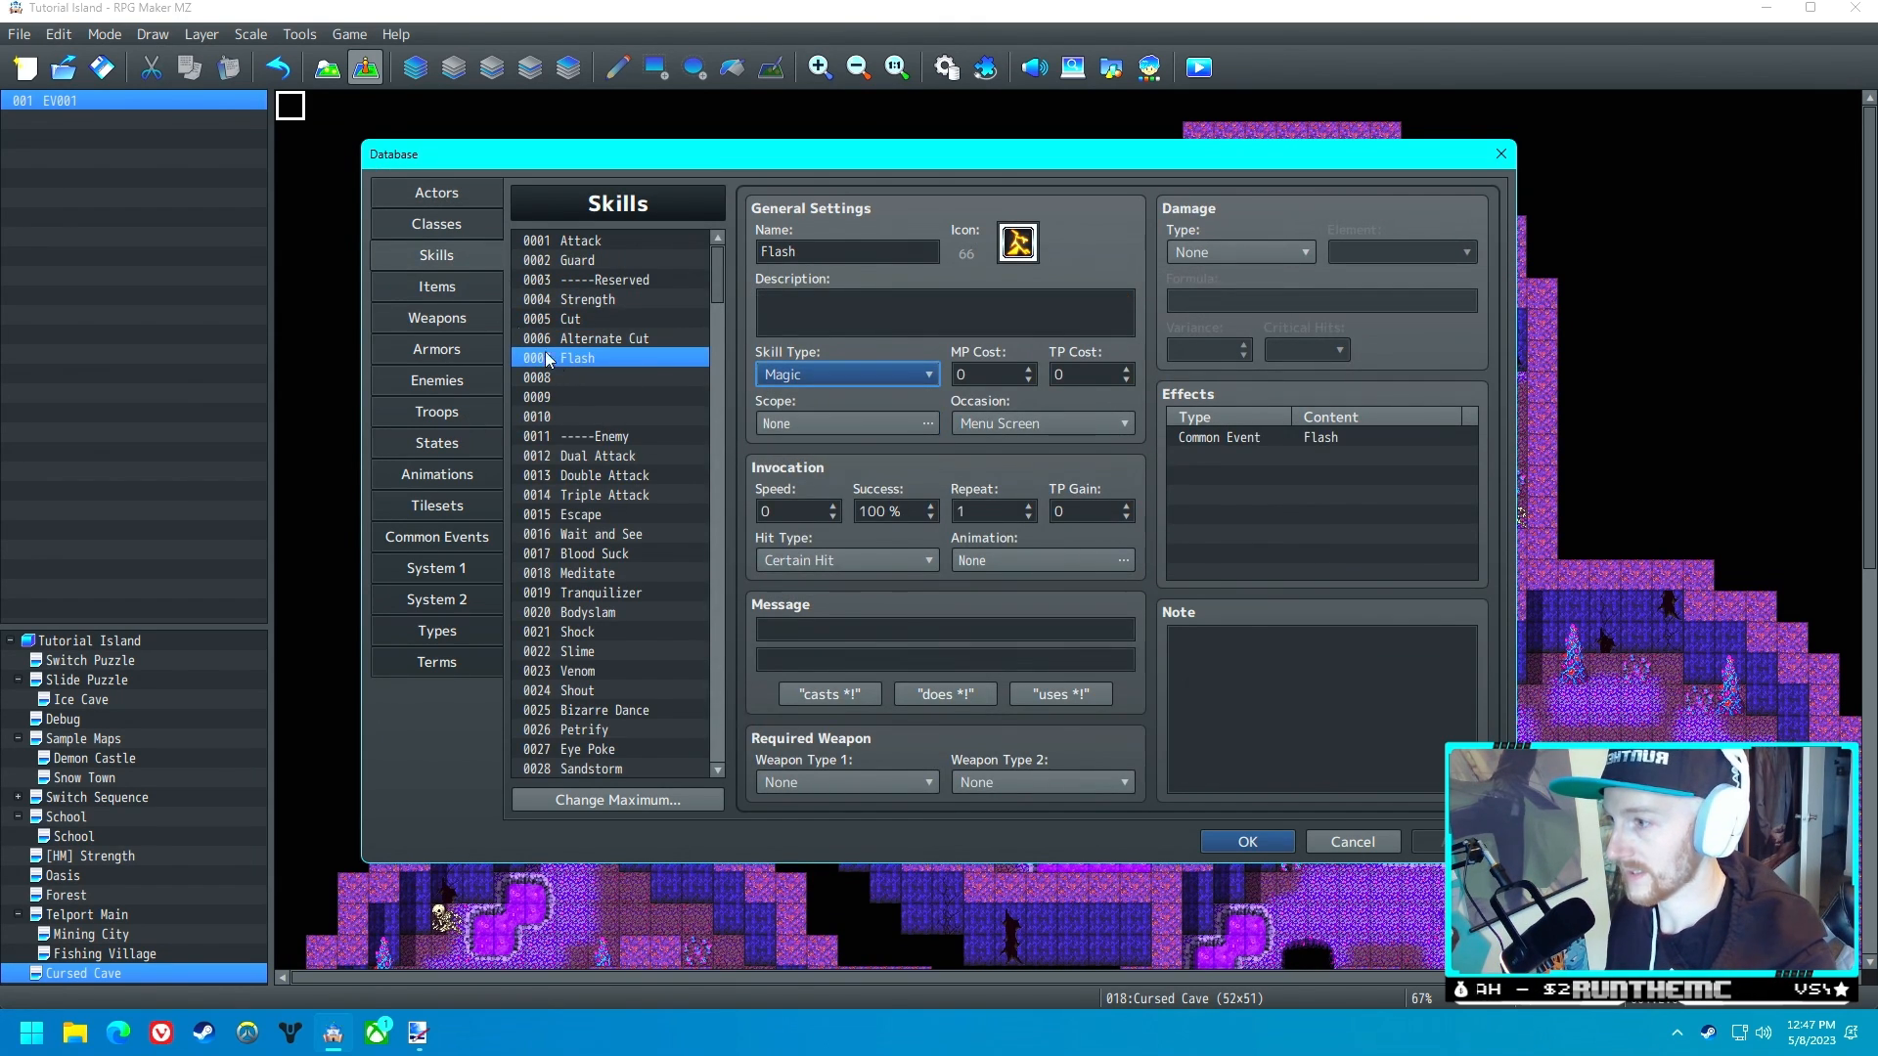
{"action": "left_click", "coordinate": [437, 224]}
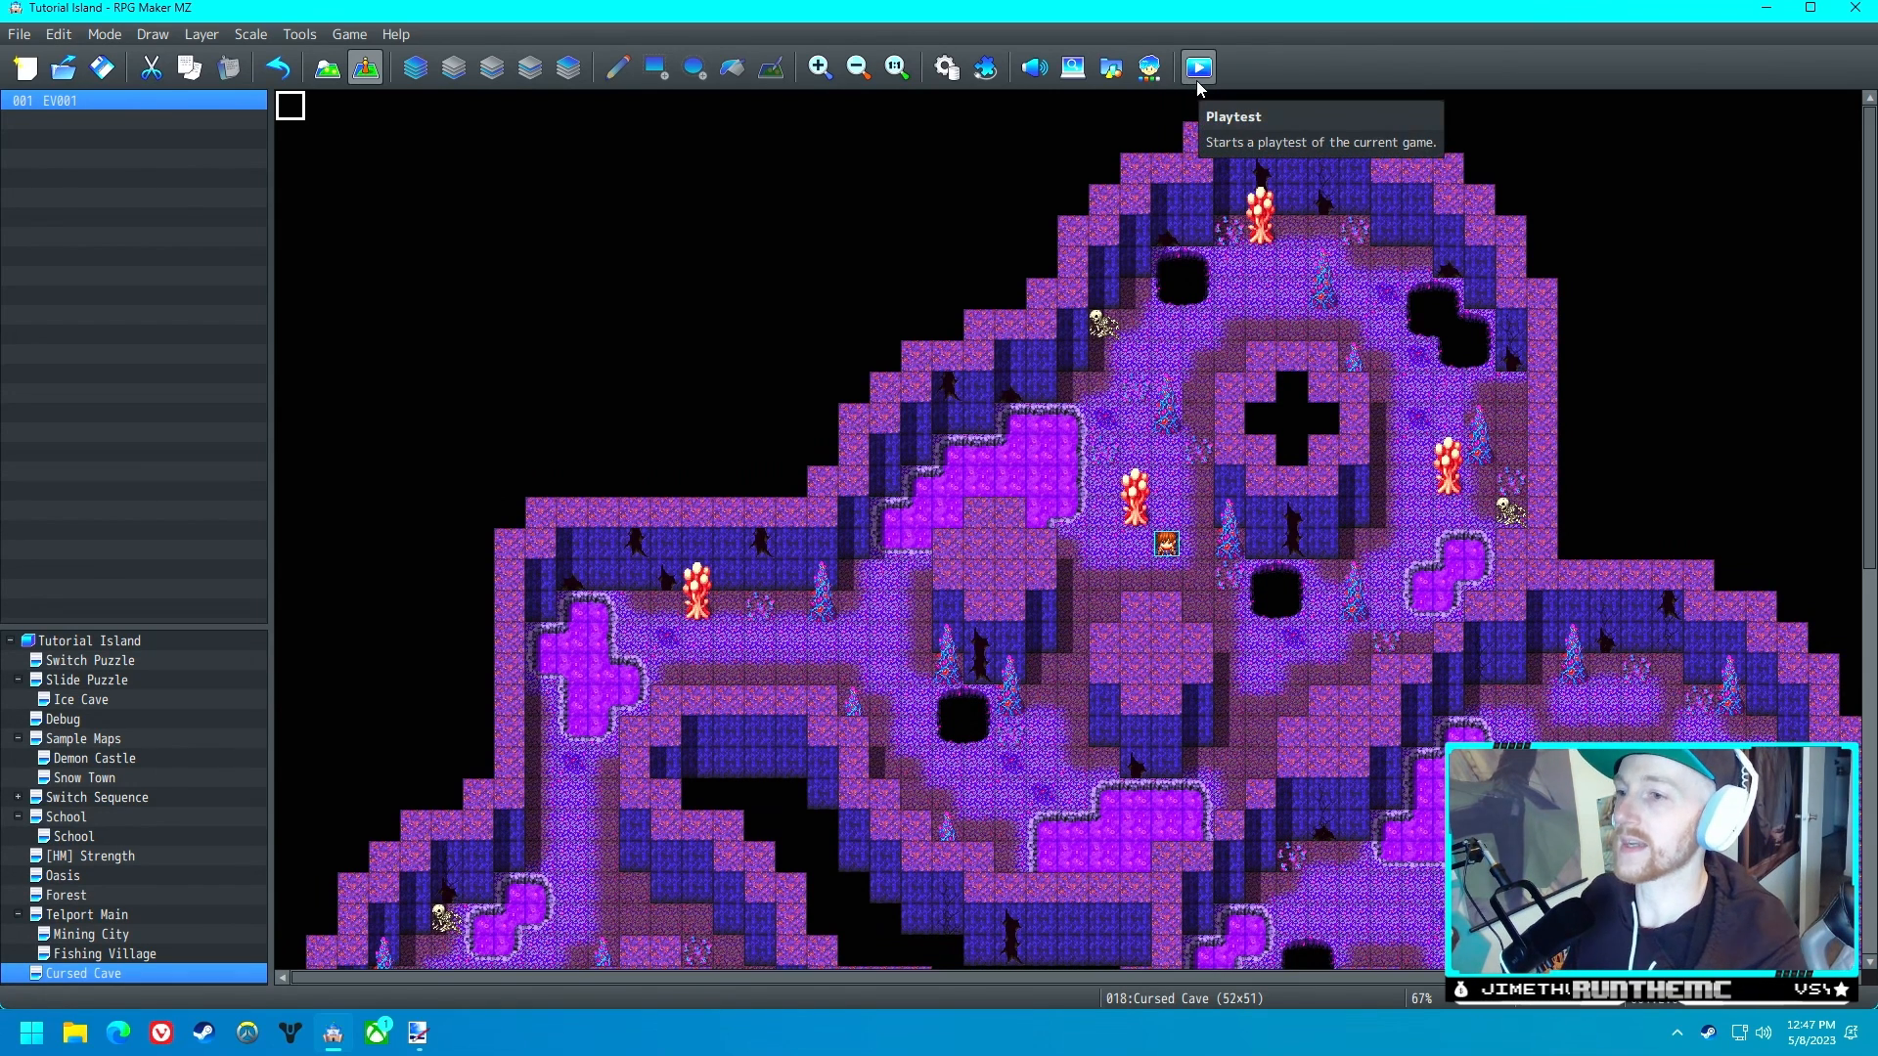
- Save and playtest, then cast Flash from the in-game menu to light the Cursed Cave
{"action": "left_click", "coordinate": [1197, 67]}
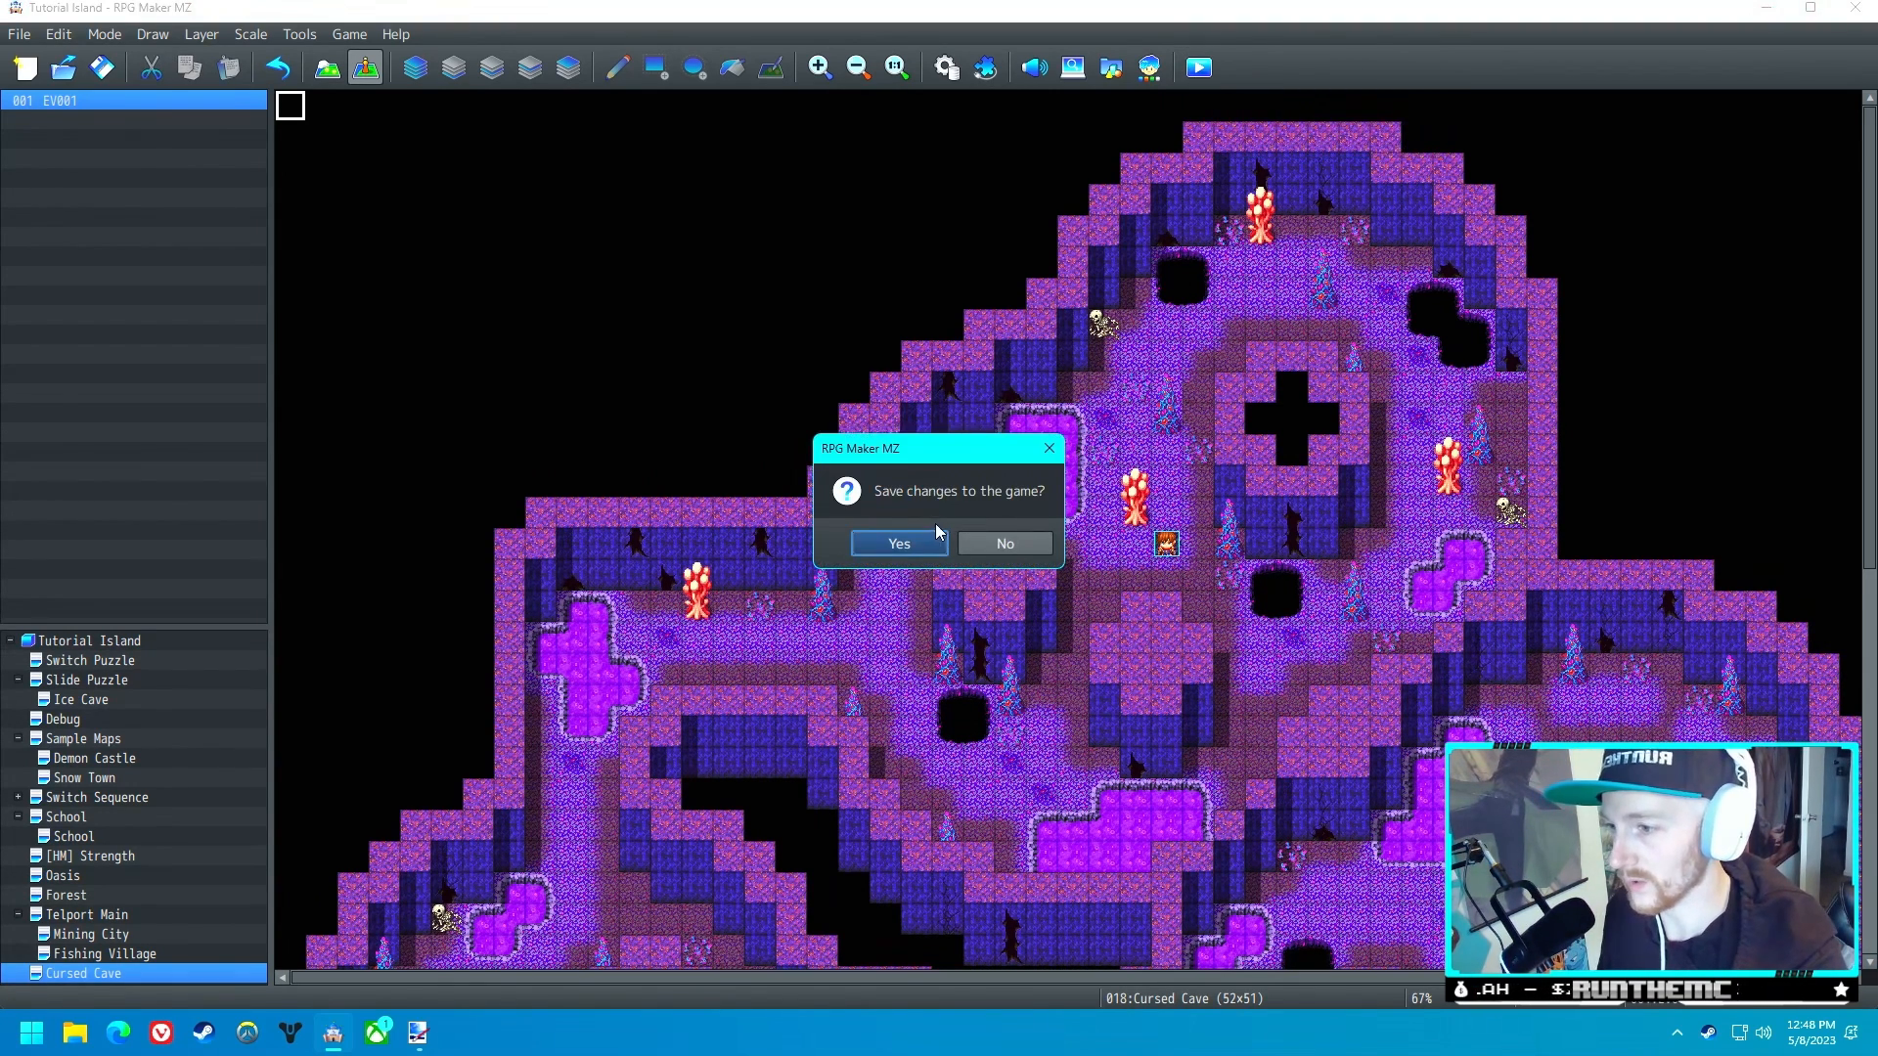
{"action": "left_click", "coordinate": [898, 543]}
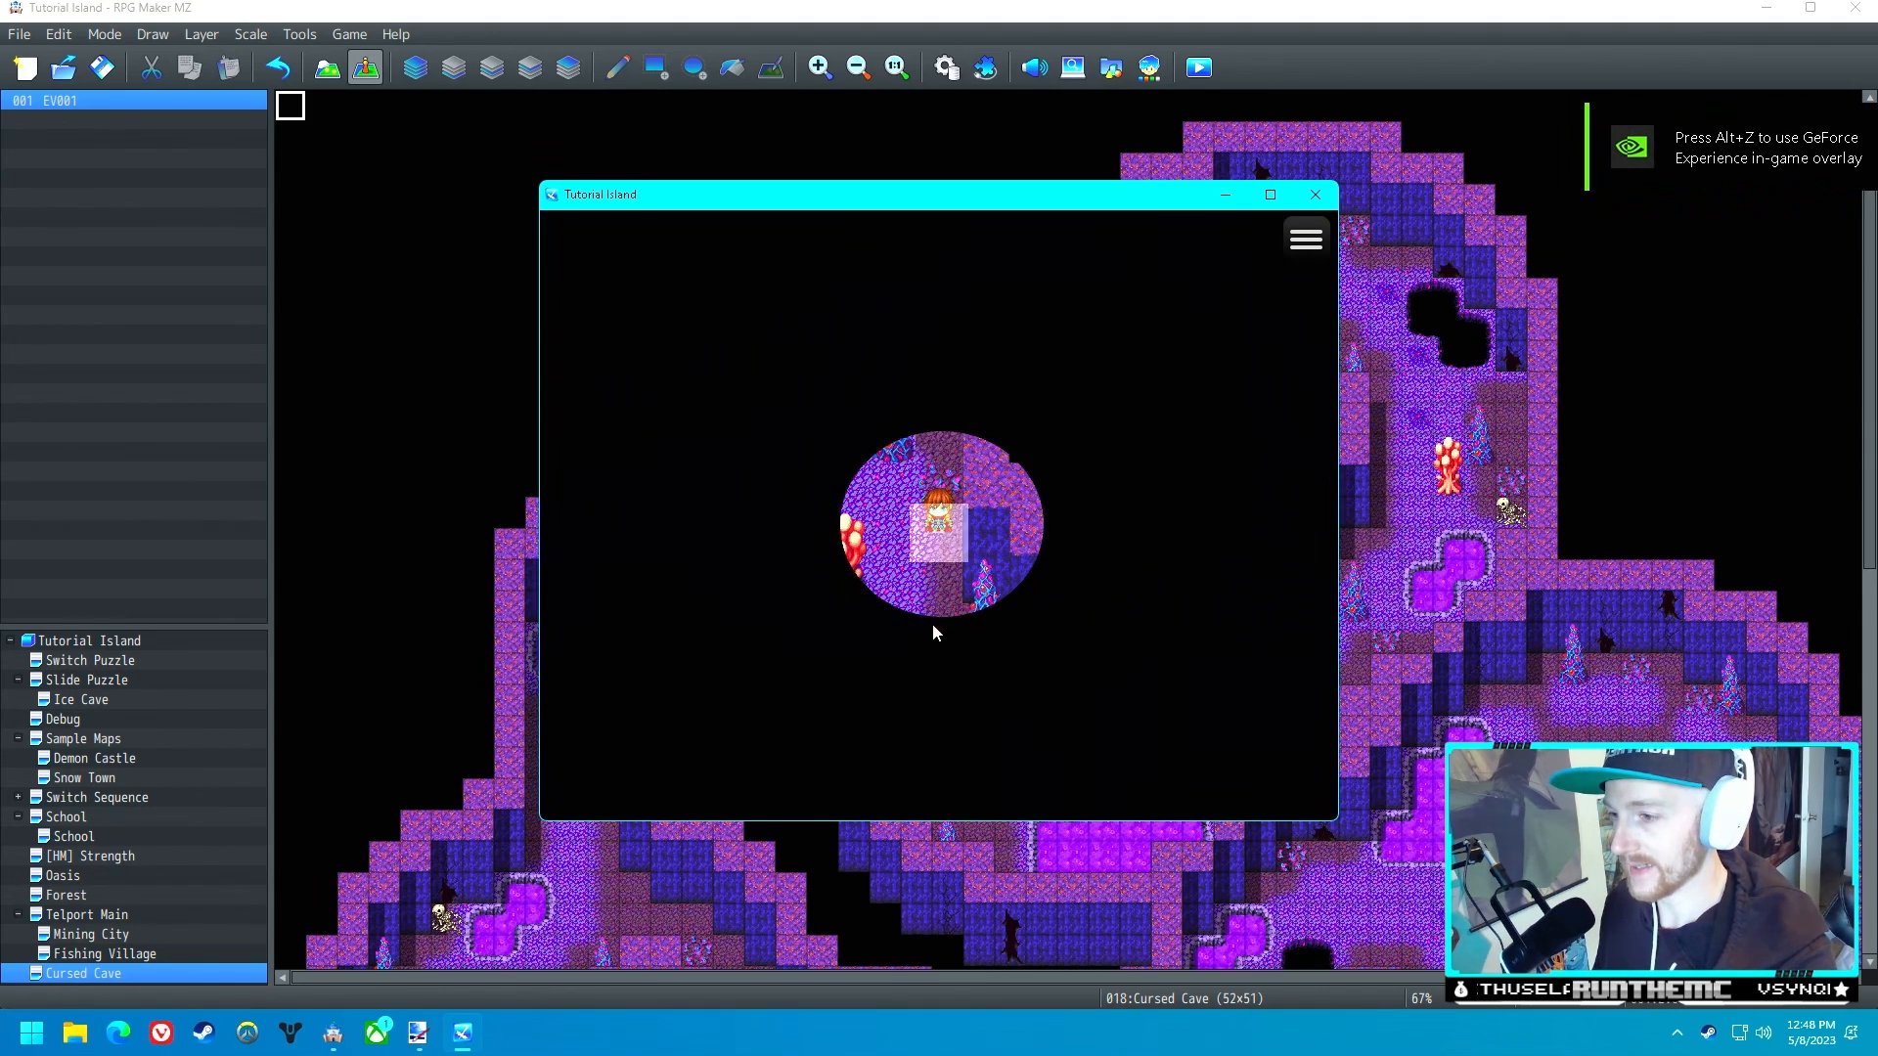
{"action": "left_click", "coordinate": [1306, 237]}
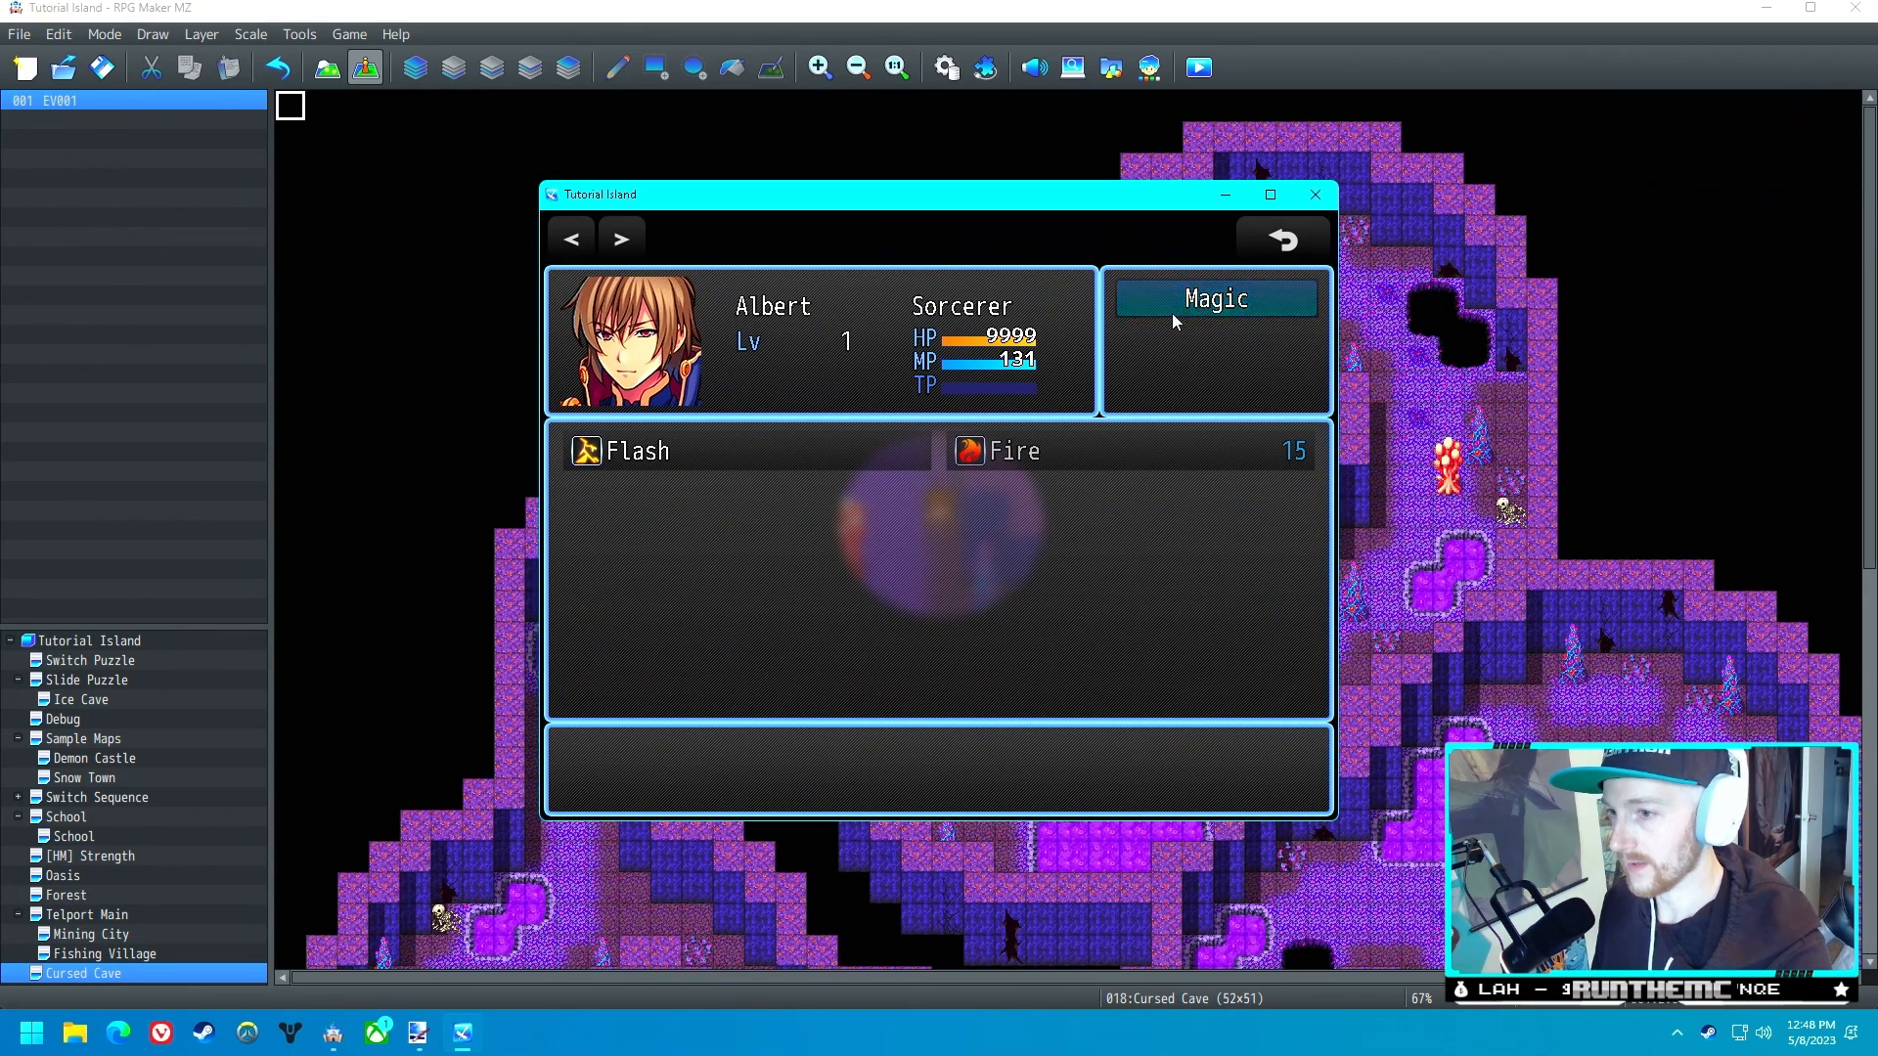
{"action": "left_click", "coordinate": [1285, 240]}
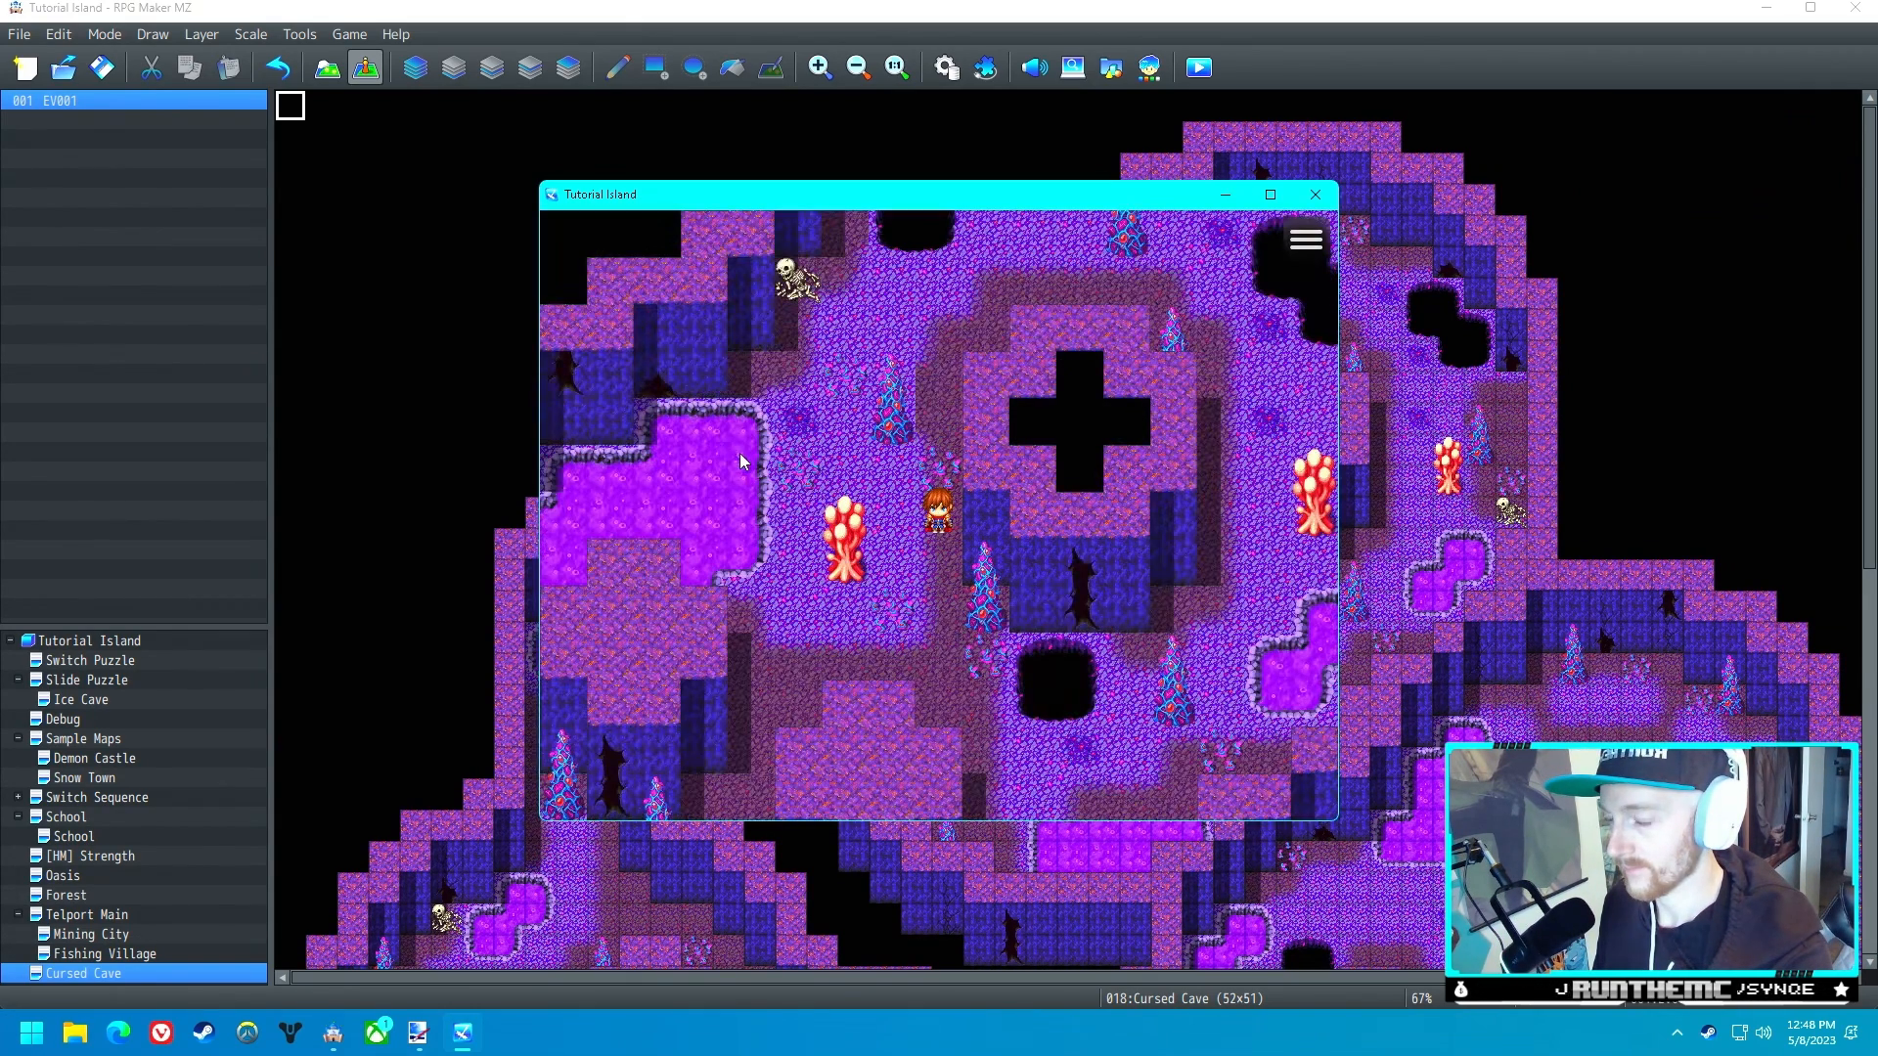
{"action": "mouse_move", "coordinate": [751, 464]}
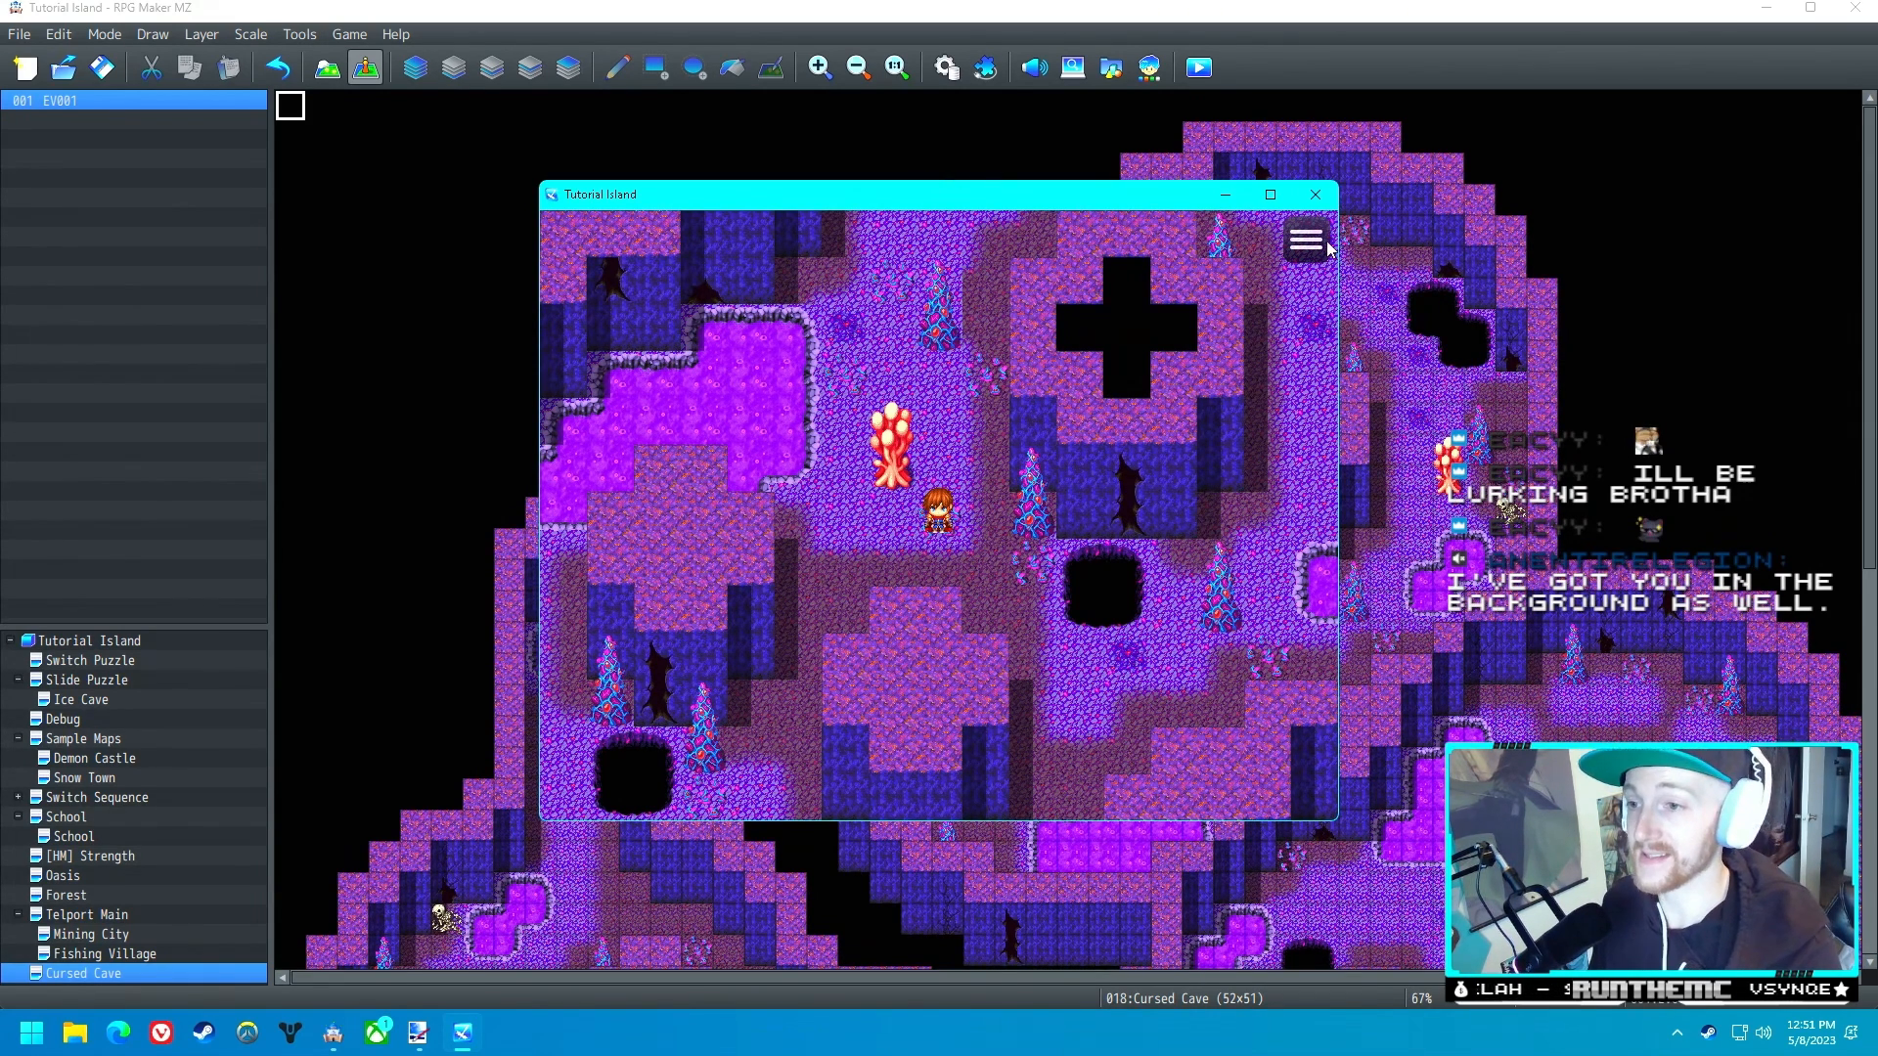
{"action": "mouse_move", "coordinate": [1314, 195]}
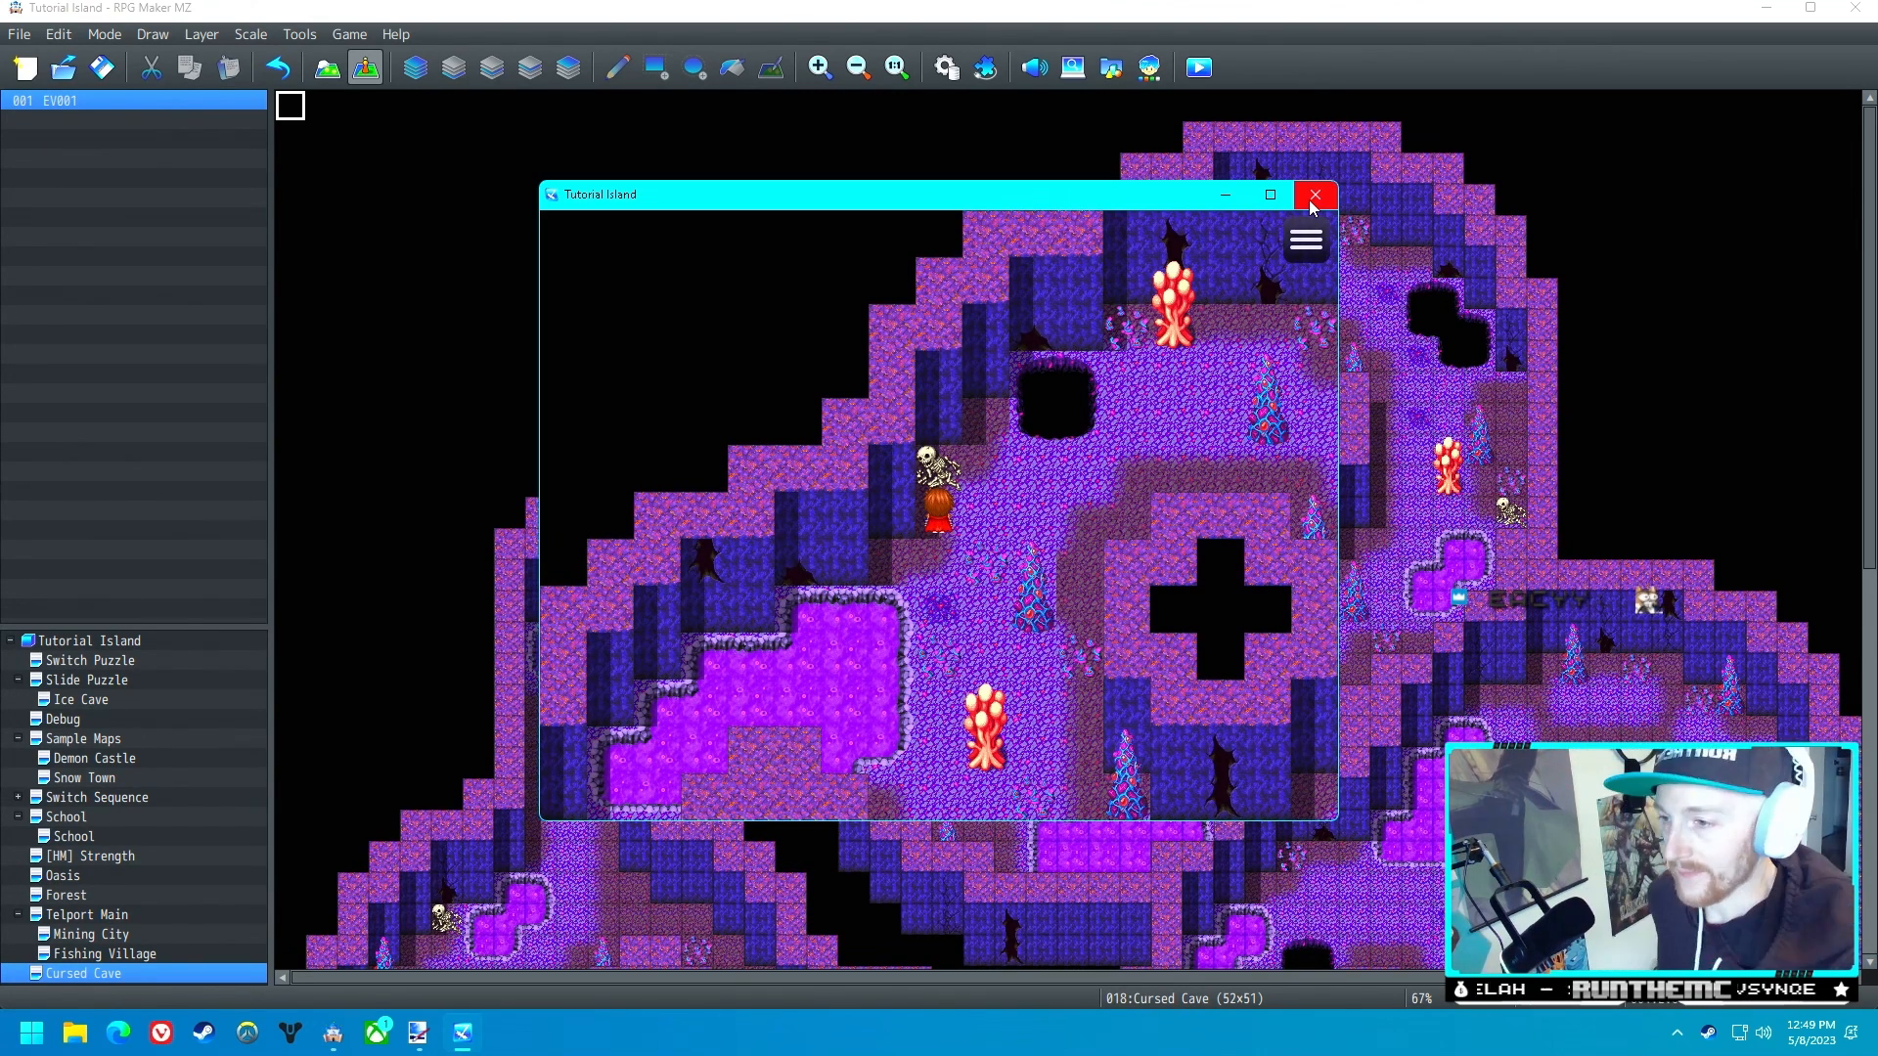
- Close the playtest window after walking around the lit cave
{"action": "left_click", "coordinate": [1314, 195]}
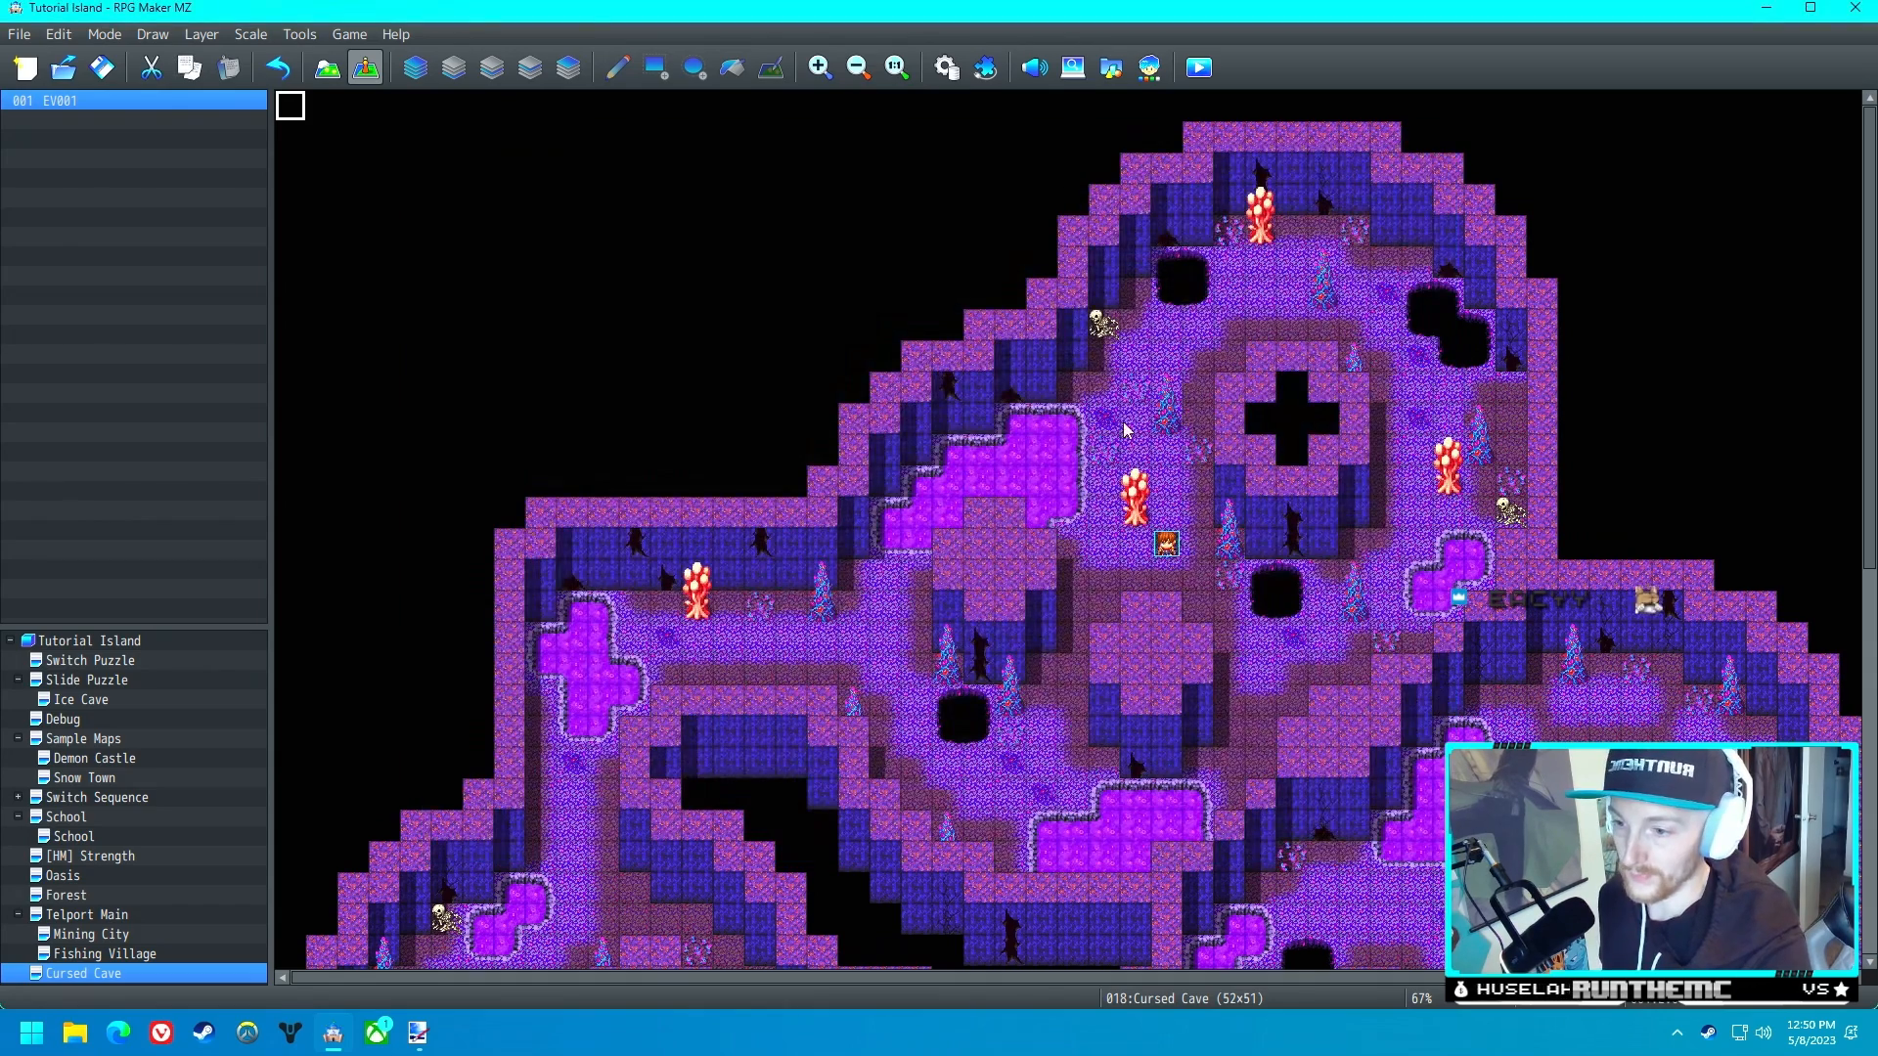
- Replay the dark cave, then check that the Sorcerer class learns Flash at level 1
{"action": "left_click", "coordinate": [1198, 66]}
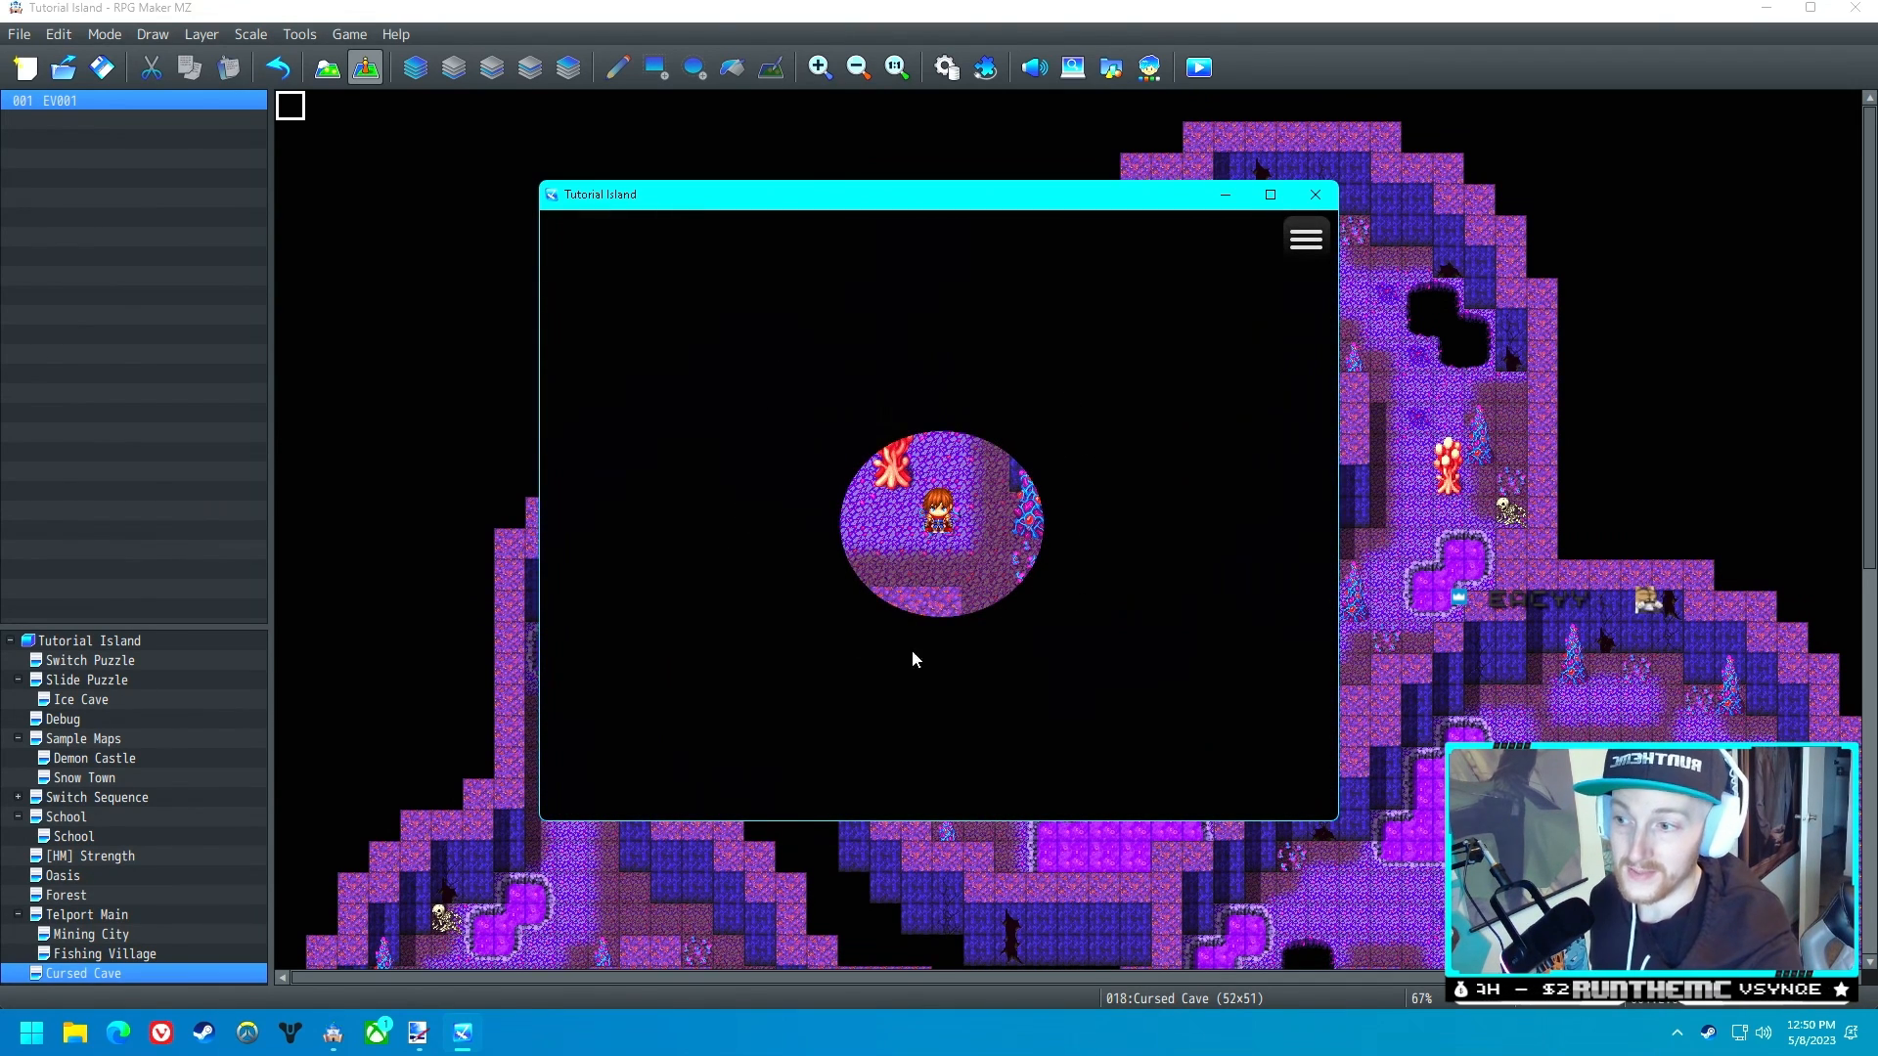
{"action": "mouse_move", "coordinate": [1122, 358]}
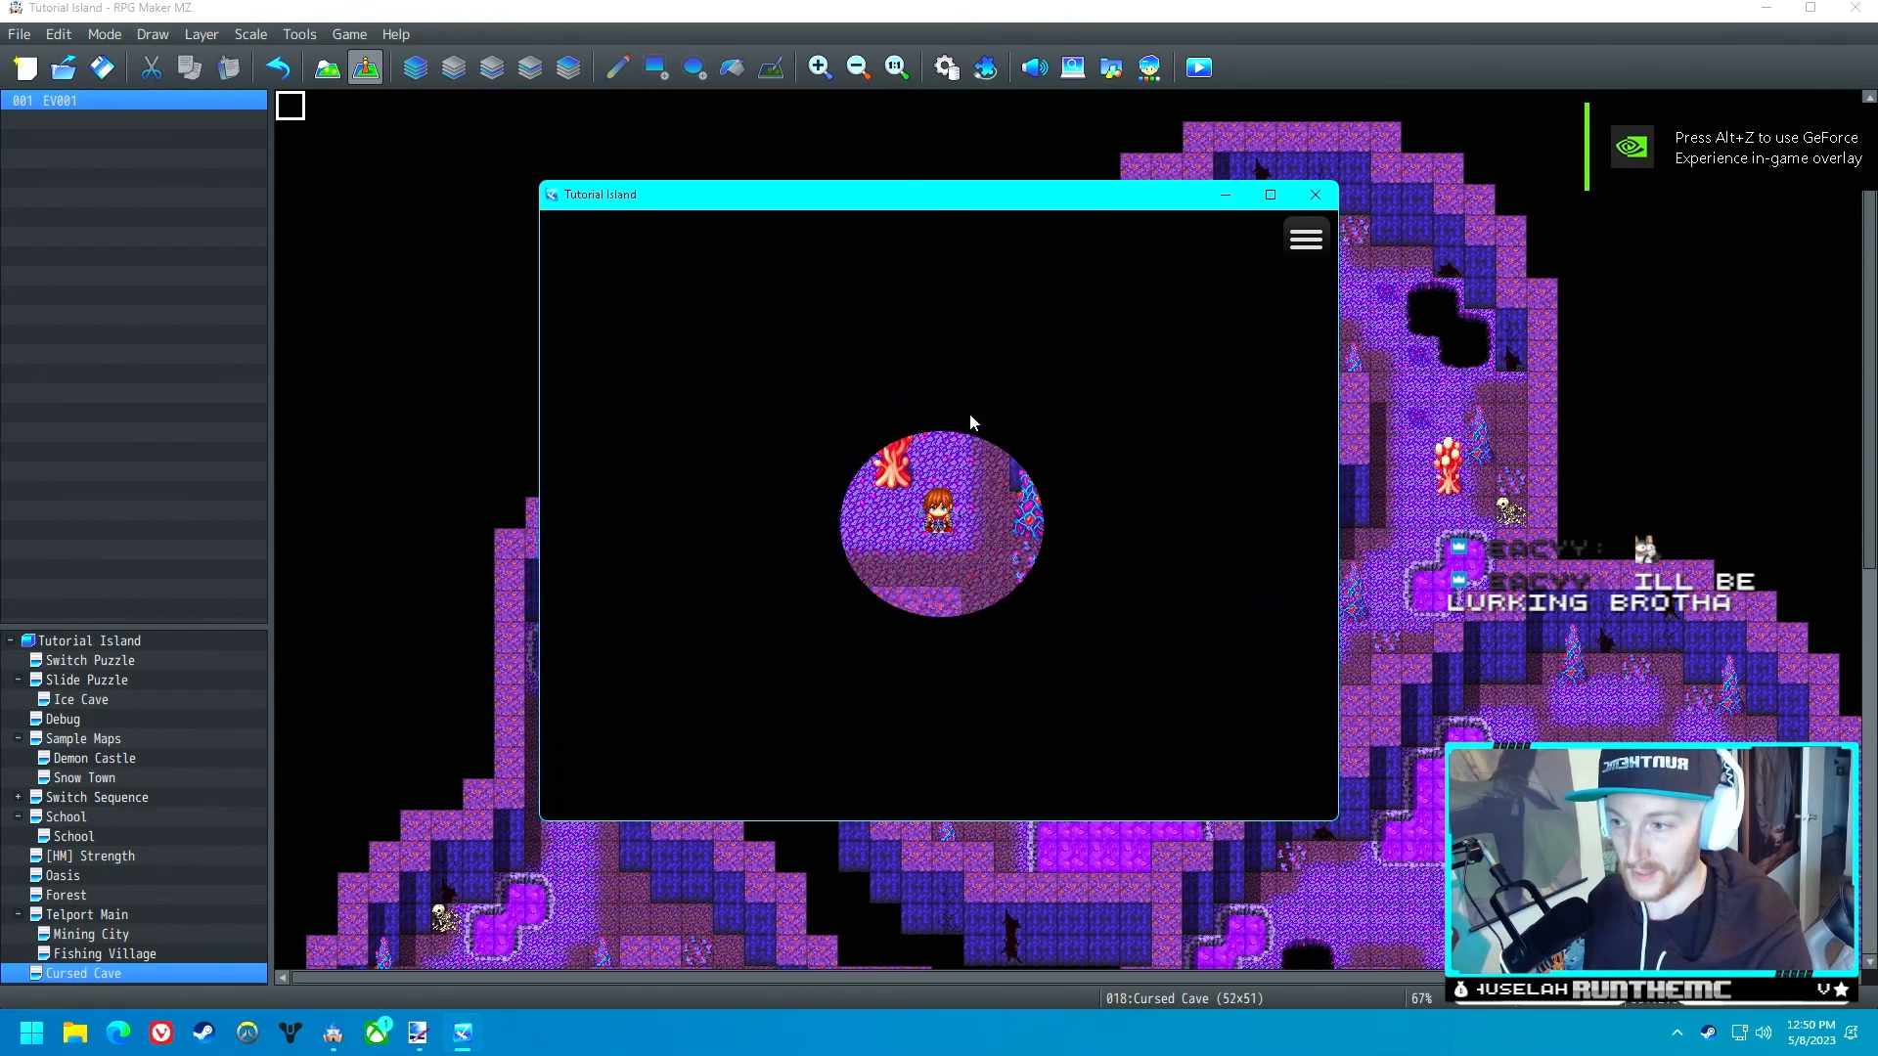
{"action": "mouse_move", "coordinate": [789, 502]}
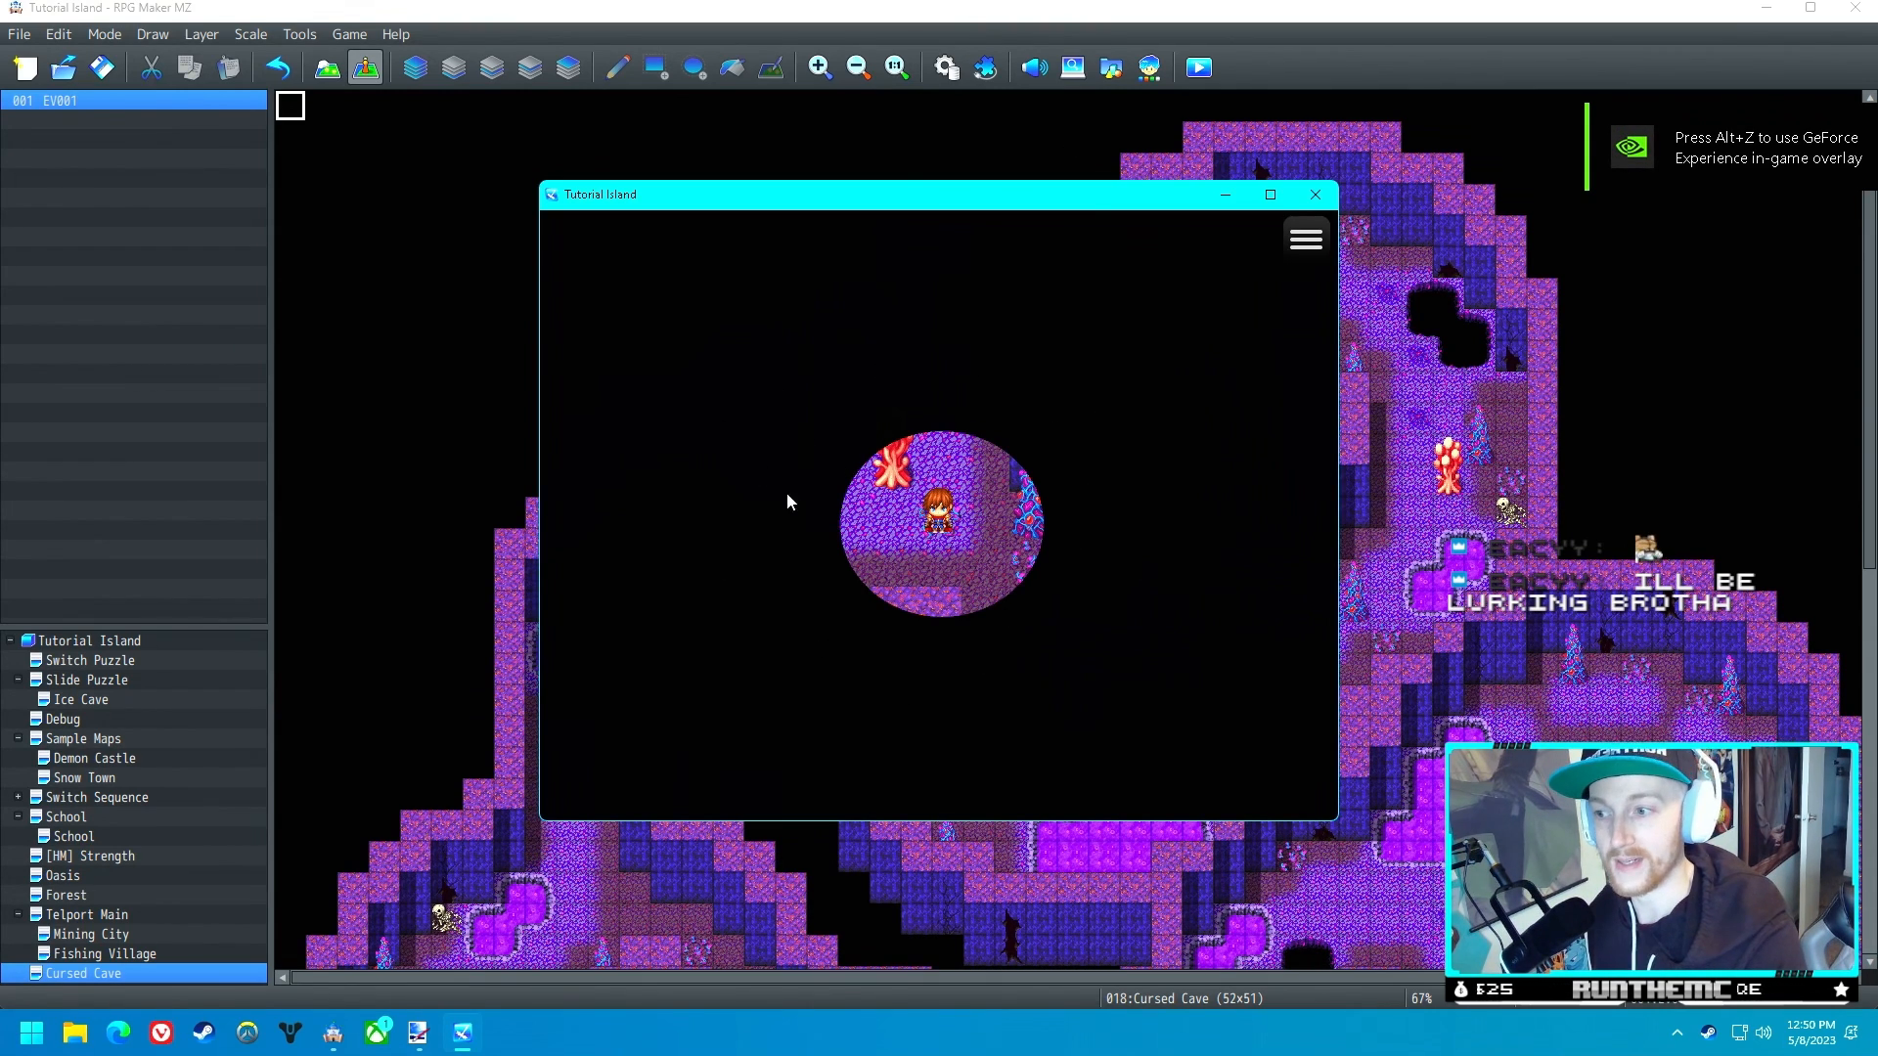
{"action": "mouse_move", "coordinate": [866, 342]}
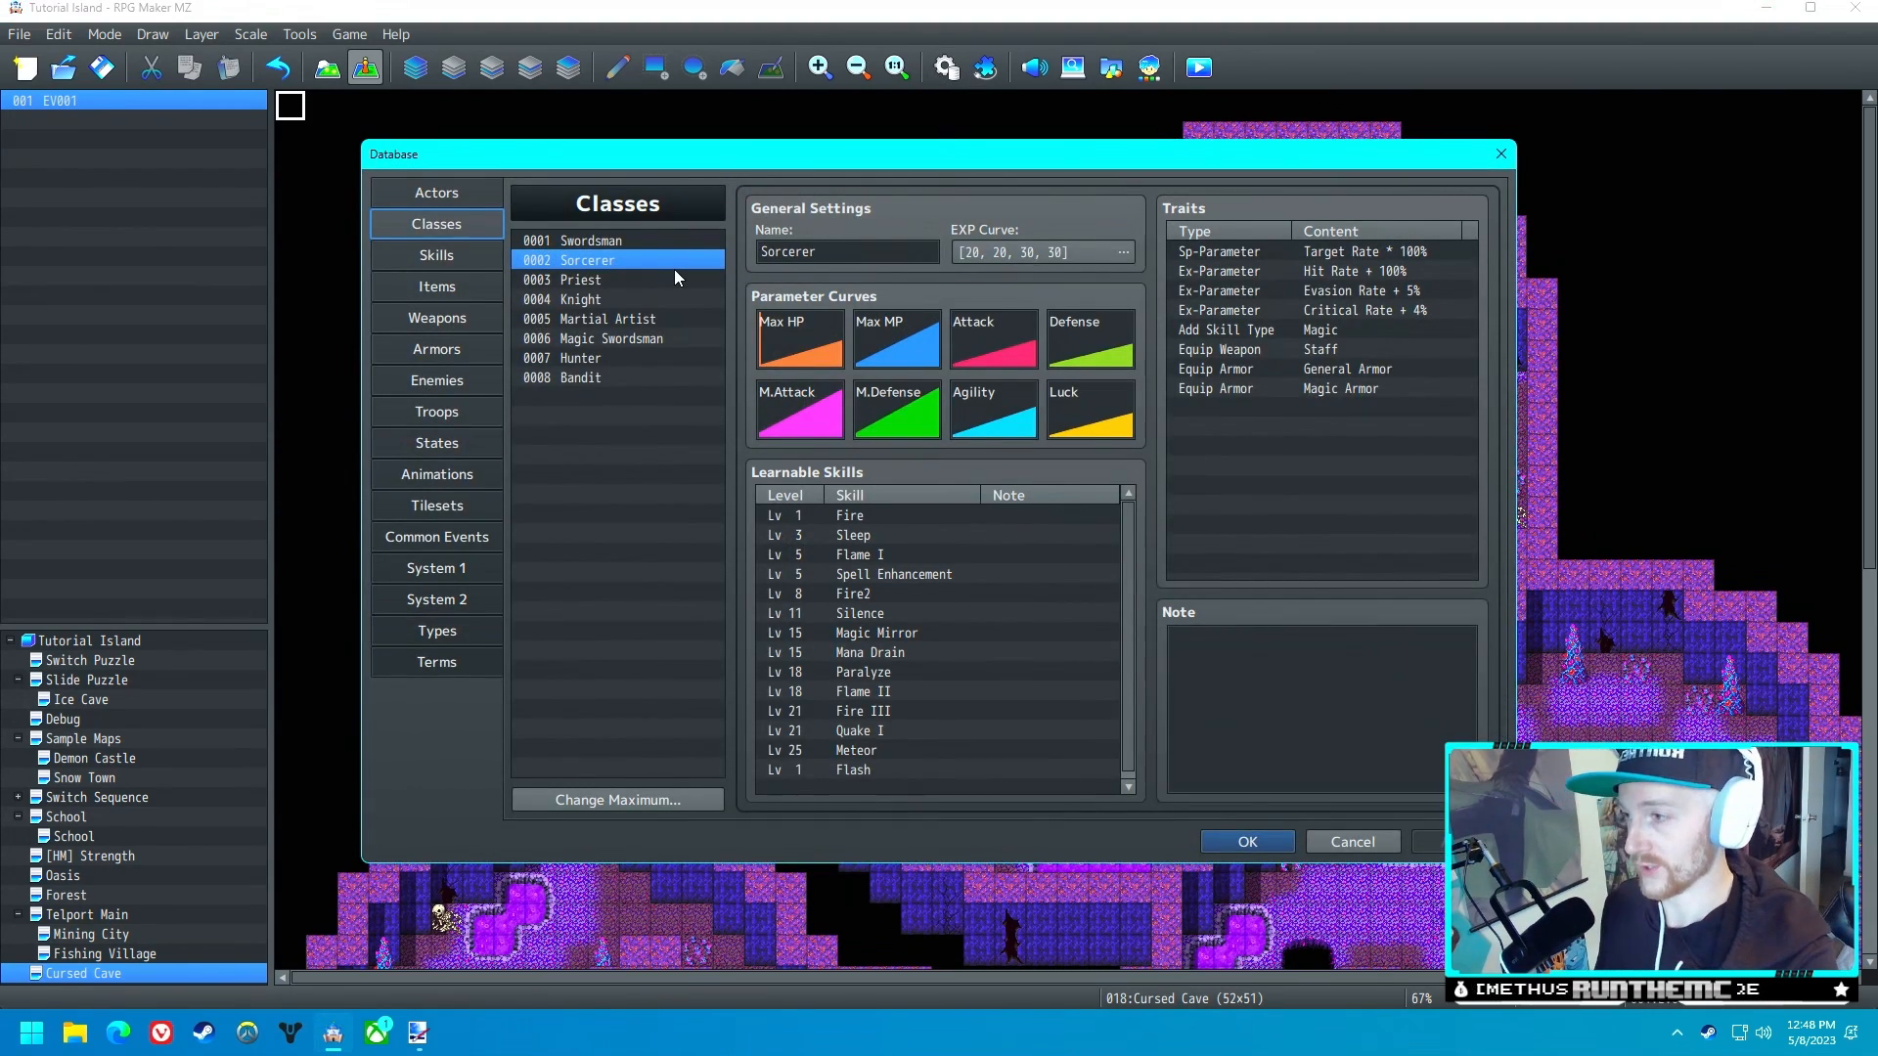
{"action": "left_click", "coordinate": [436, 537]}
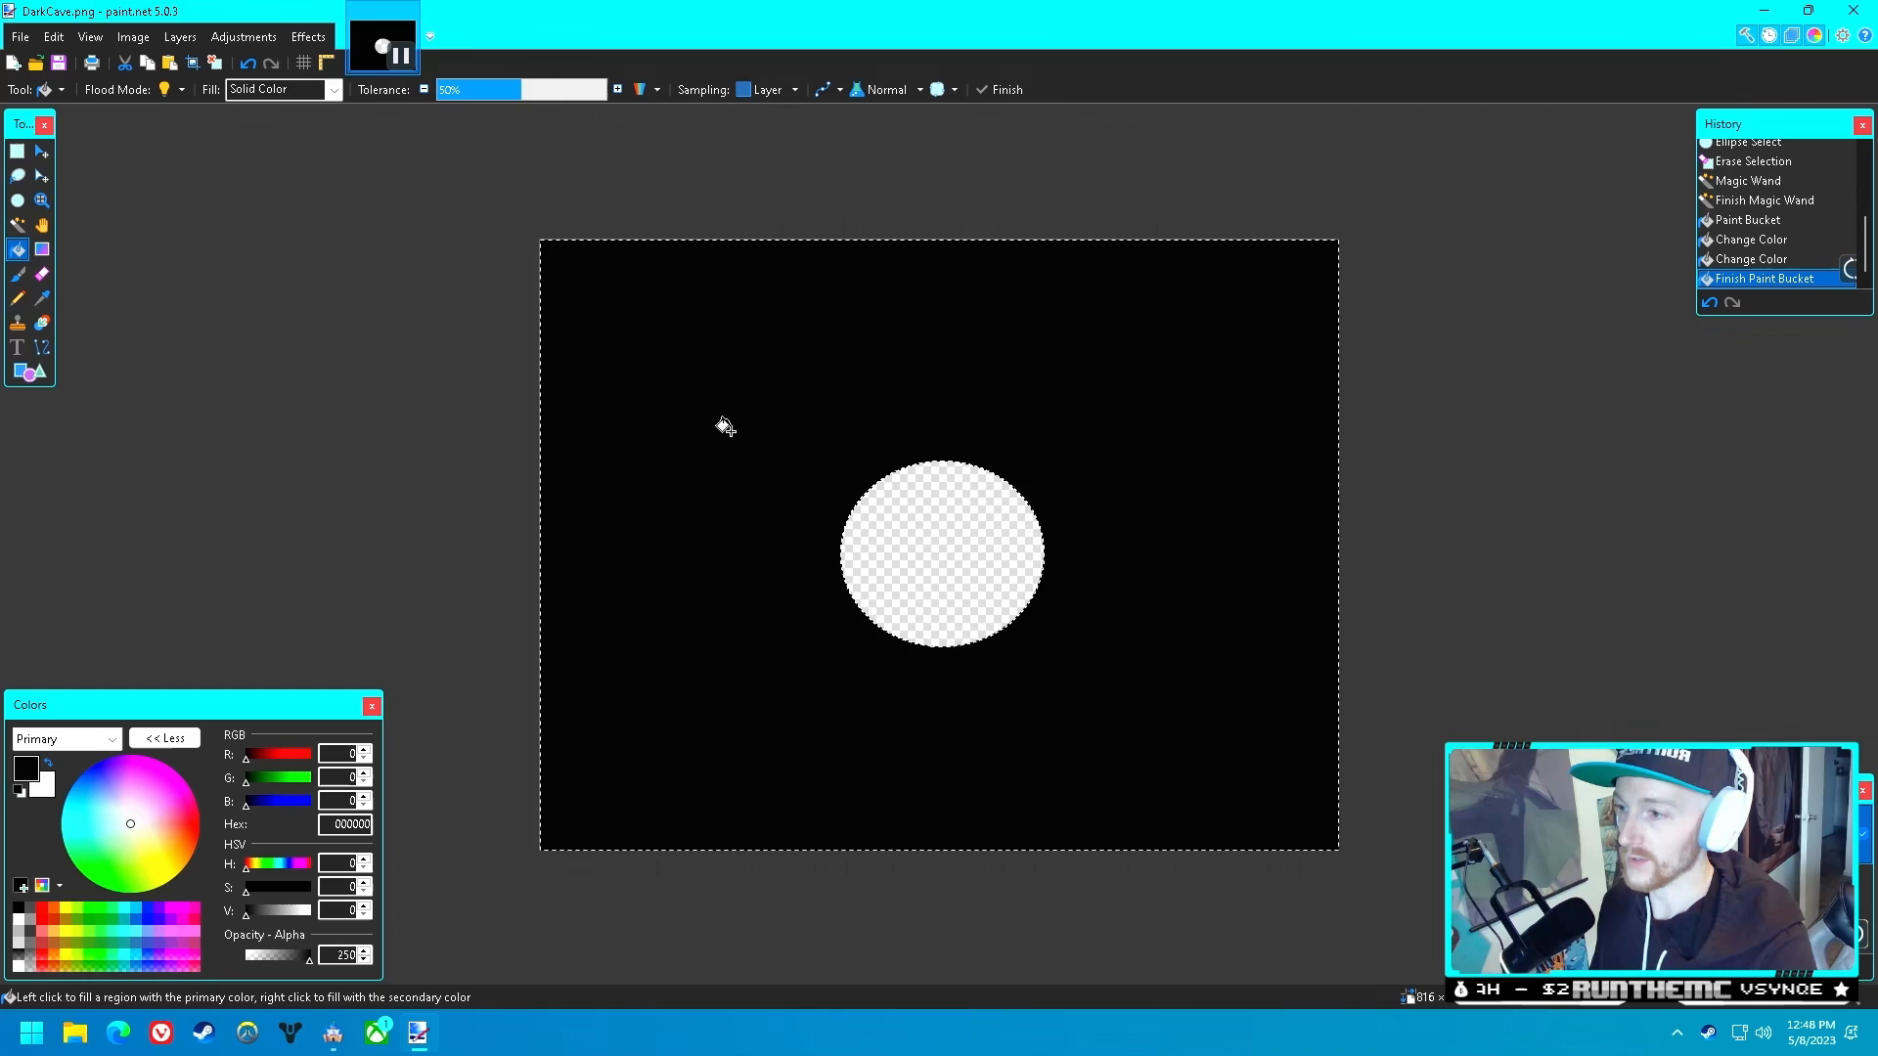
{"action": "mouse_move", "coordinate": [1154, 665]}
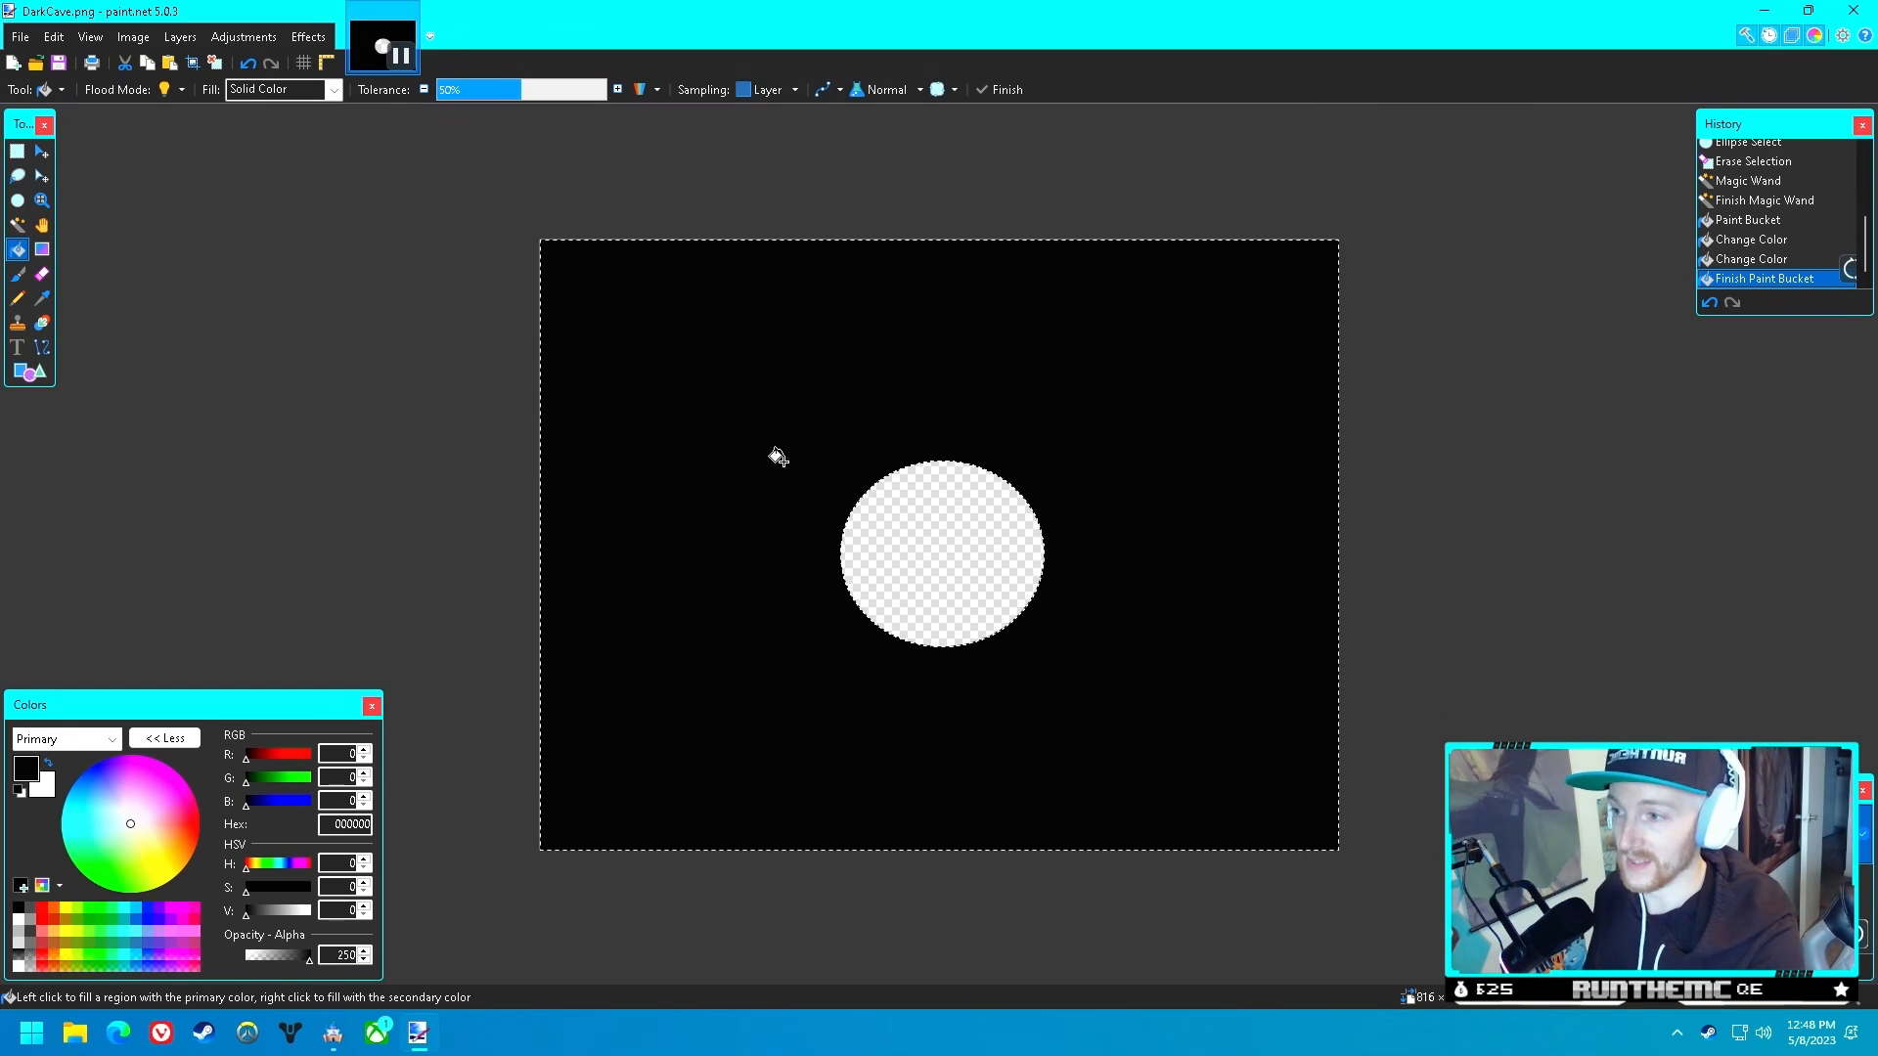
{"action": "mouse_move", "coordinate": [1026, 421]}
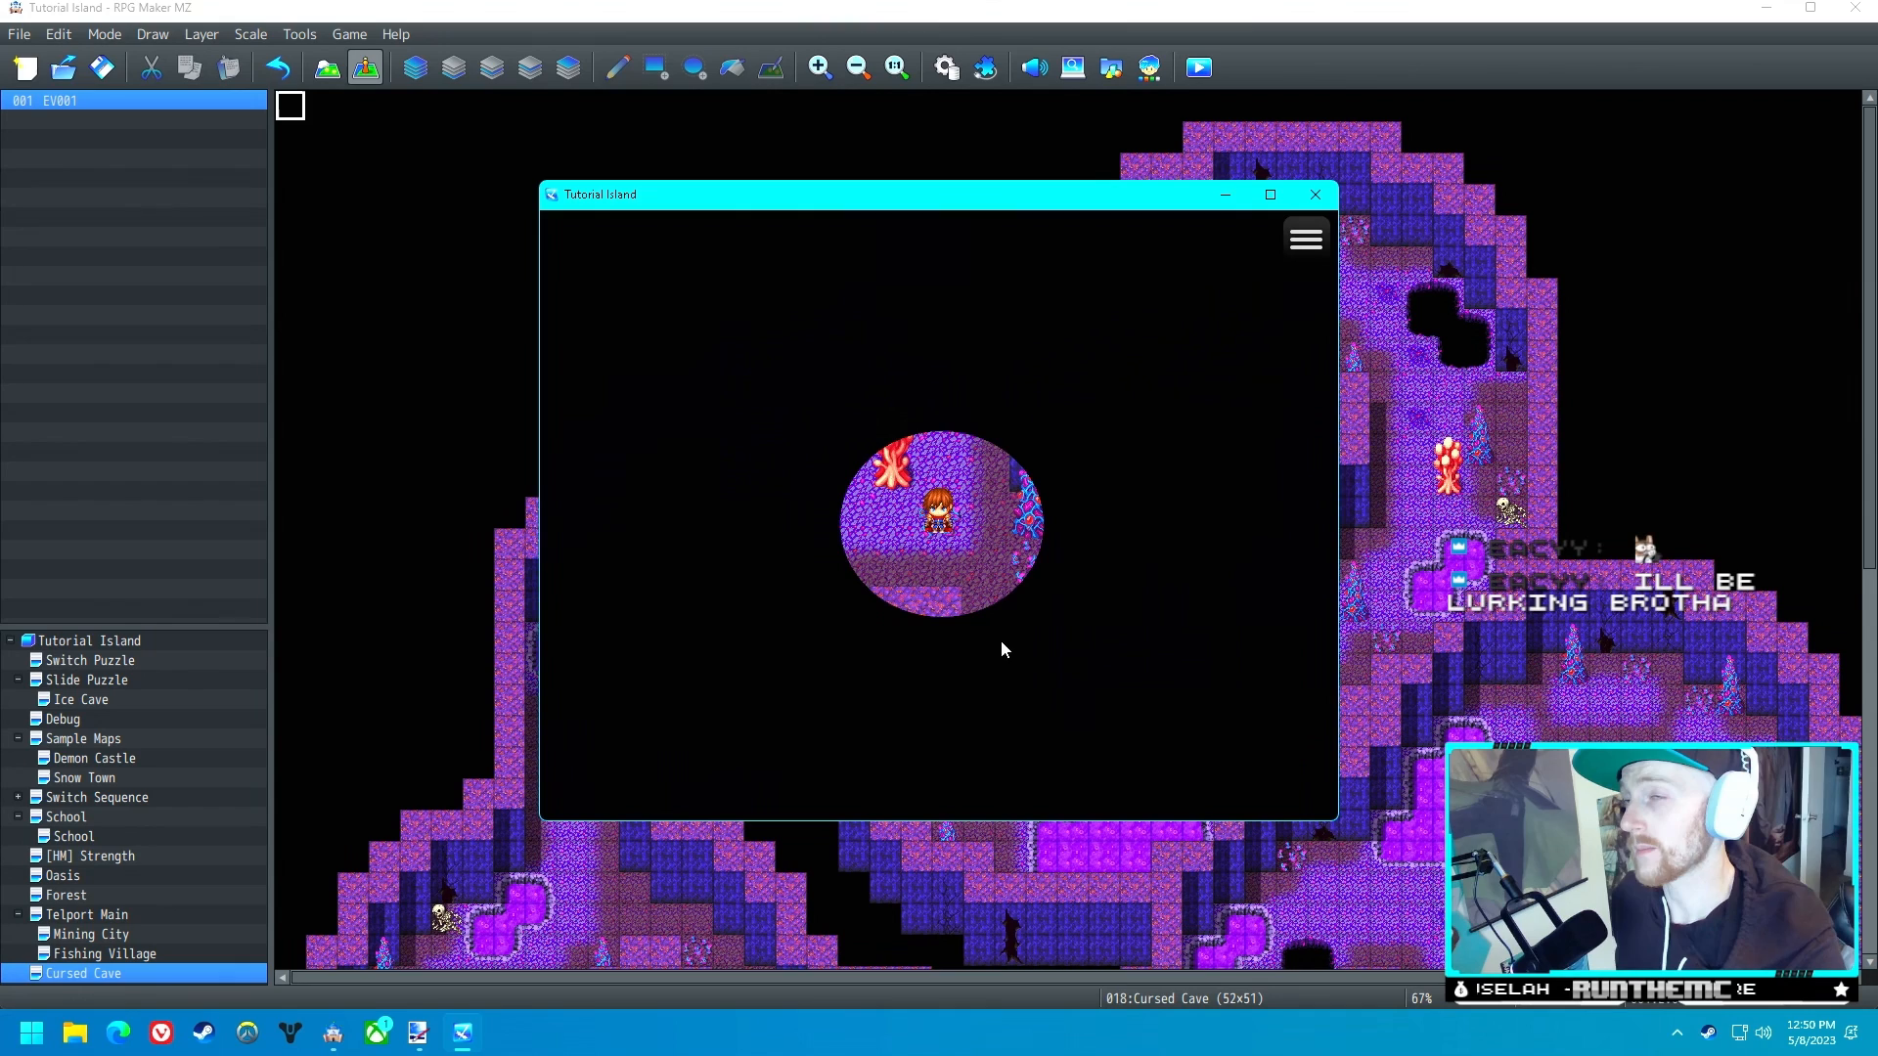
{"action": "mouse_move", "coordinate": [1108, 330]}
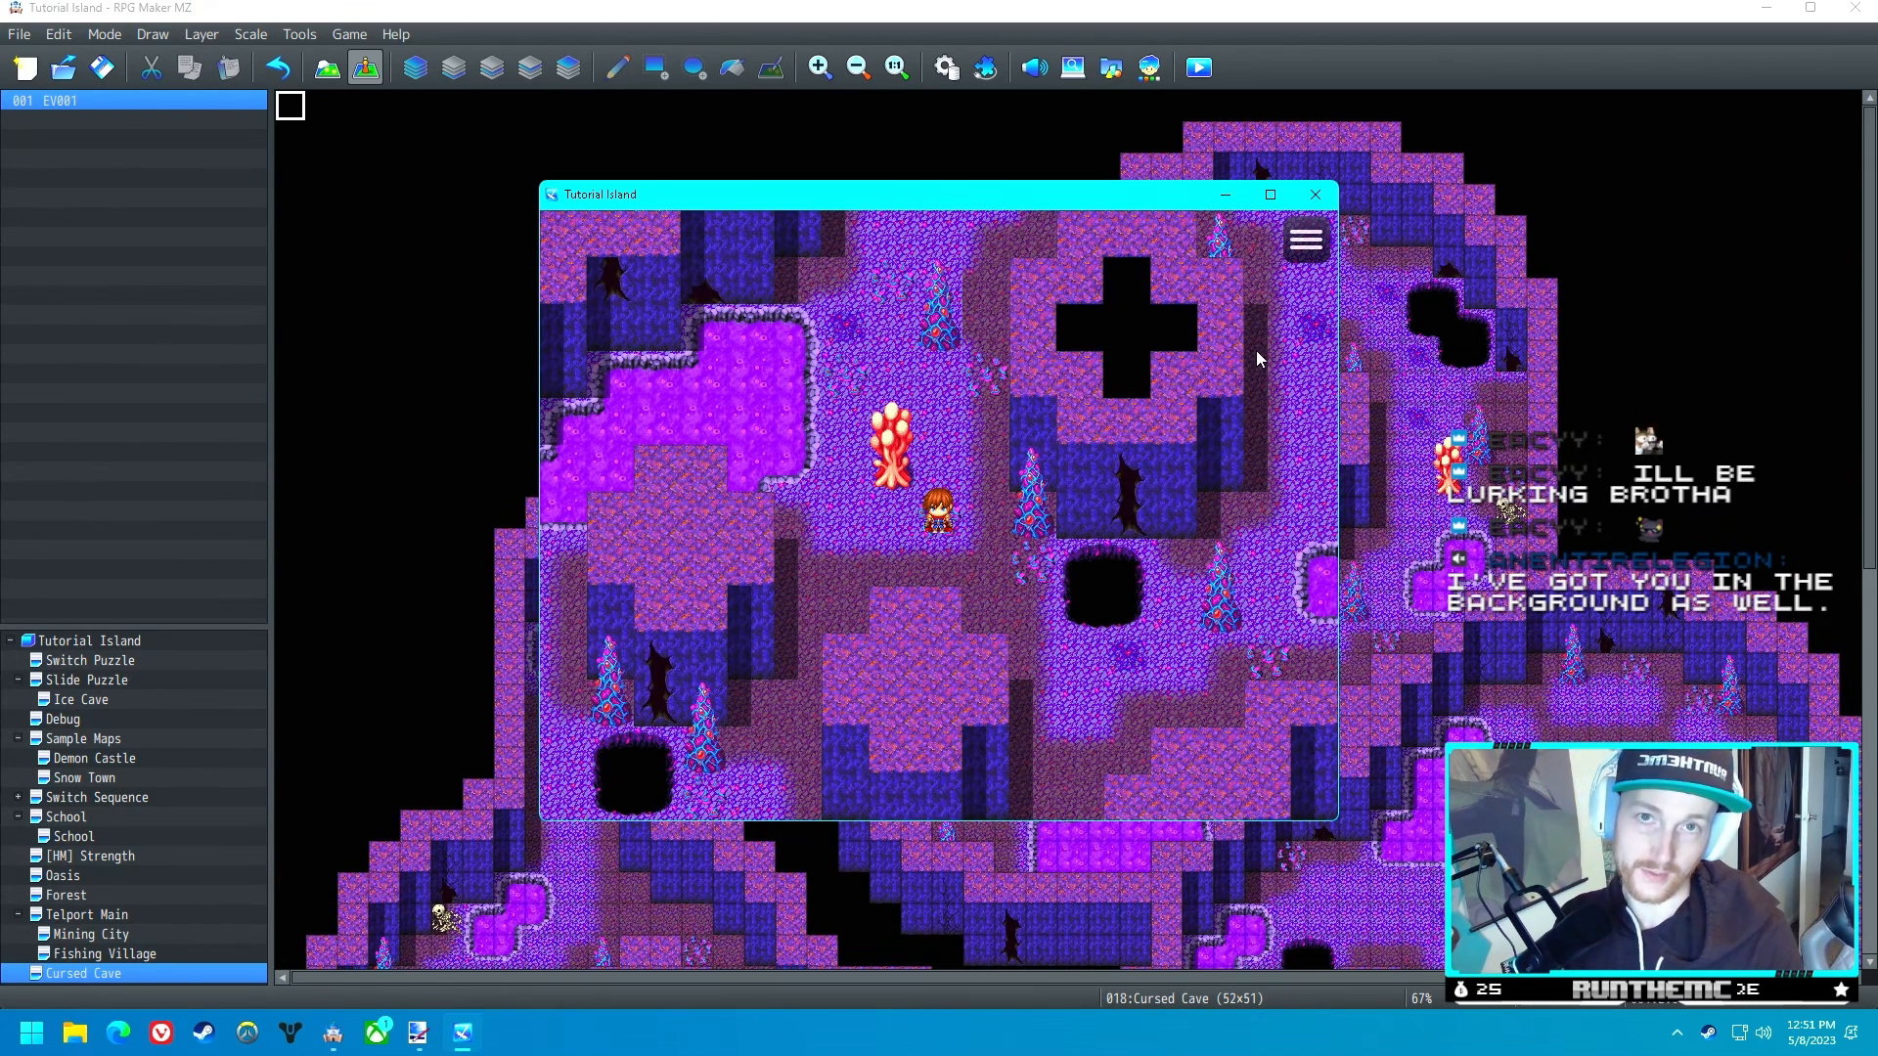
{"action": "mouse_move", "coordinate": [907, 326]}
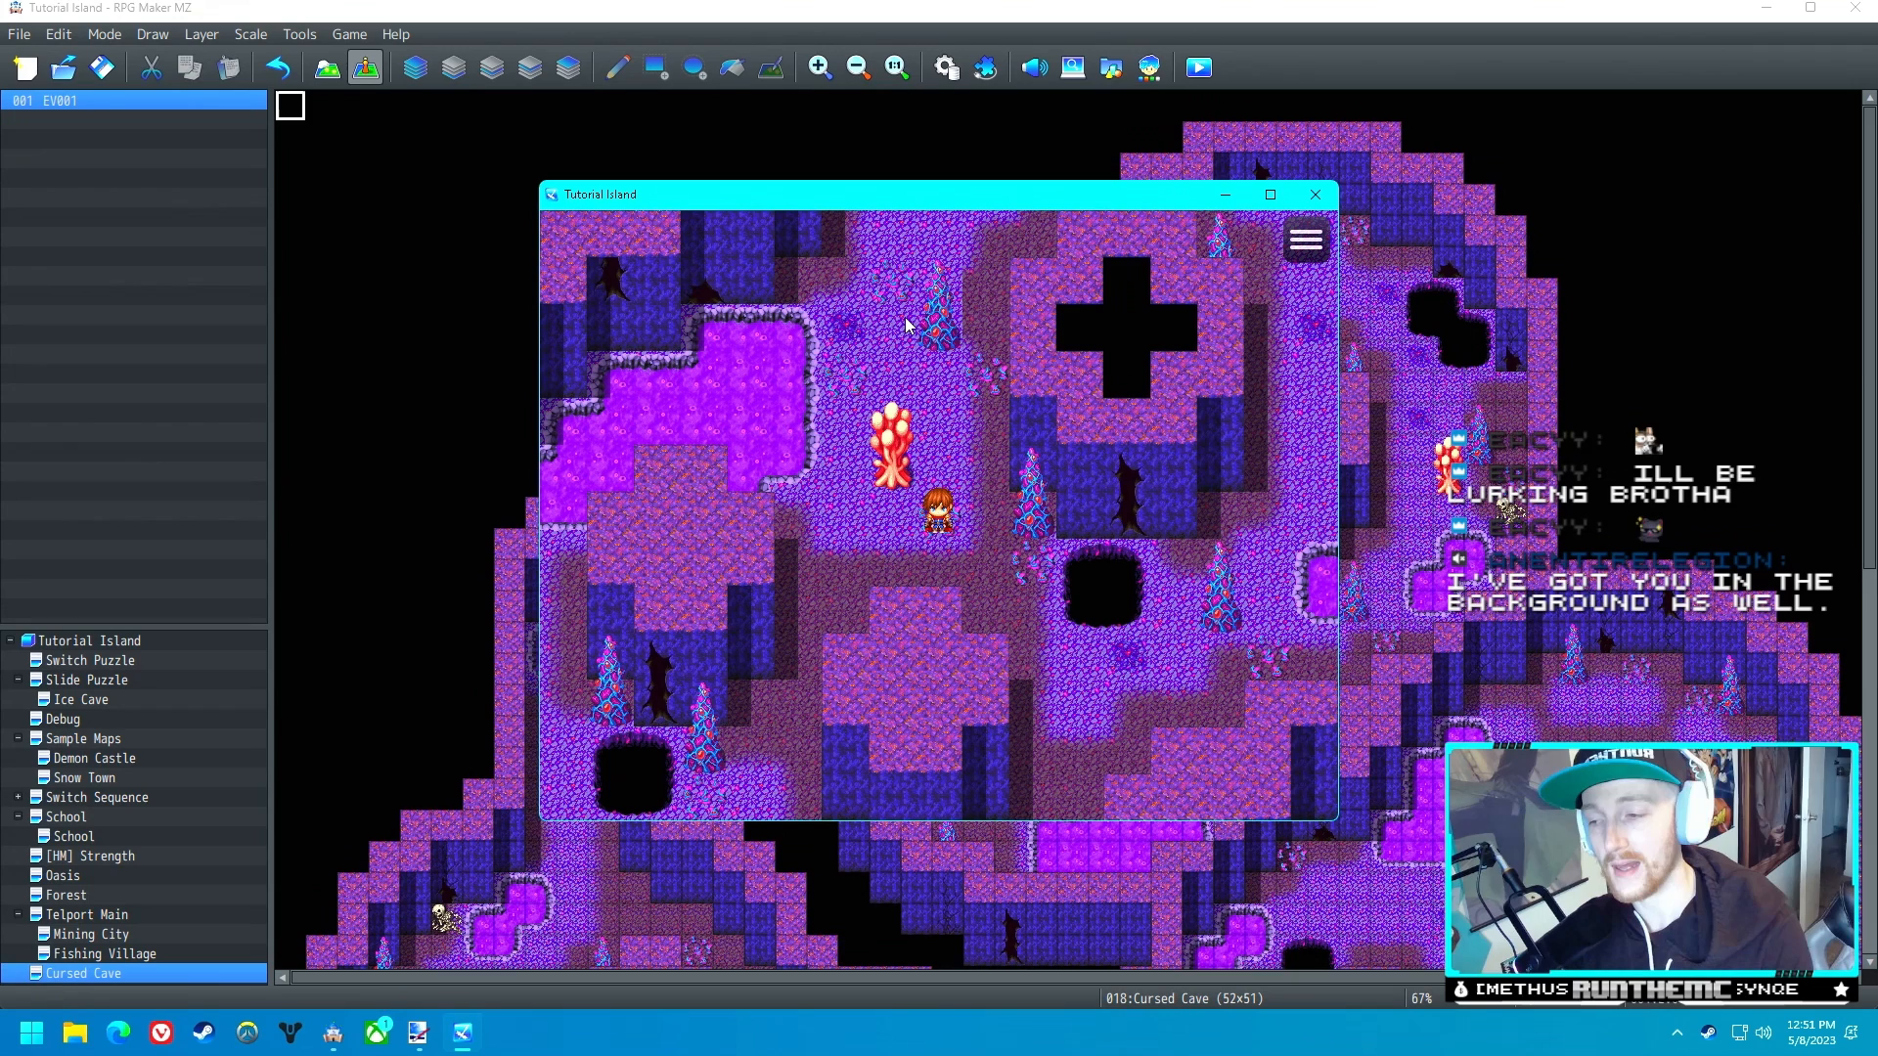
{"action": "mouse_move", "coordinate": [1209, 267]}
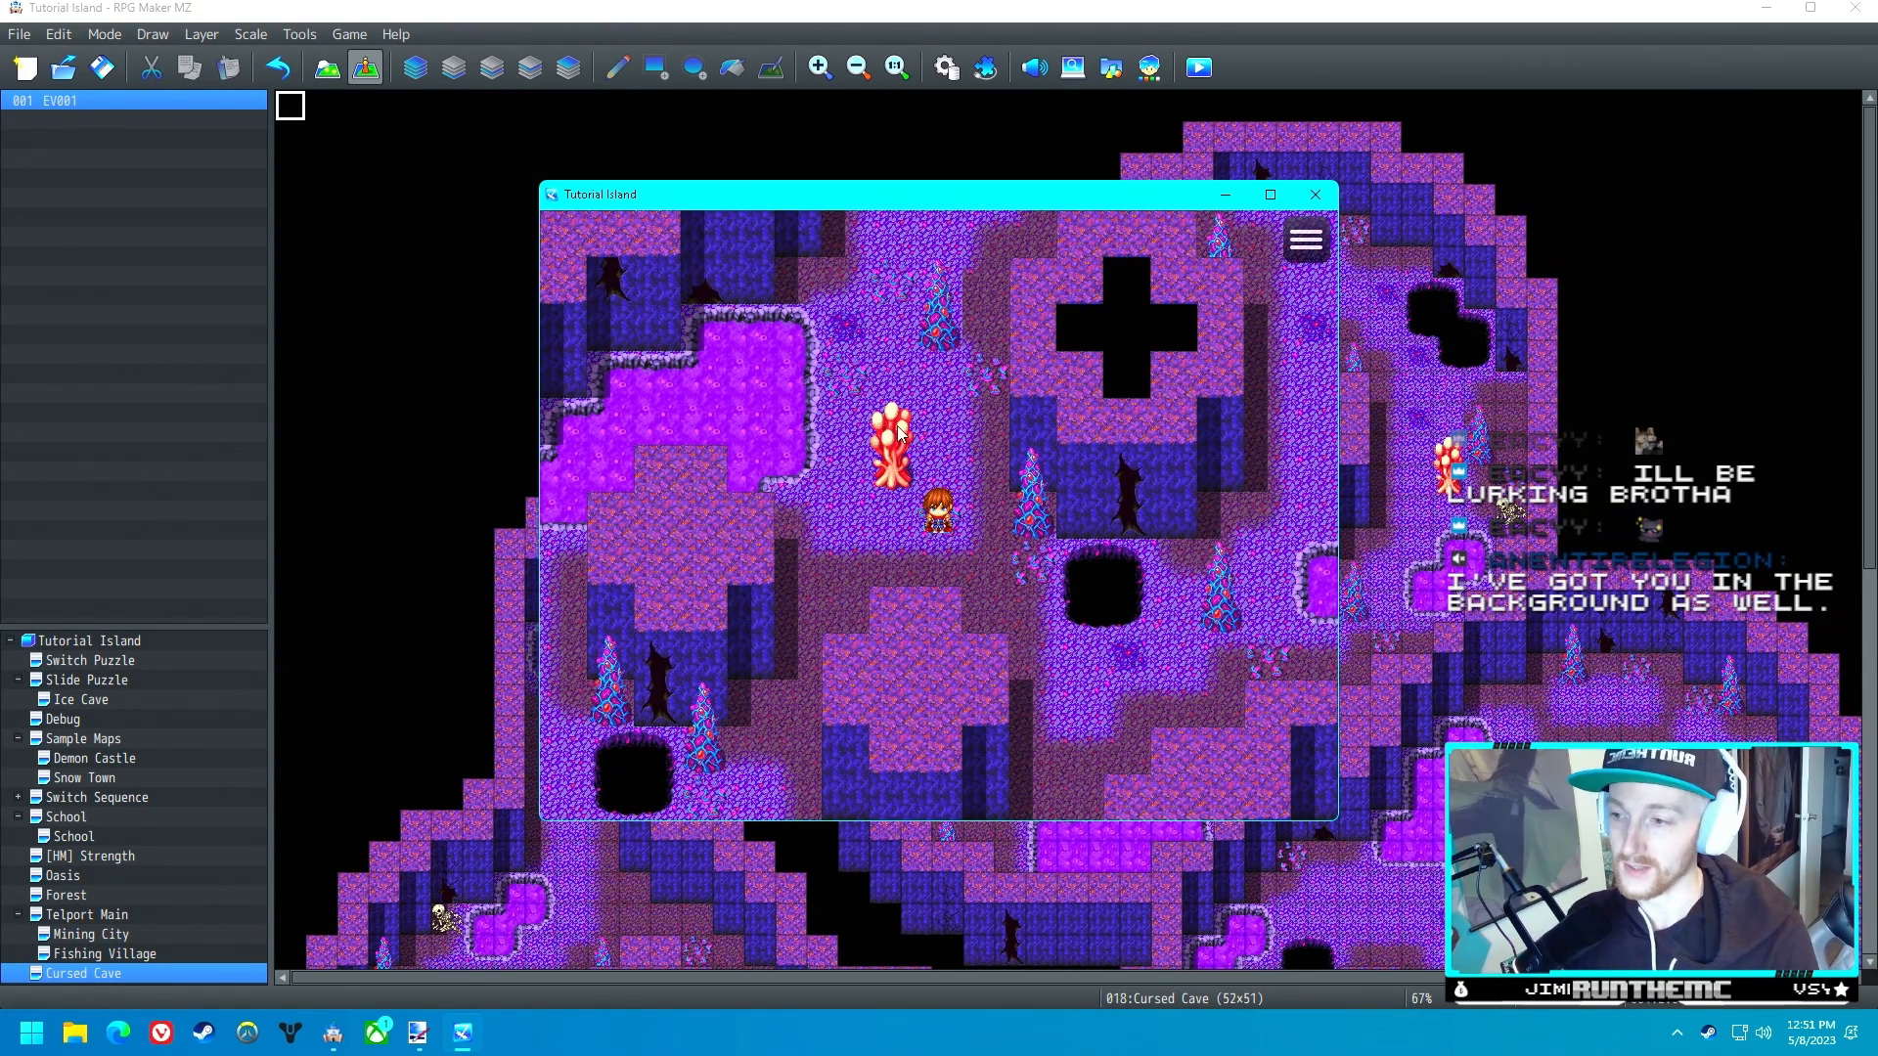
{"action": "mouse_move", "coordinate": [934, 478]}
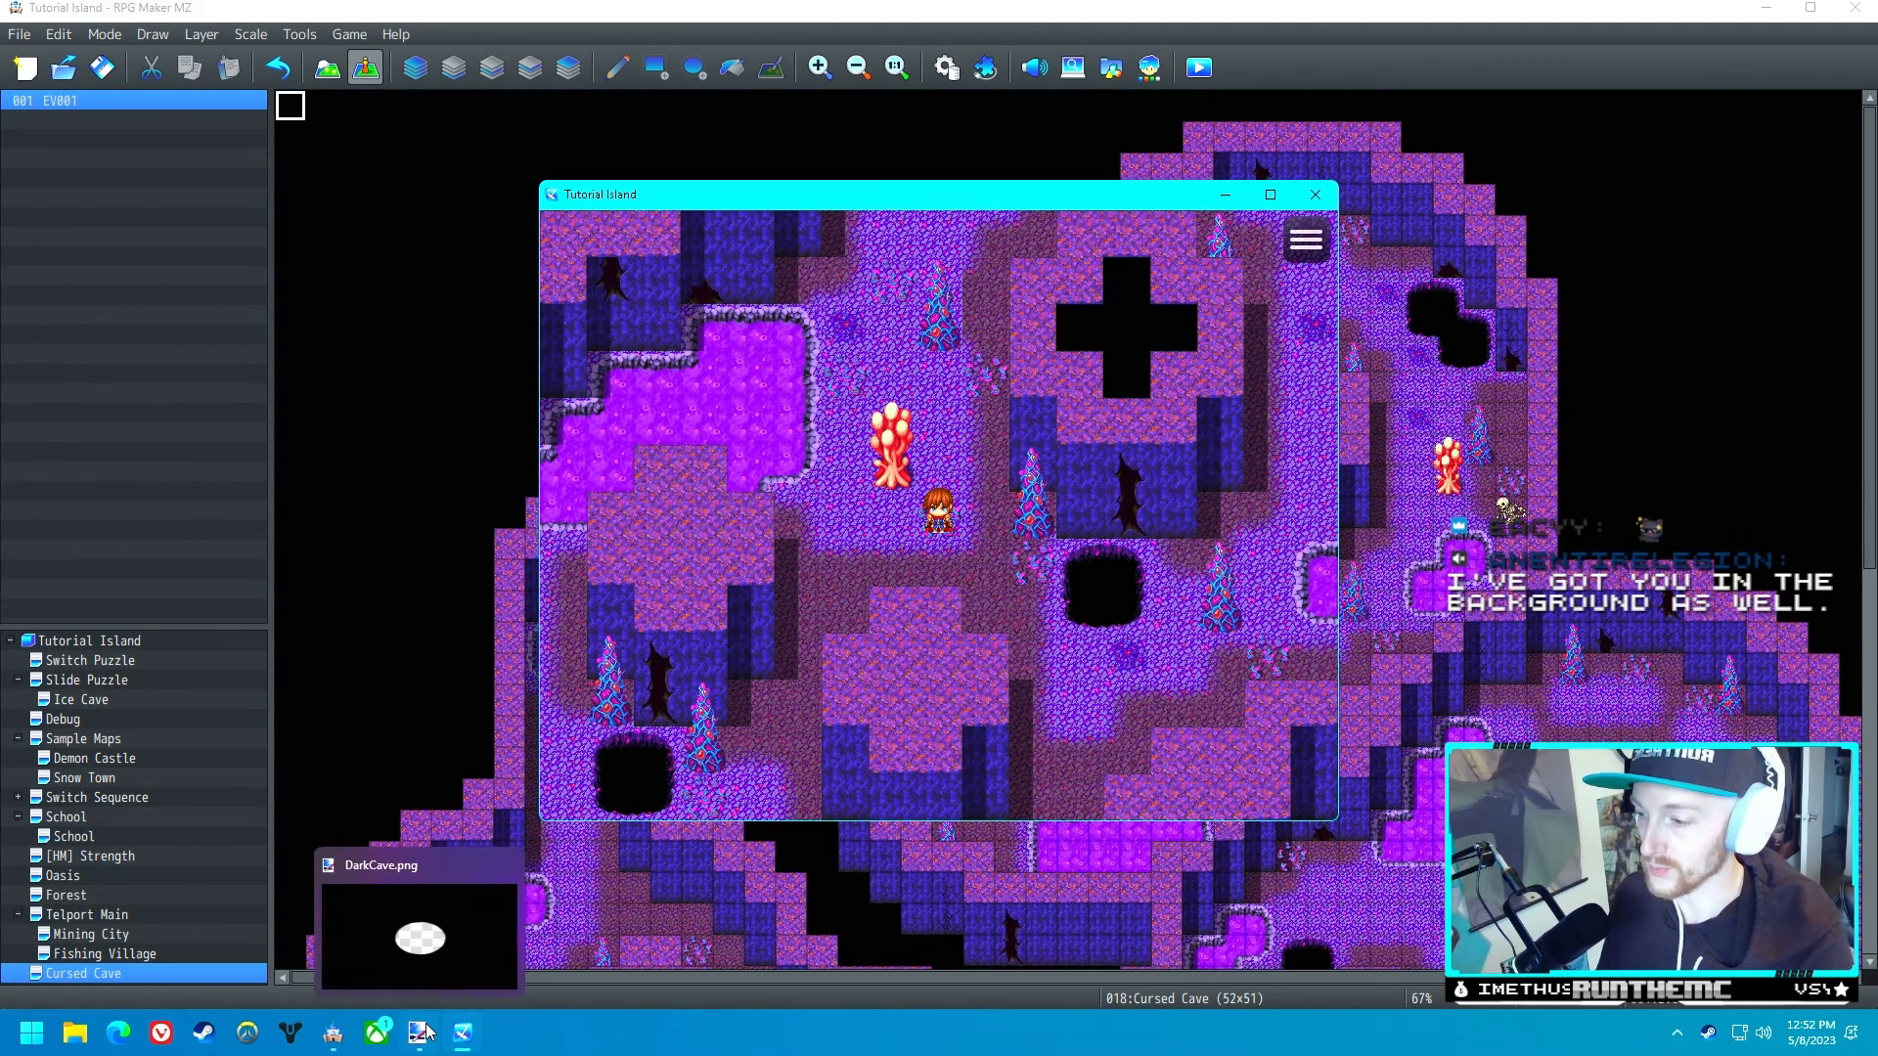
- Switch to the DarkCave.png overlay in Paint.NET from the taskbar
{"action": "left_click", "coordinate": [420, 1032]}
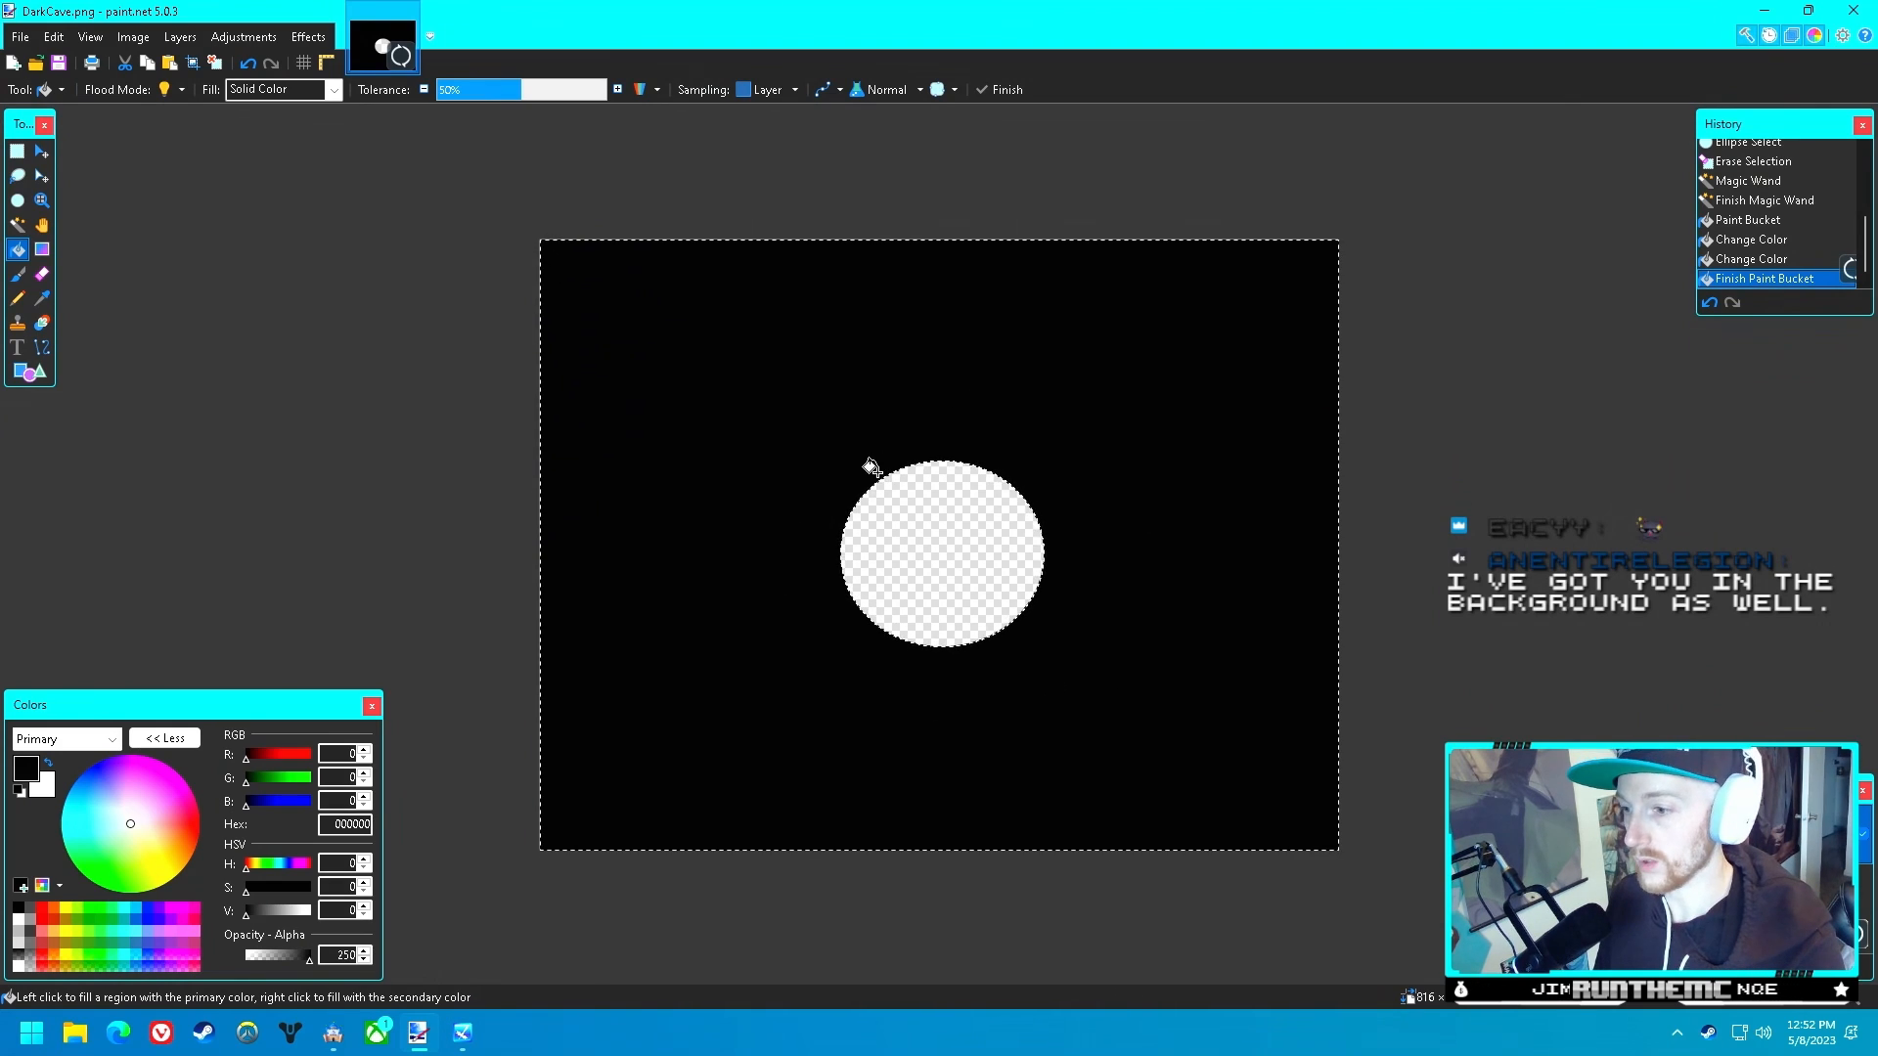
{"action": "mouse_move", "coordinate": [1200, 440]}
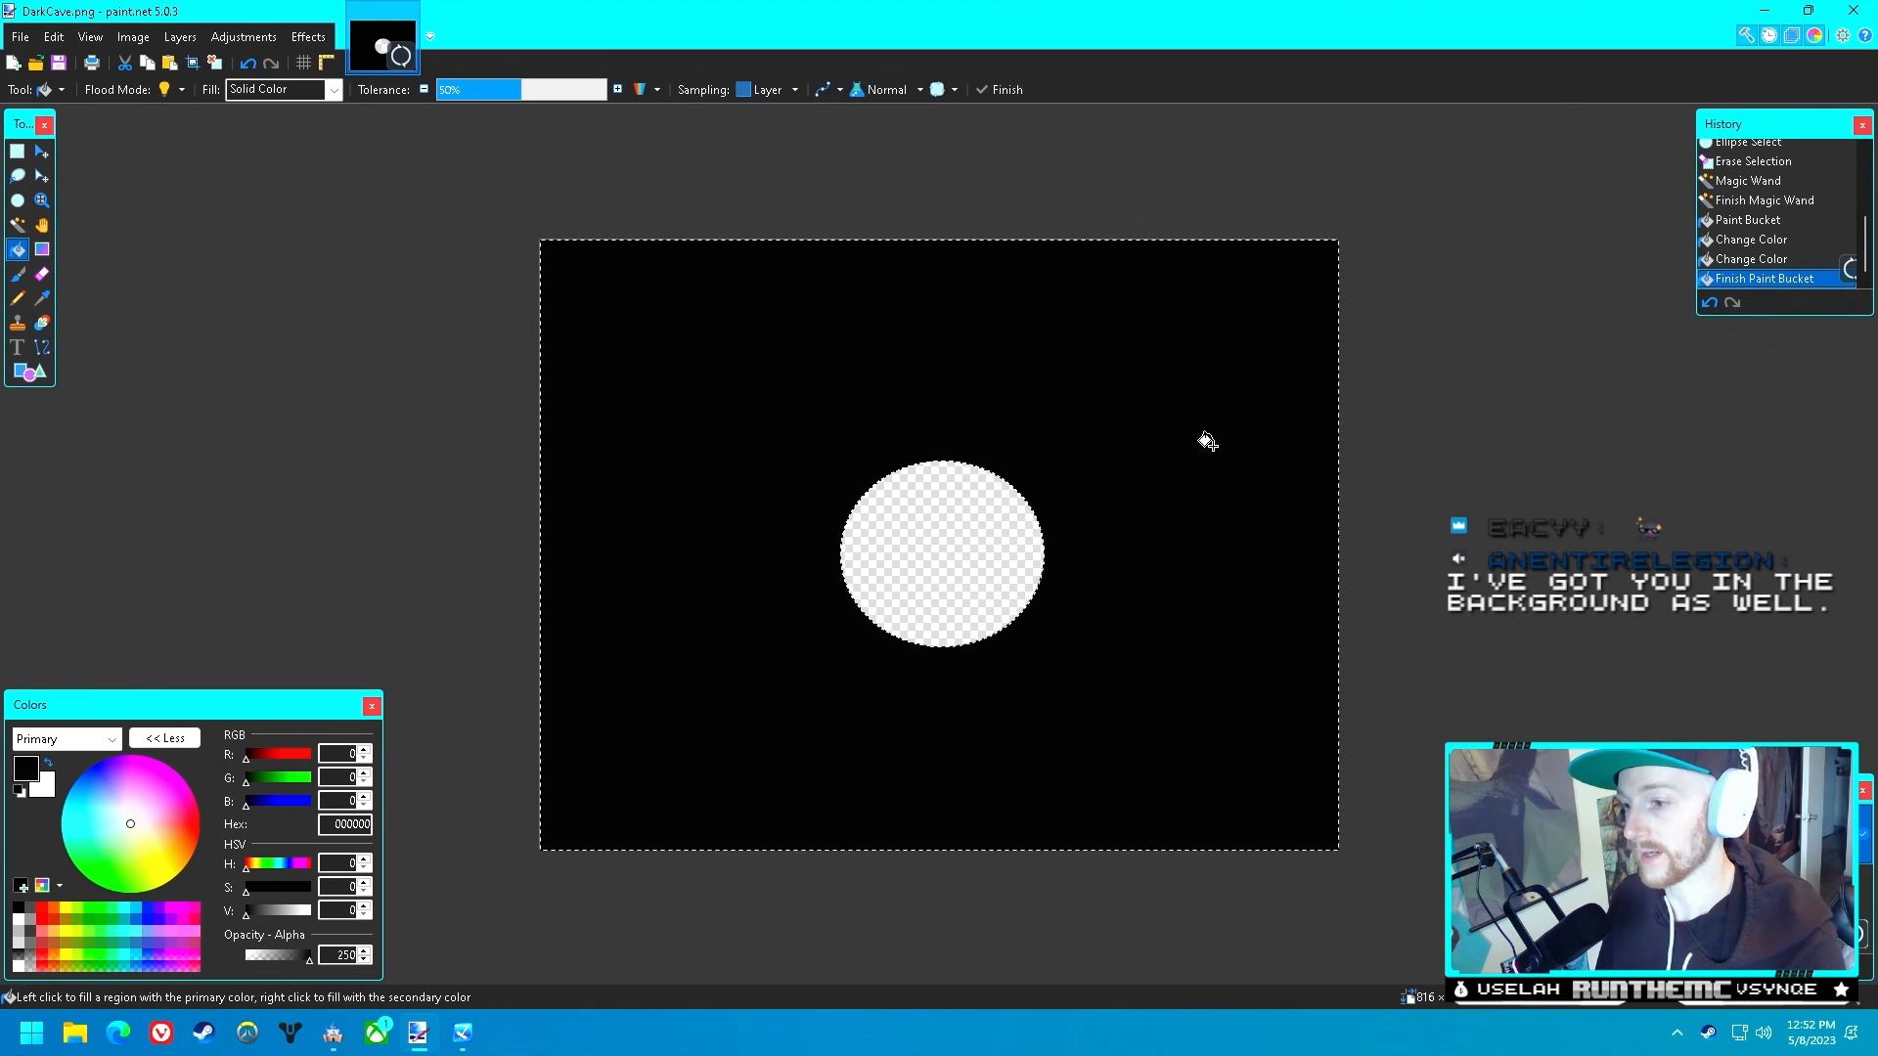
{"action": "mouse_move", "coordinate": [781, 452]}
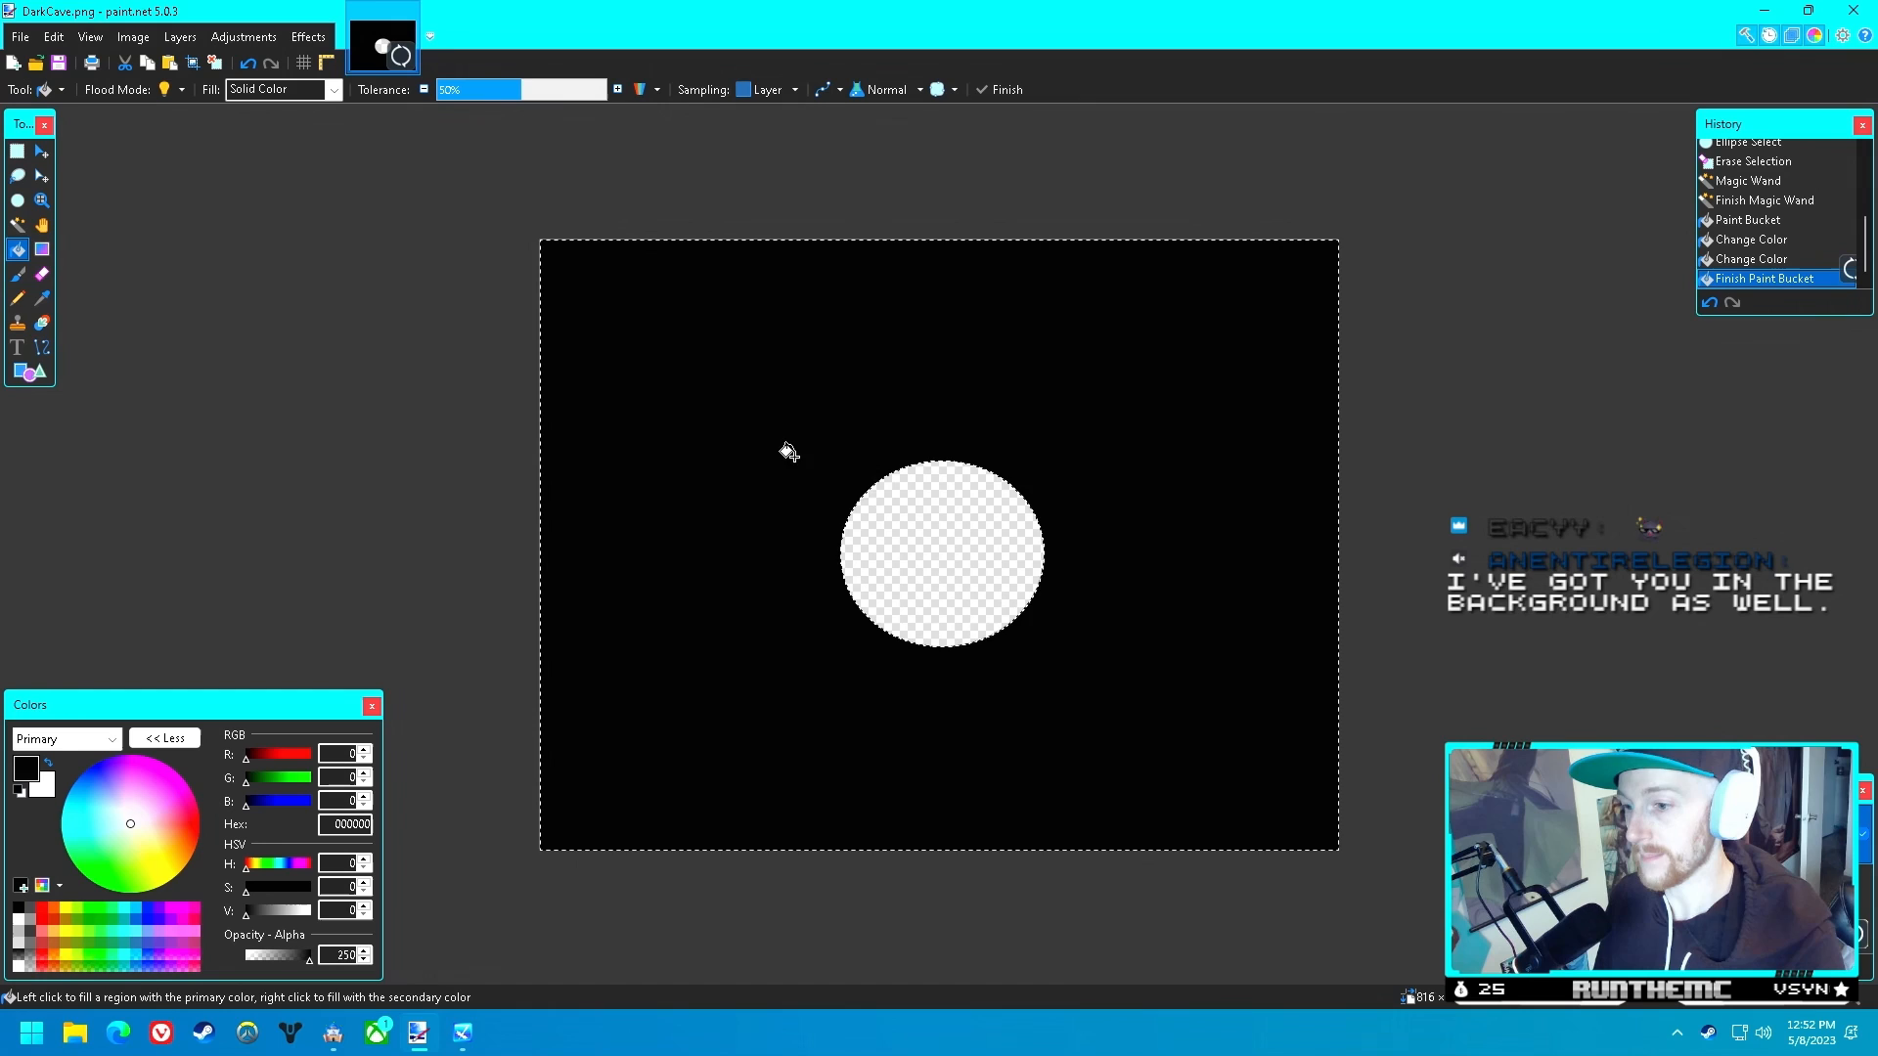
{"action": "mouse_move", "coordinate": [1186, 467]}
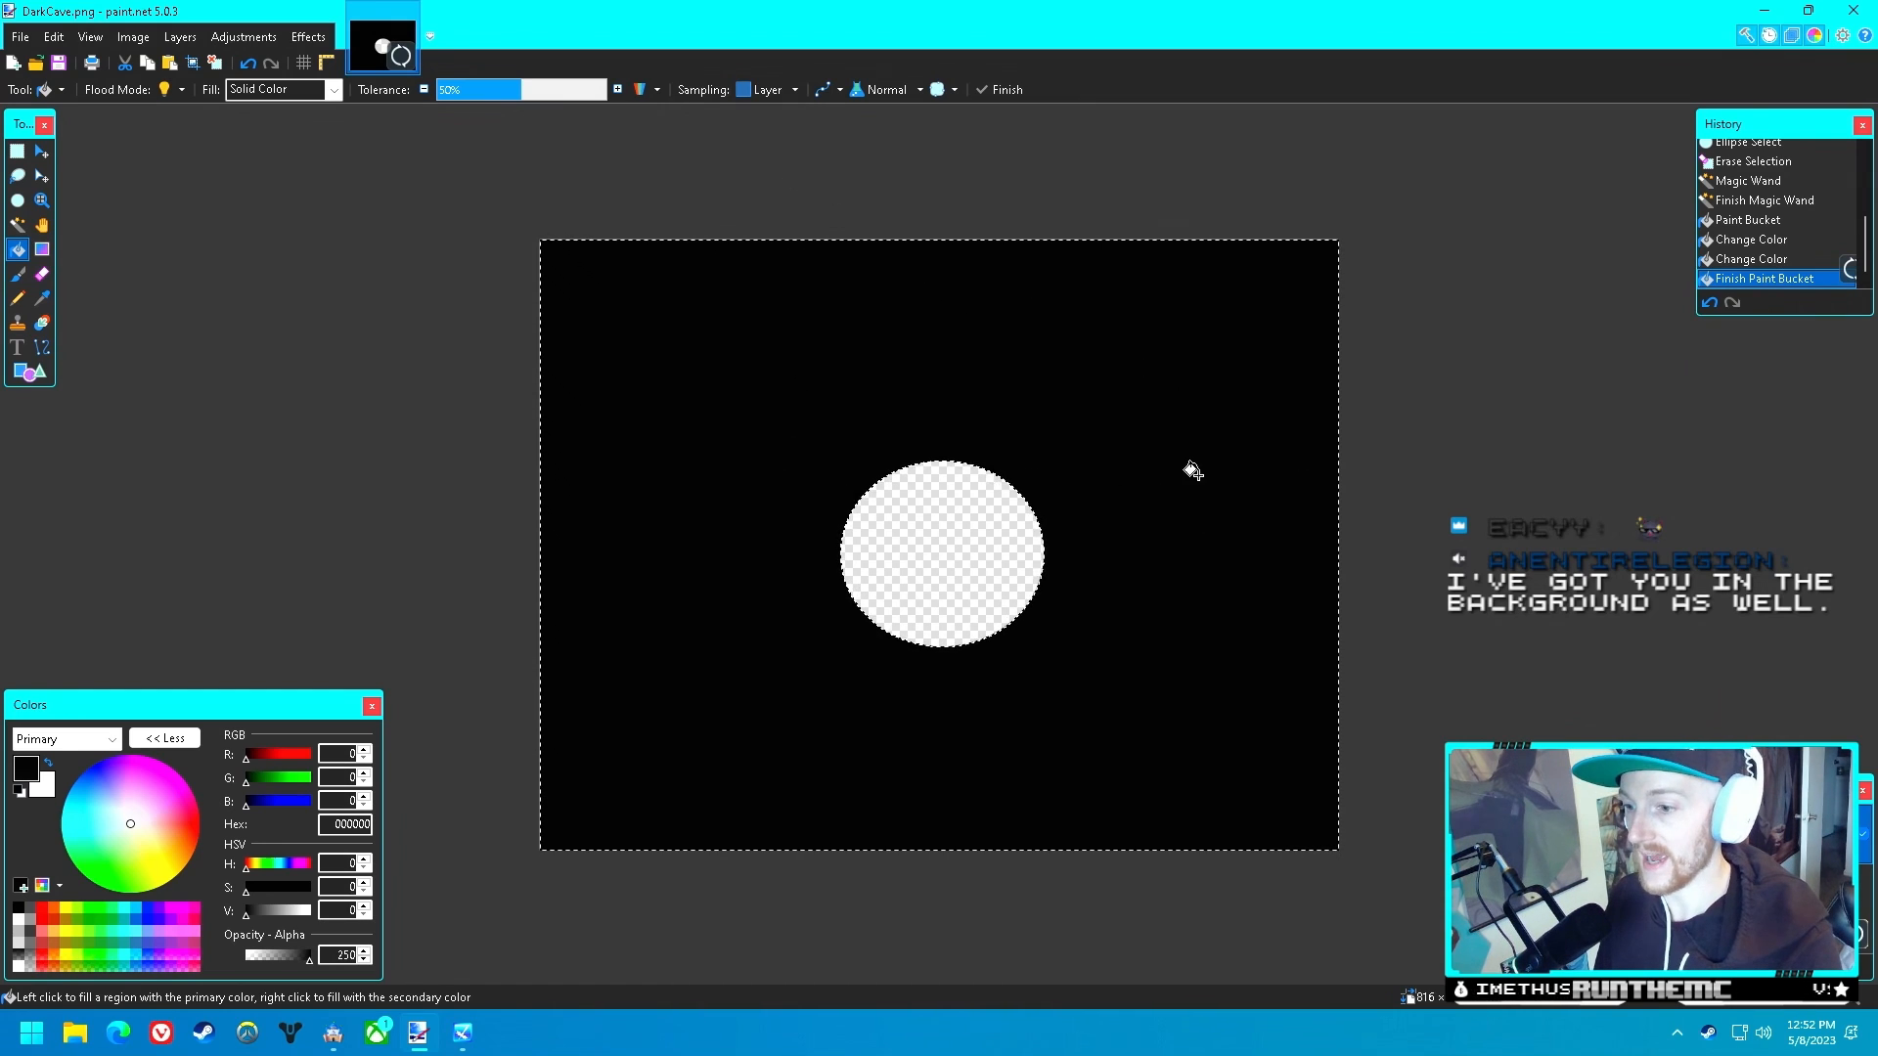
{"action": "mouse_move", "coordinate": [1514, 260]}
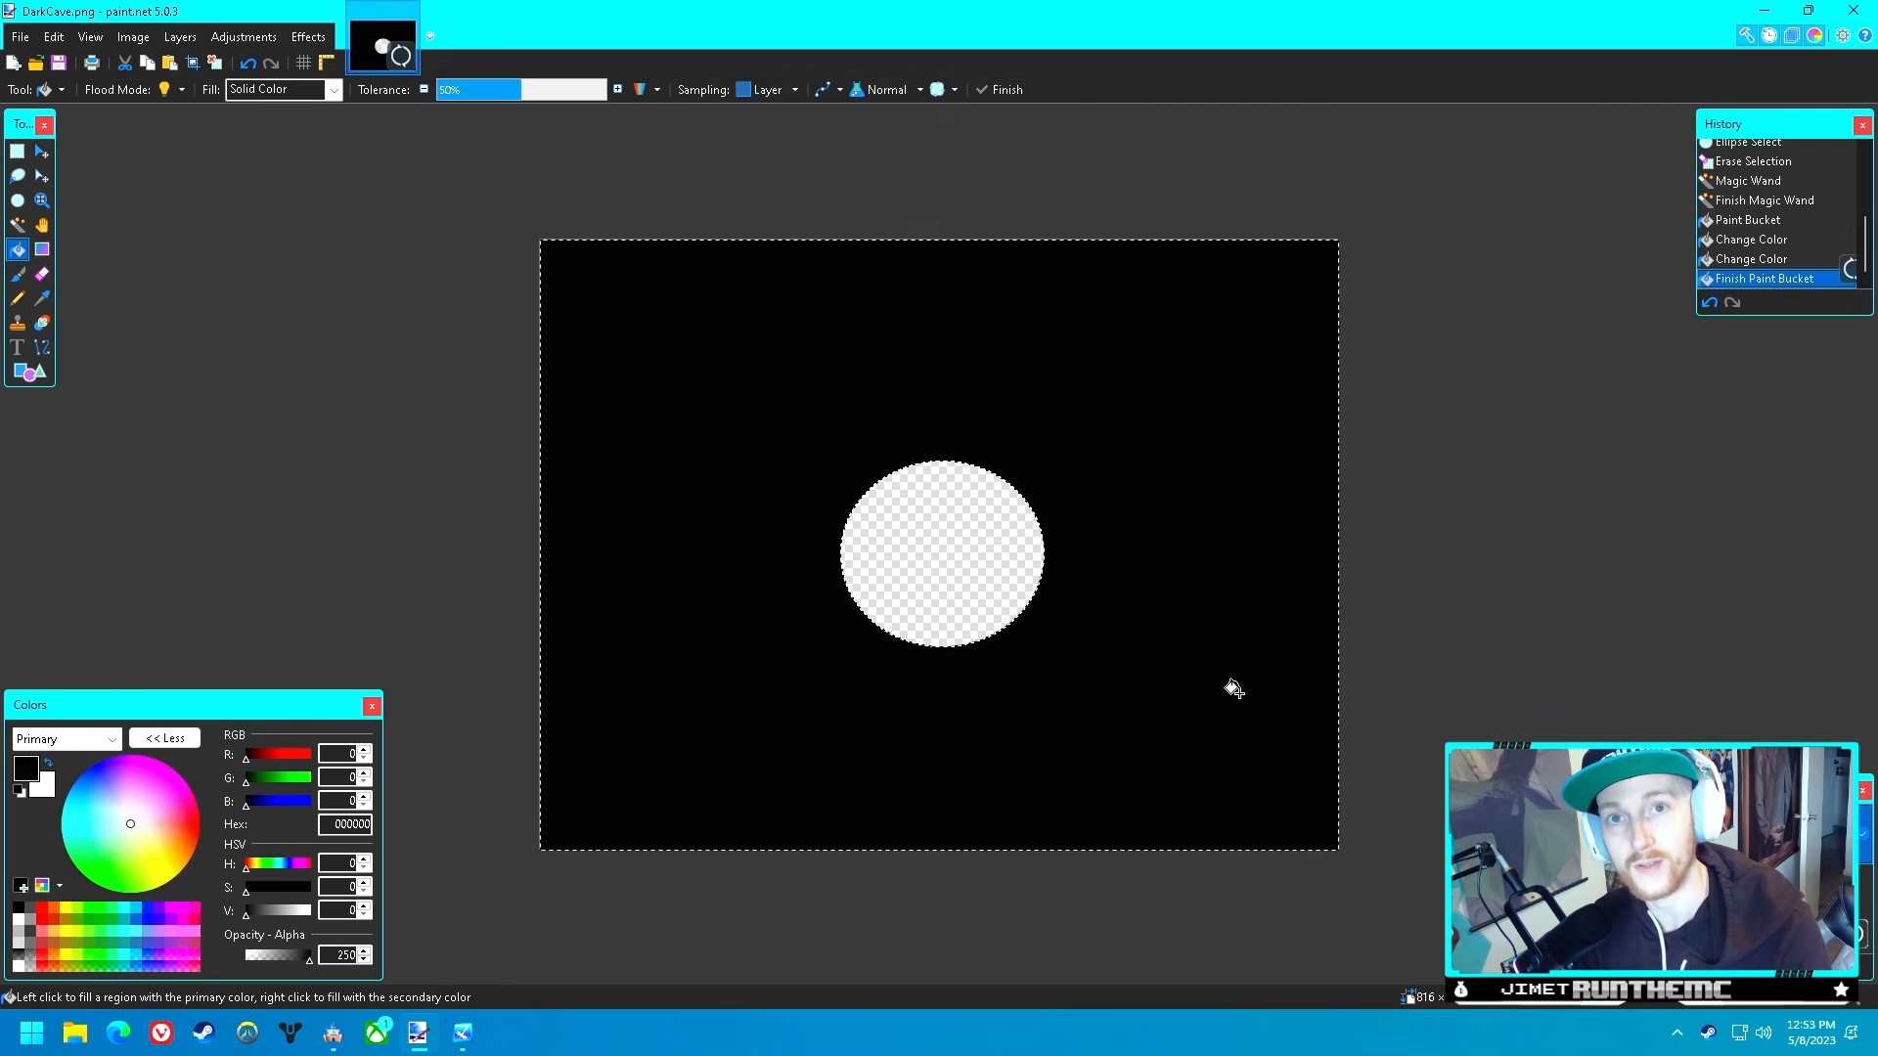
{"action": "mouse_move", "coordinate": [890, 574]}
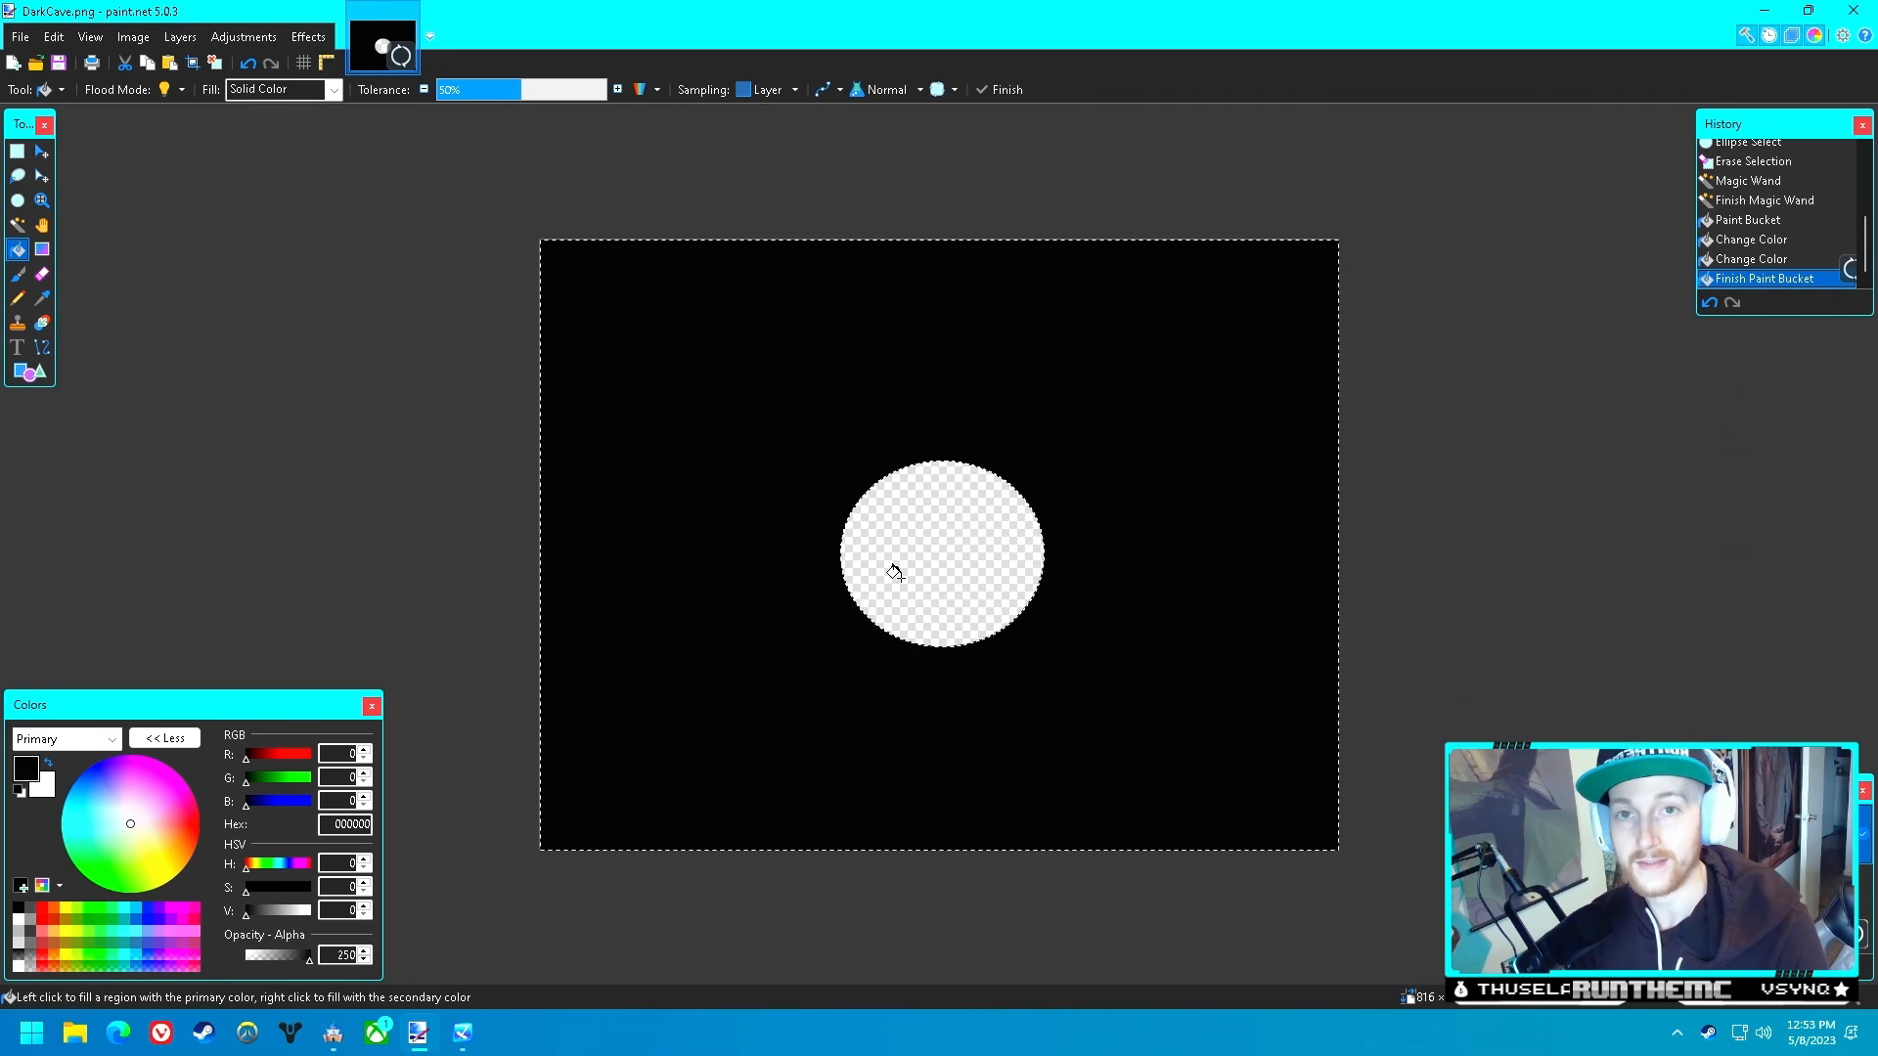